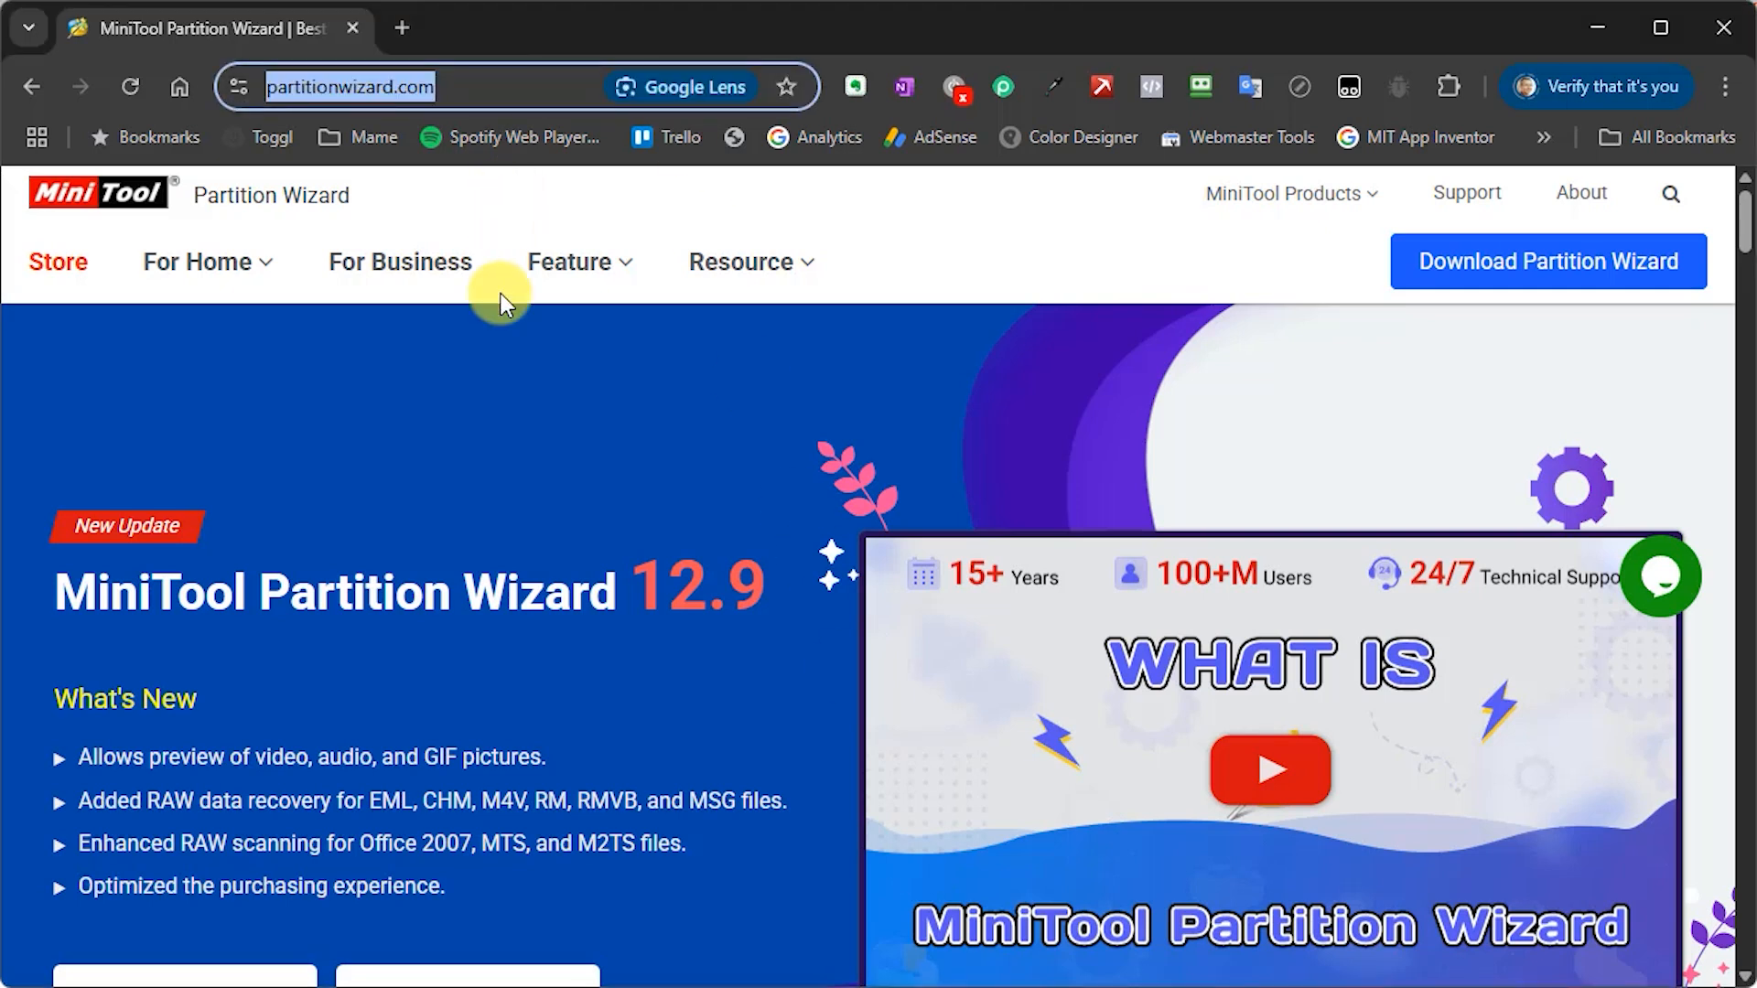
pyautogui.moveTo(491, 300)
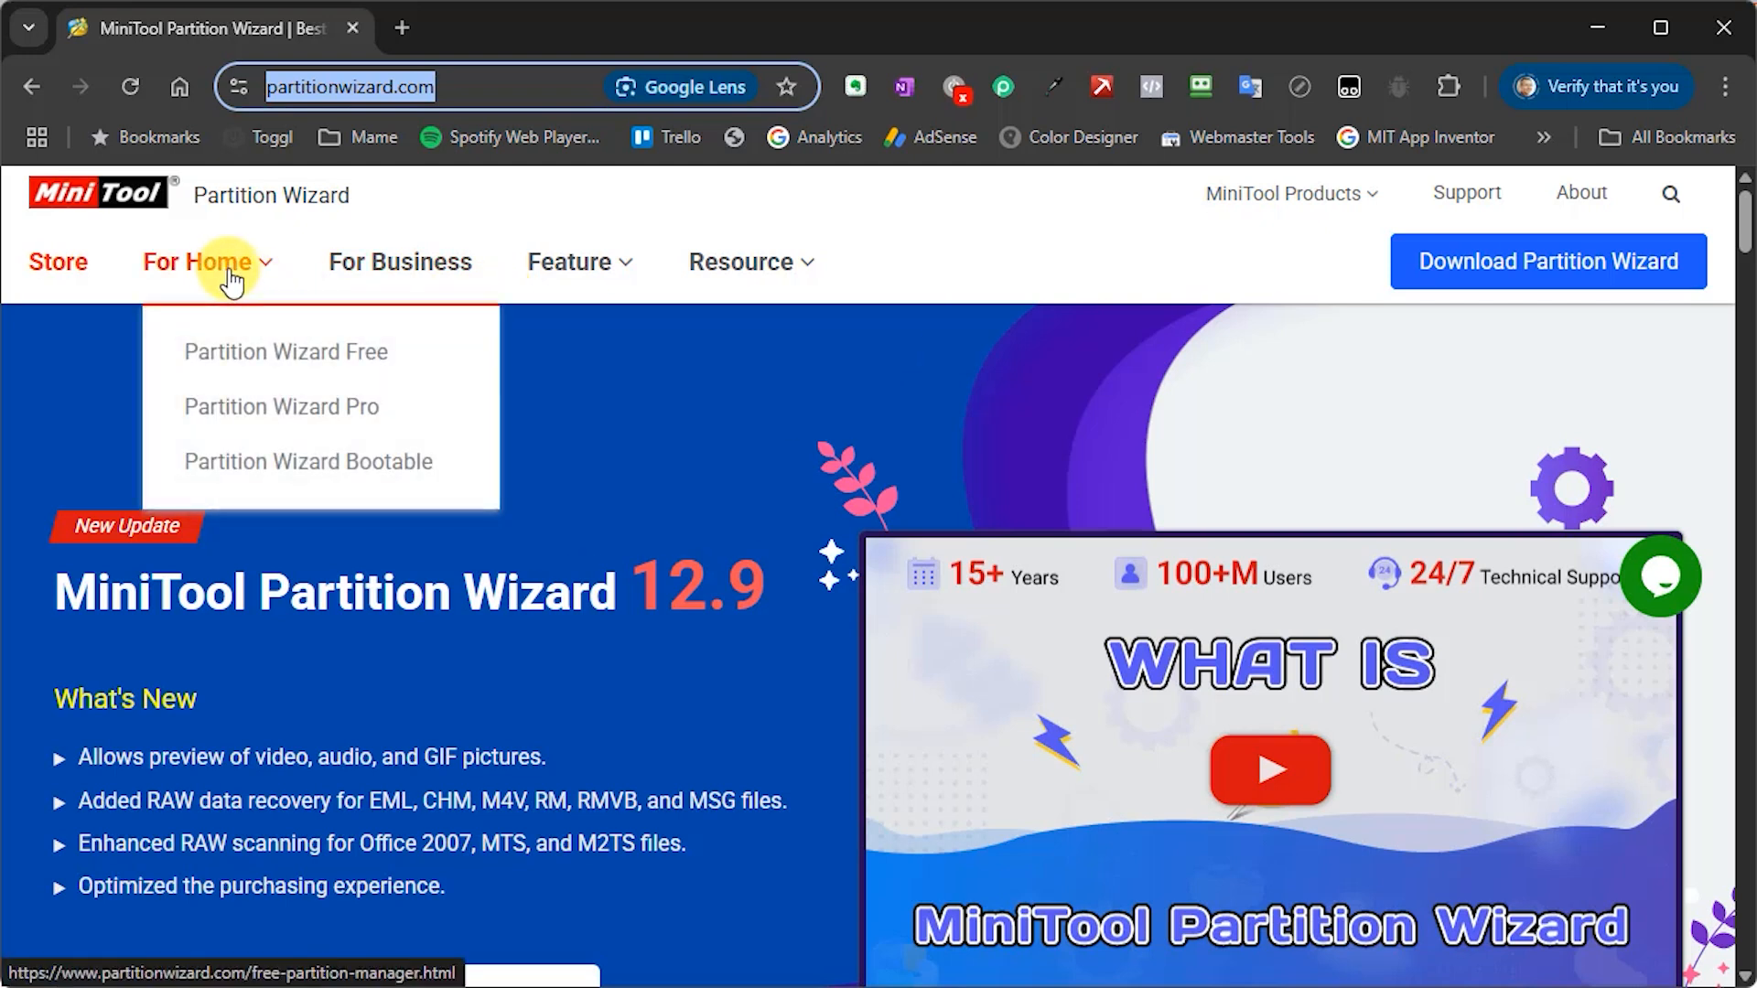
# - Download the Partition Wizard Free installer from the home products page and save the file
pyautogui.click(286, 351)
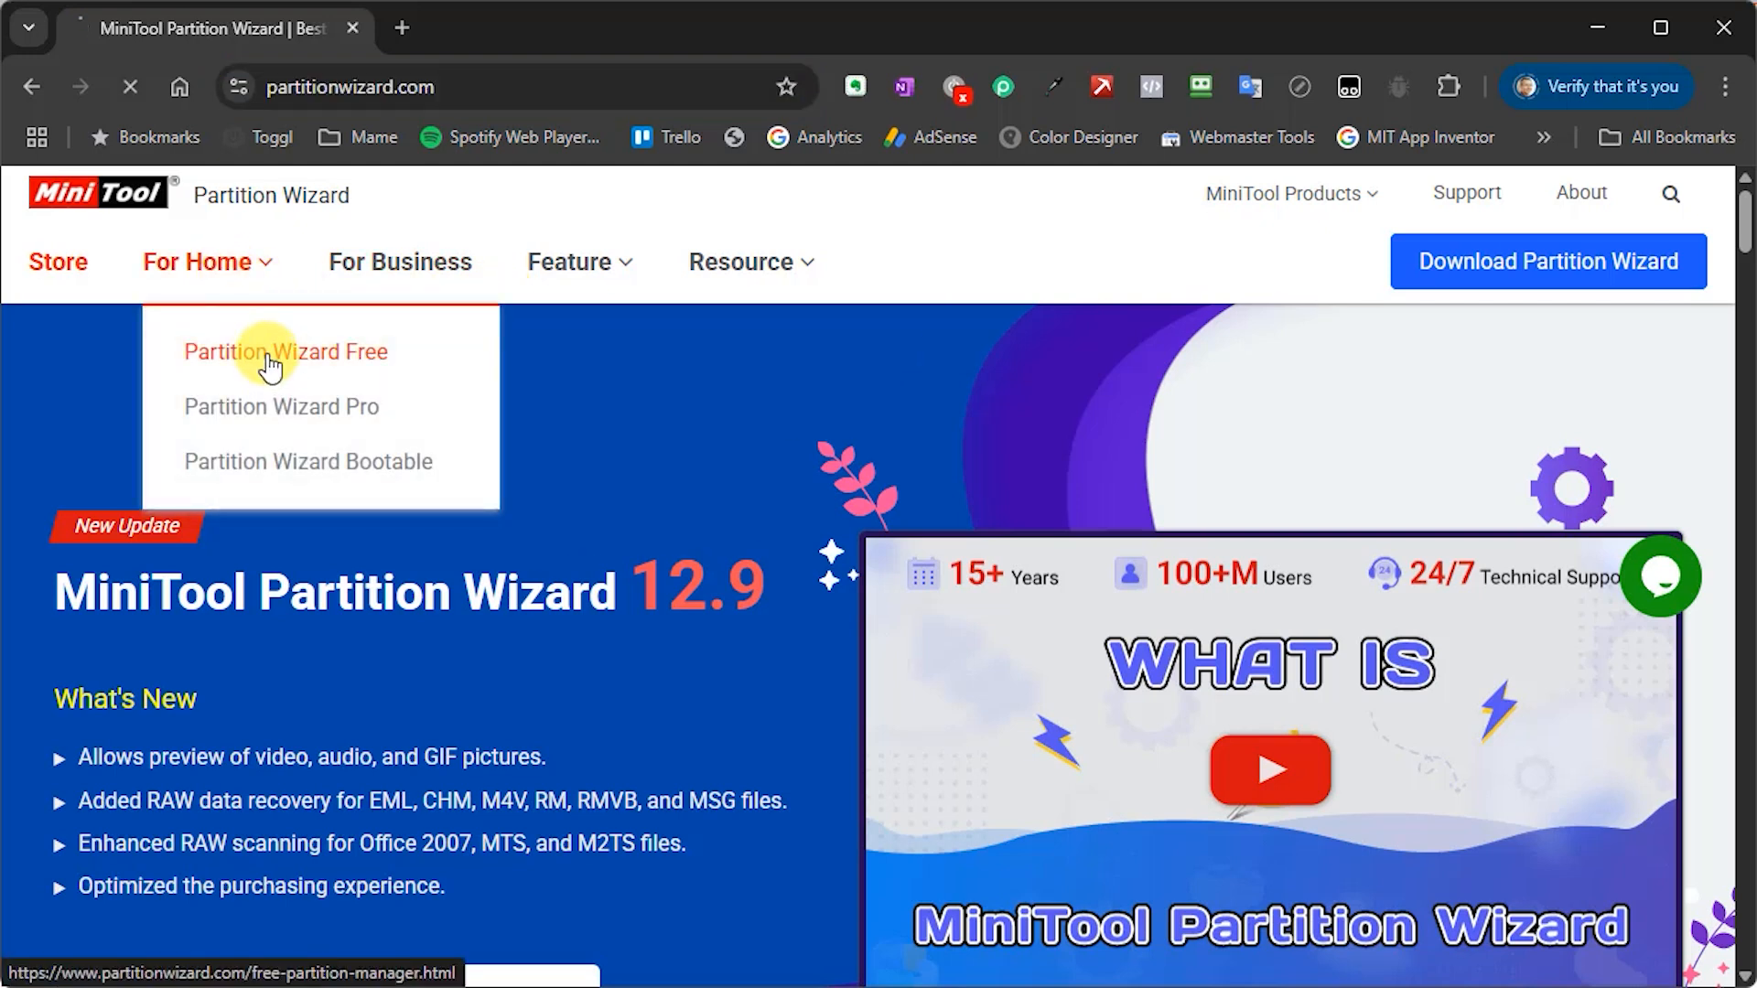
pyautogui.click(286, 352)
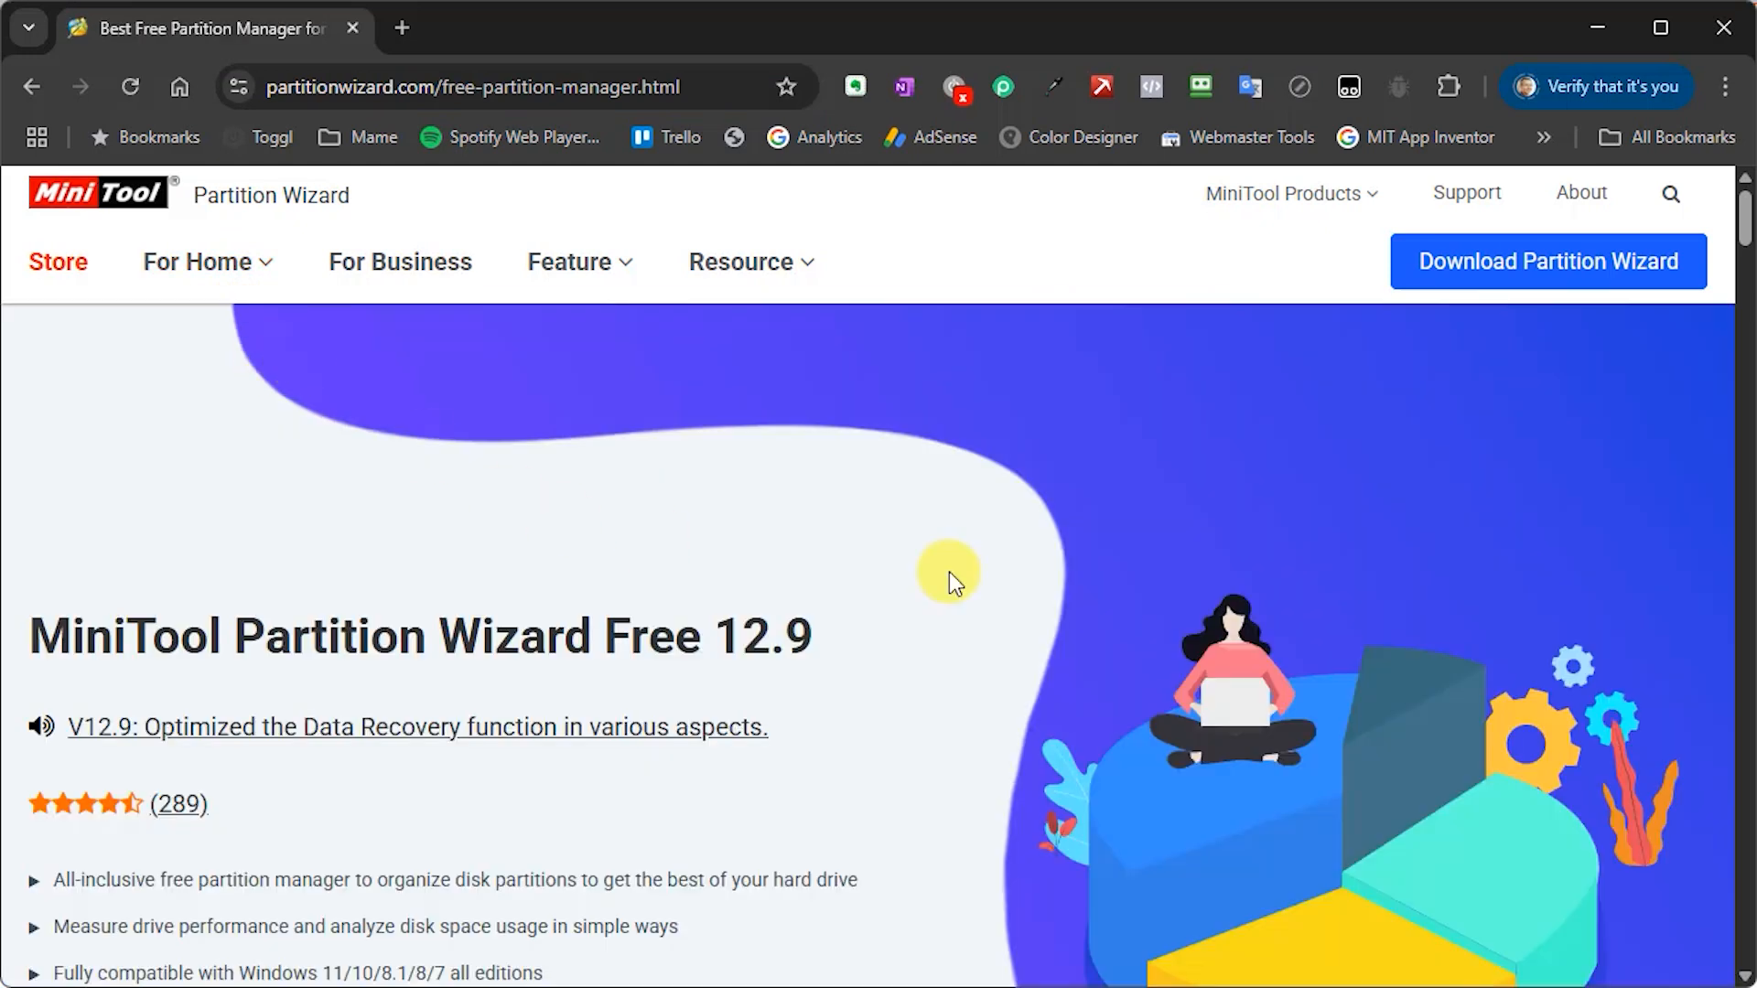
pyautogui.scroll(-3)
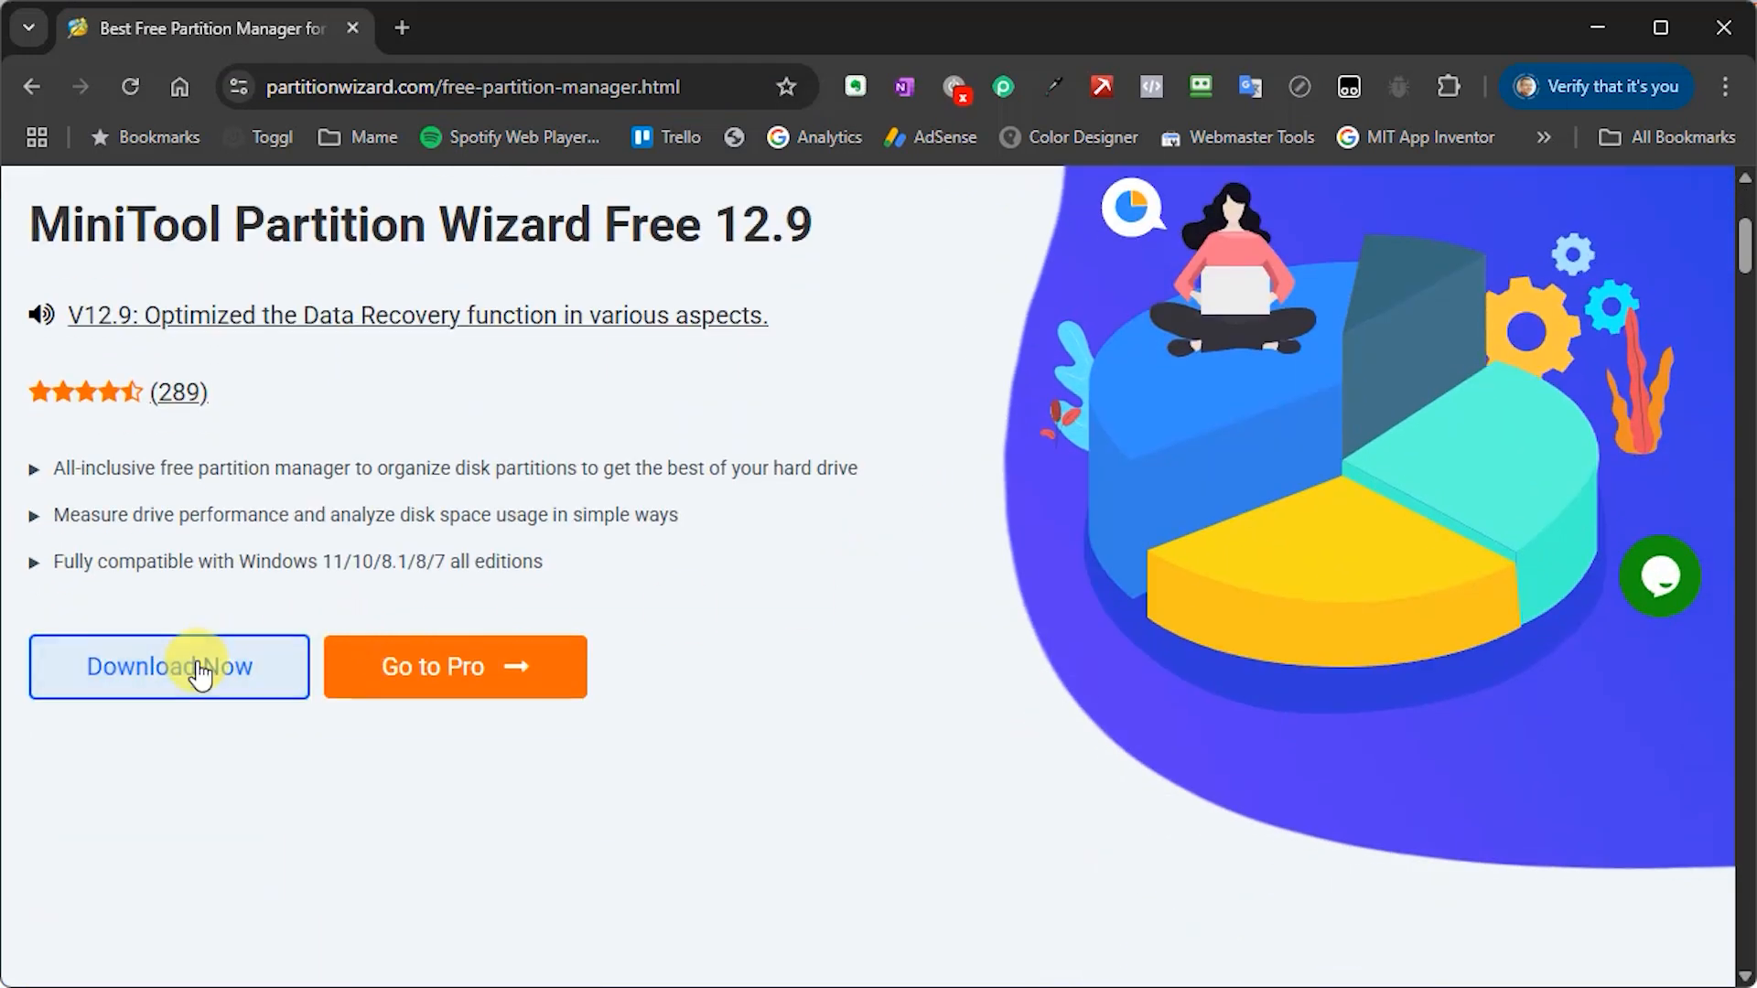
pyautogui.click(168, 666)
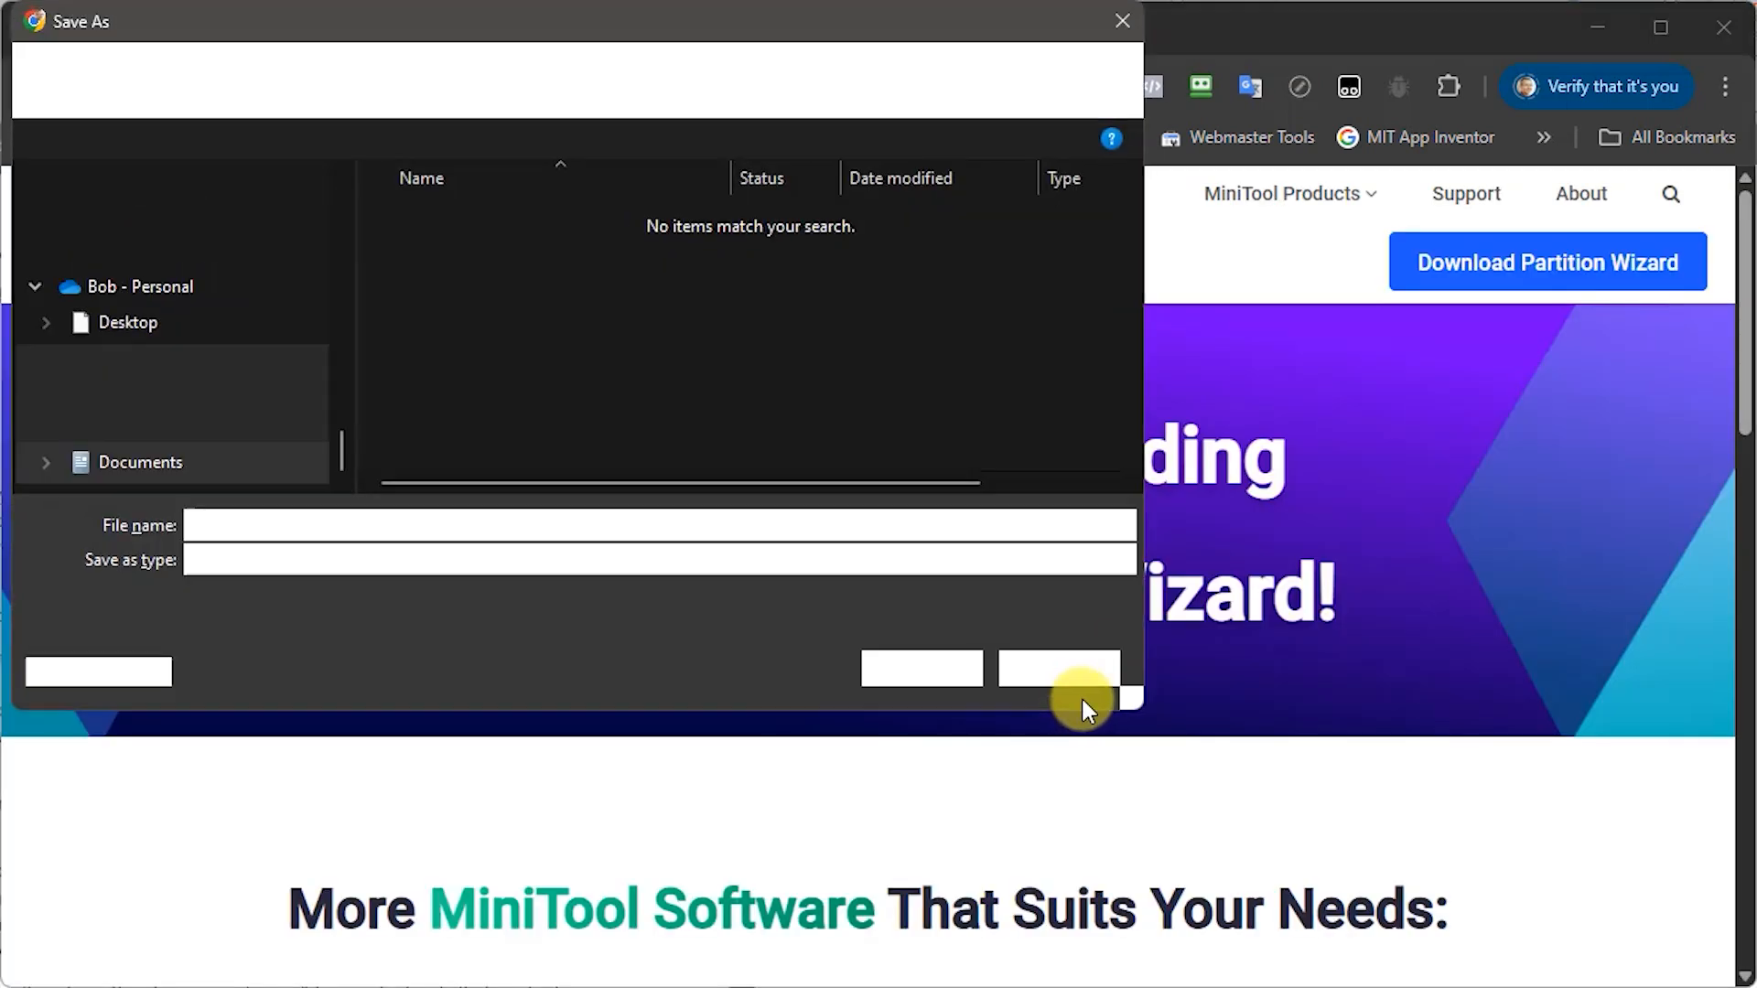
pyautogui.click(1060, 668)
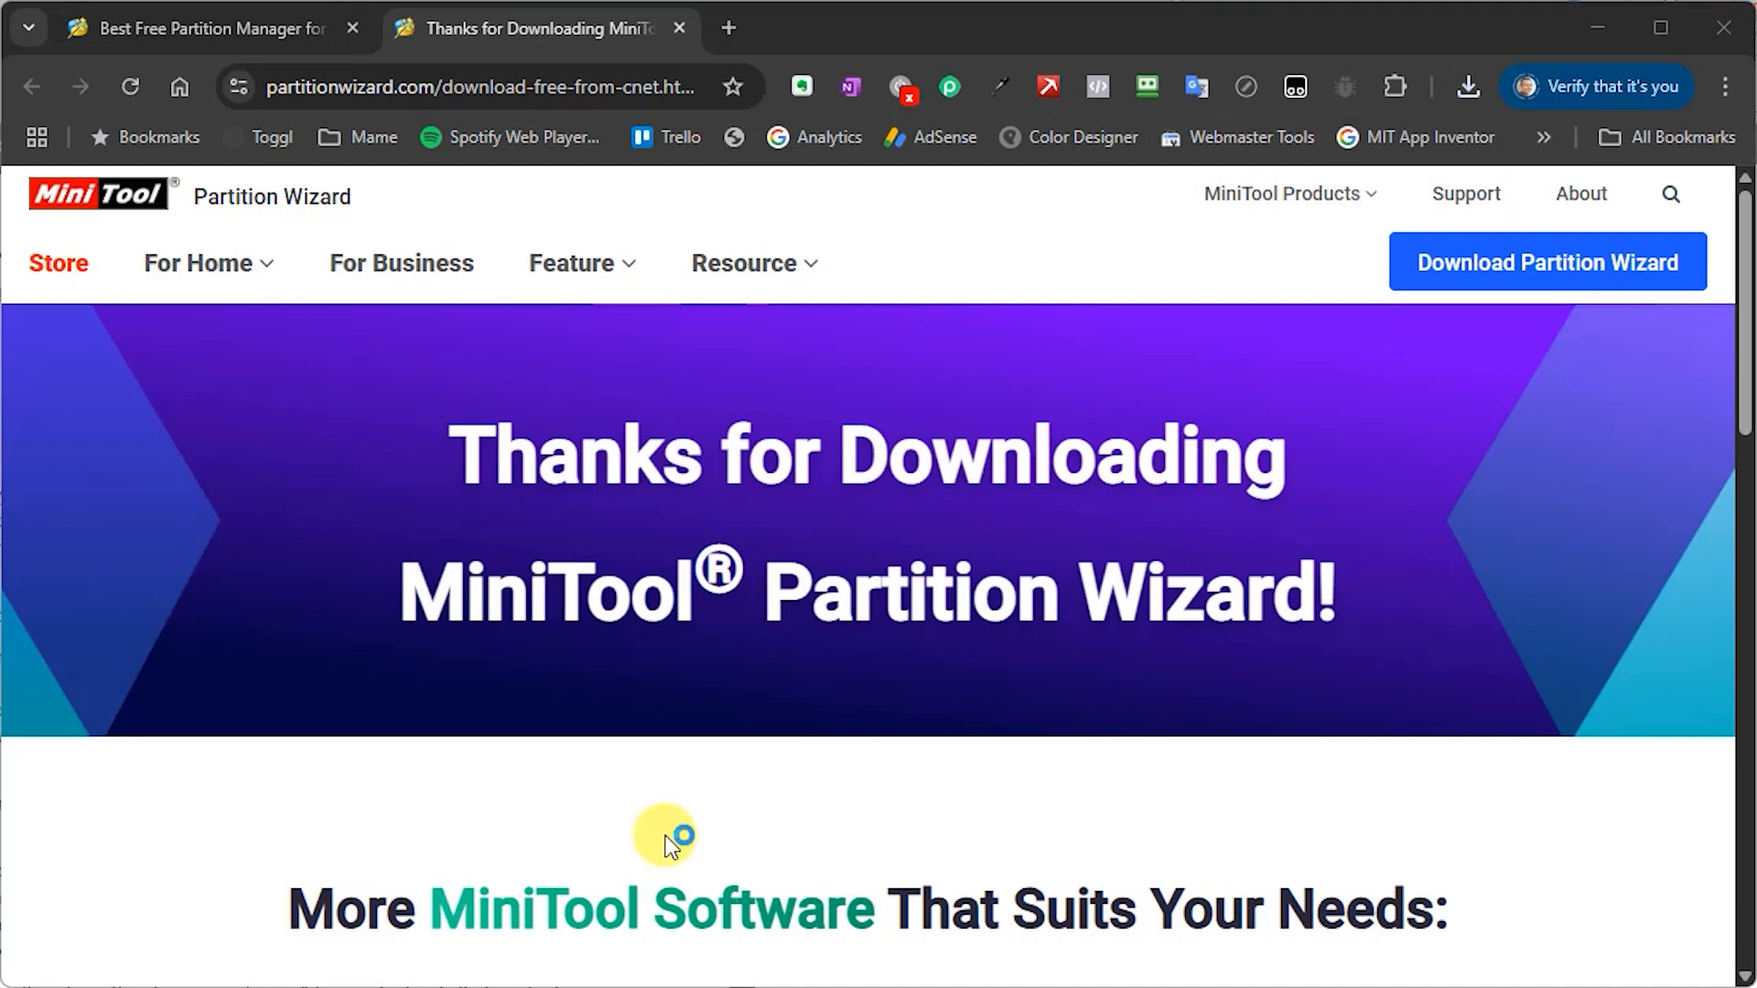
pyautogui.moveTo(855, 677)
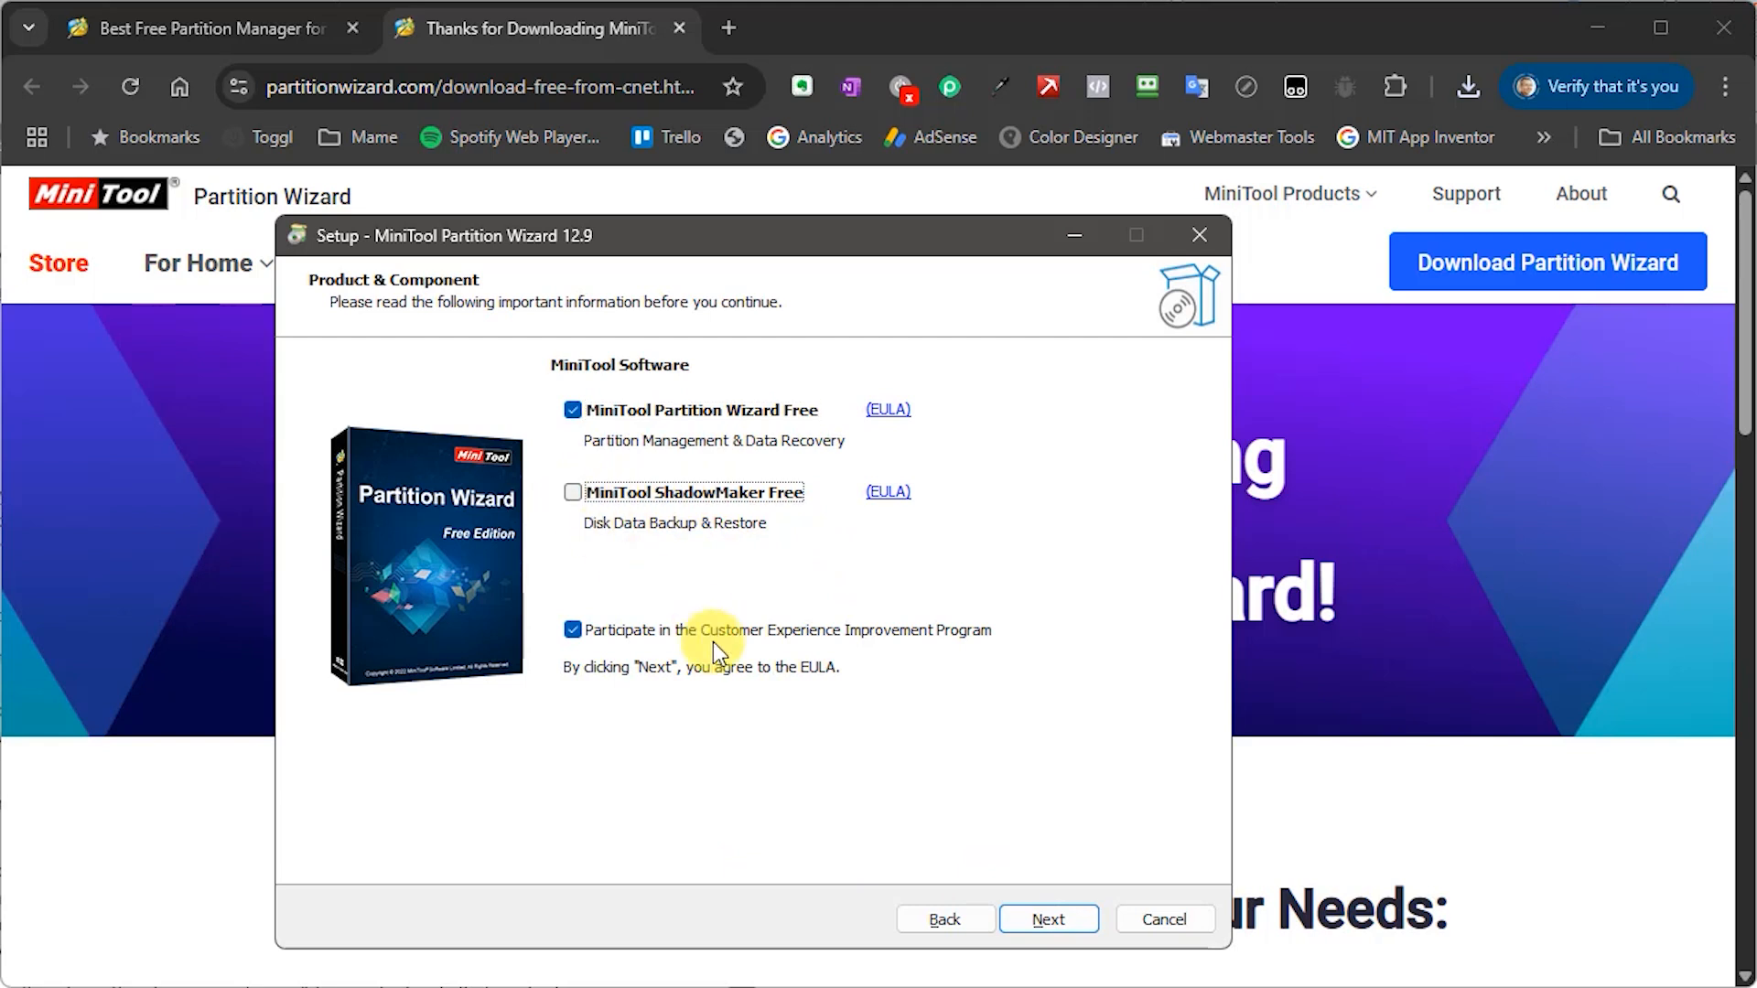
# - Install Partition Wizard Free with default components into the default Program Files folder
pyautogui.click(1047, 919)
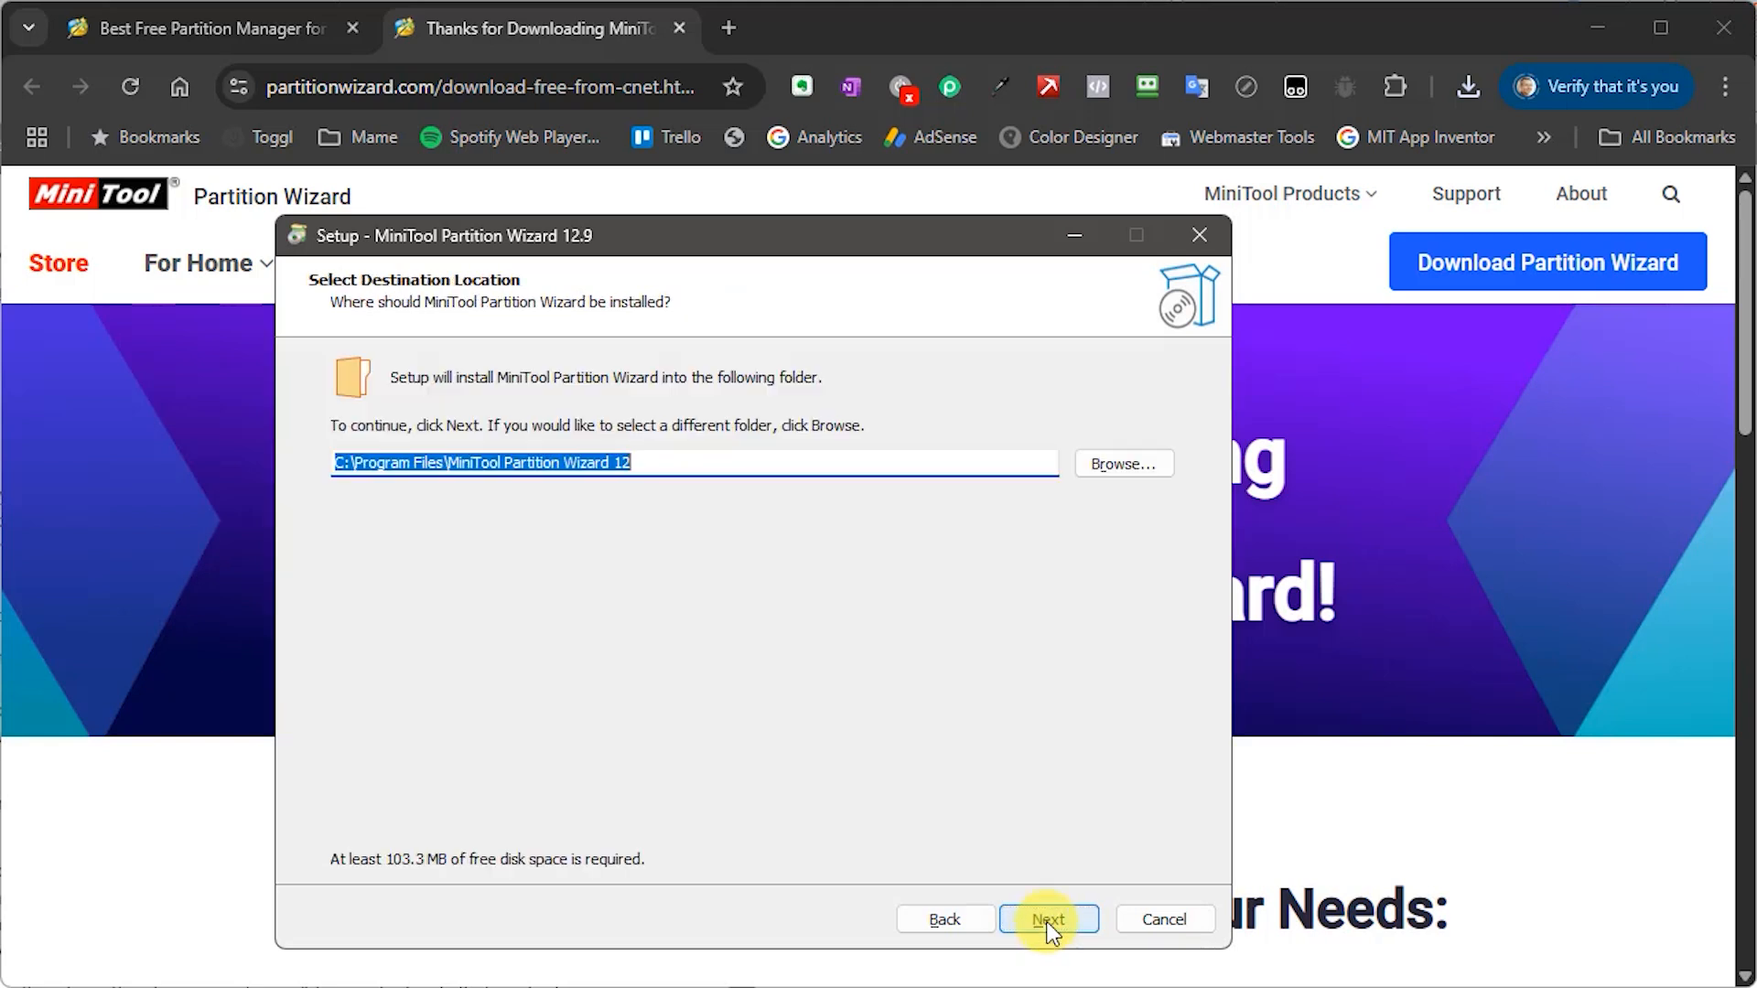
pyautogui.click(1048, 919)
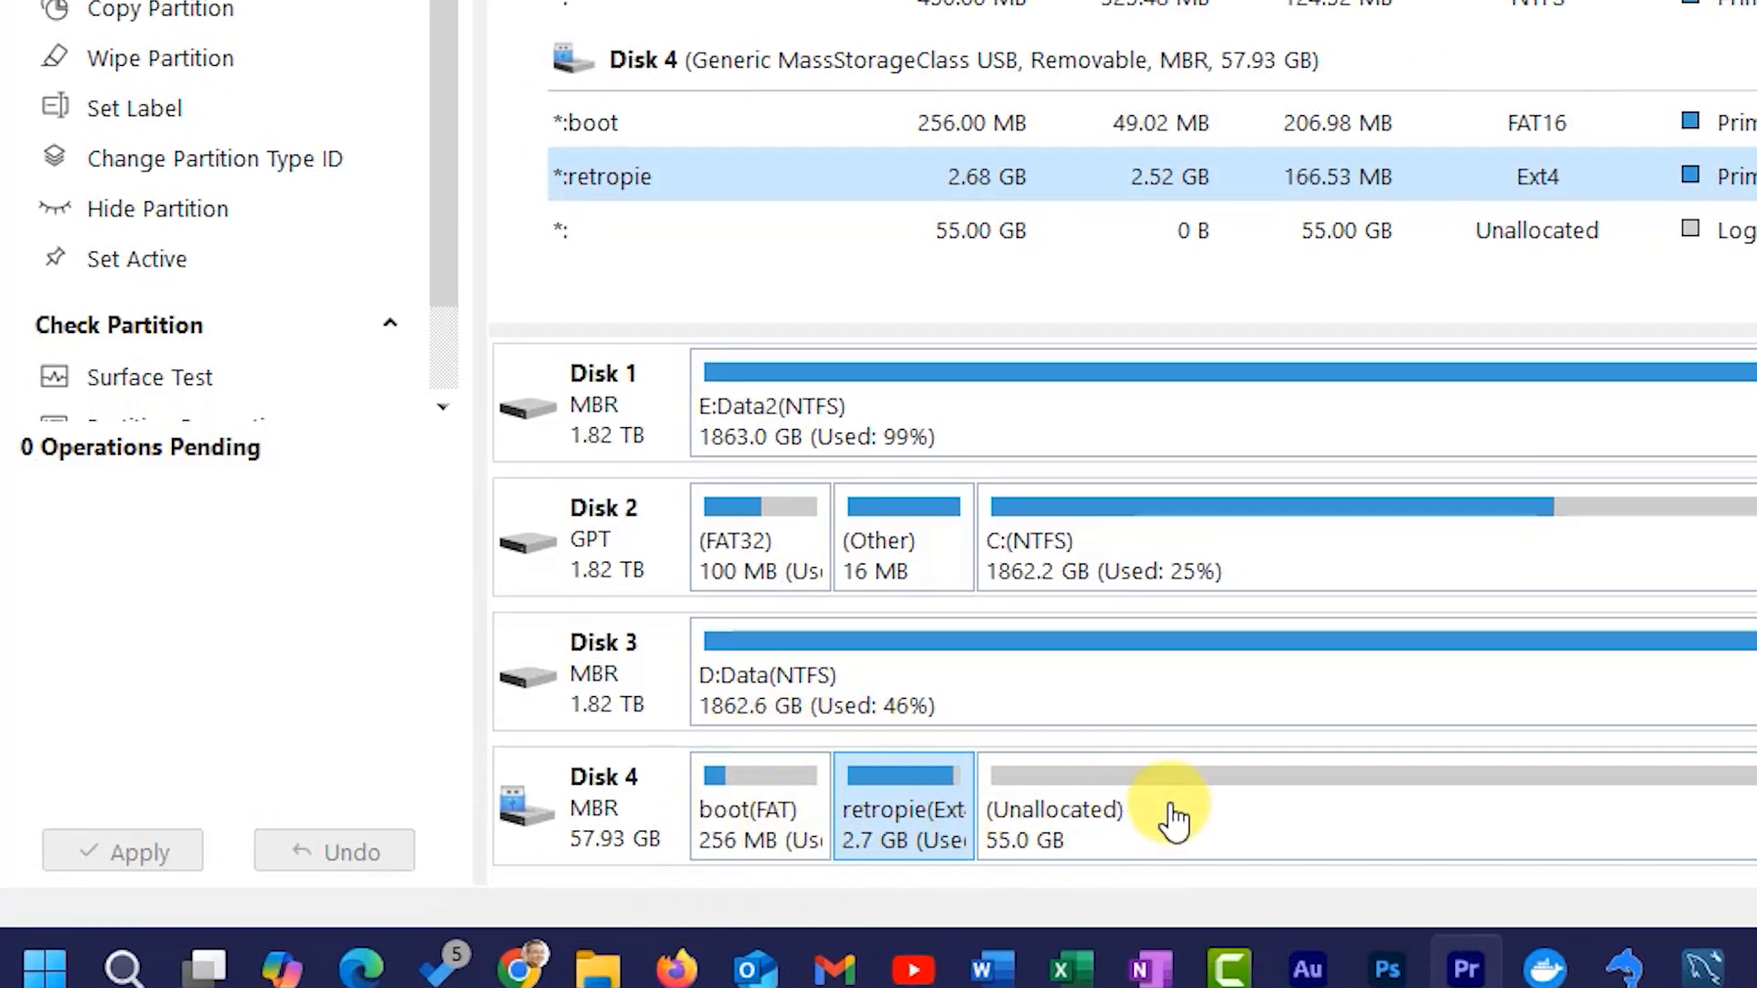
pyautogui.moveTo(1266, 818)
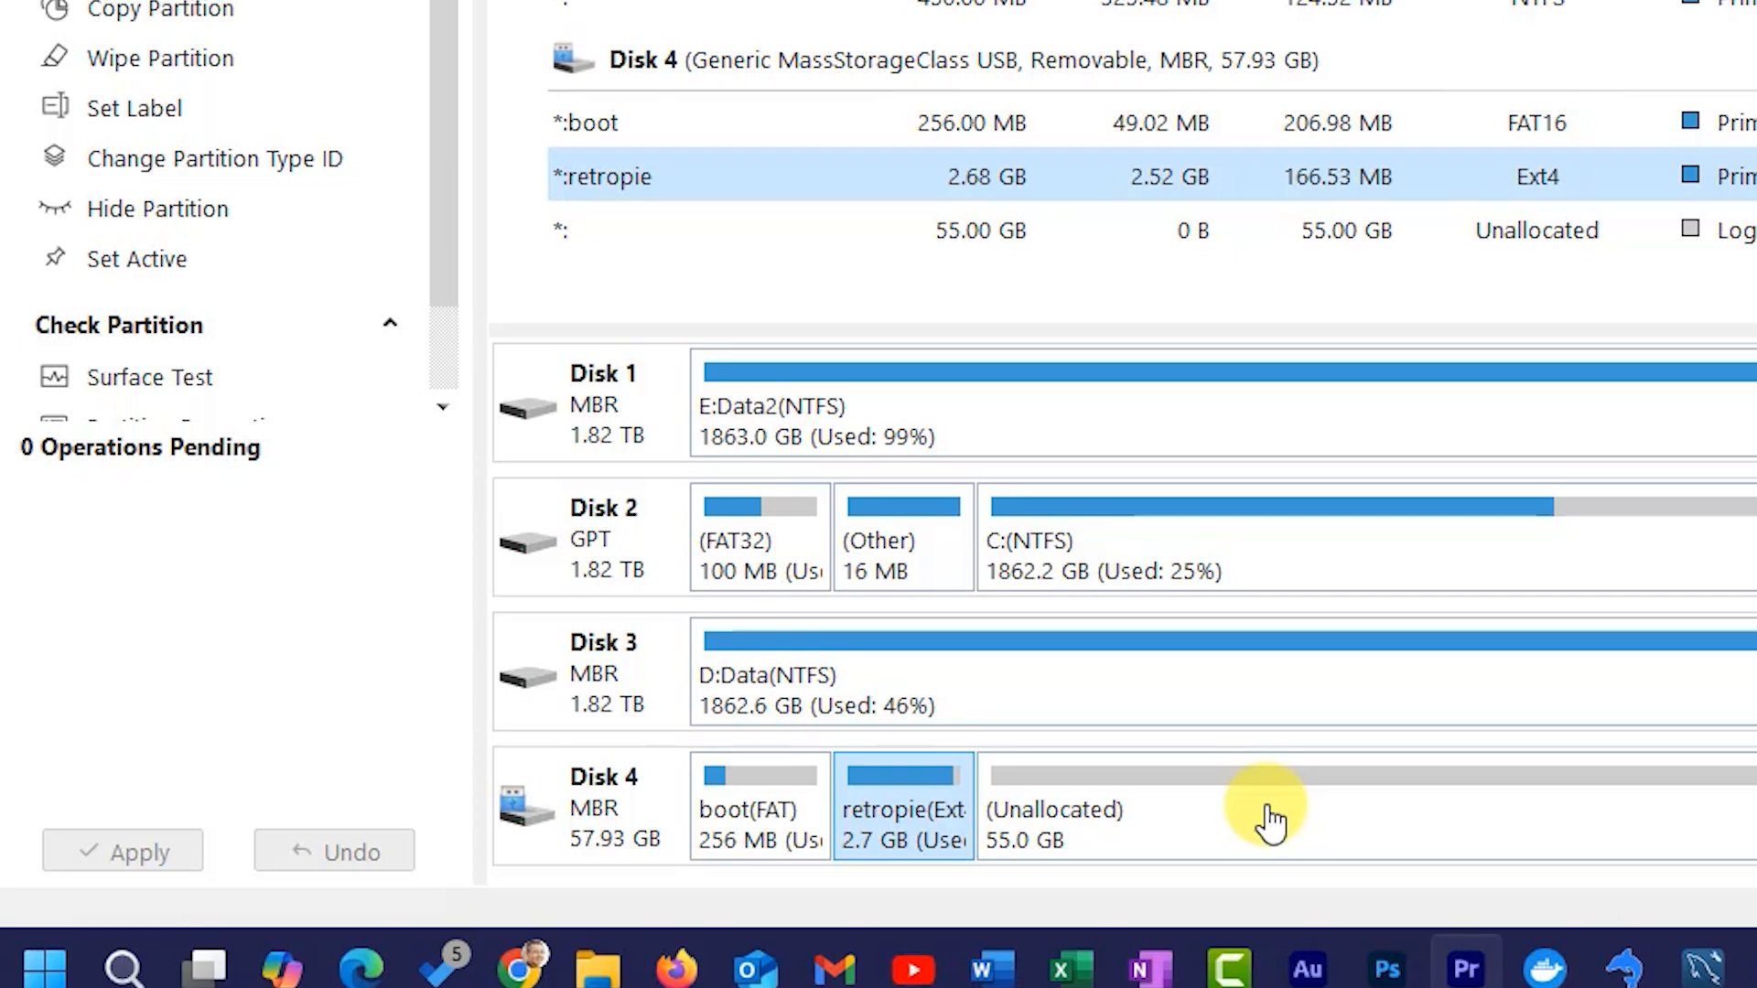
pyautogui.moveTo(1221, 547)
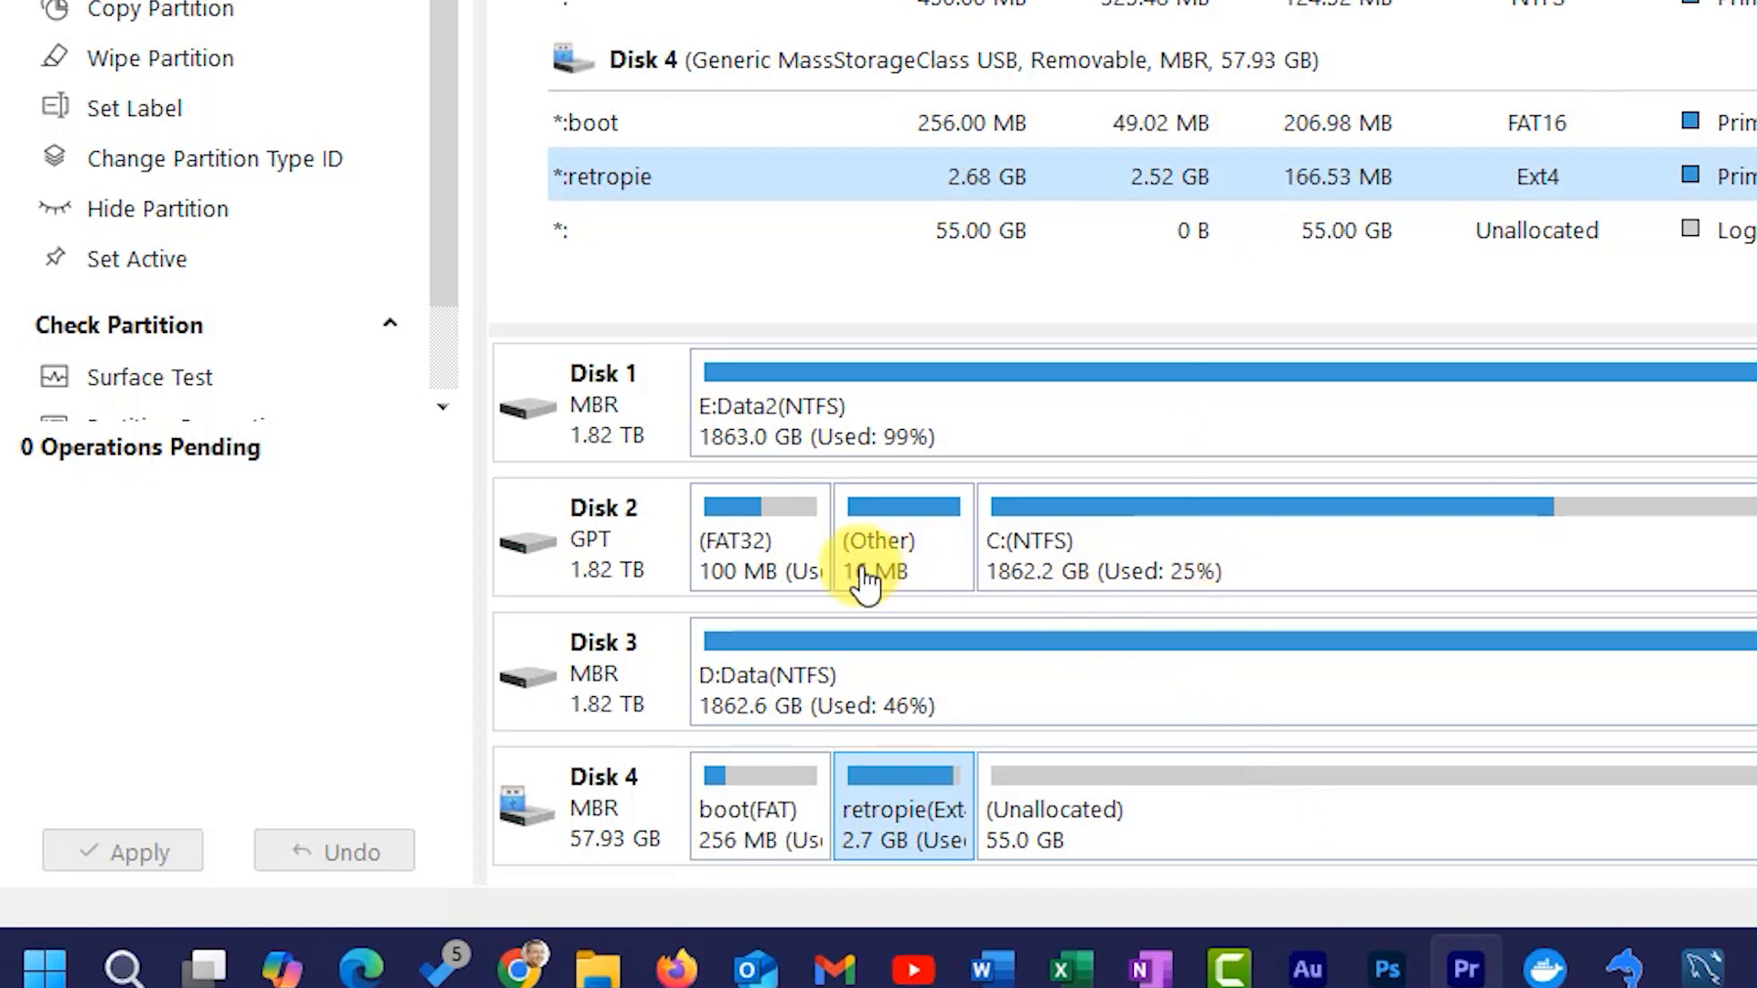
pyautogui.moveTo(1050, 553)
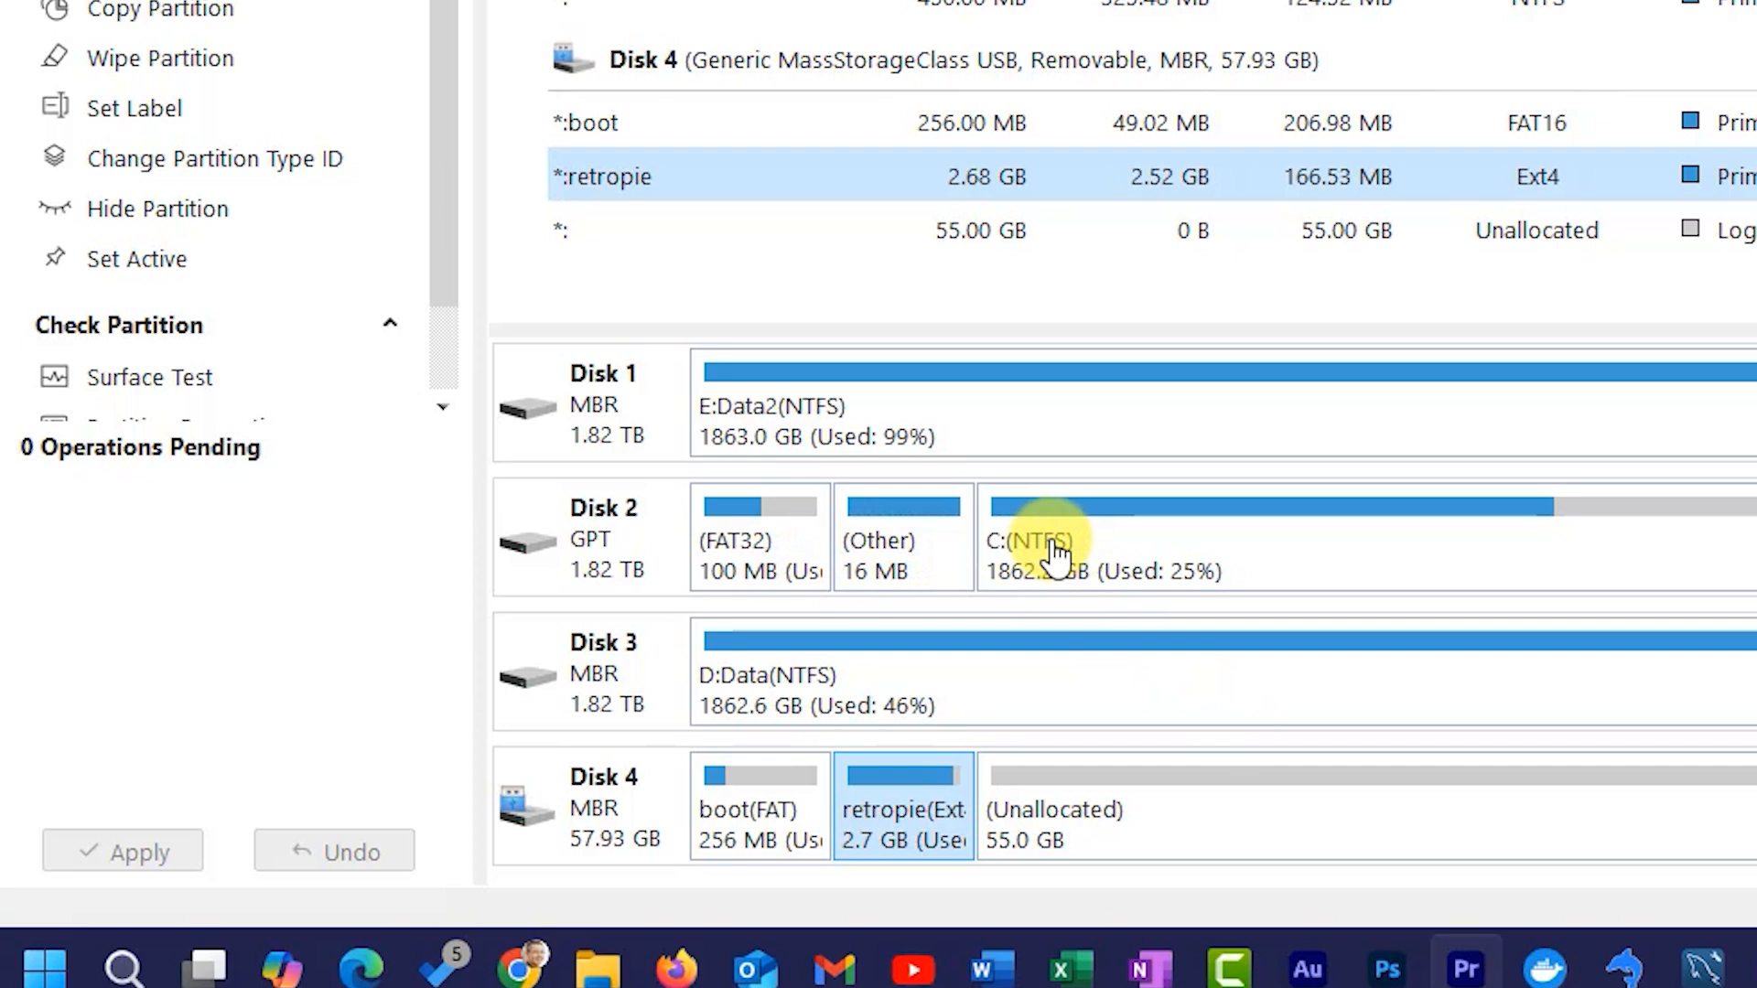
pyautogui.moveTo(1429, 703)
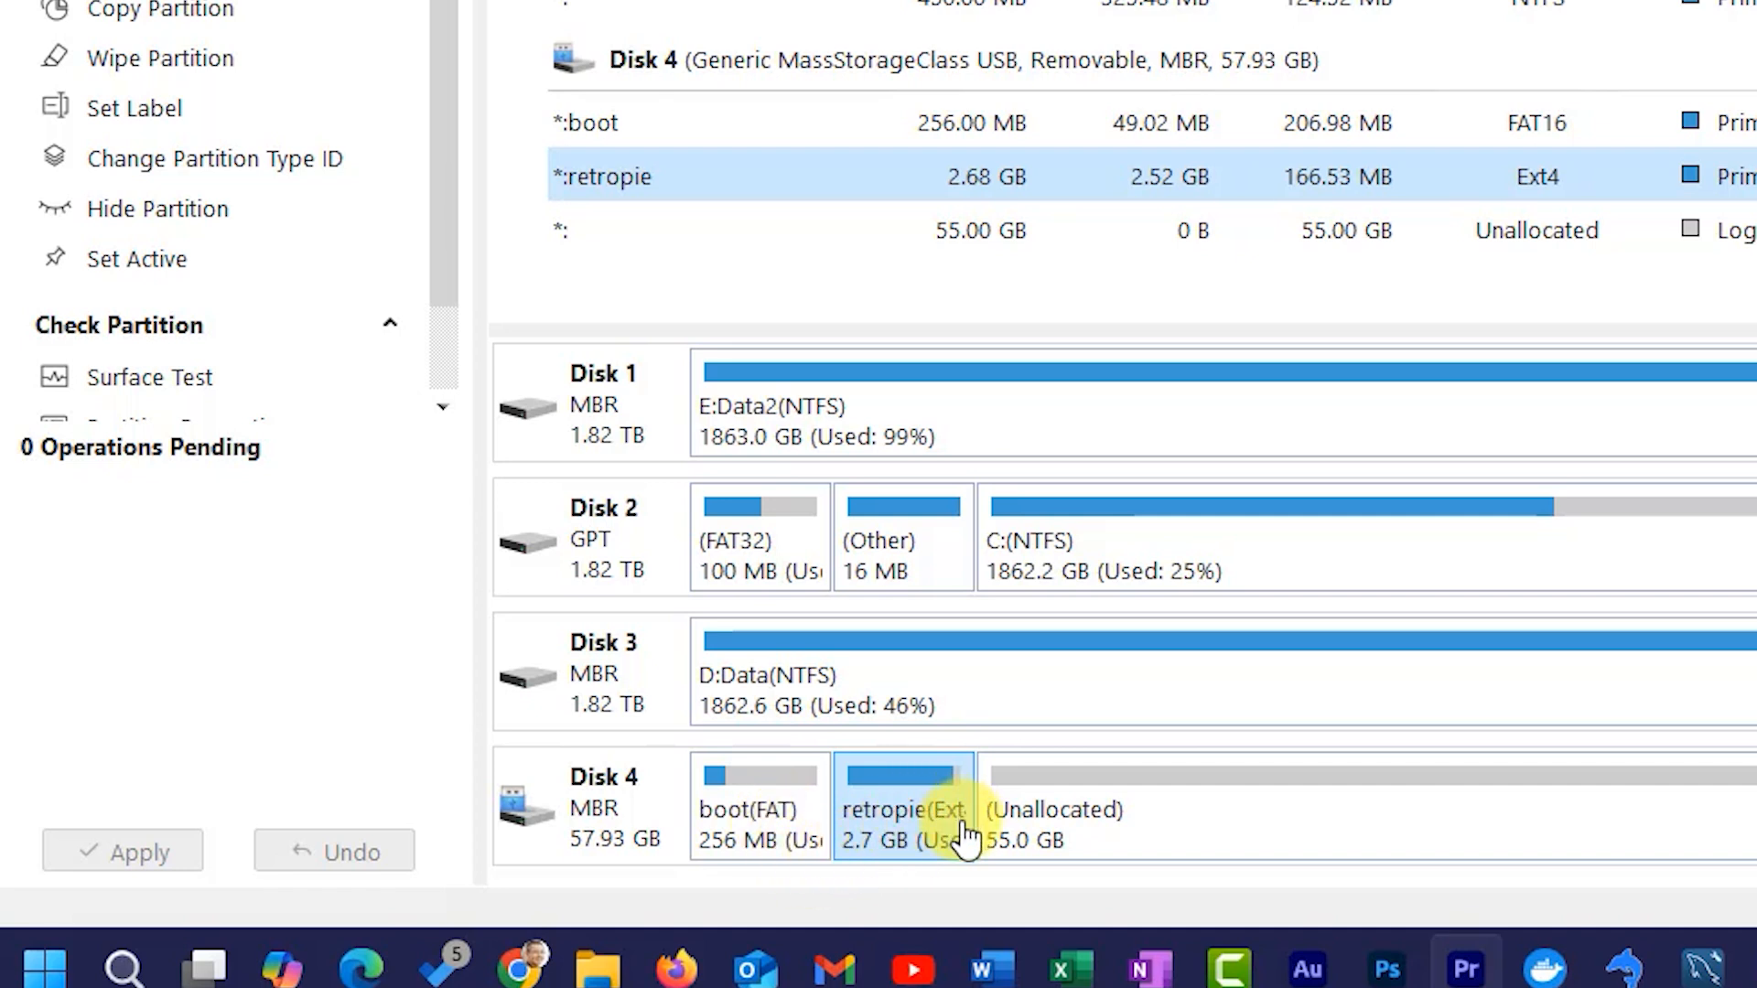
pyautogui.moveTo(1126, 842)
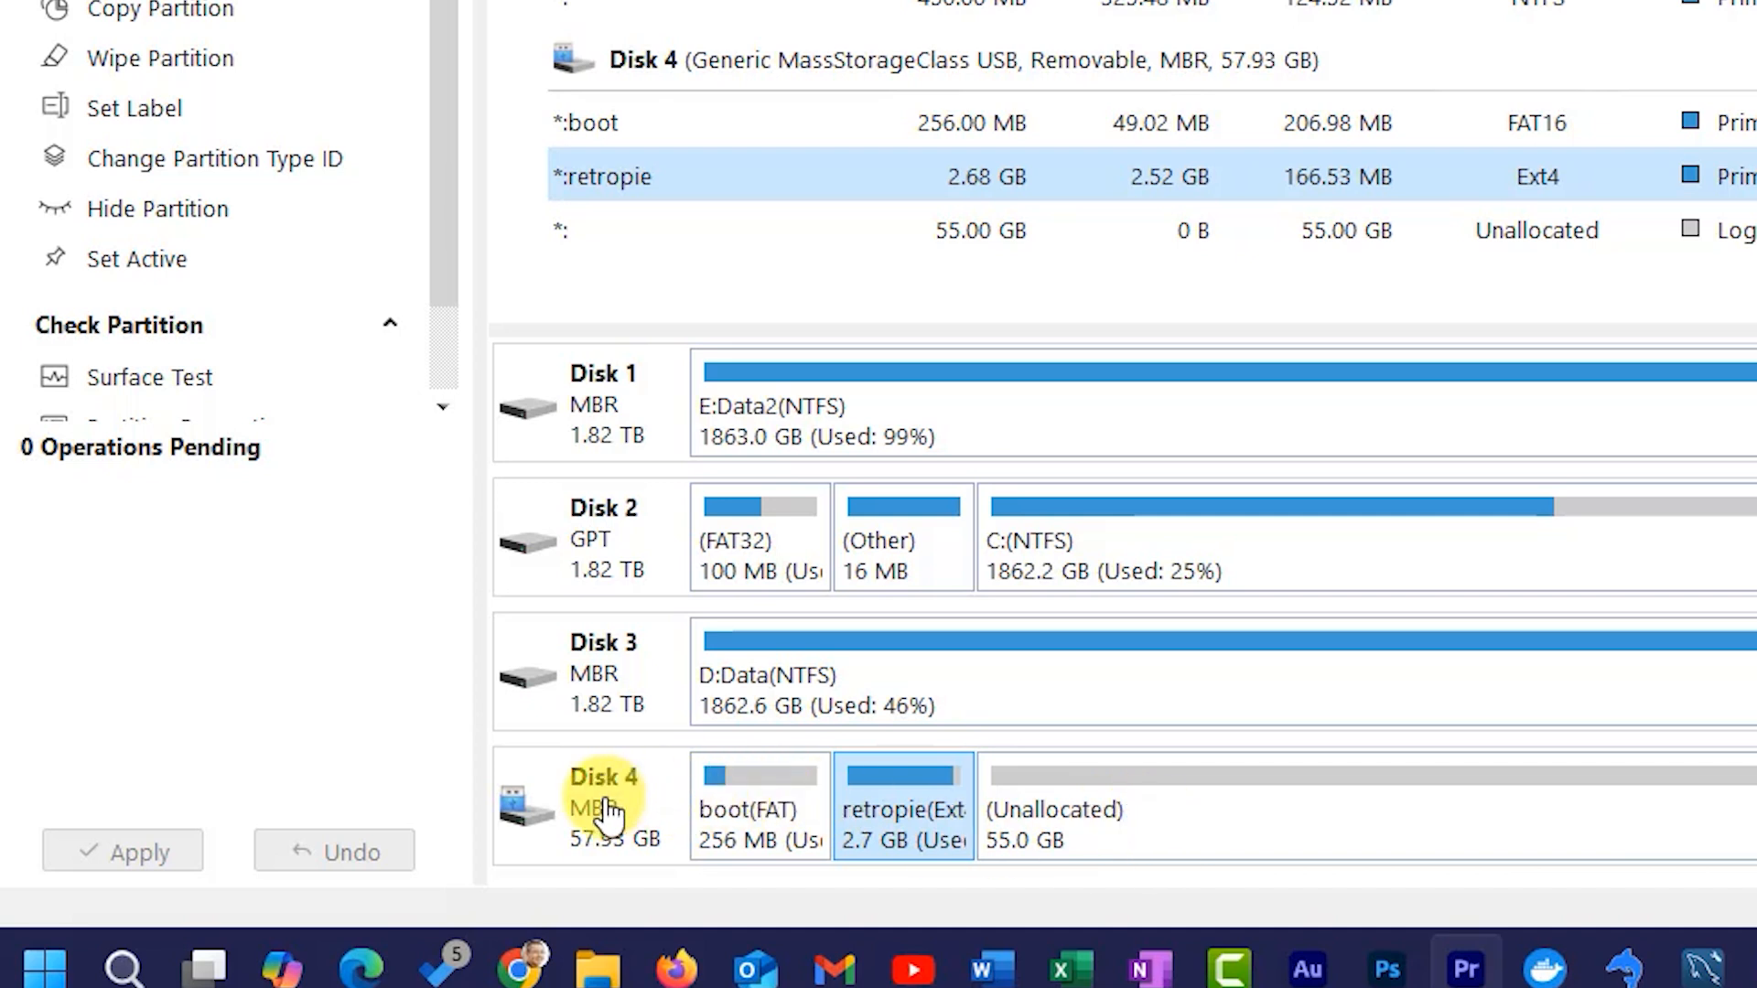
# - Delete all partitions on USB Disk 4 and apply, leaving 57.93 GB unallocated
pyautogui.rightClick(602, 807)
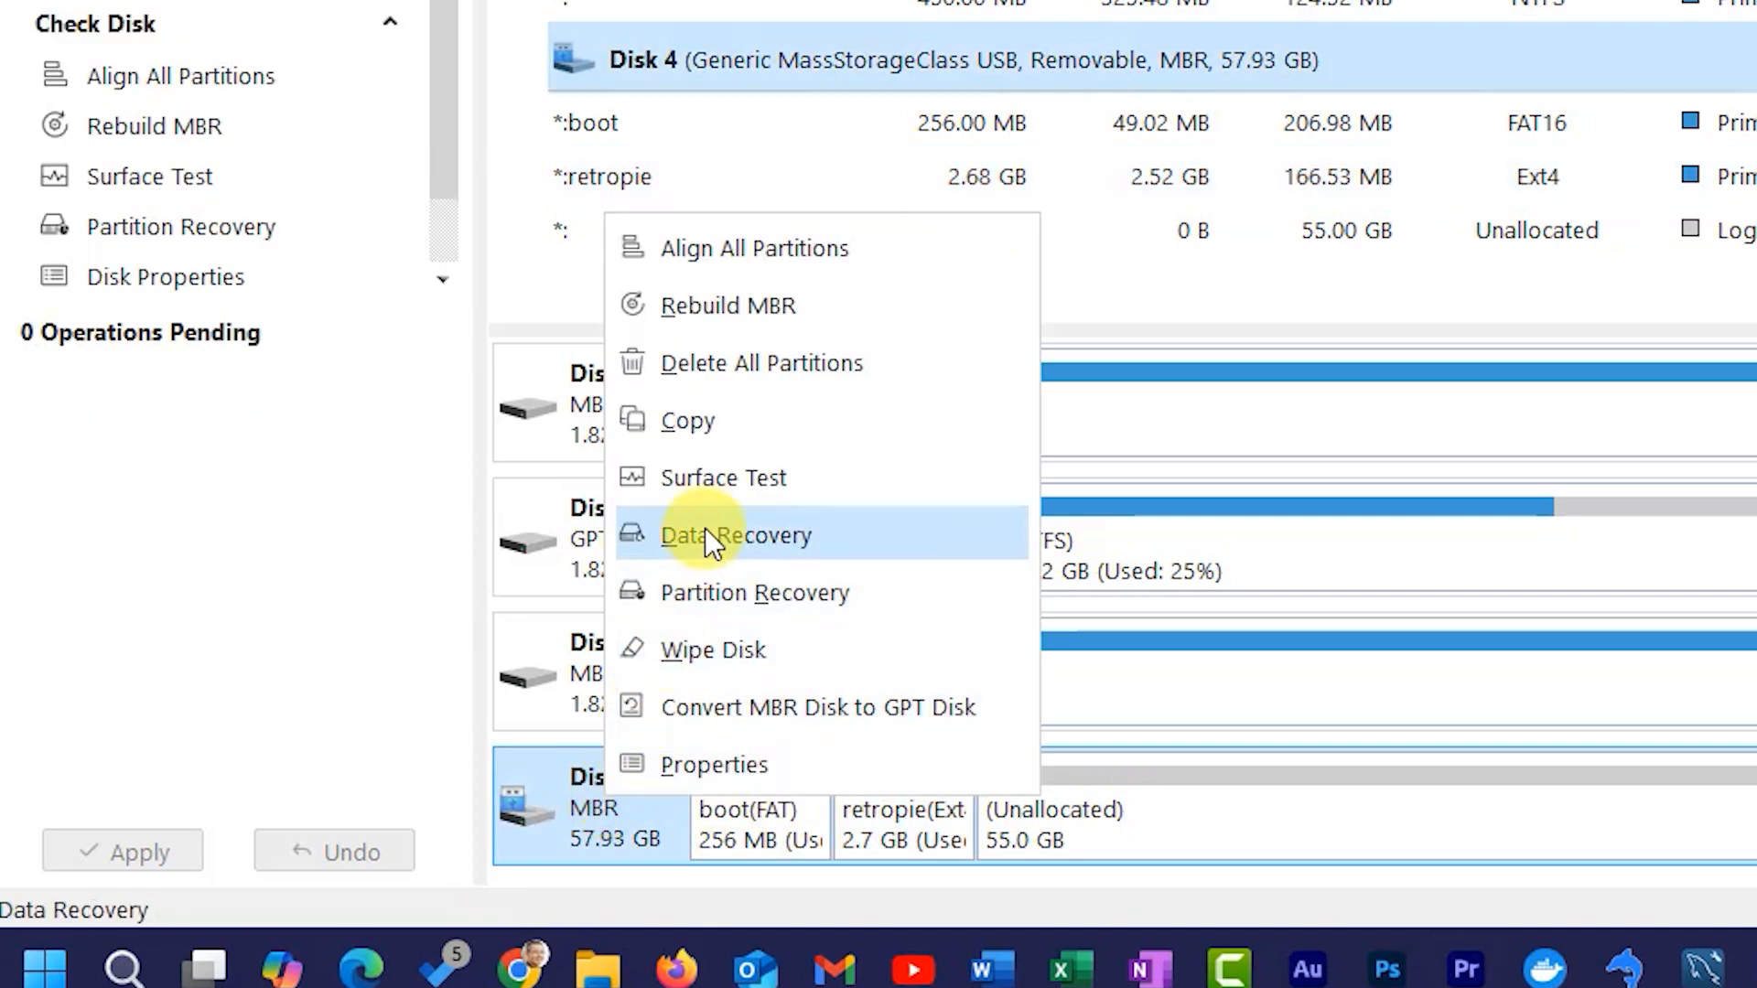
pyautogui.click(761, 362)
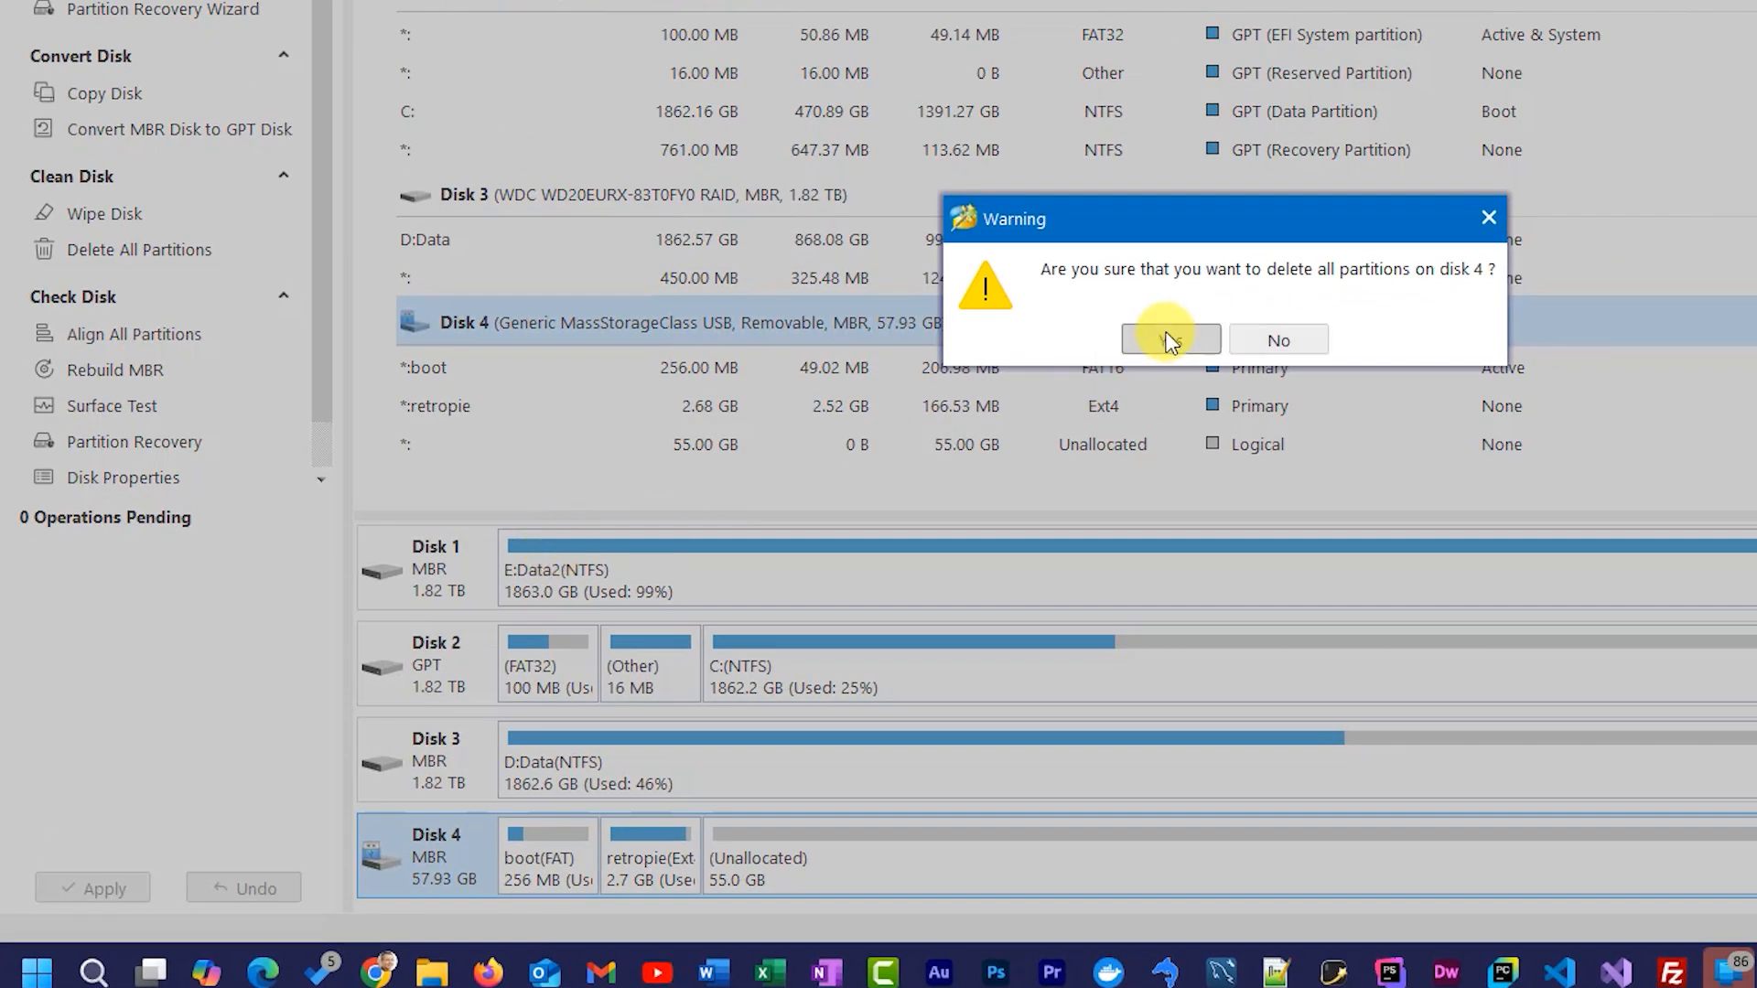
pyautogui.click(1170, 341)
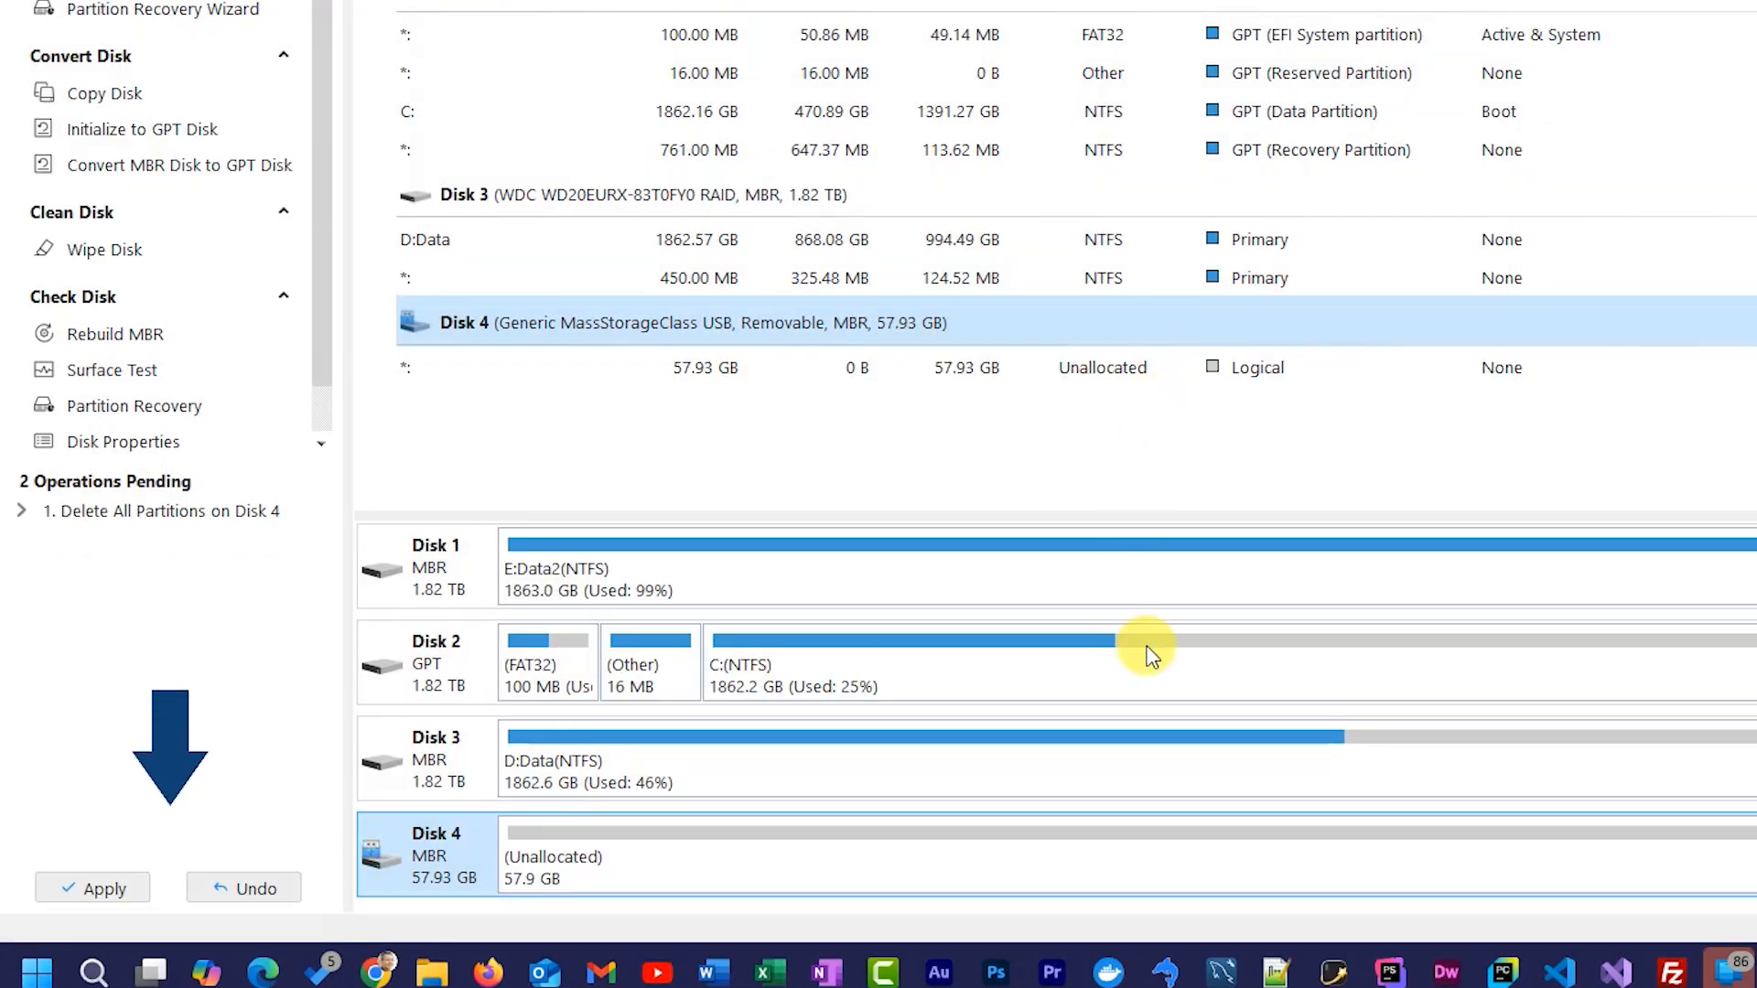
pyautogui.moveTo(1142, 649)
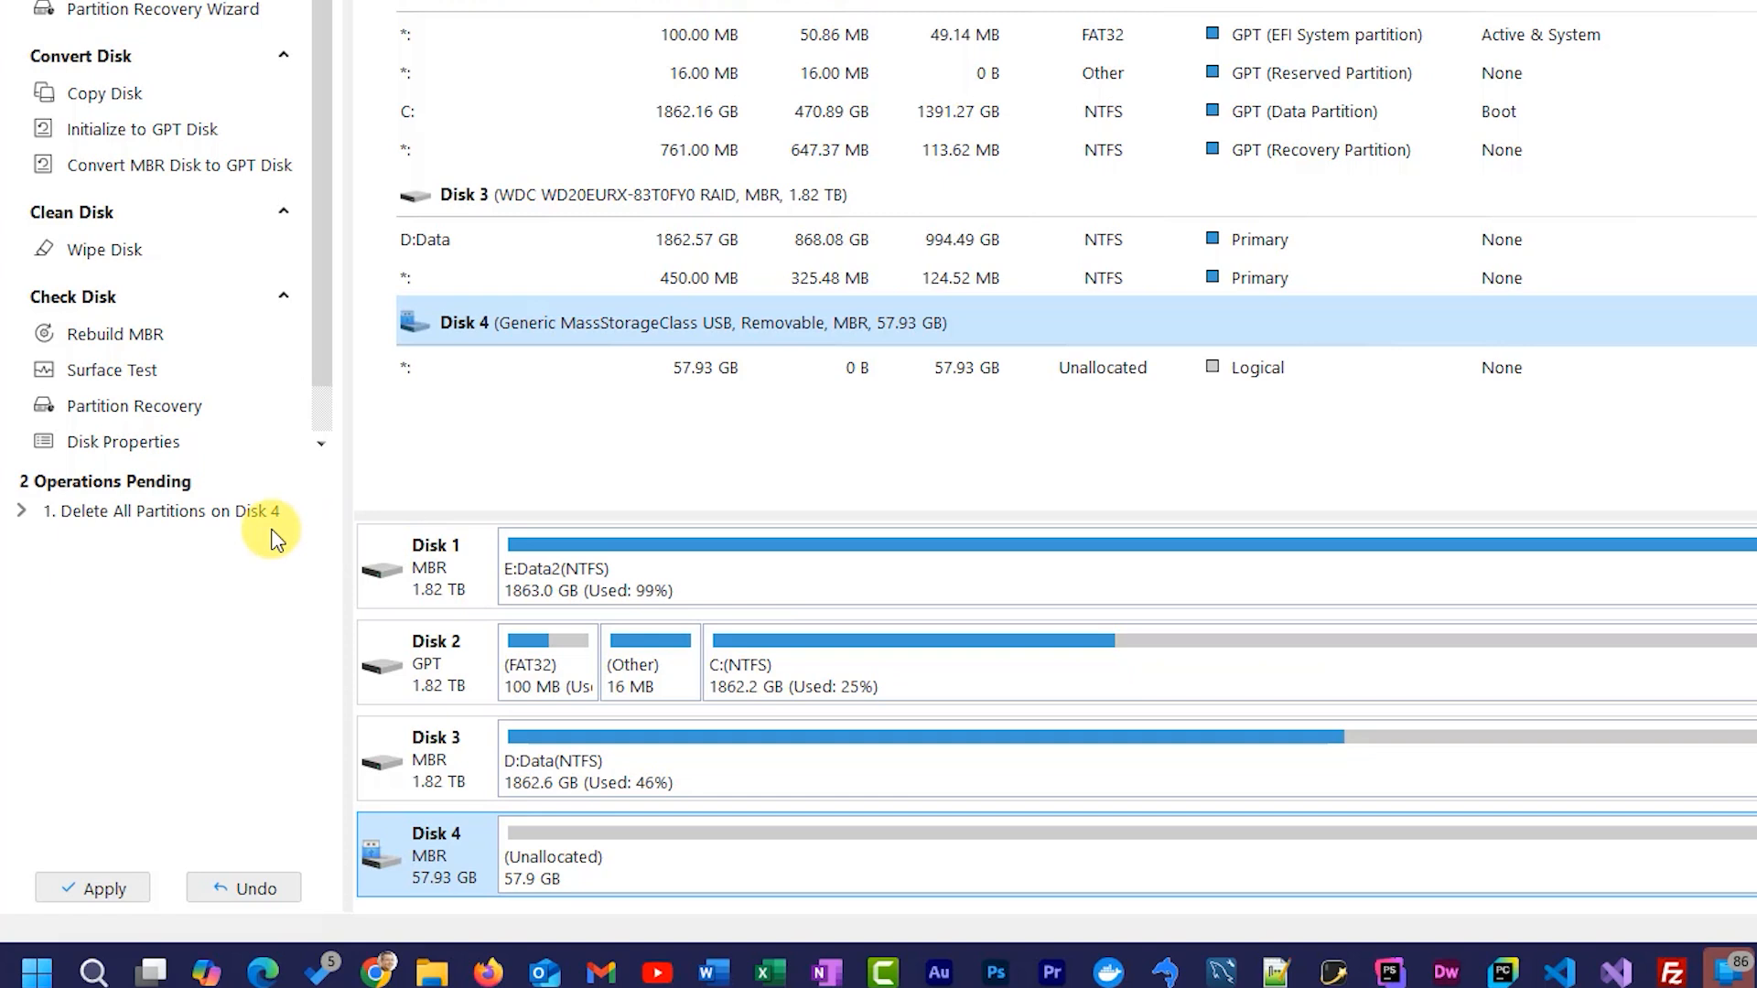
pyautogui.moveTo(265, 536)
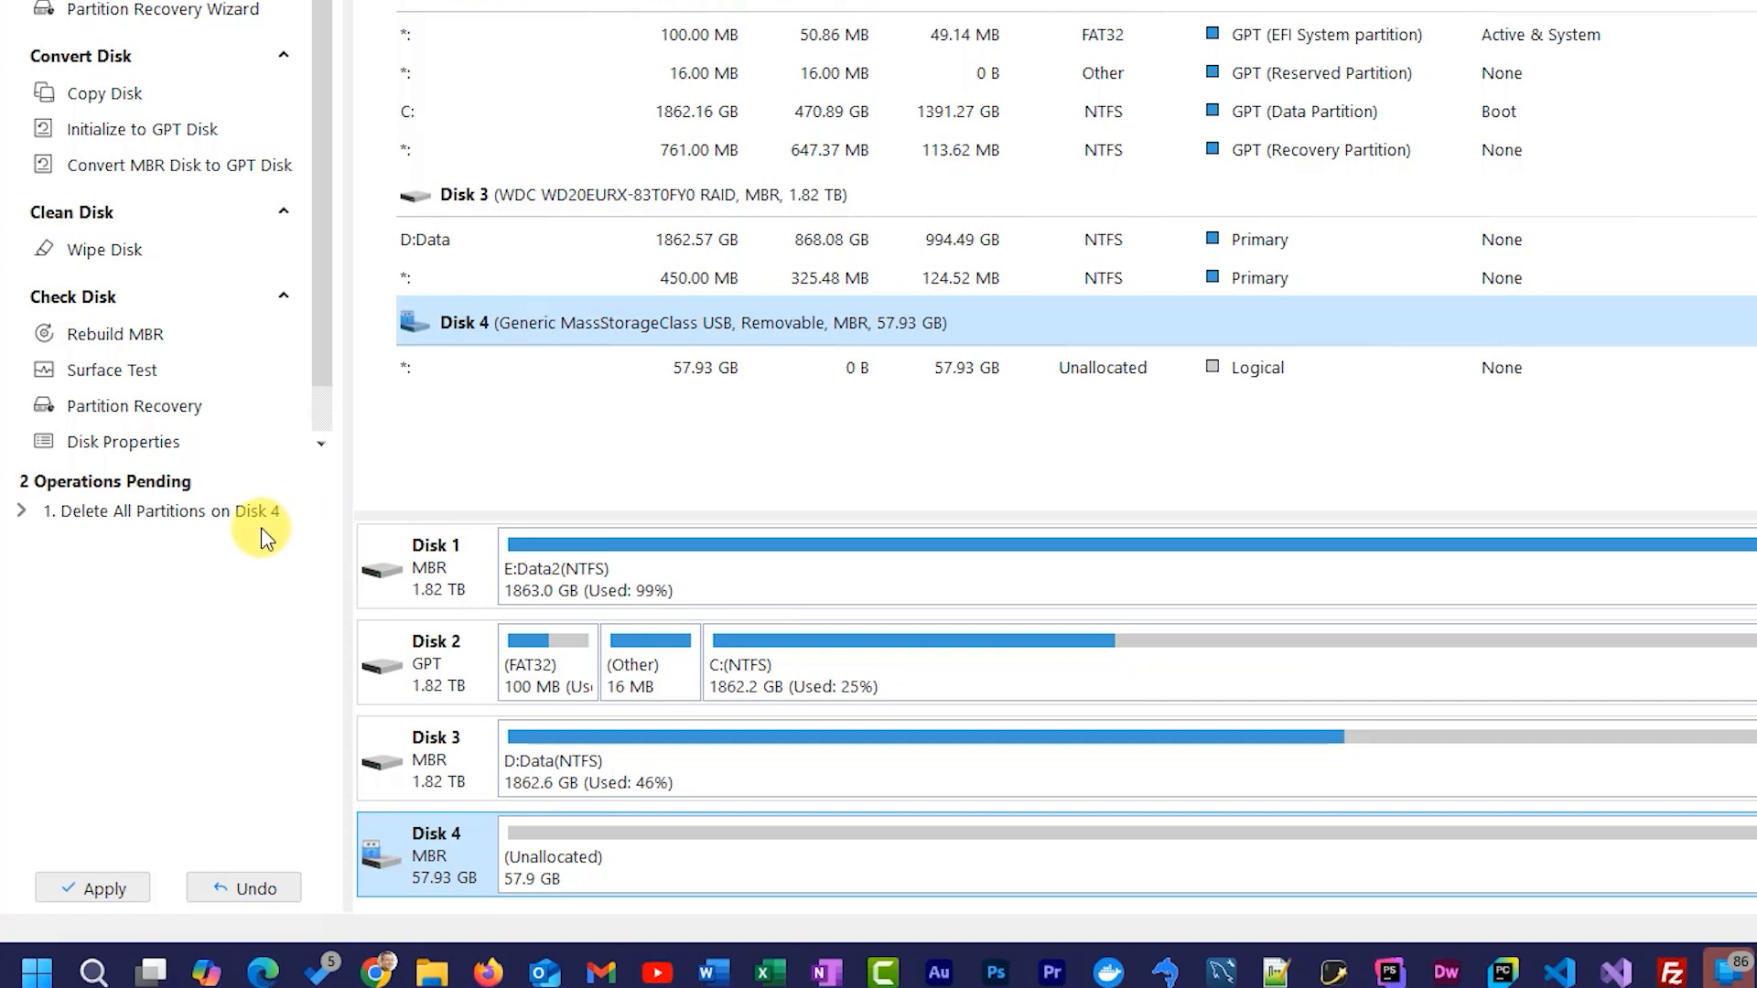
pyautogui.moveTo(258, 536)
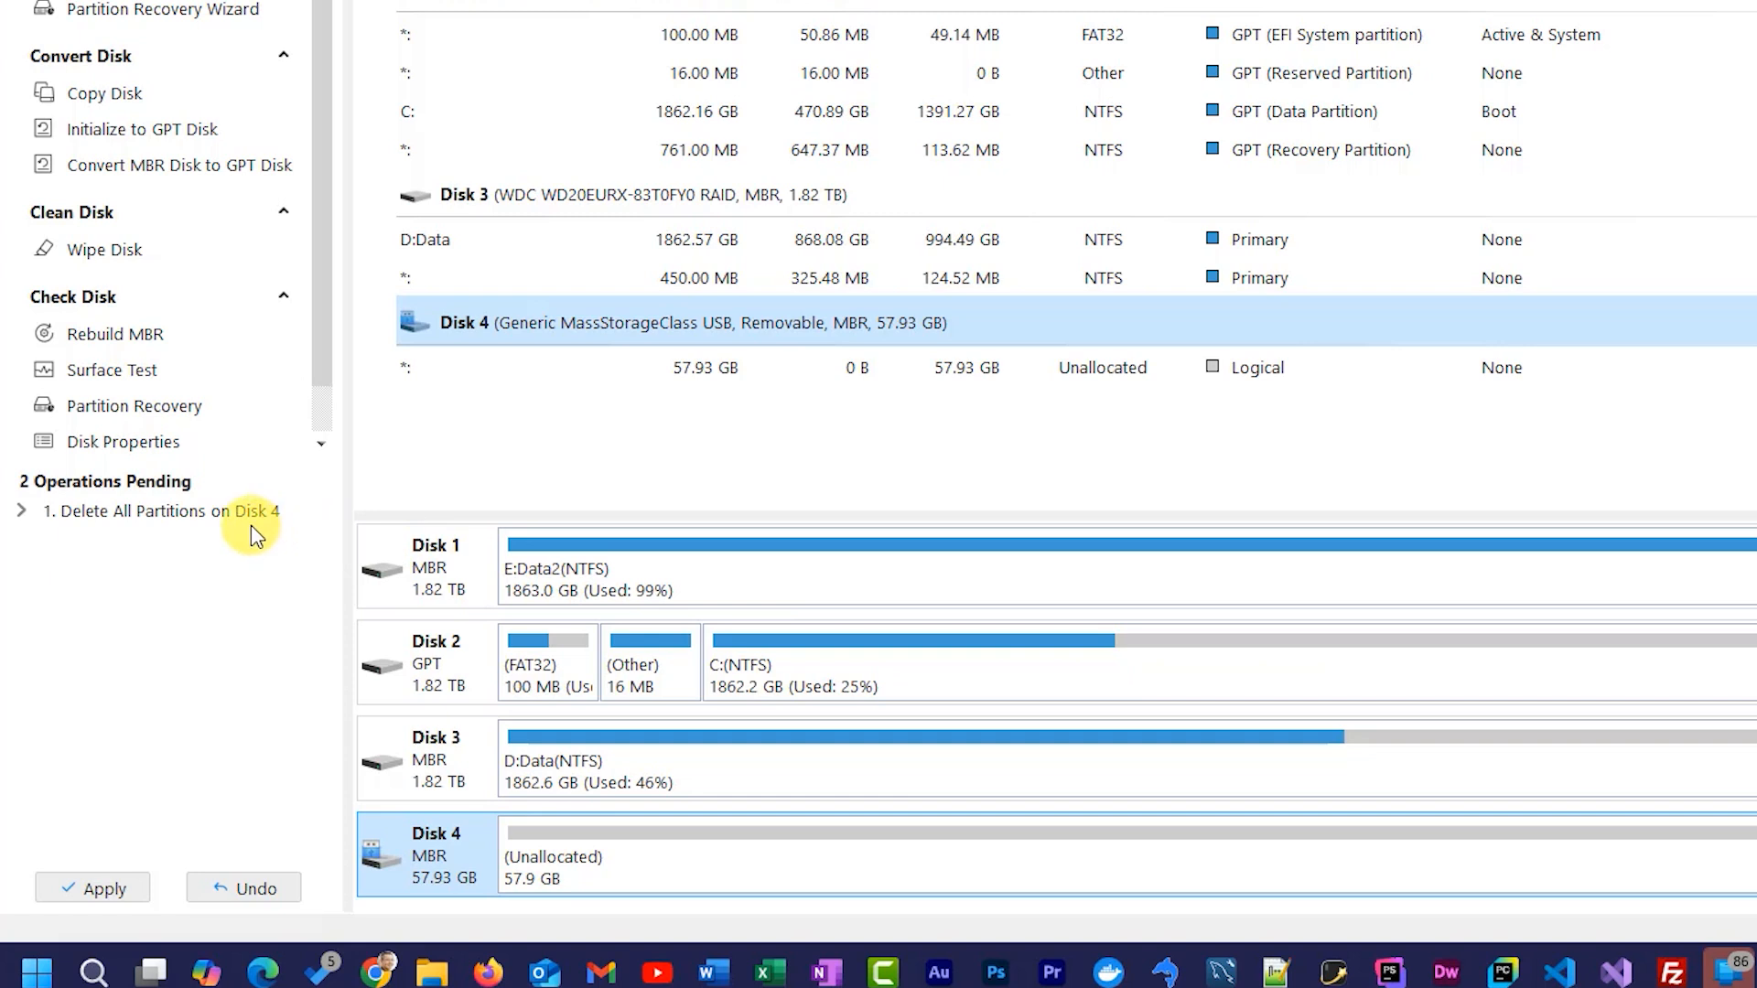
pyautogui.moveTo(152, 549)
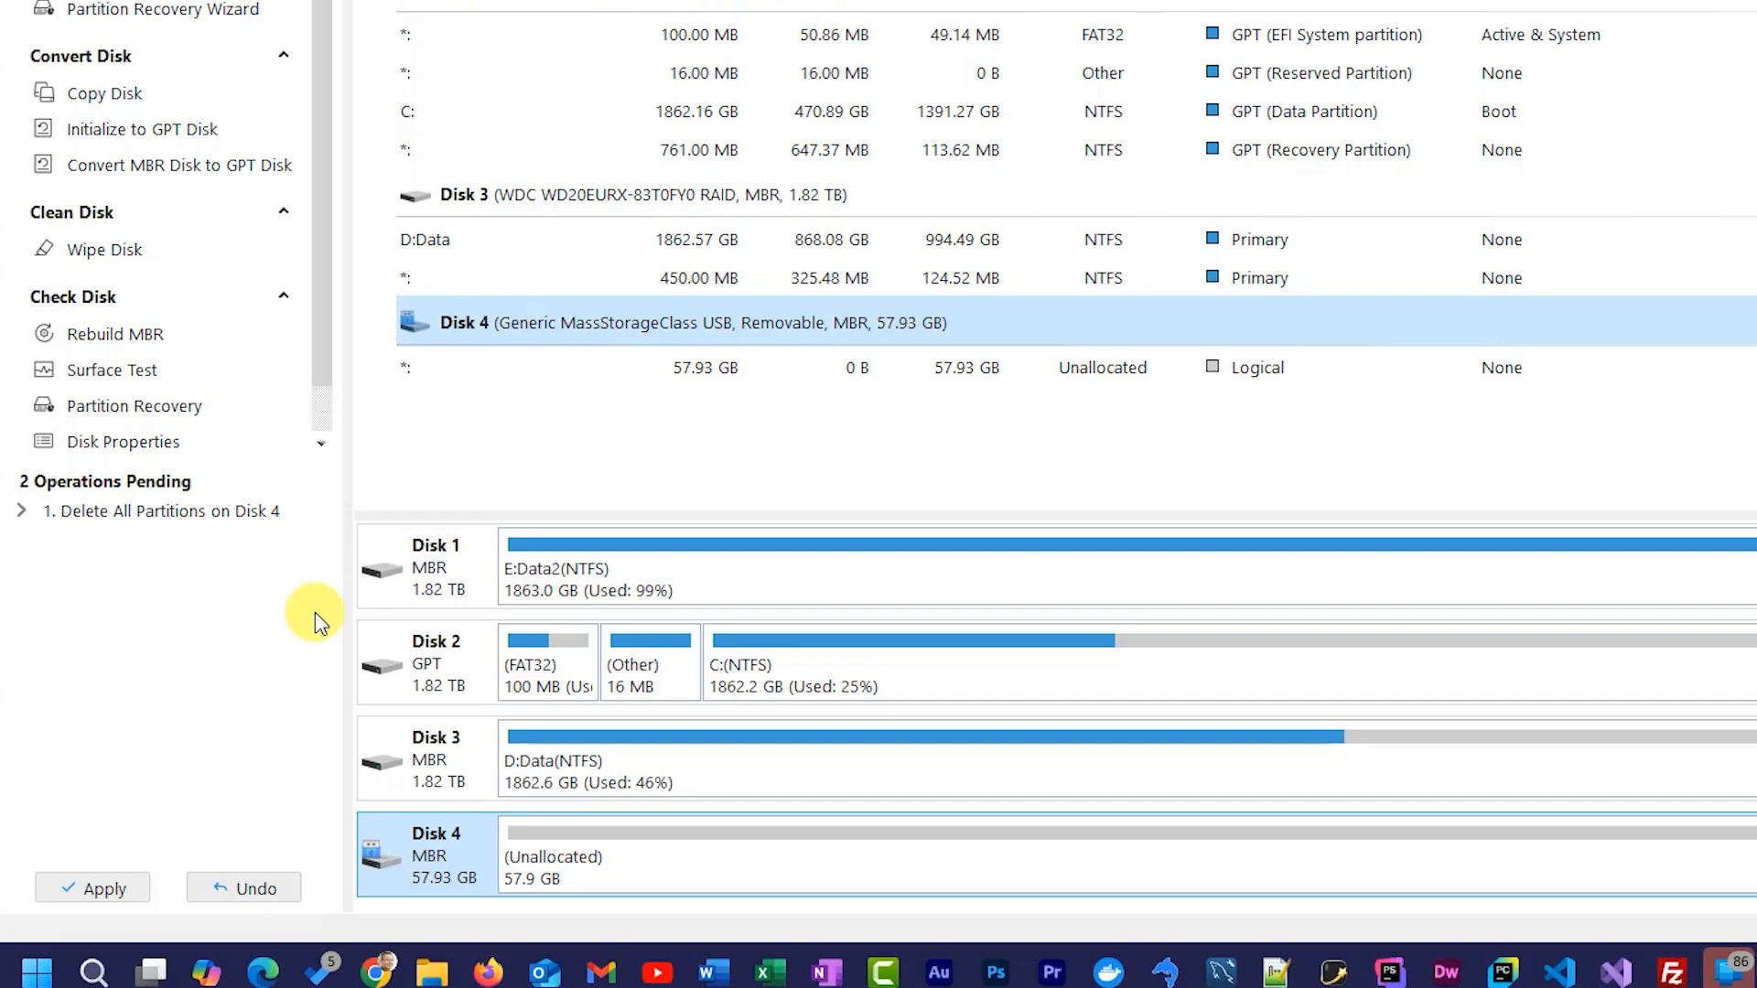
pyautogui.moveTo(342, 553)
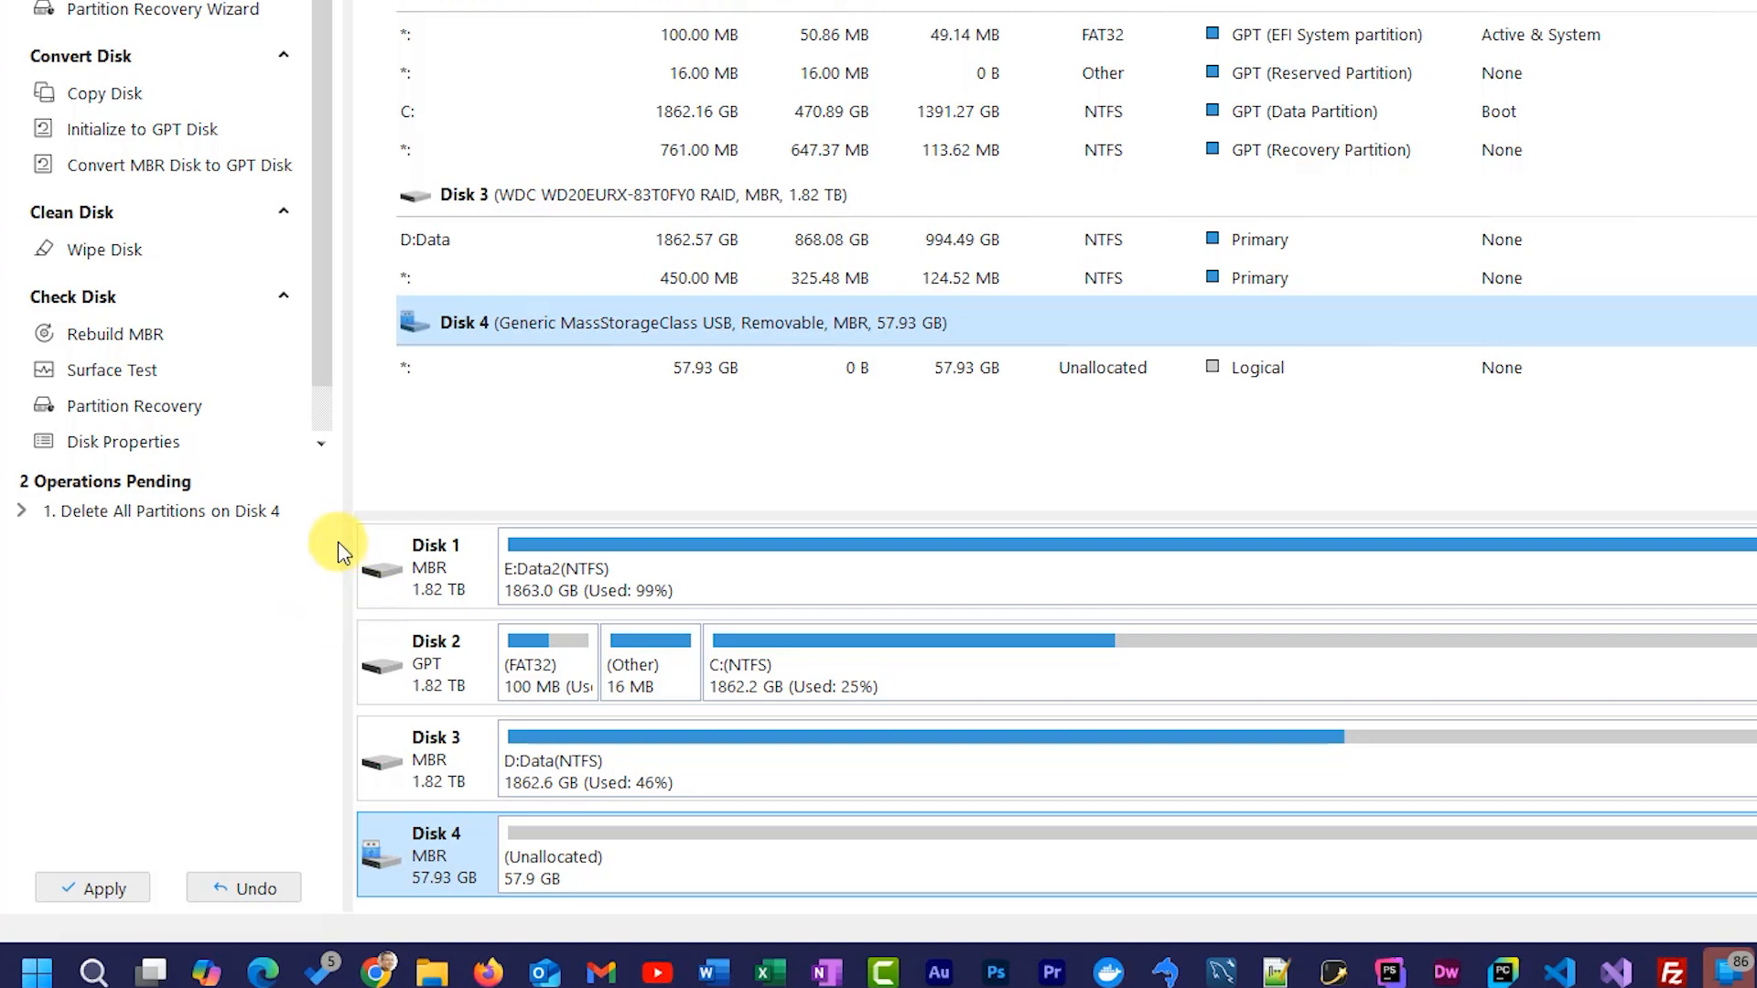
pyautogui.moveTo(258, 527)
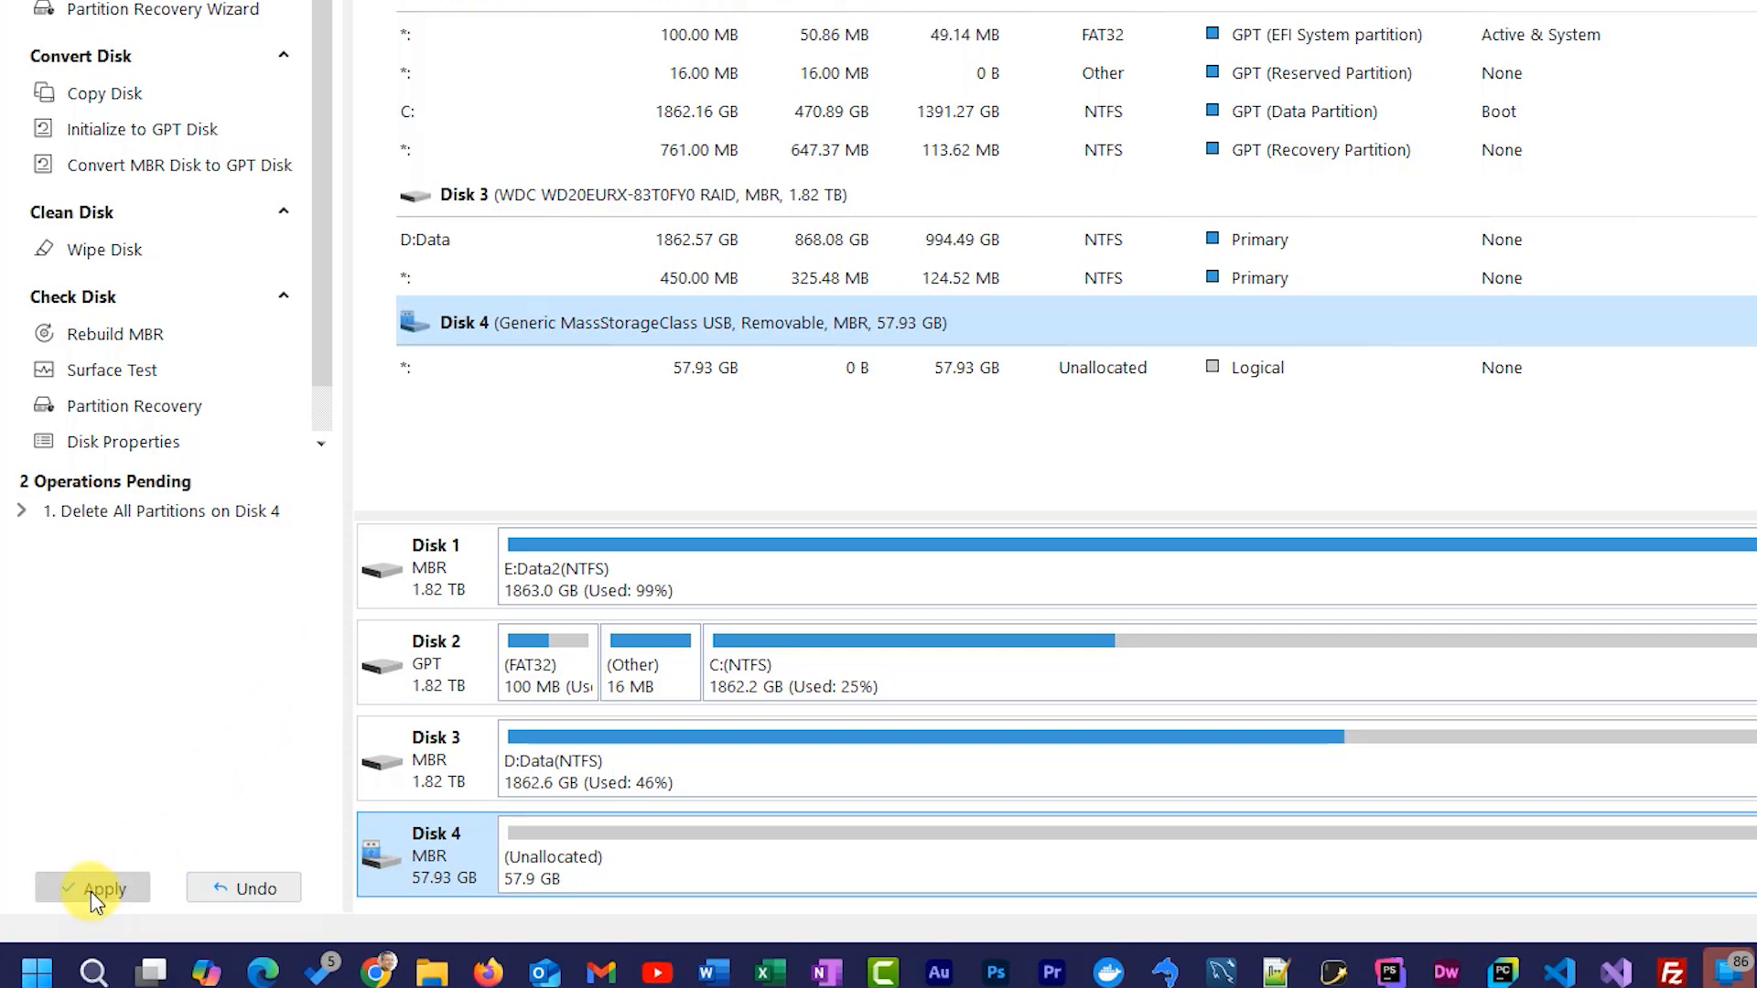
pyautogui.click(93, 887)
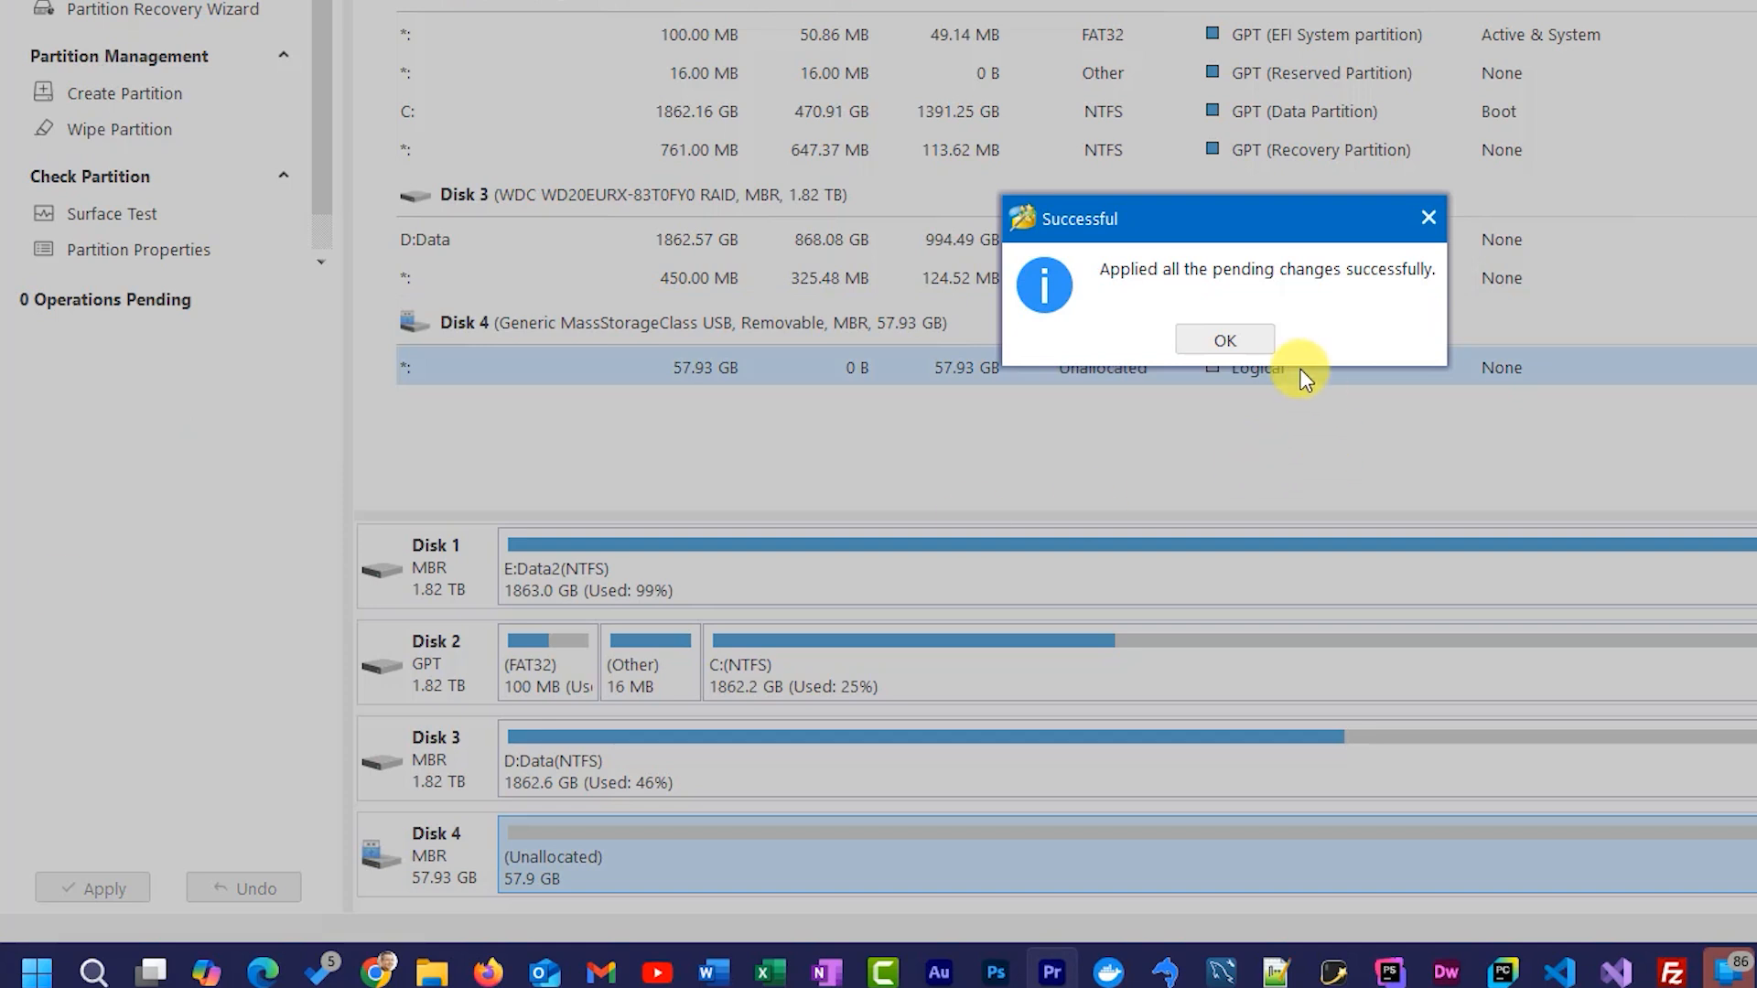
pyautogui.click(1224, 340)
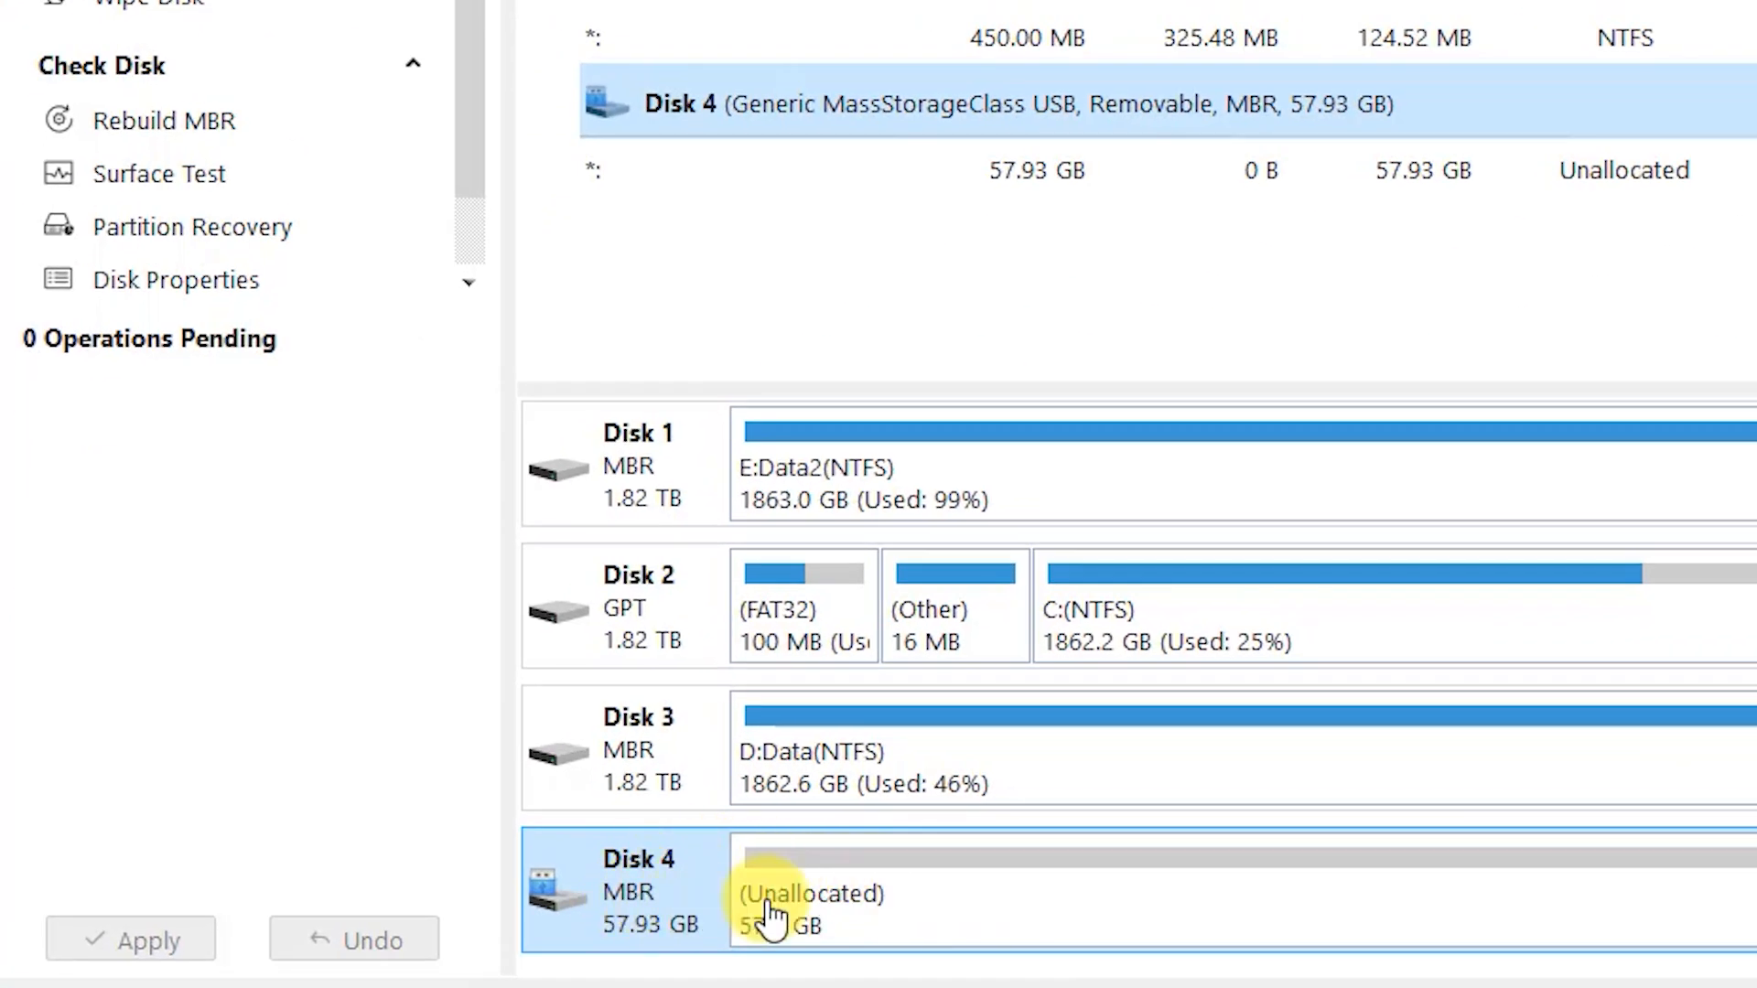
pyautogui.moveTo(955, 907)
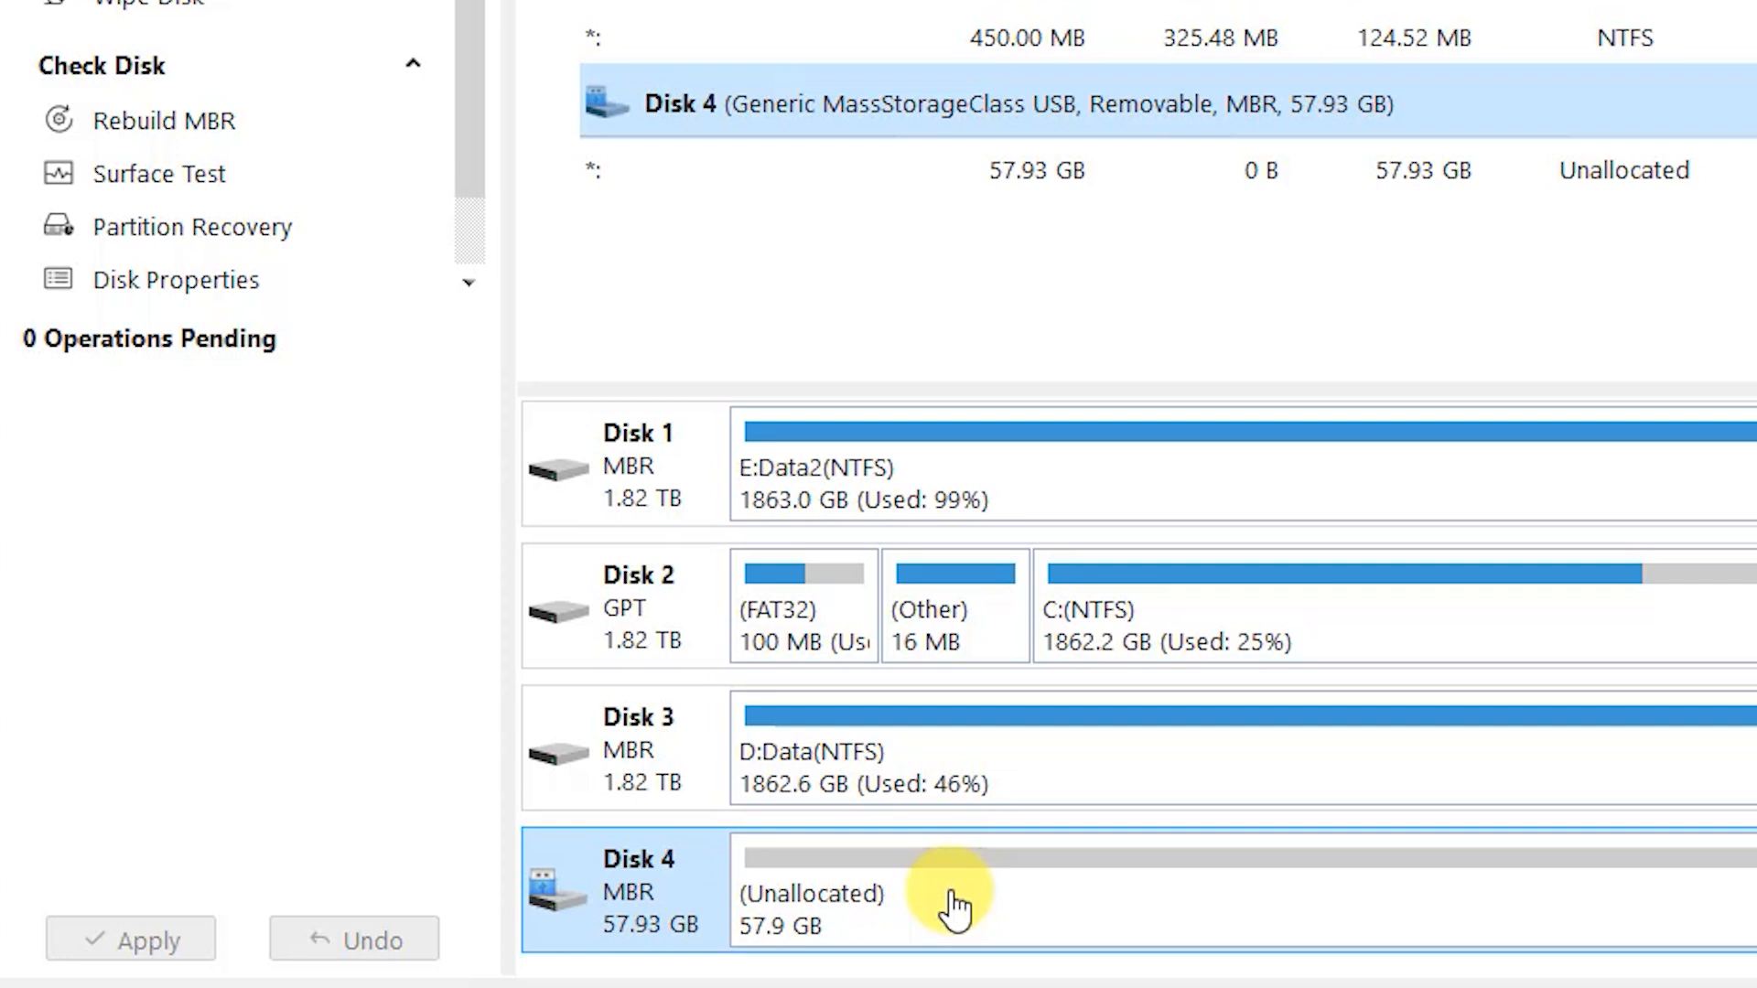
pyautogui.moveTo(897, 906)
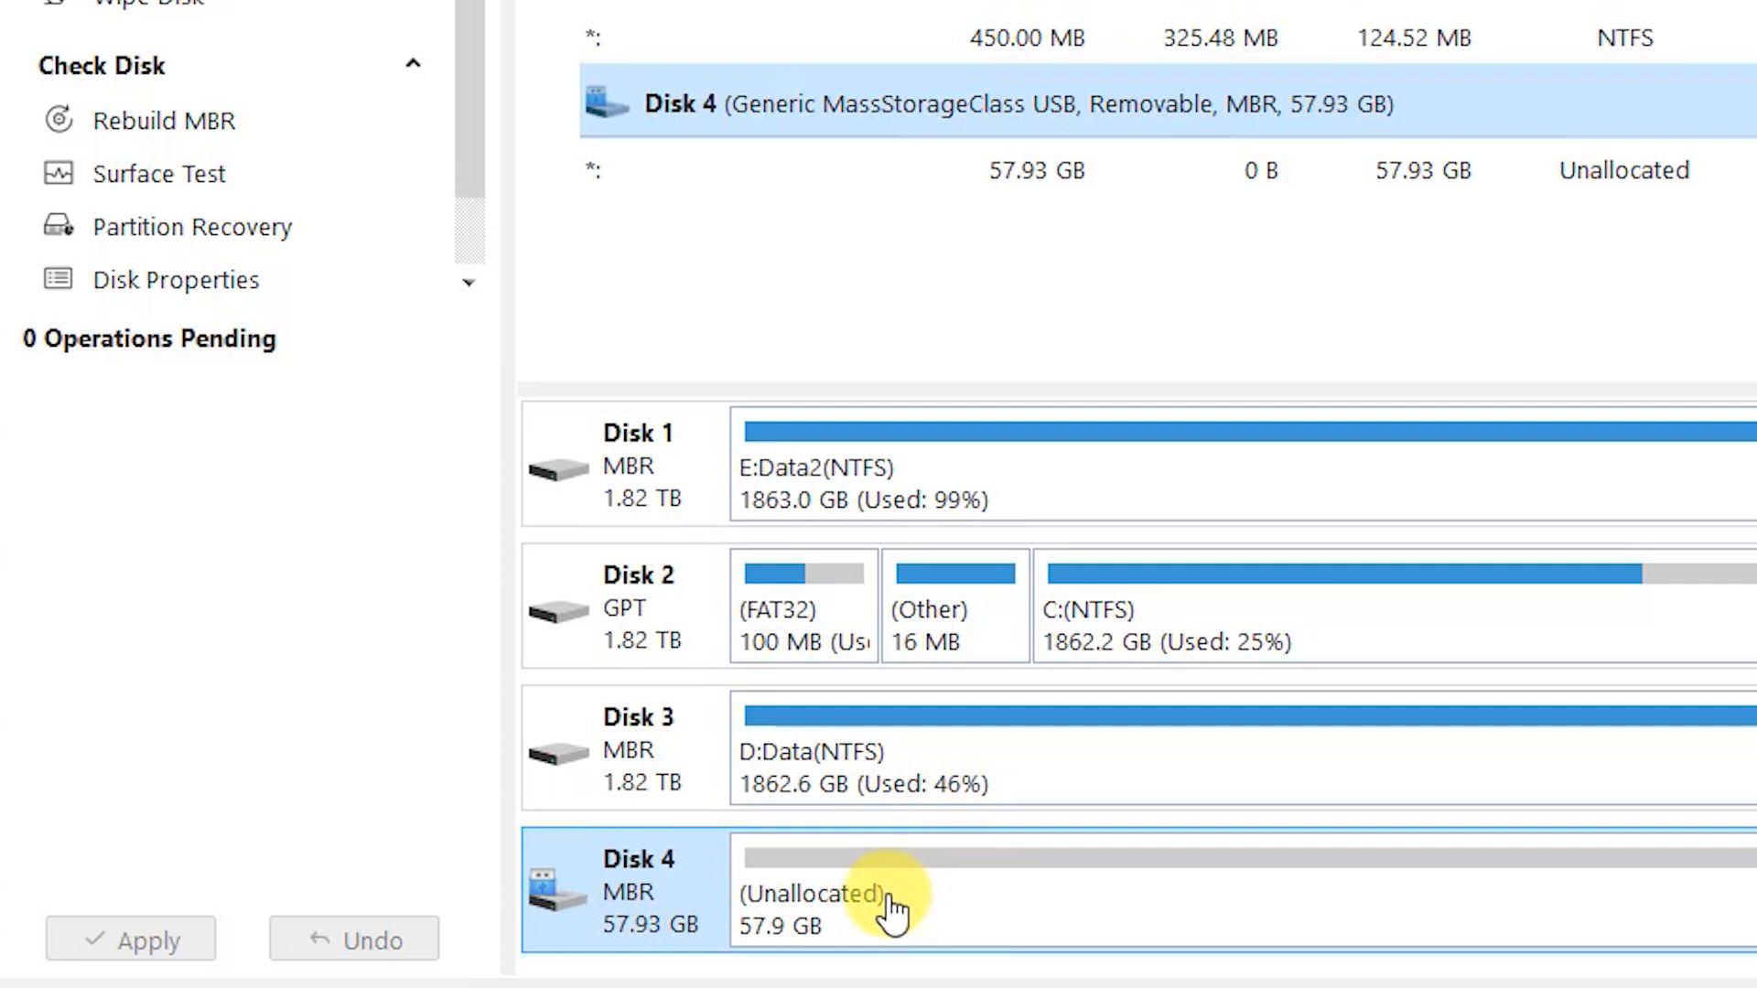
pyautogui.rightClick(886, 896)
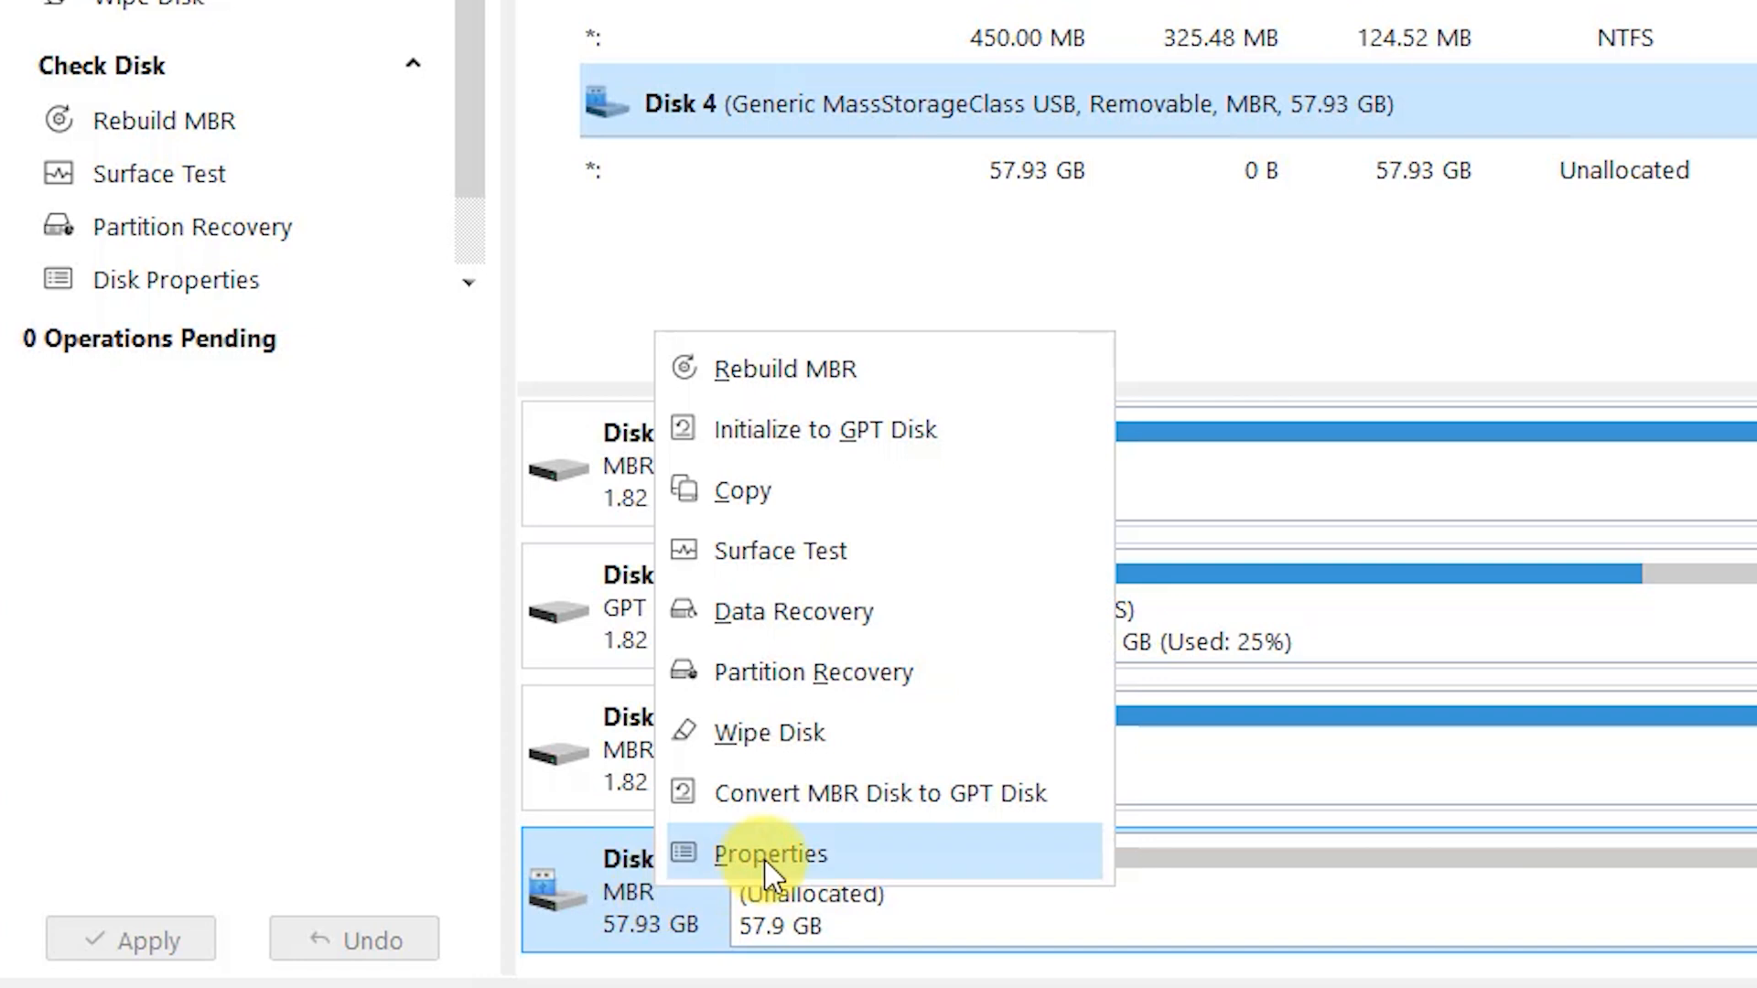
pyautogui.moveTo(903, 793)
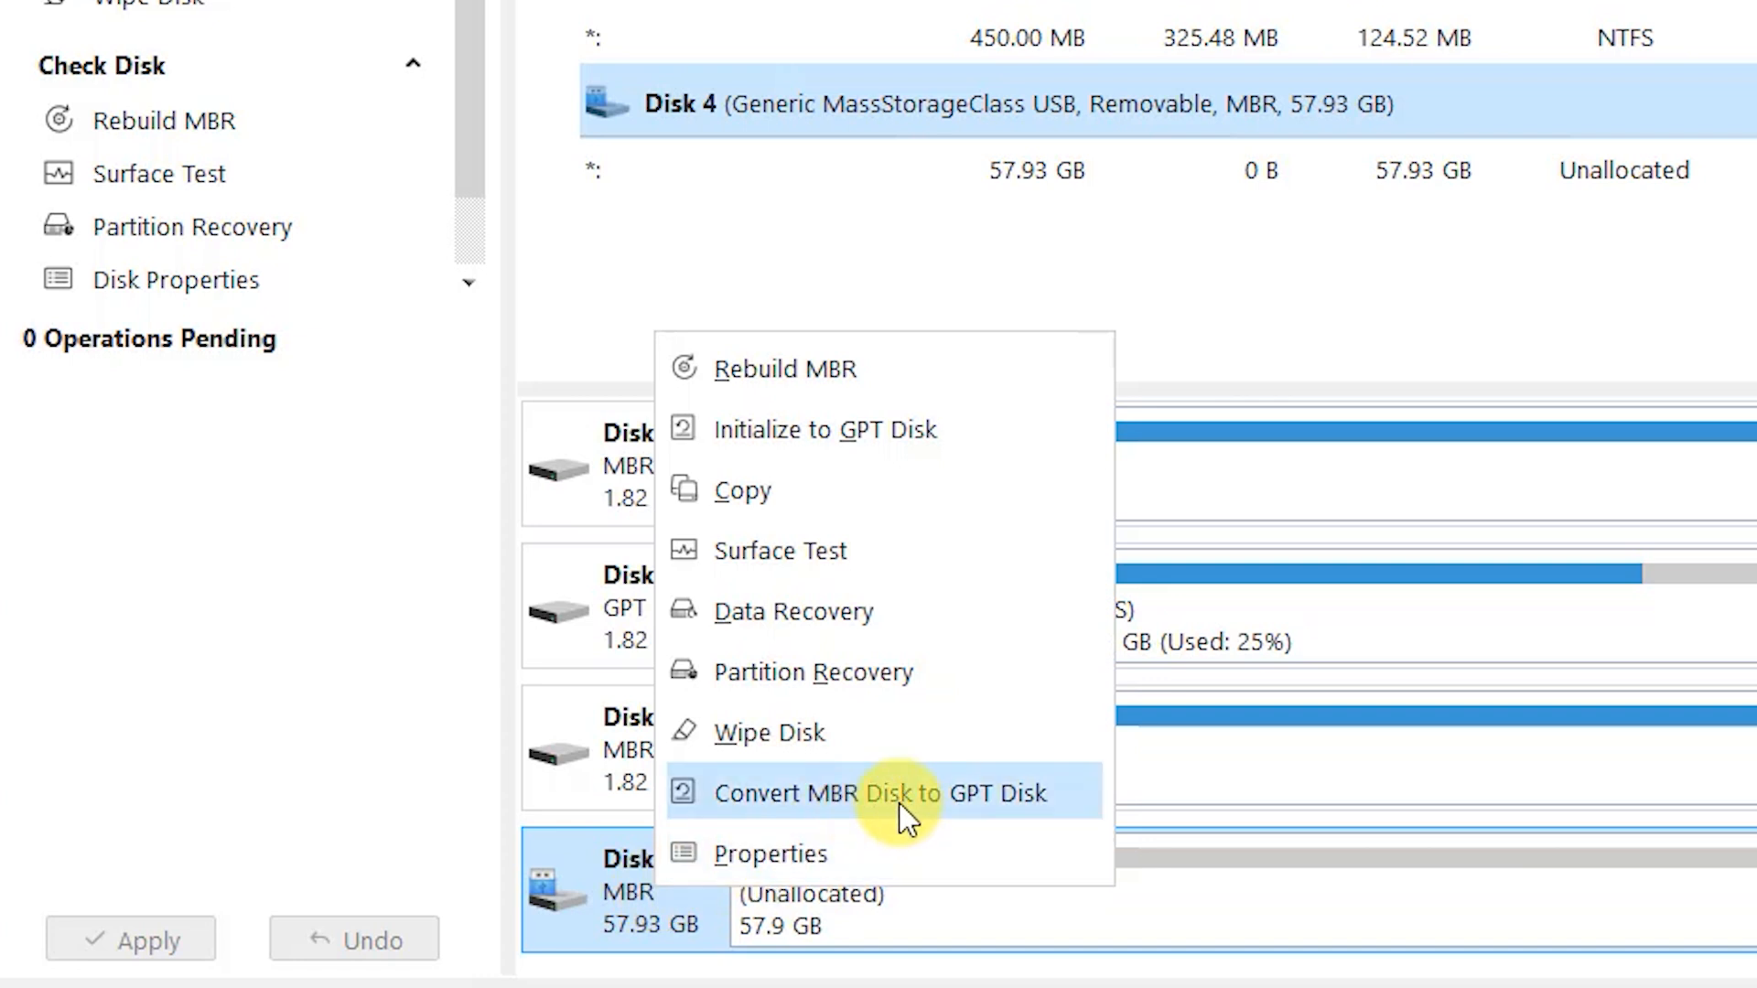
pyautogui.click(860, 792)
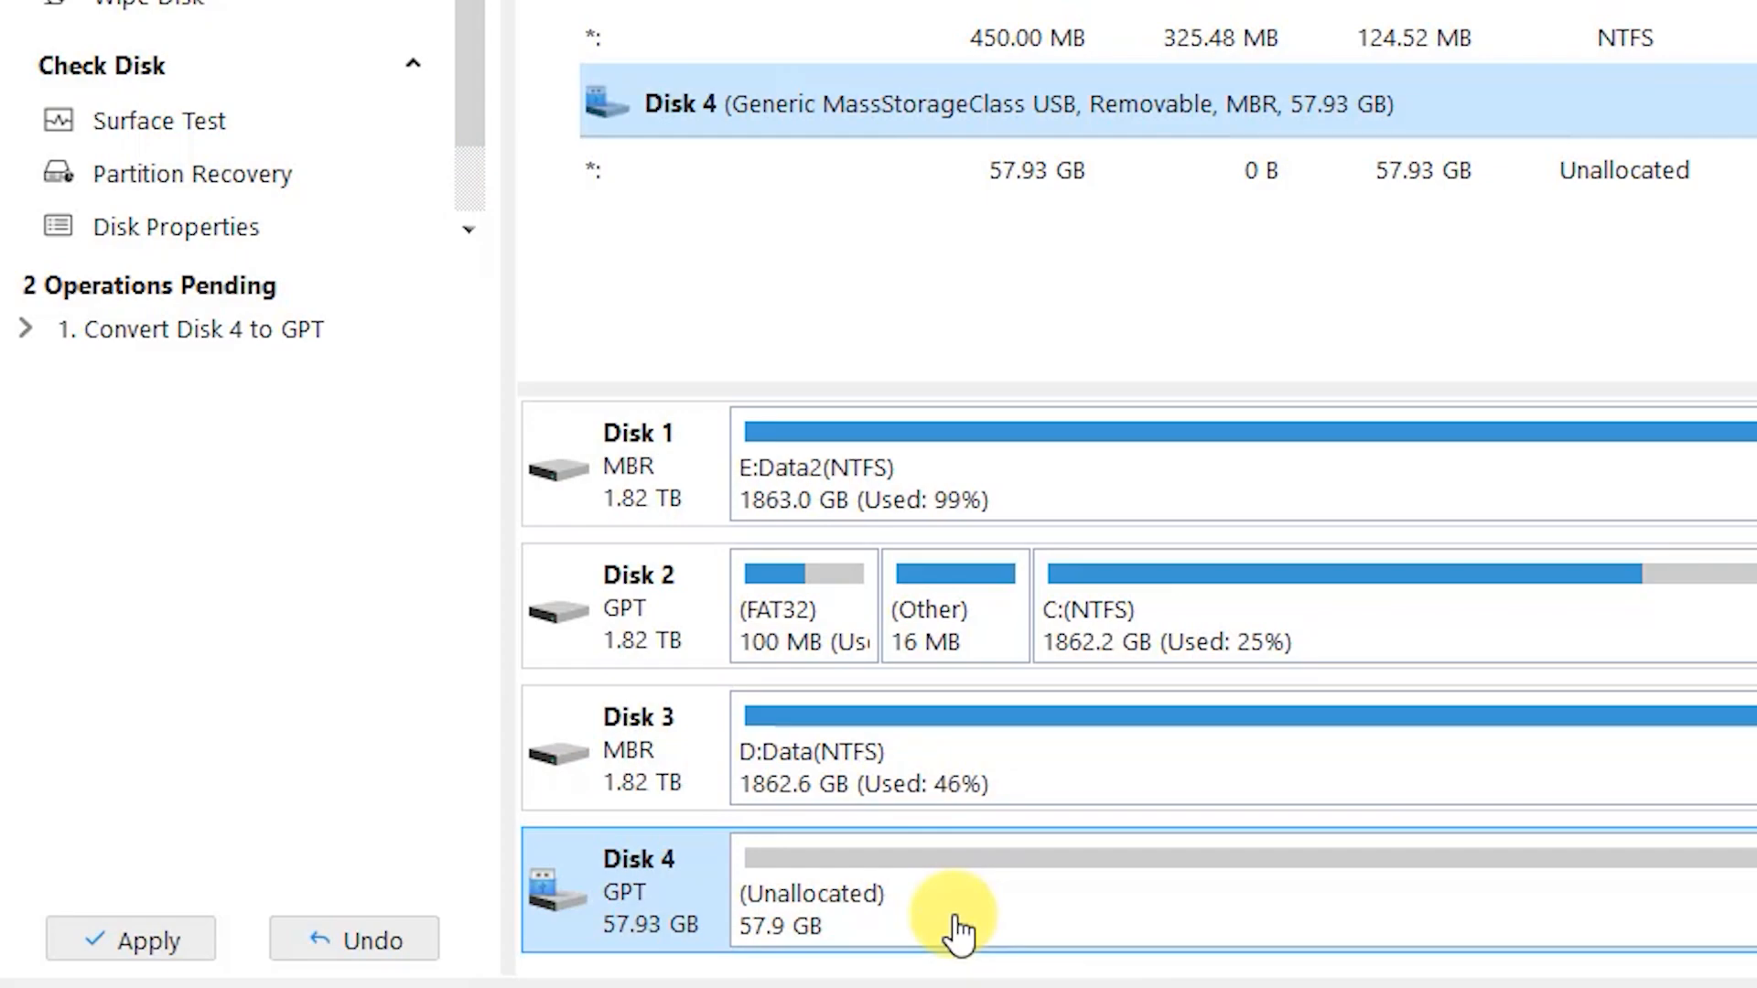
pyautogui.moveTo(733, 908)
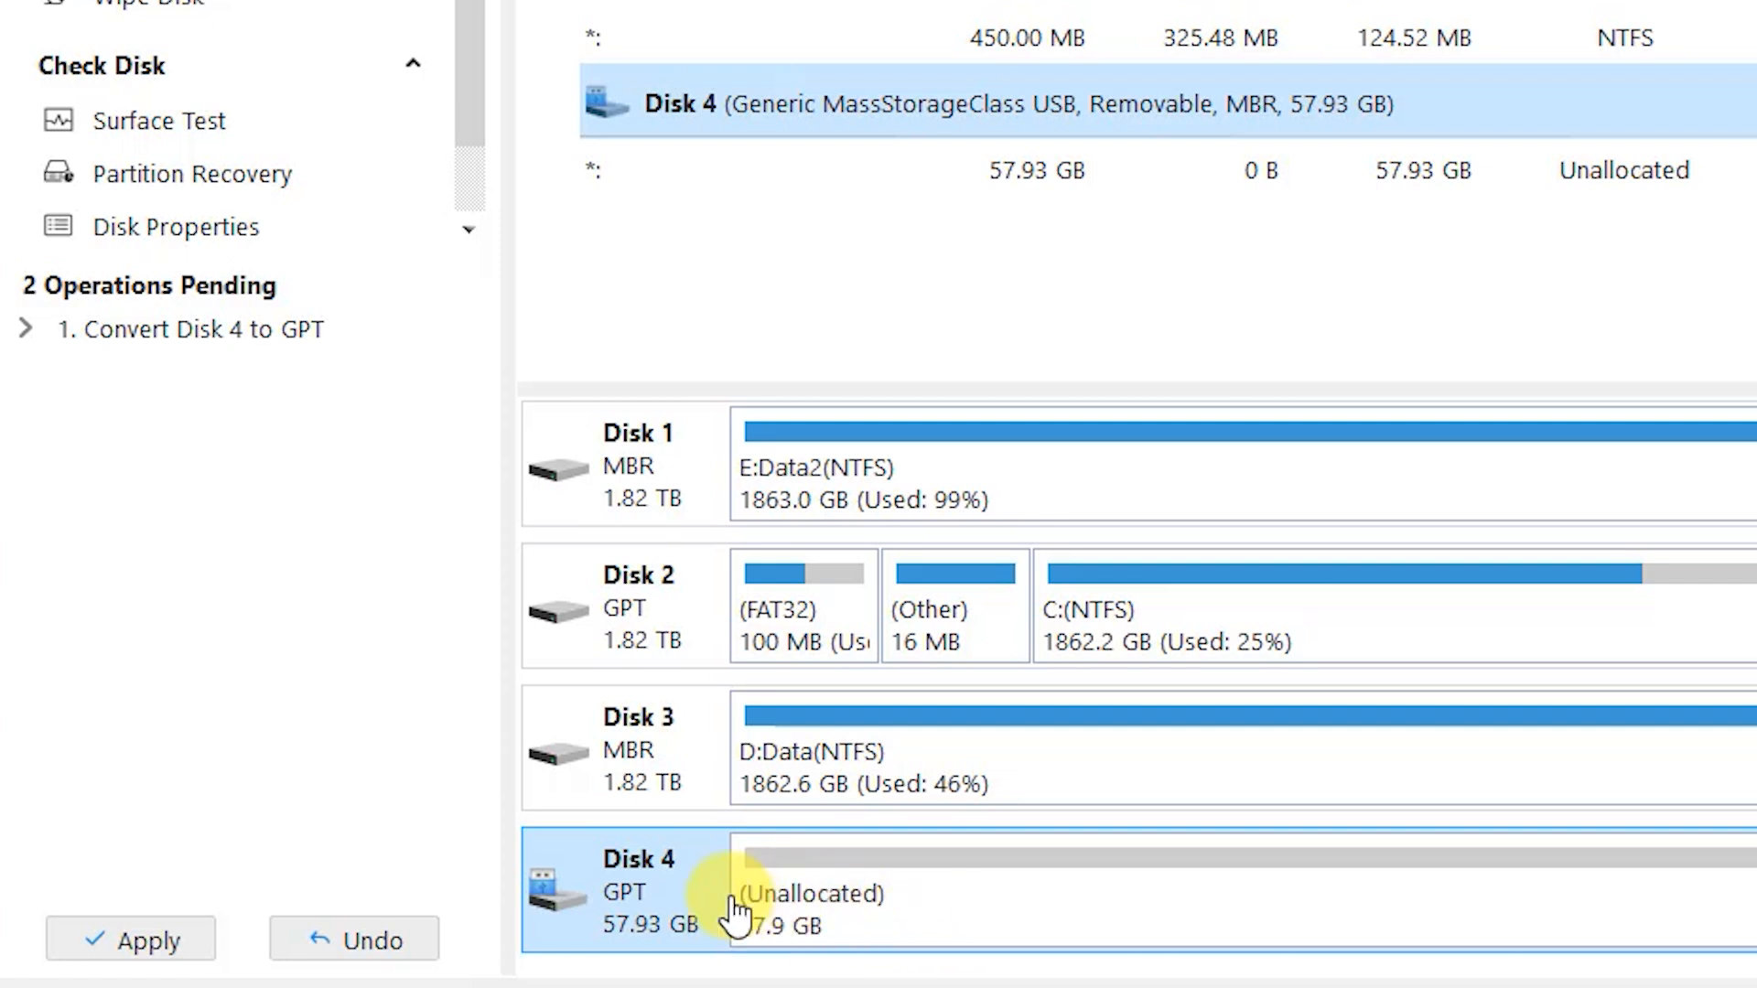
pyautogui.rightClick(740, 908)
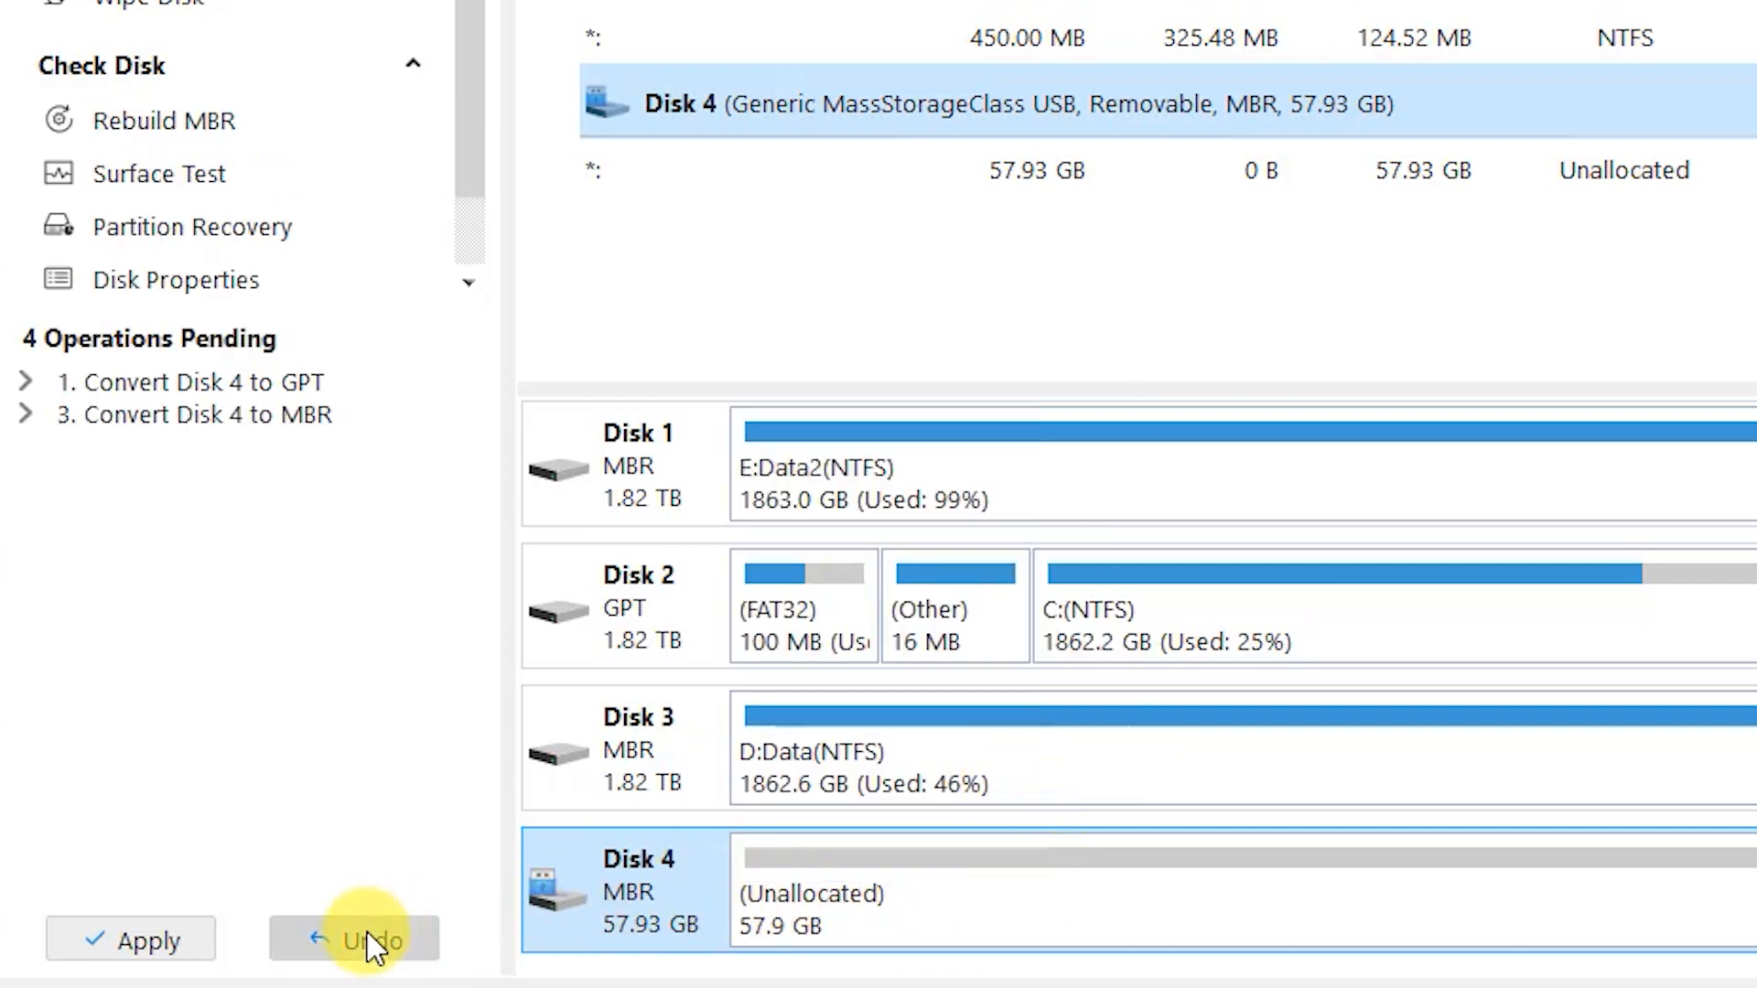
pyautogui.click(353, 939)
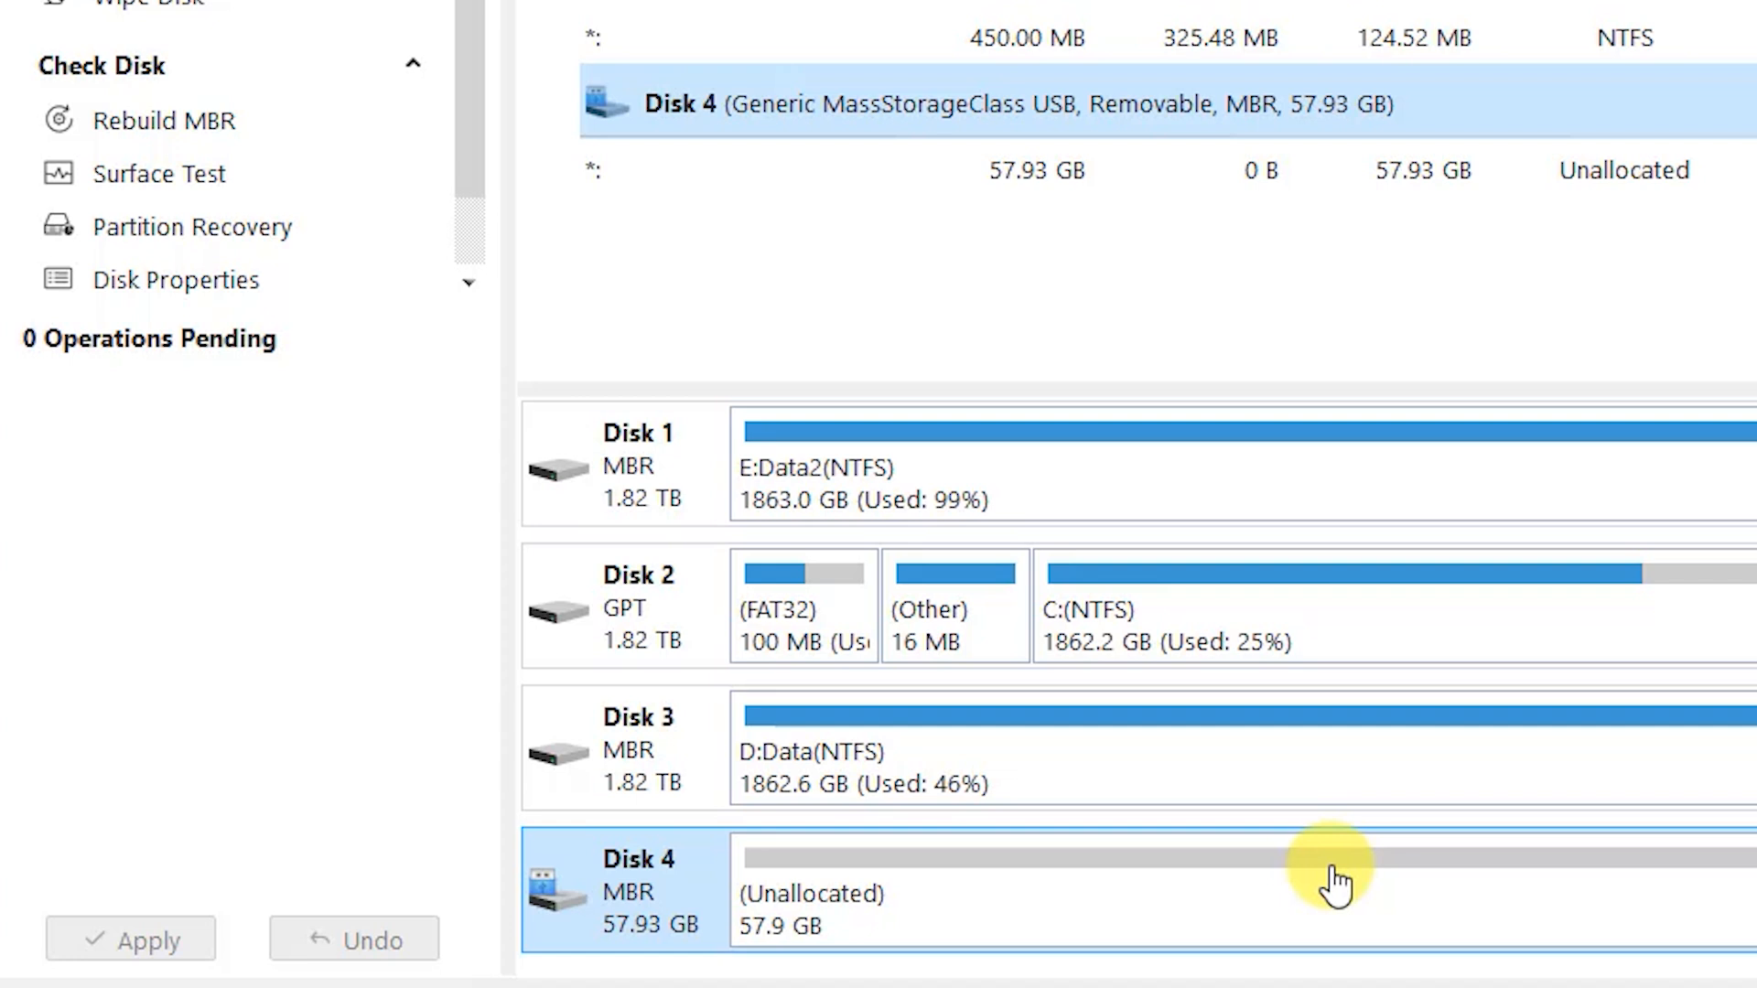
pyautogui.moveTo(671, 891)
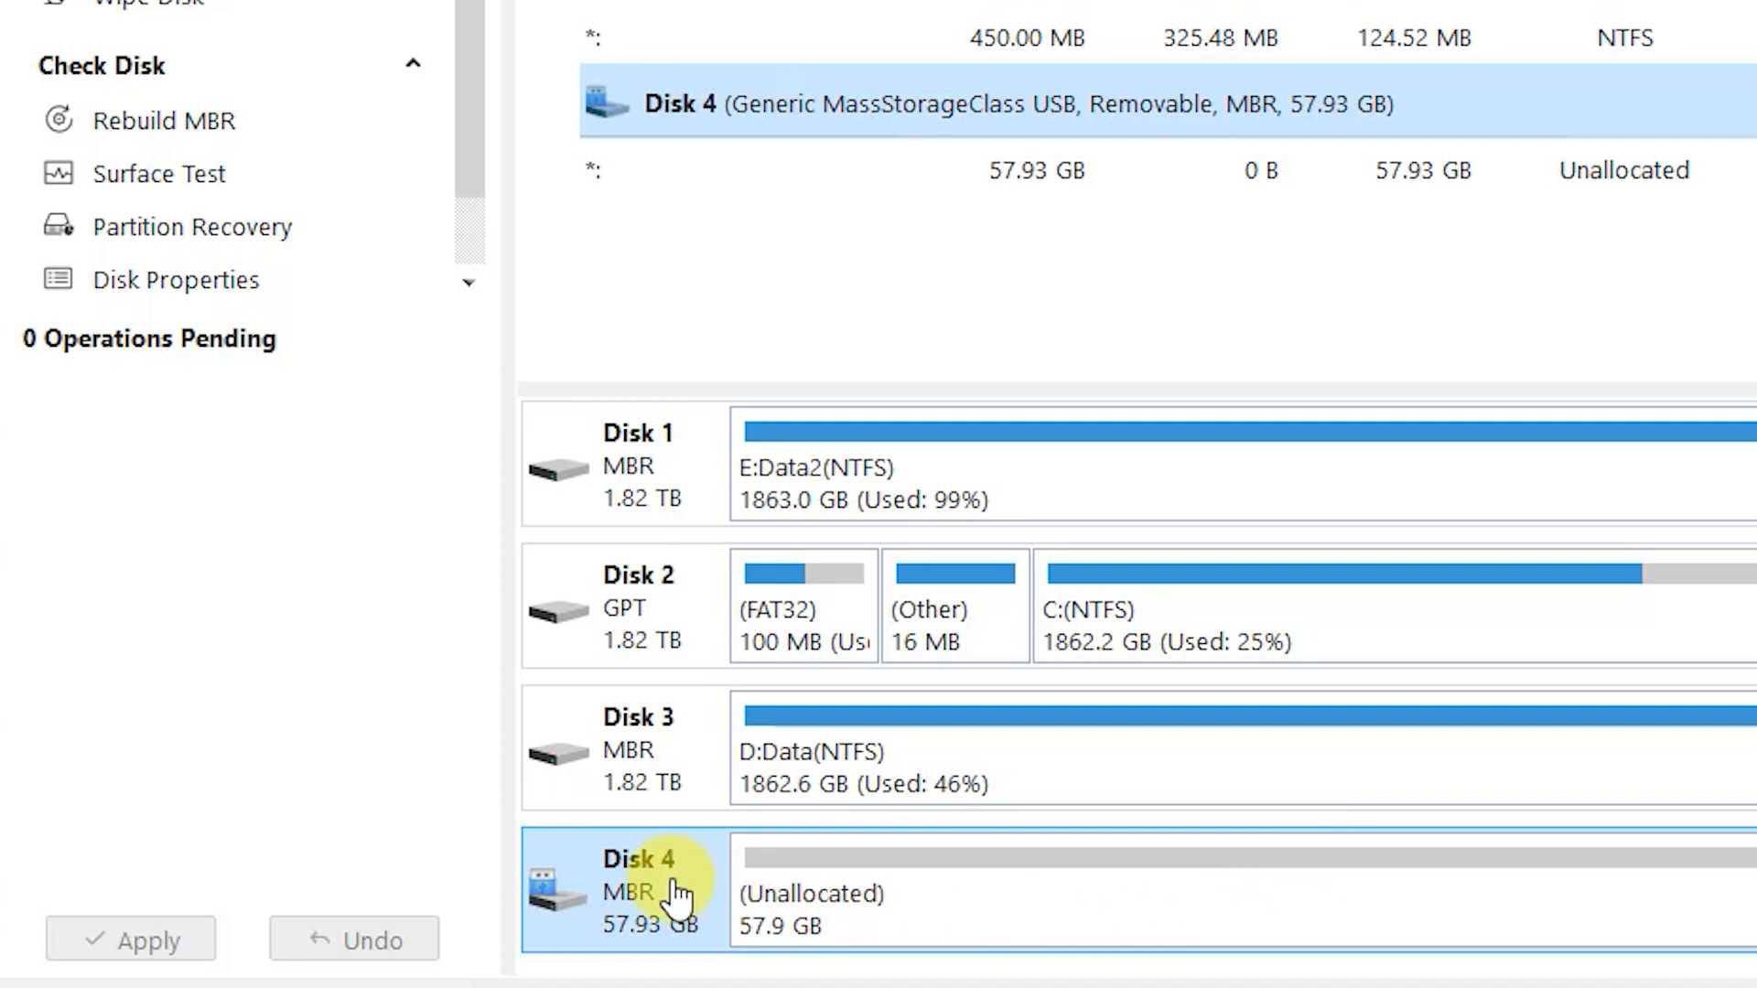
# - Start creating a partition in Disk 4's 57.9 GB unallocated space
pyautogui.rightClick(672, 893)
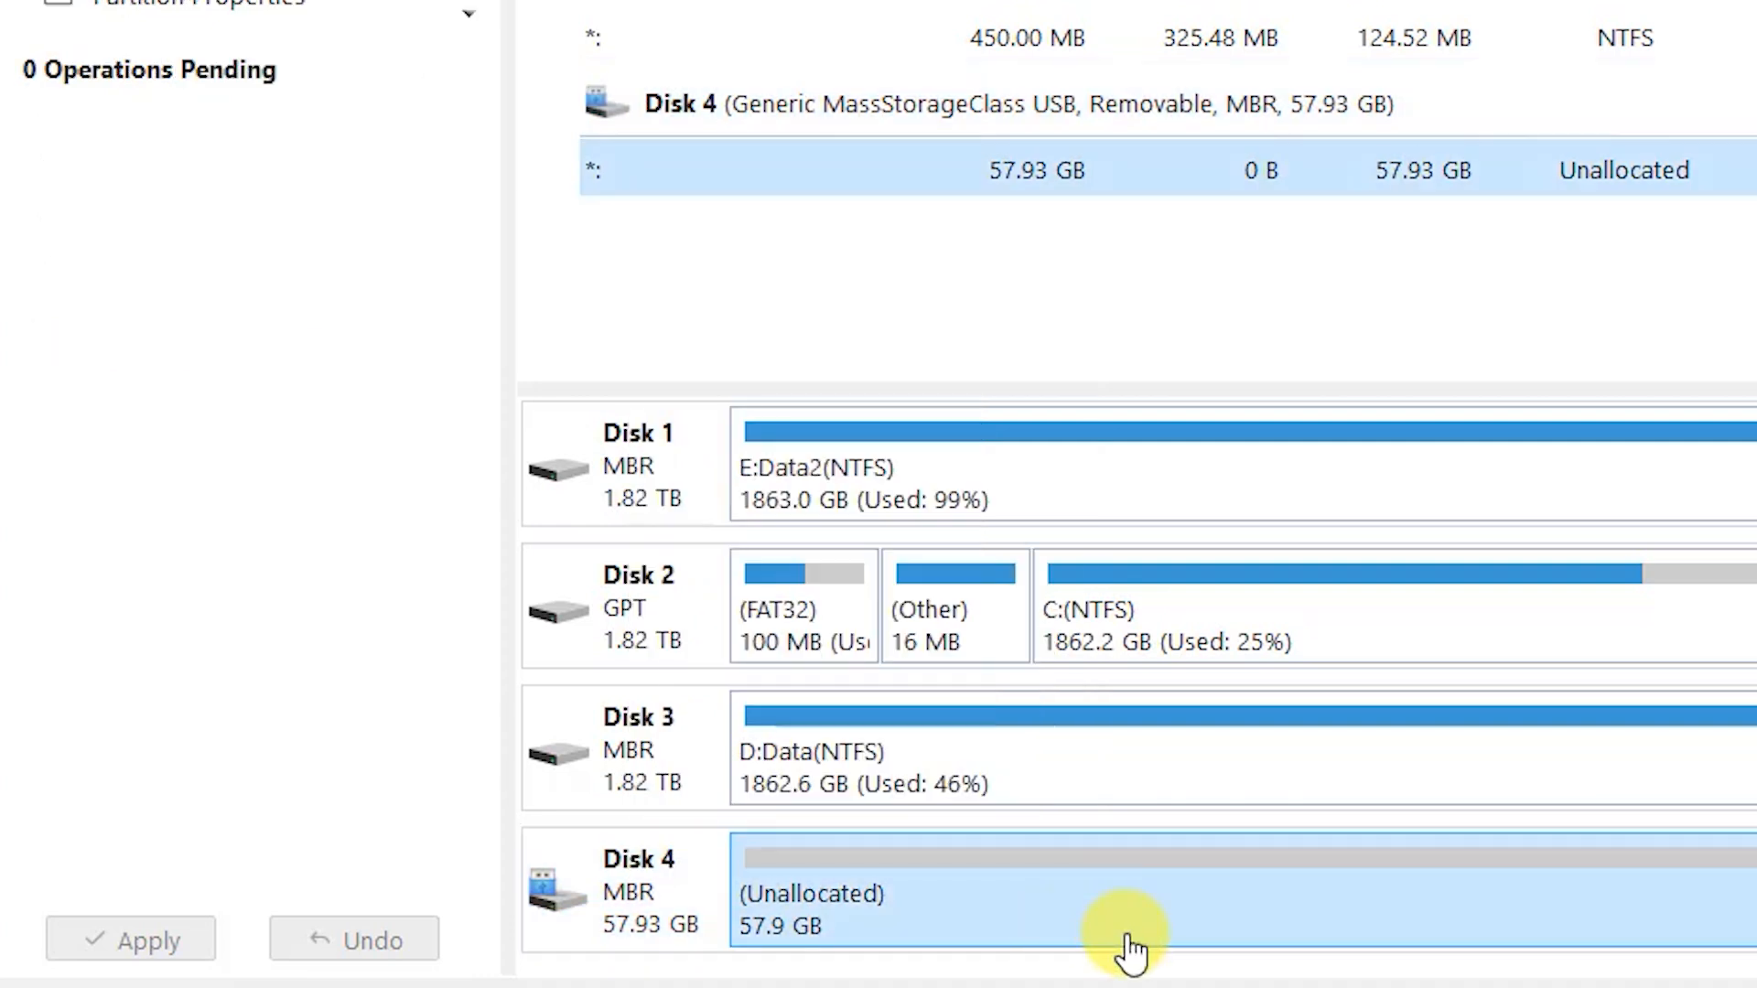
pyautogui.moveTo(1149, 957)
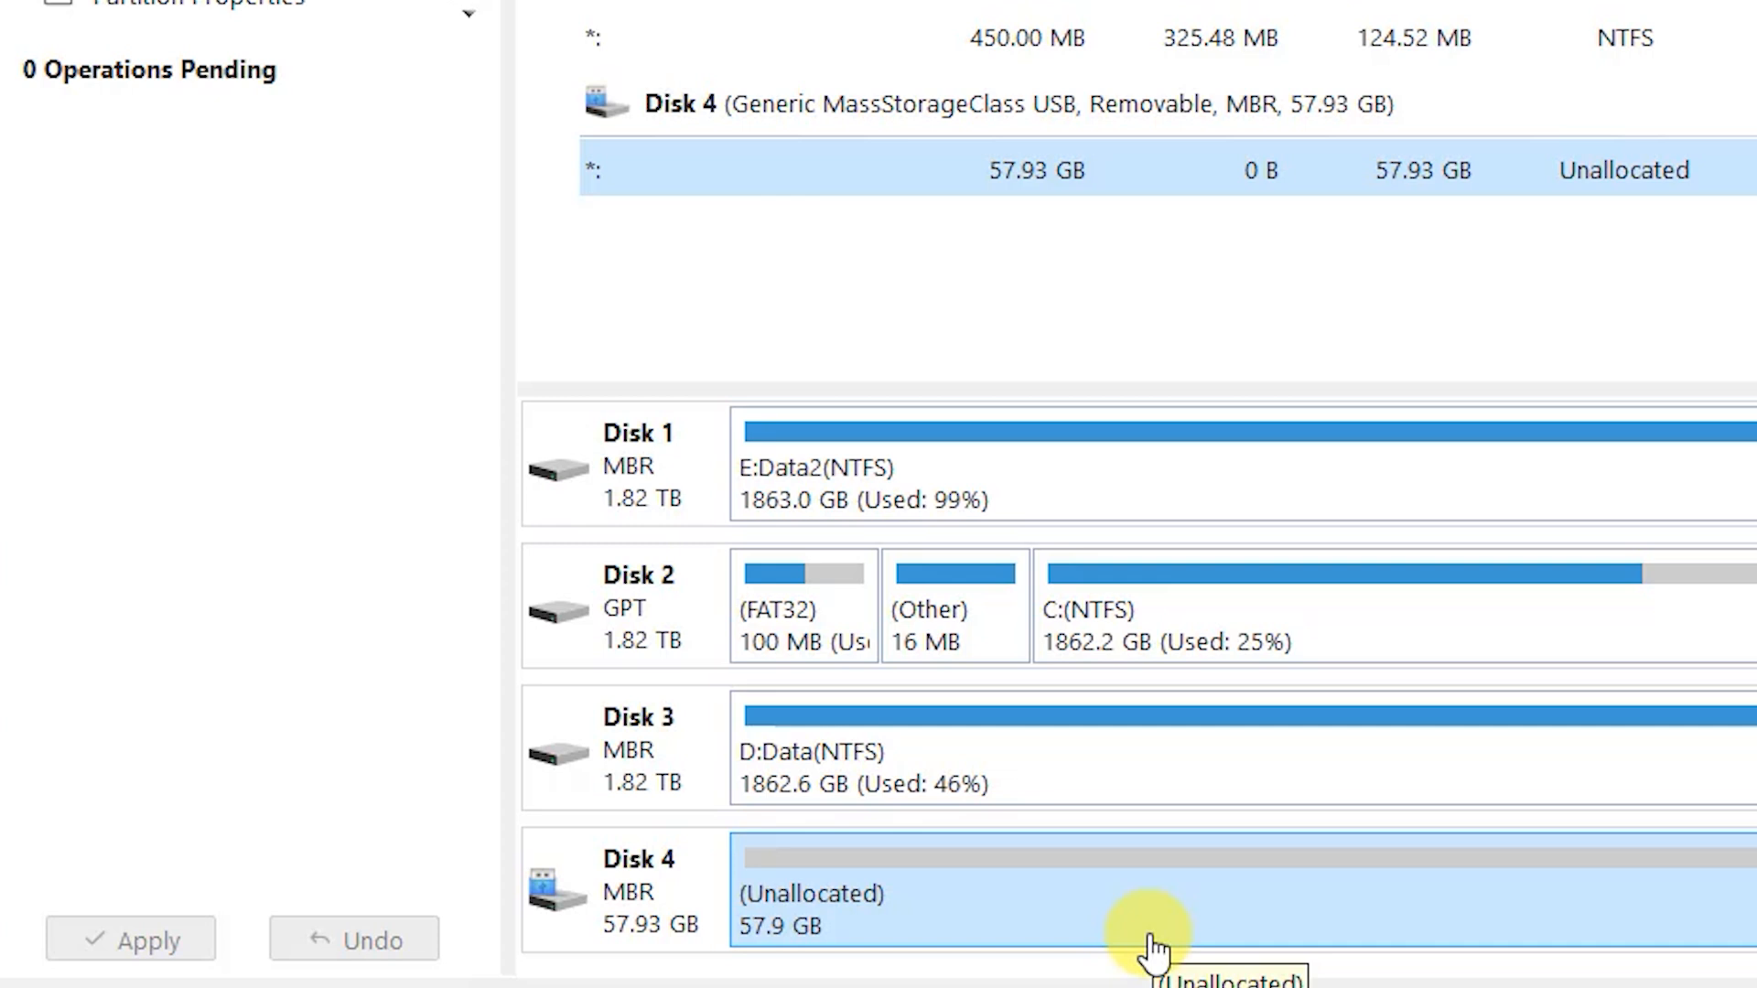
pyautogui.moveTo(1059, 913)
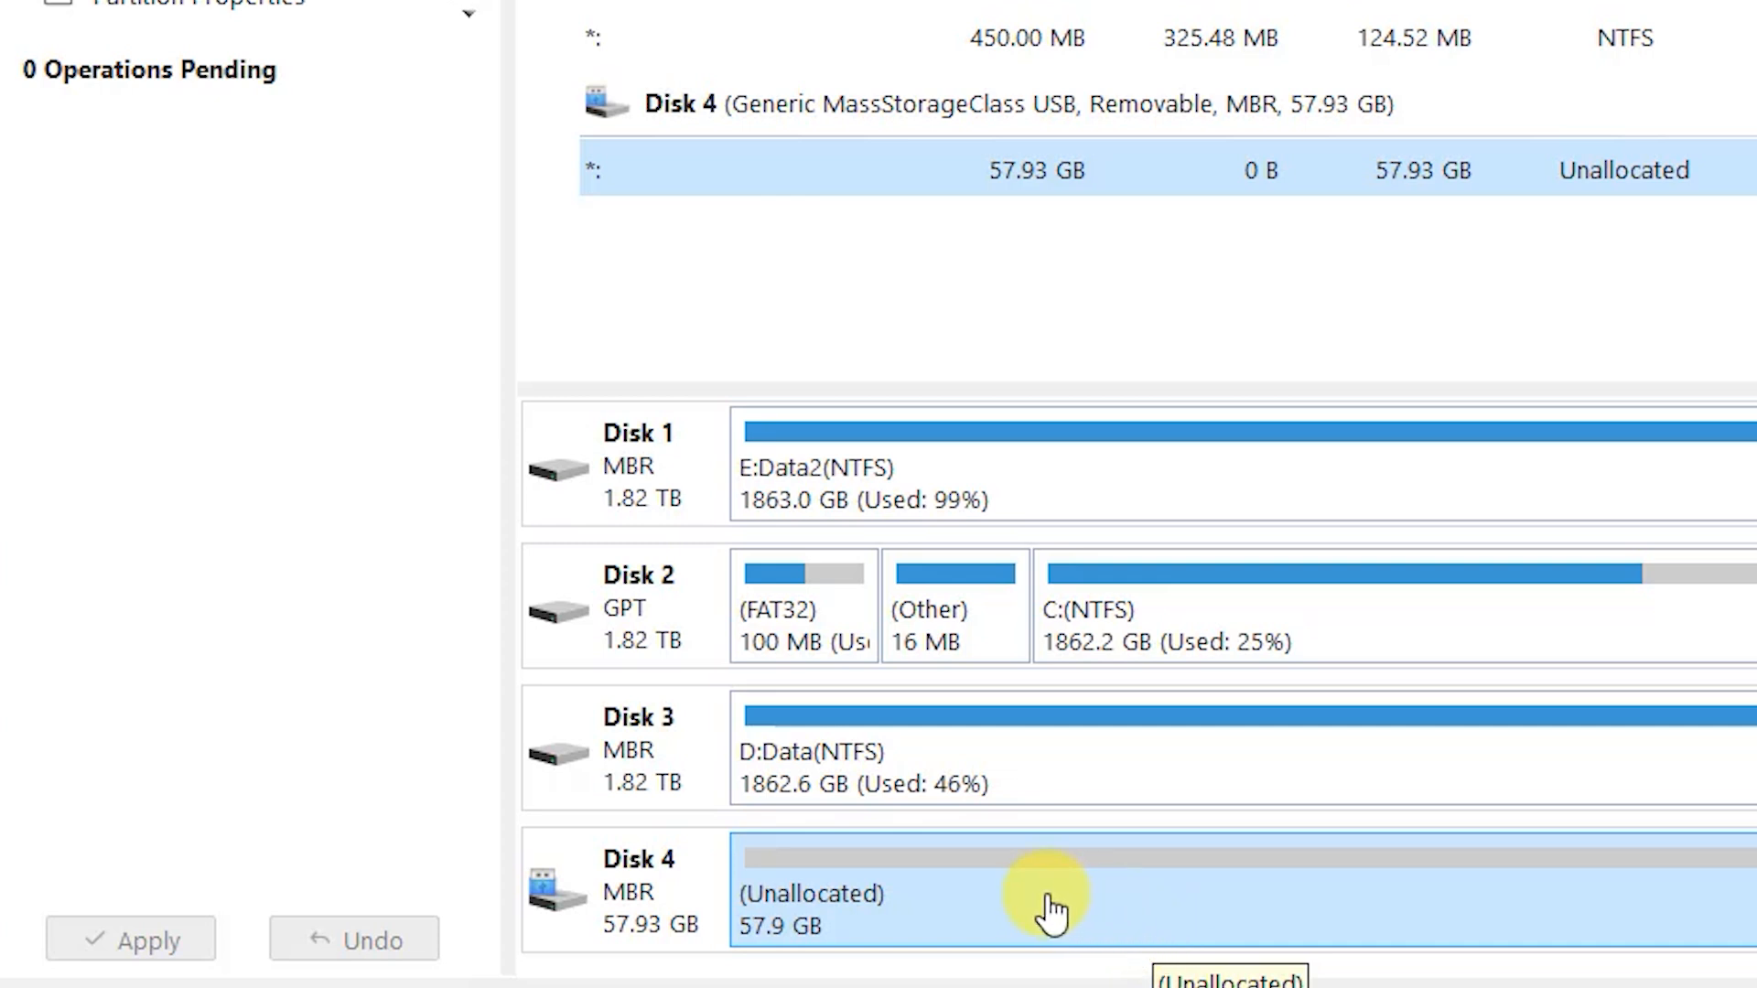
pyautogui.rightClick(1054, 896)
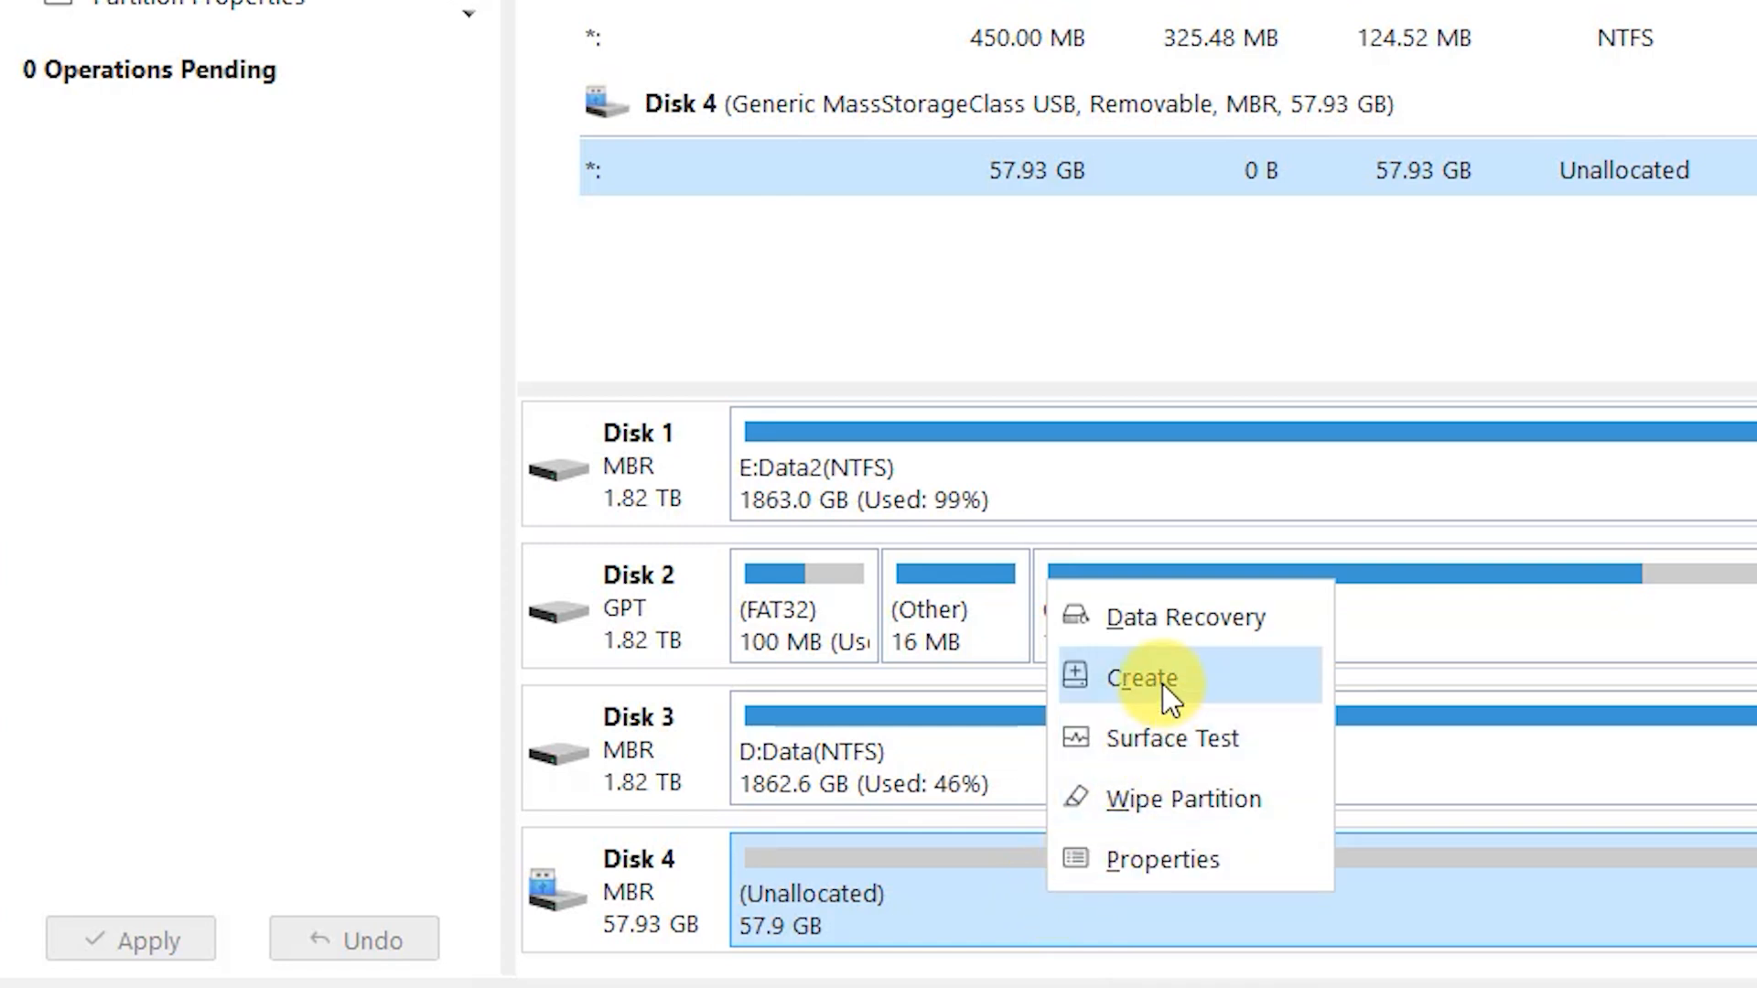
pyautogui.click(1142, 677)
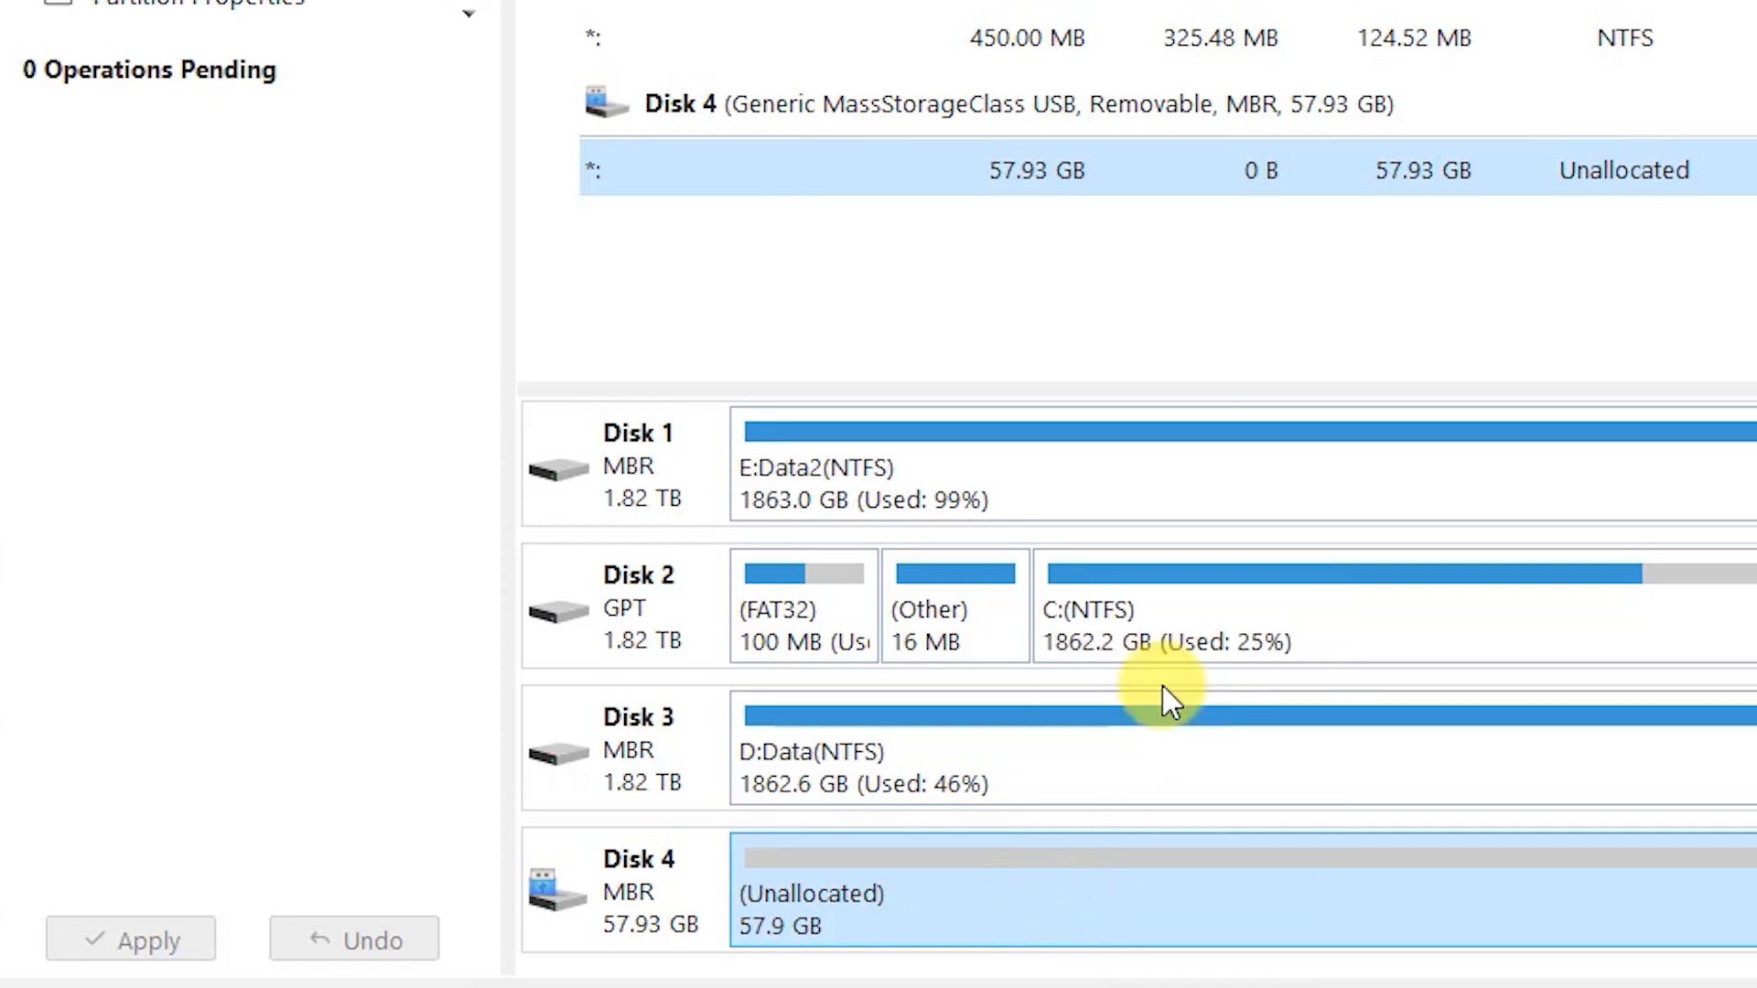
# - Size the new primary partition to the full 57.93 GB, keep NTFS and label it Data
pyautogui.click(111, 178)
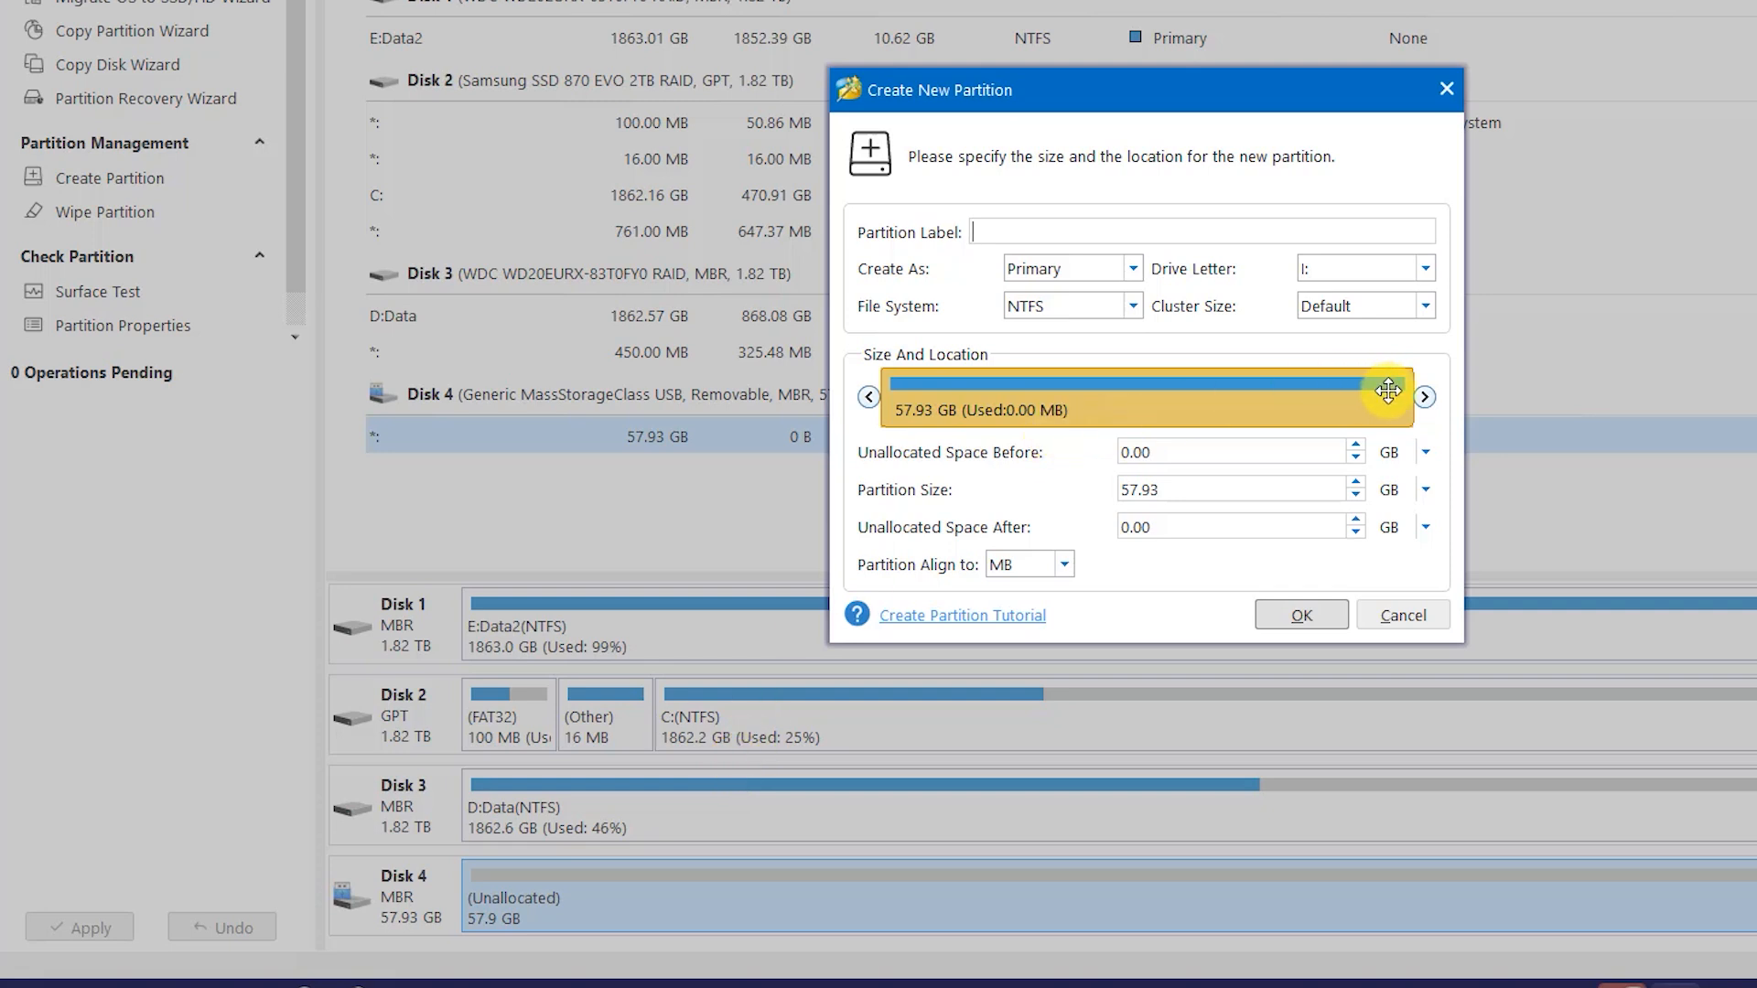
pyautogui.moveTo(1387, 396); pyautogui.dragTo(1175, 412)
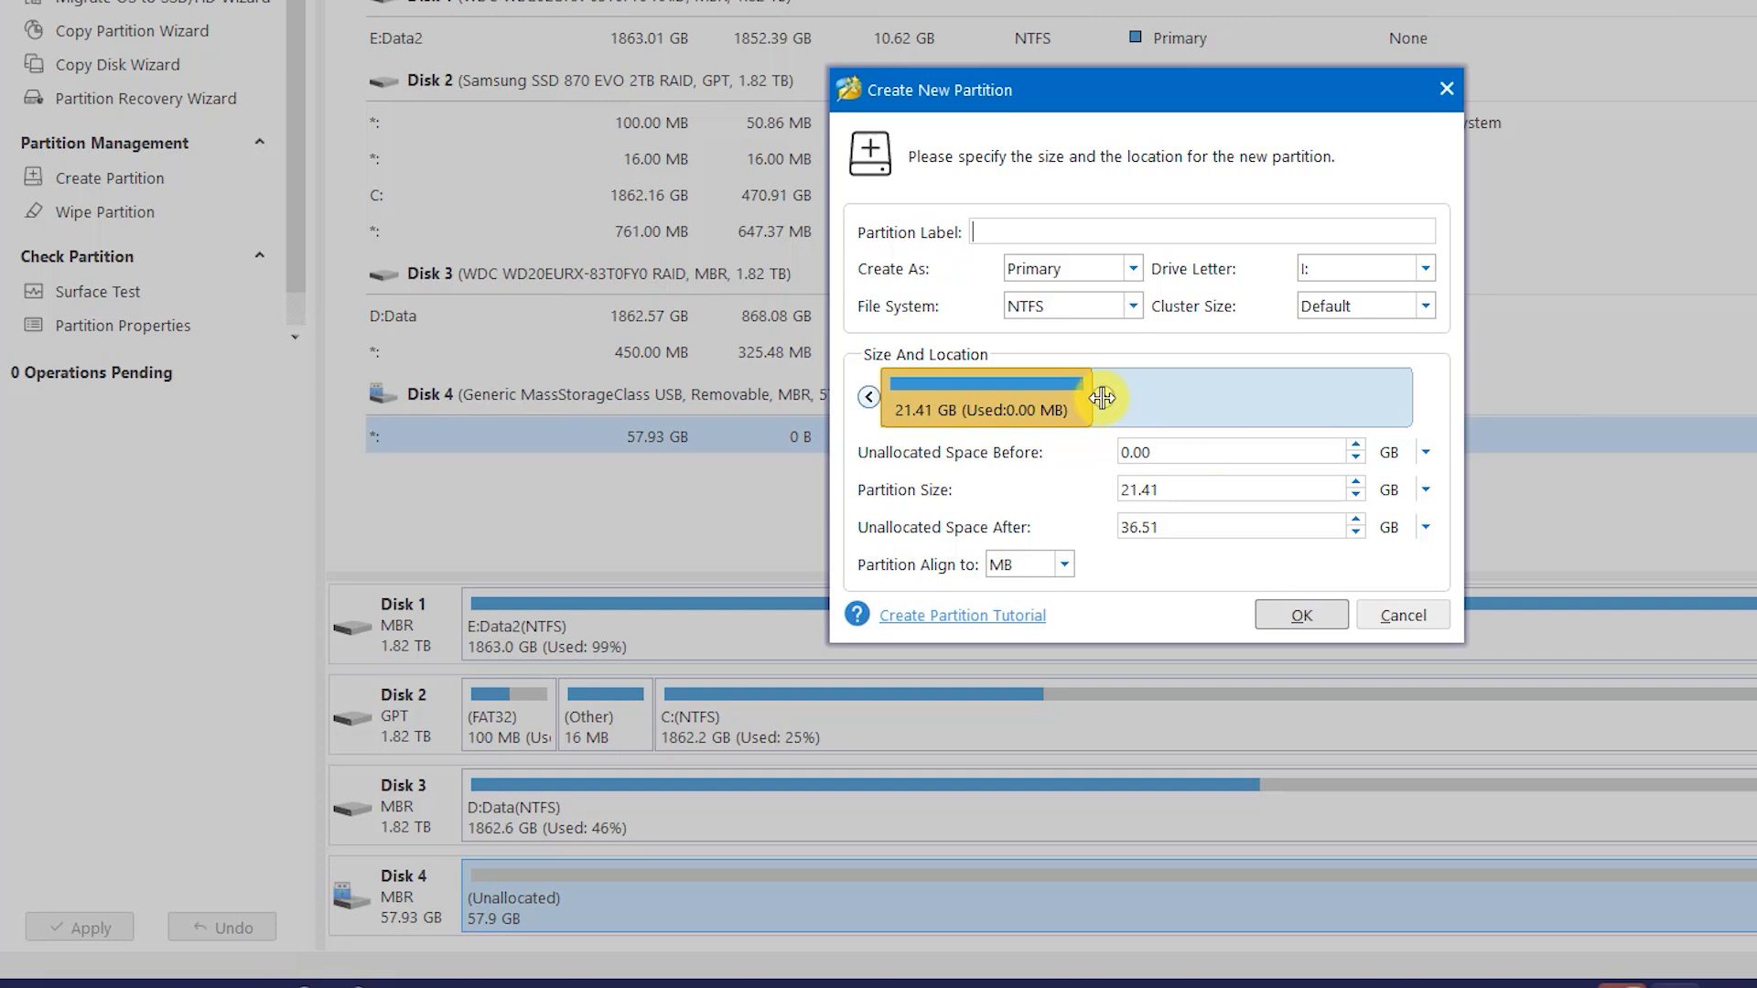
pyautogui.moveTo(1103, 397); pyautogui.dragTo(1441, 397)
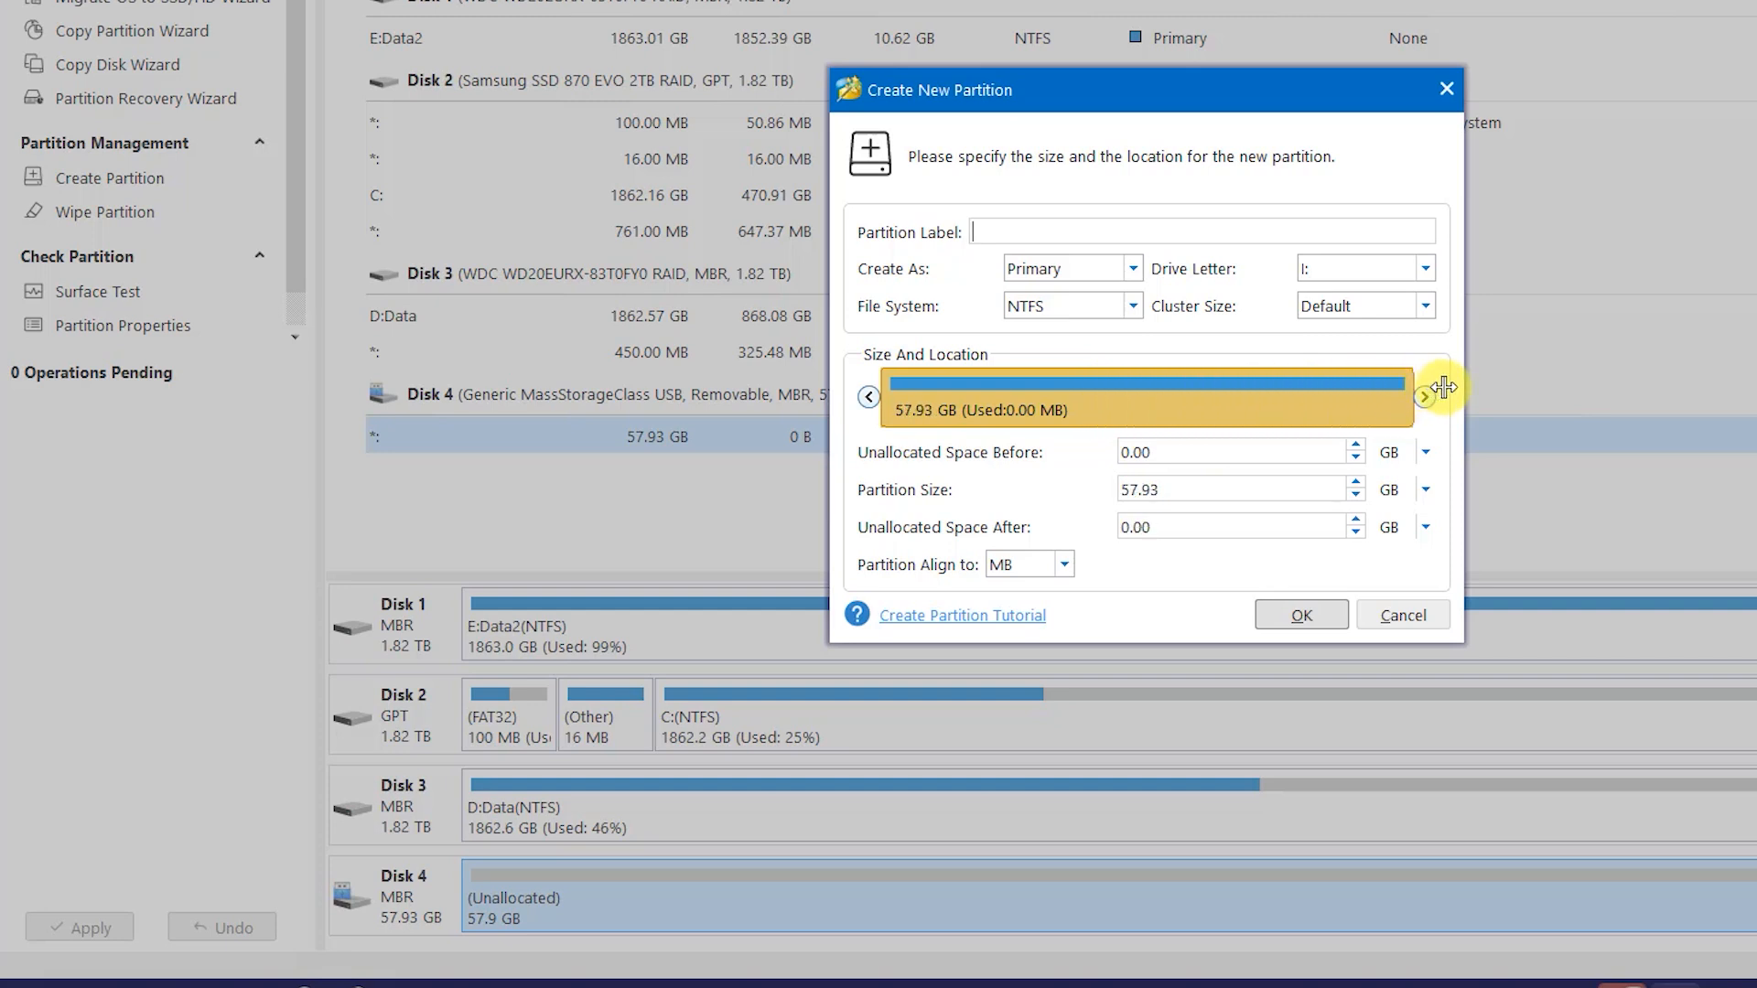
pyautogui.moveTo(1076, 275)
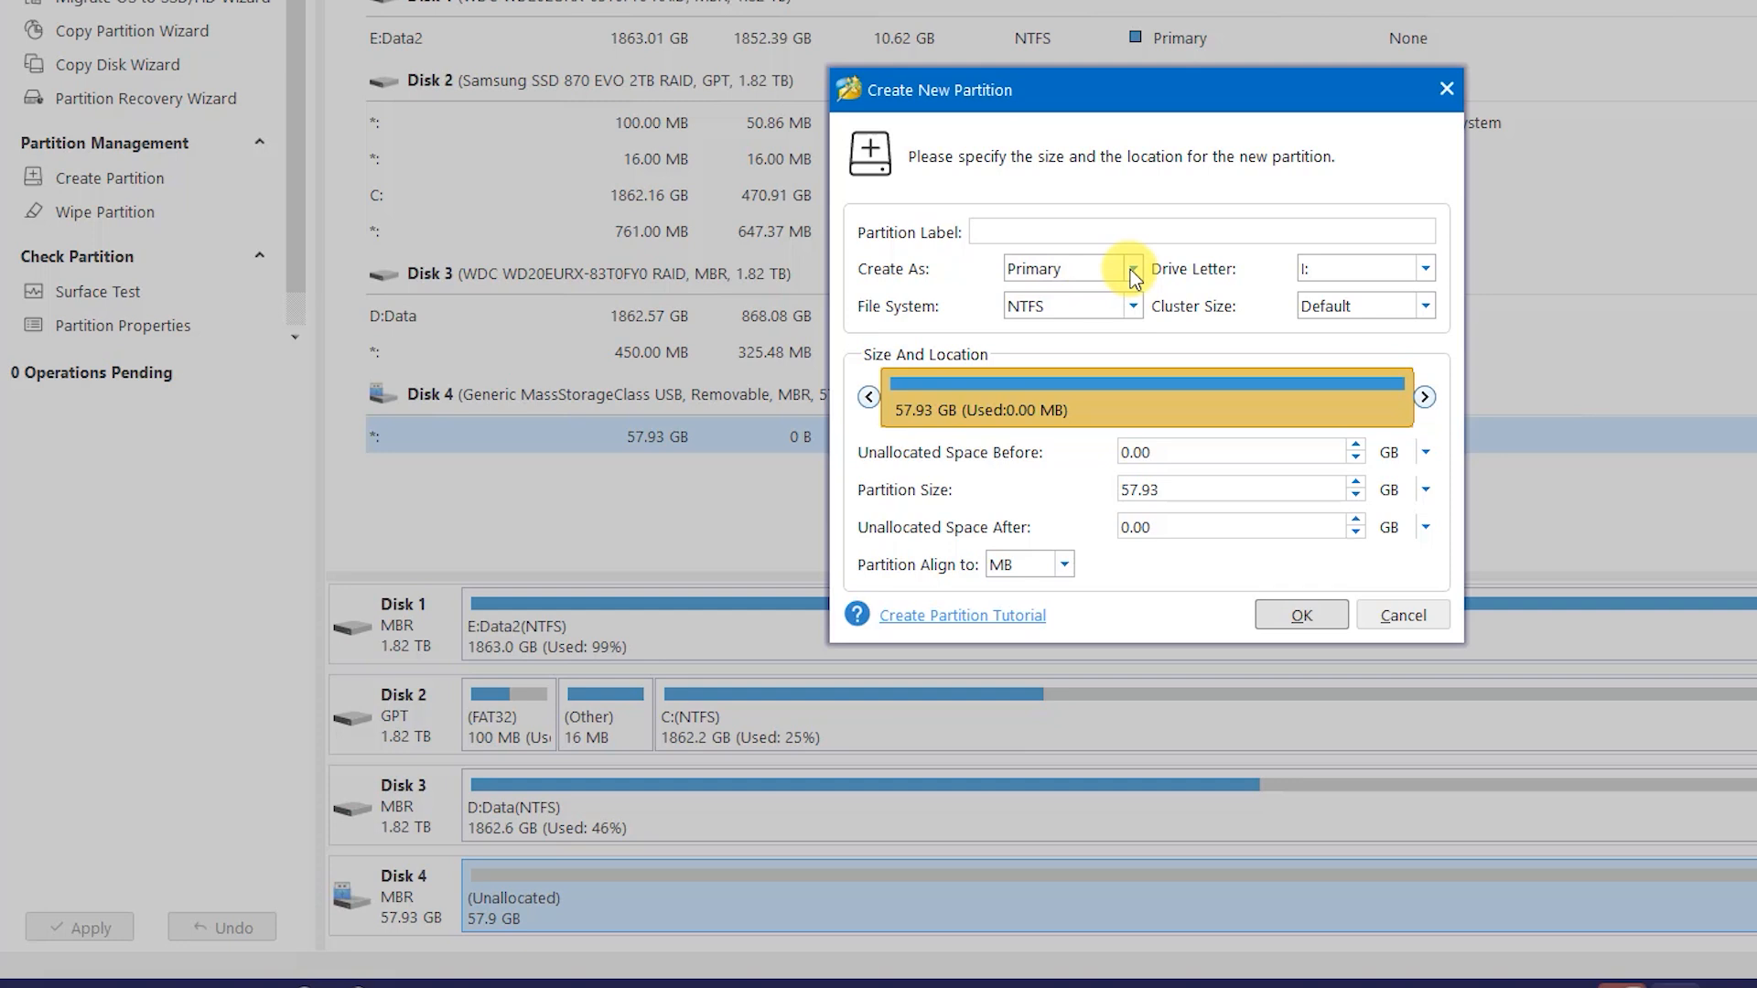
pyautogui.click(1065, 268)
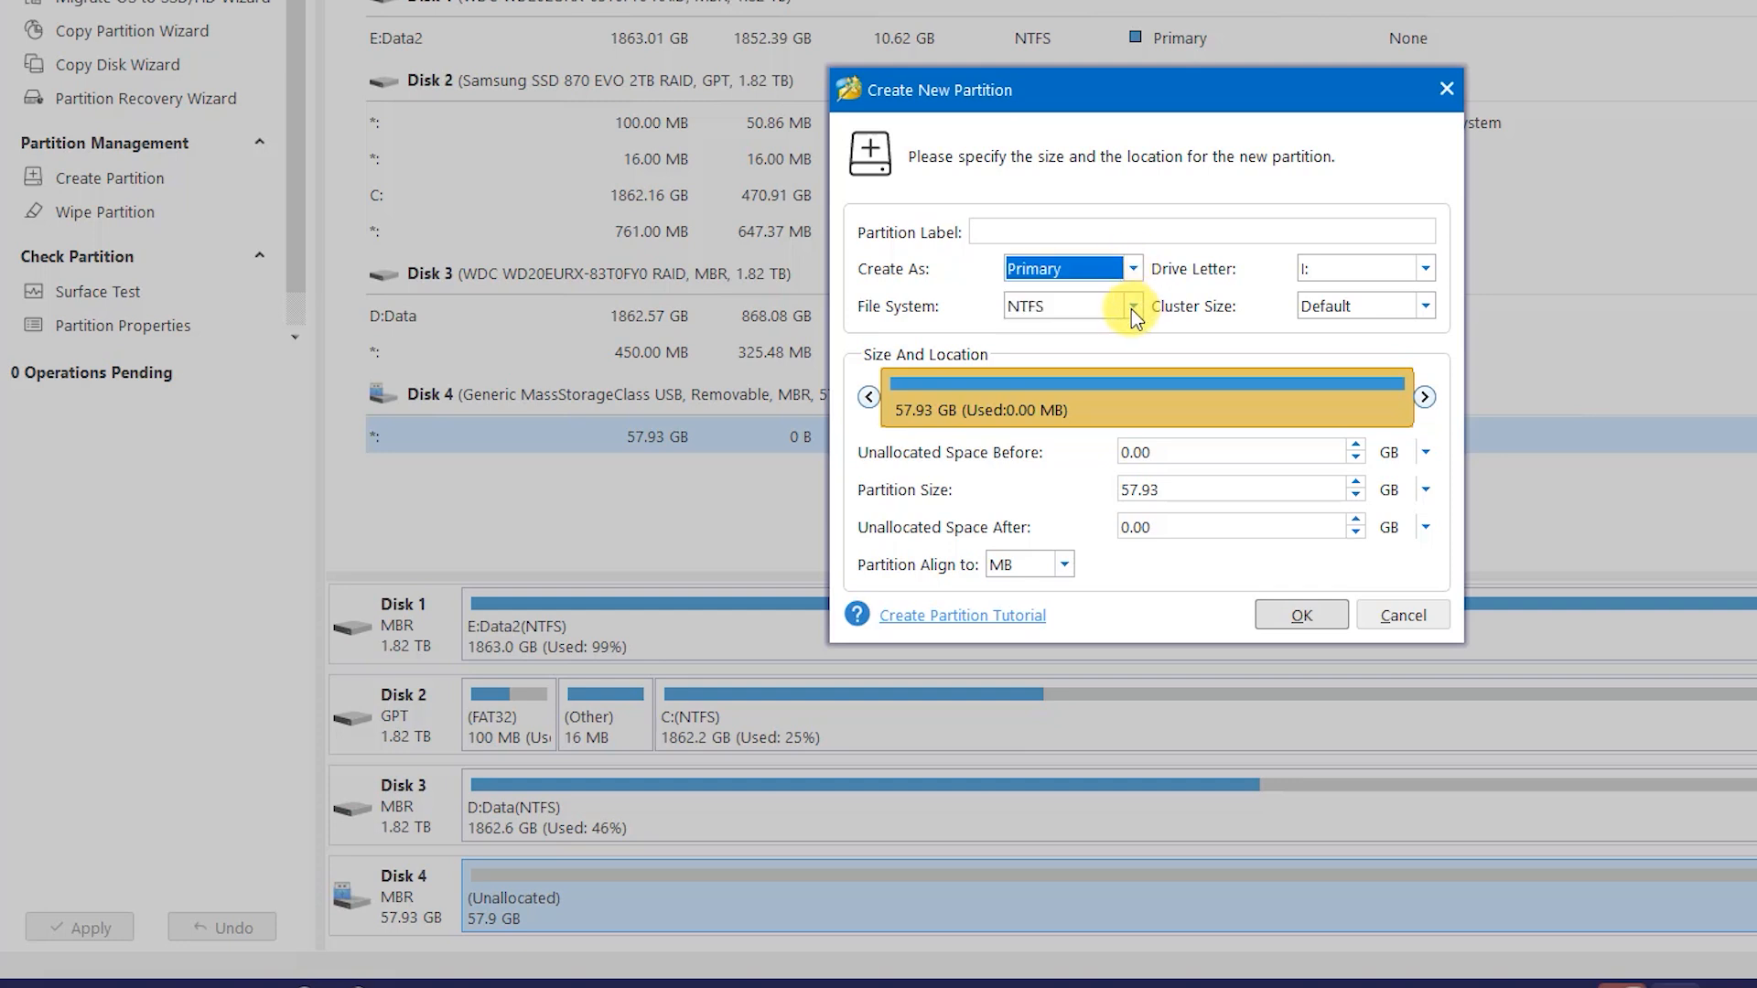
pyautogui.click(1133, 306)
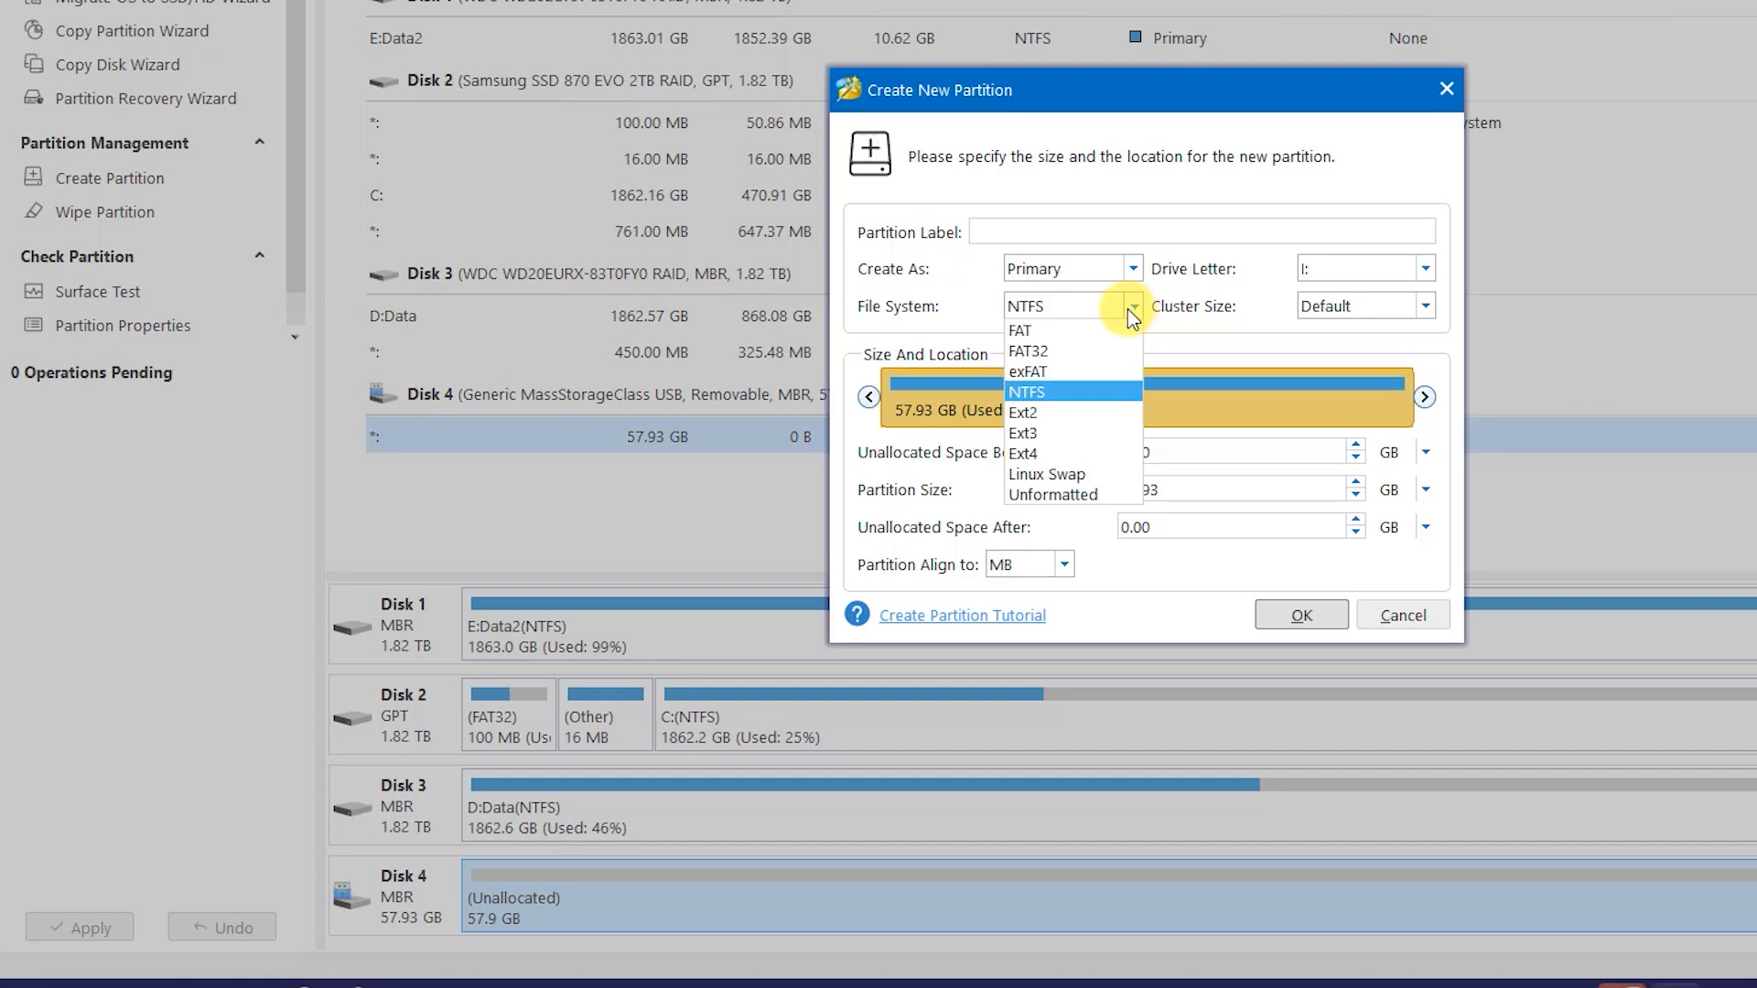
pyautogui.moveTo(1070, 432)
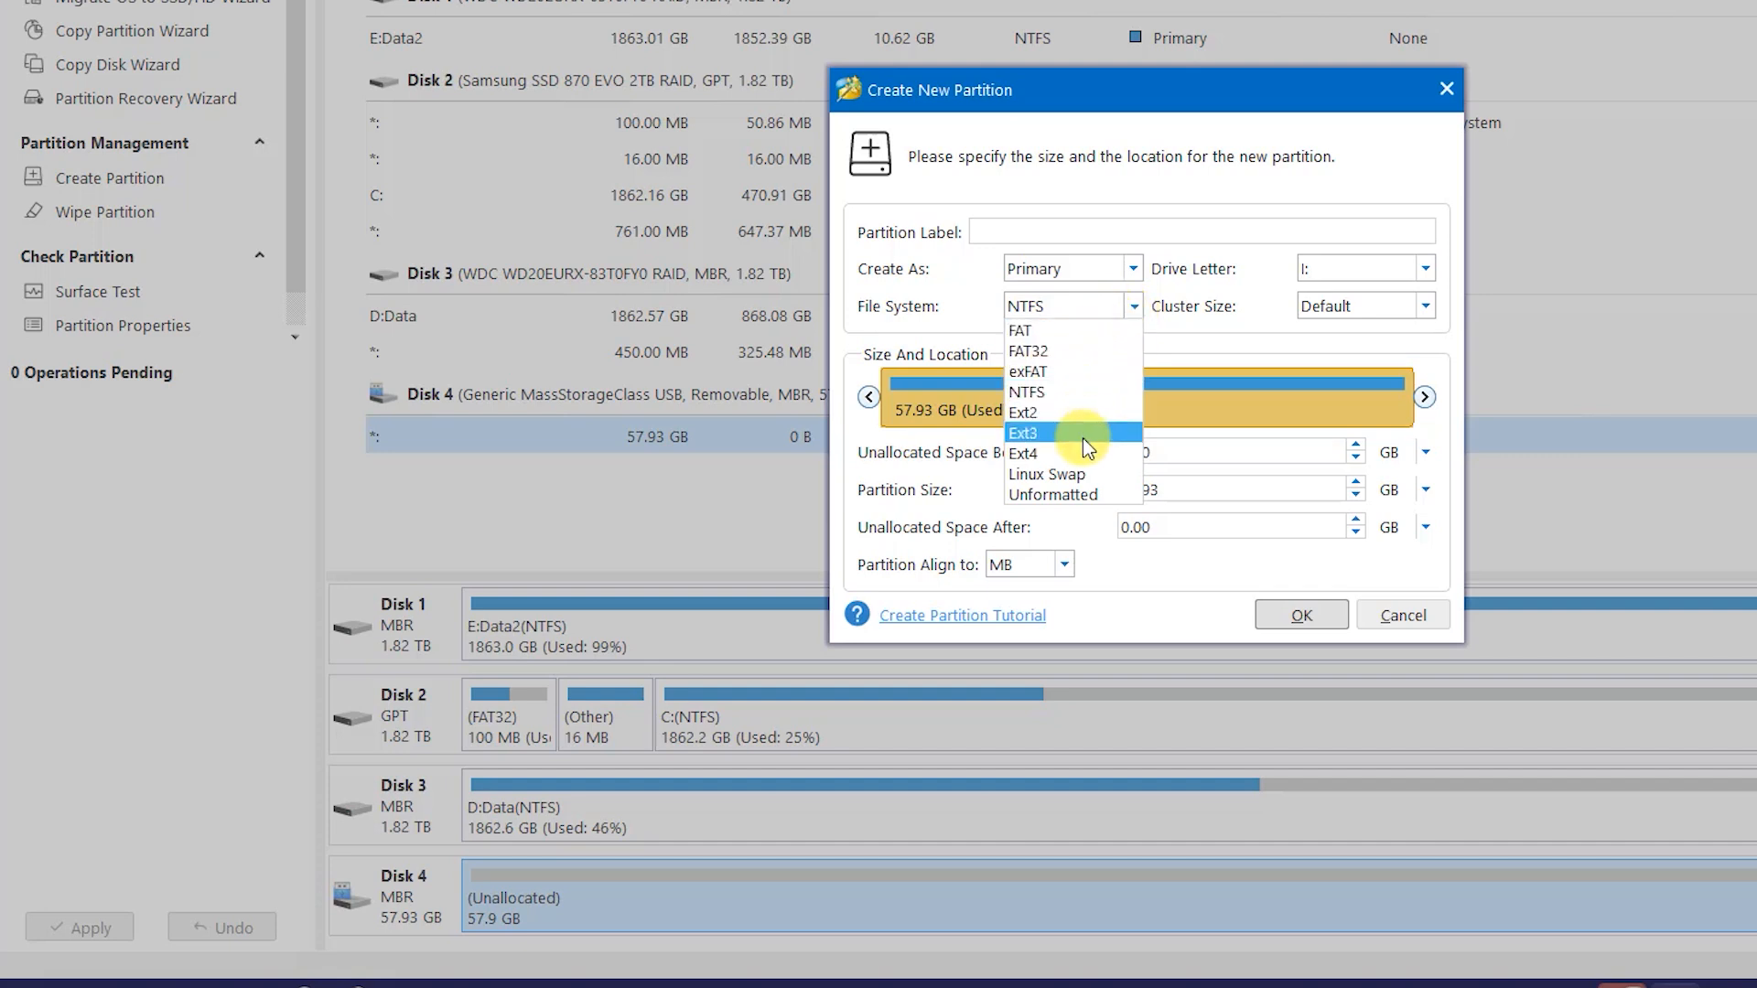
pyautogui.moveTo(1059, 391)
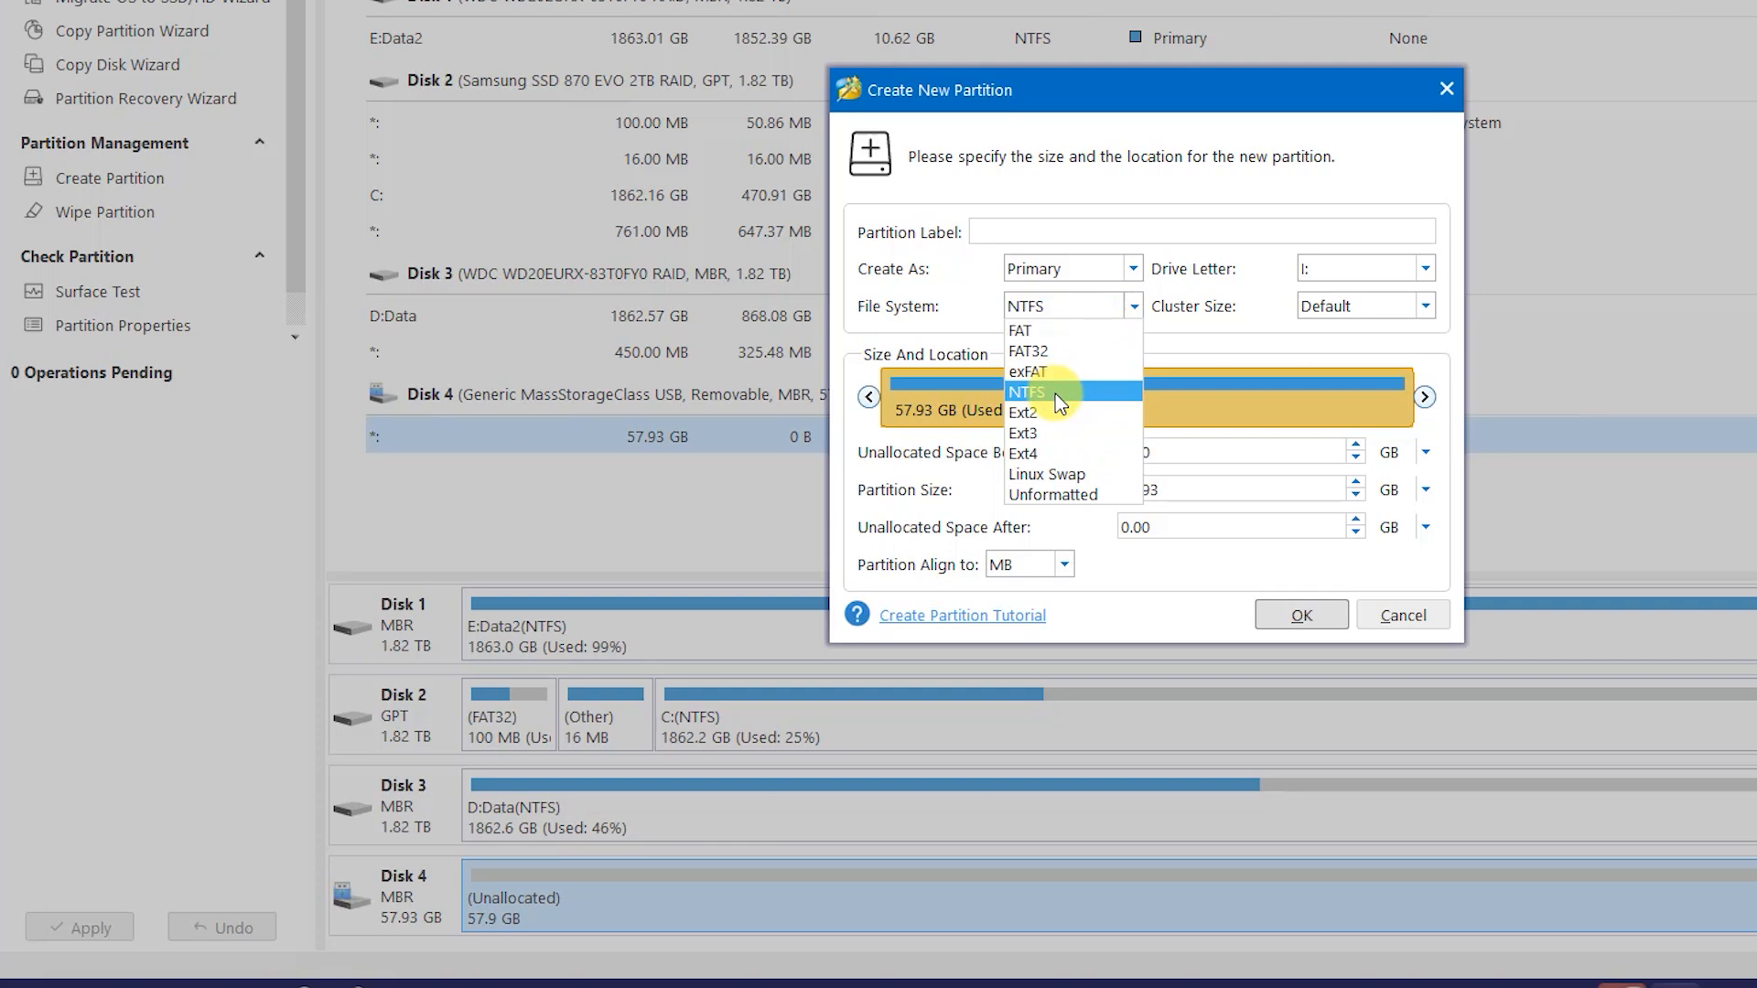
pyautogui.click(1025, 391)
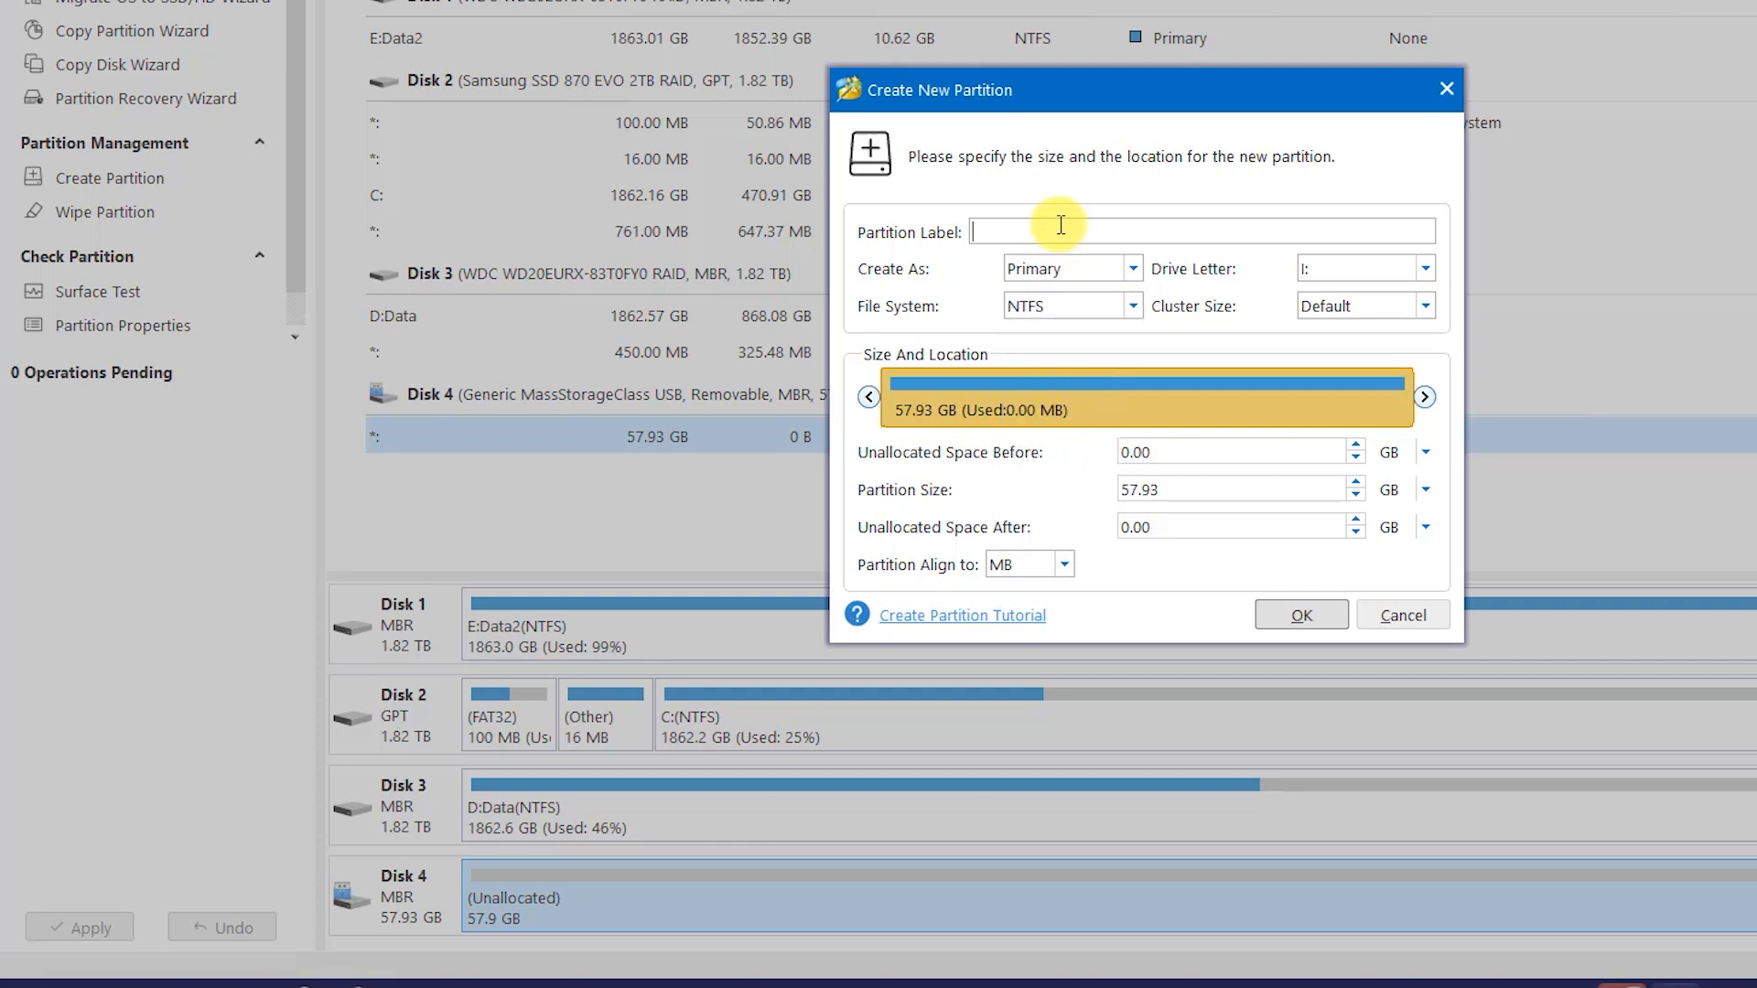
pyautogui.write('Data')
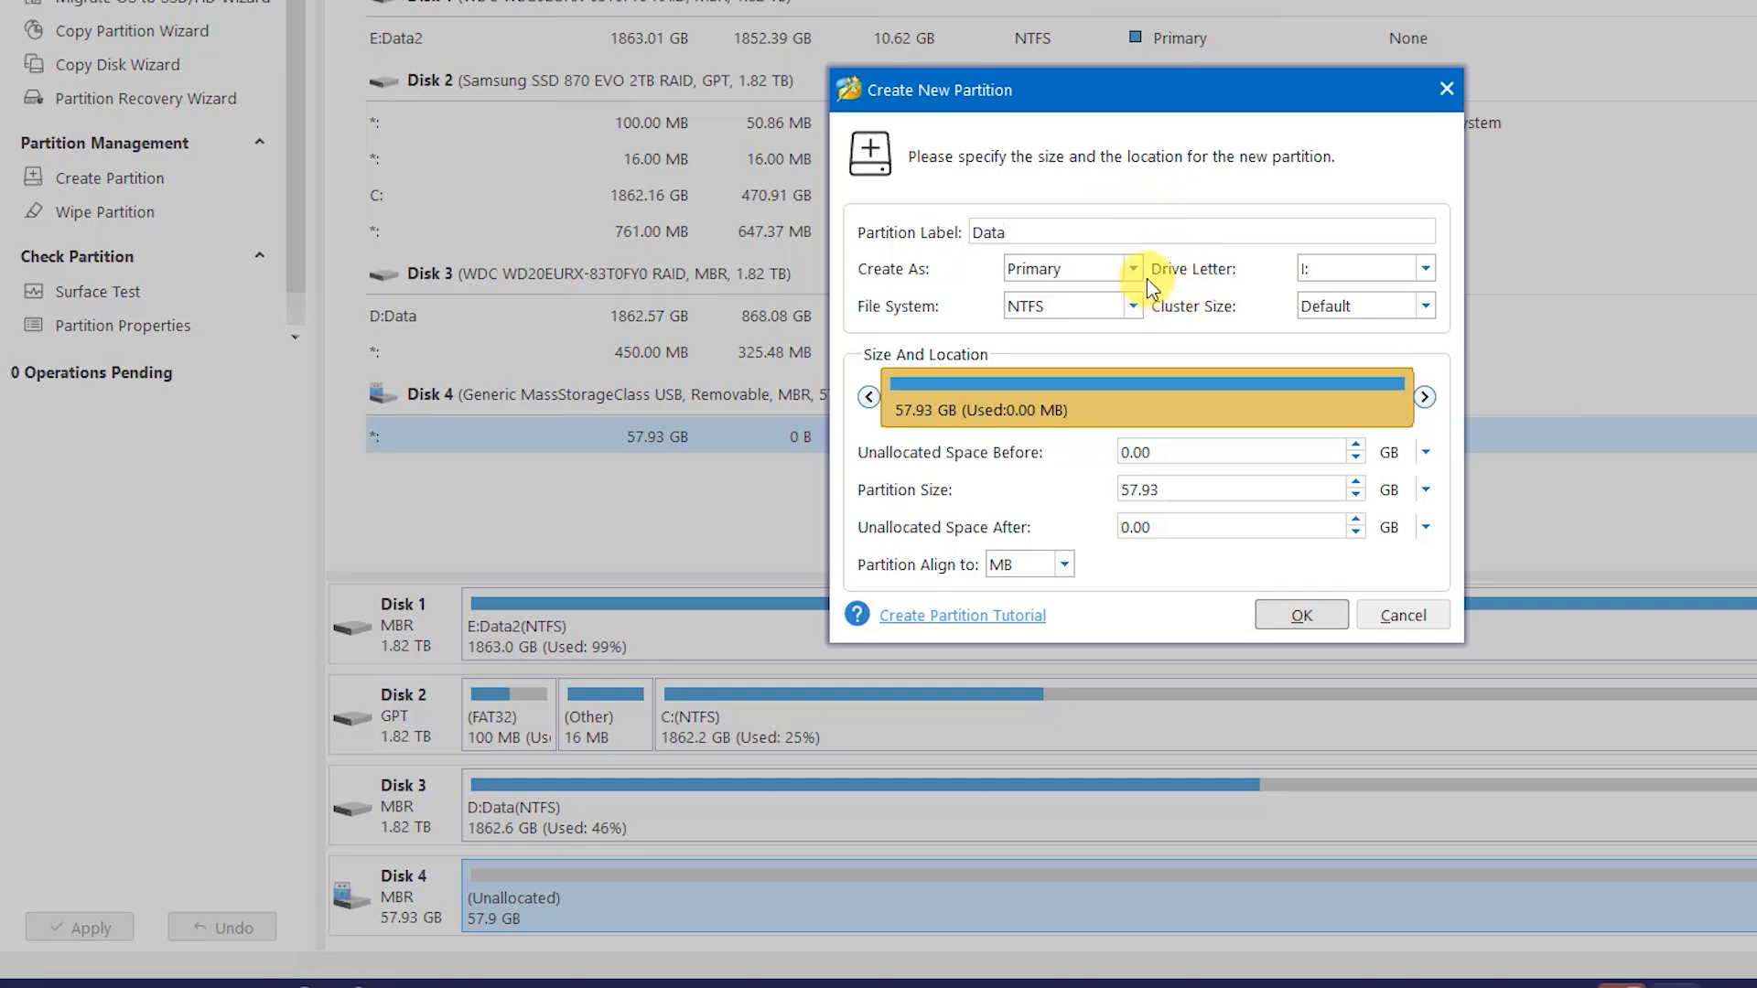
# - Review the FAT32 and cluster size choices, then keep the Data label on the partition
pyautogui.click(1131, 306)
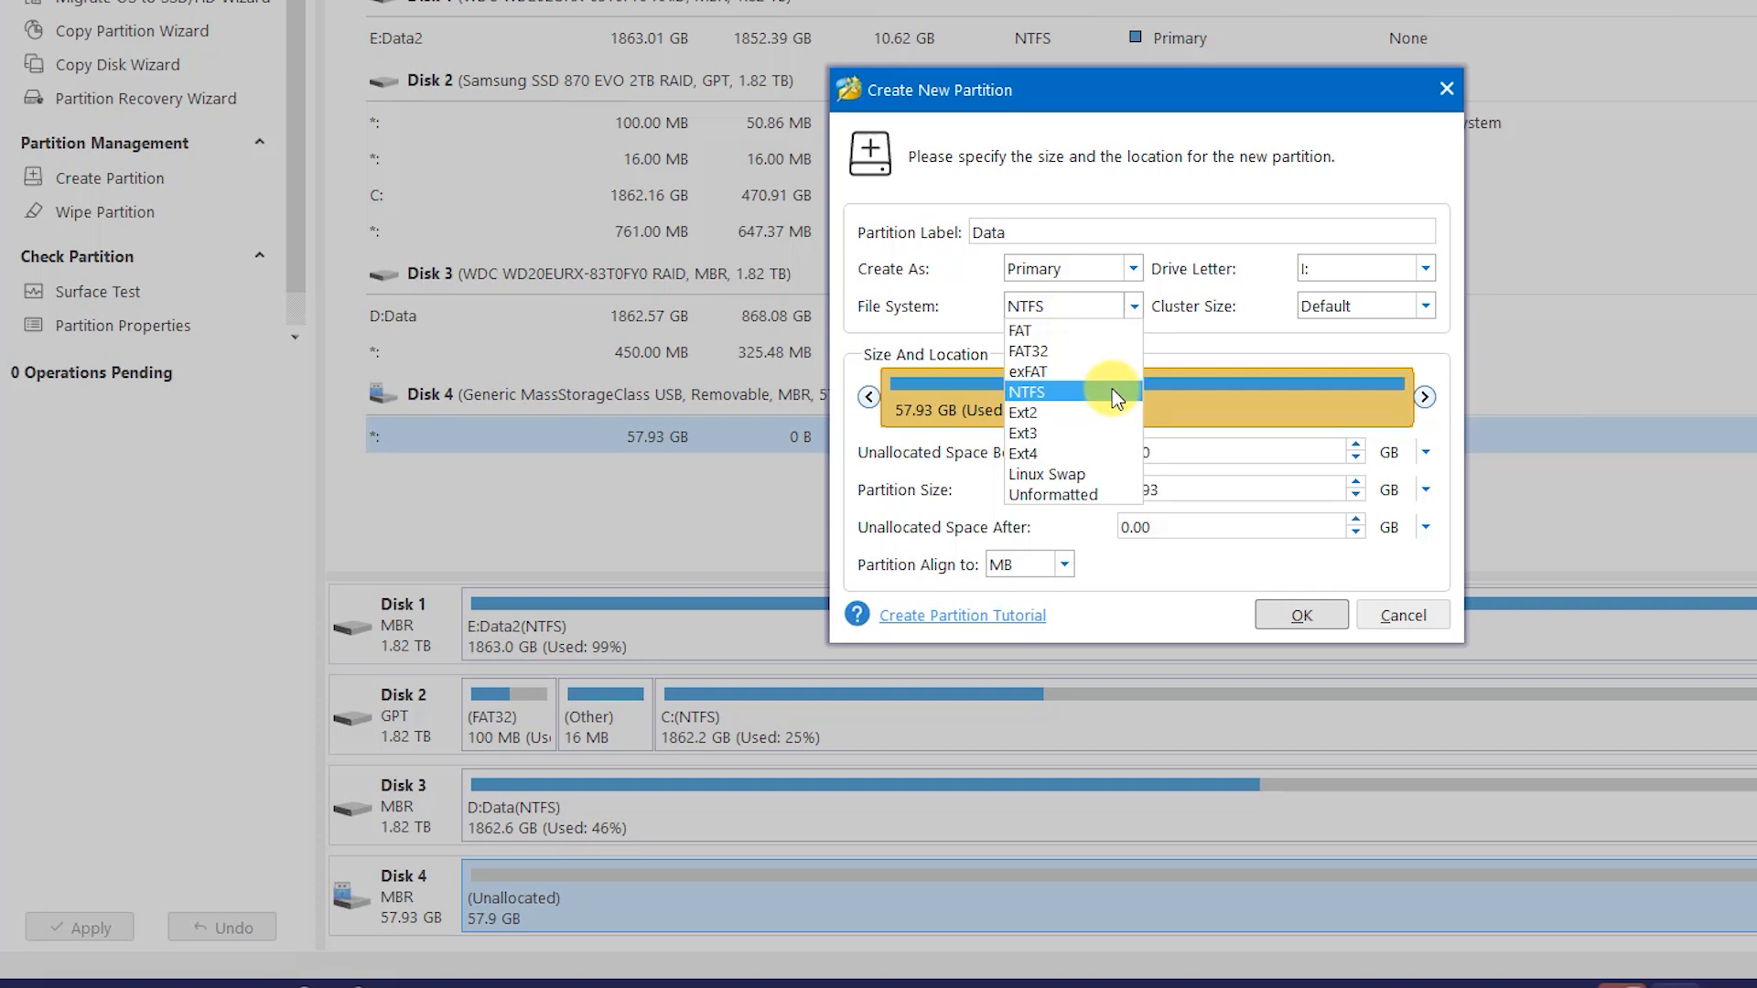
pyautogui.moveTo(1103, 351)
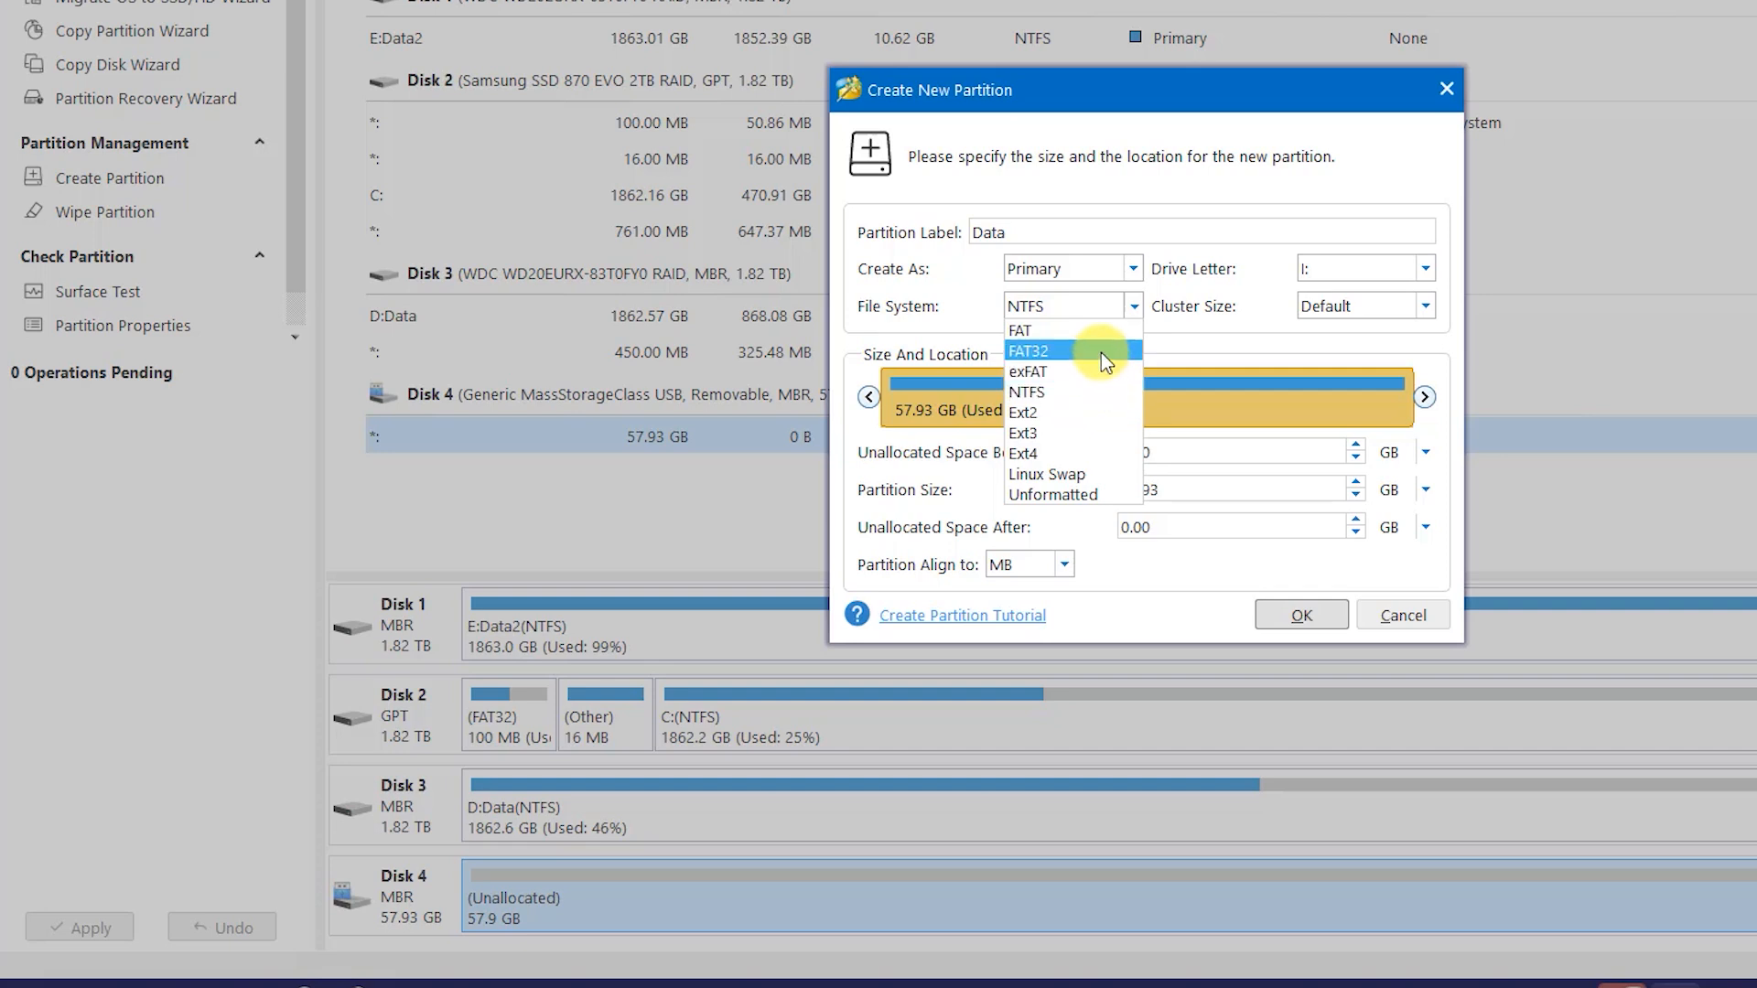
pyautogui.click(1026, 352)
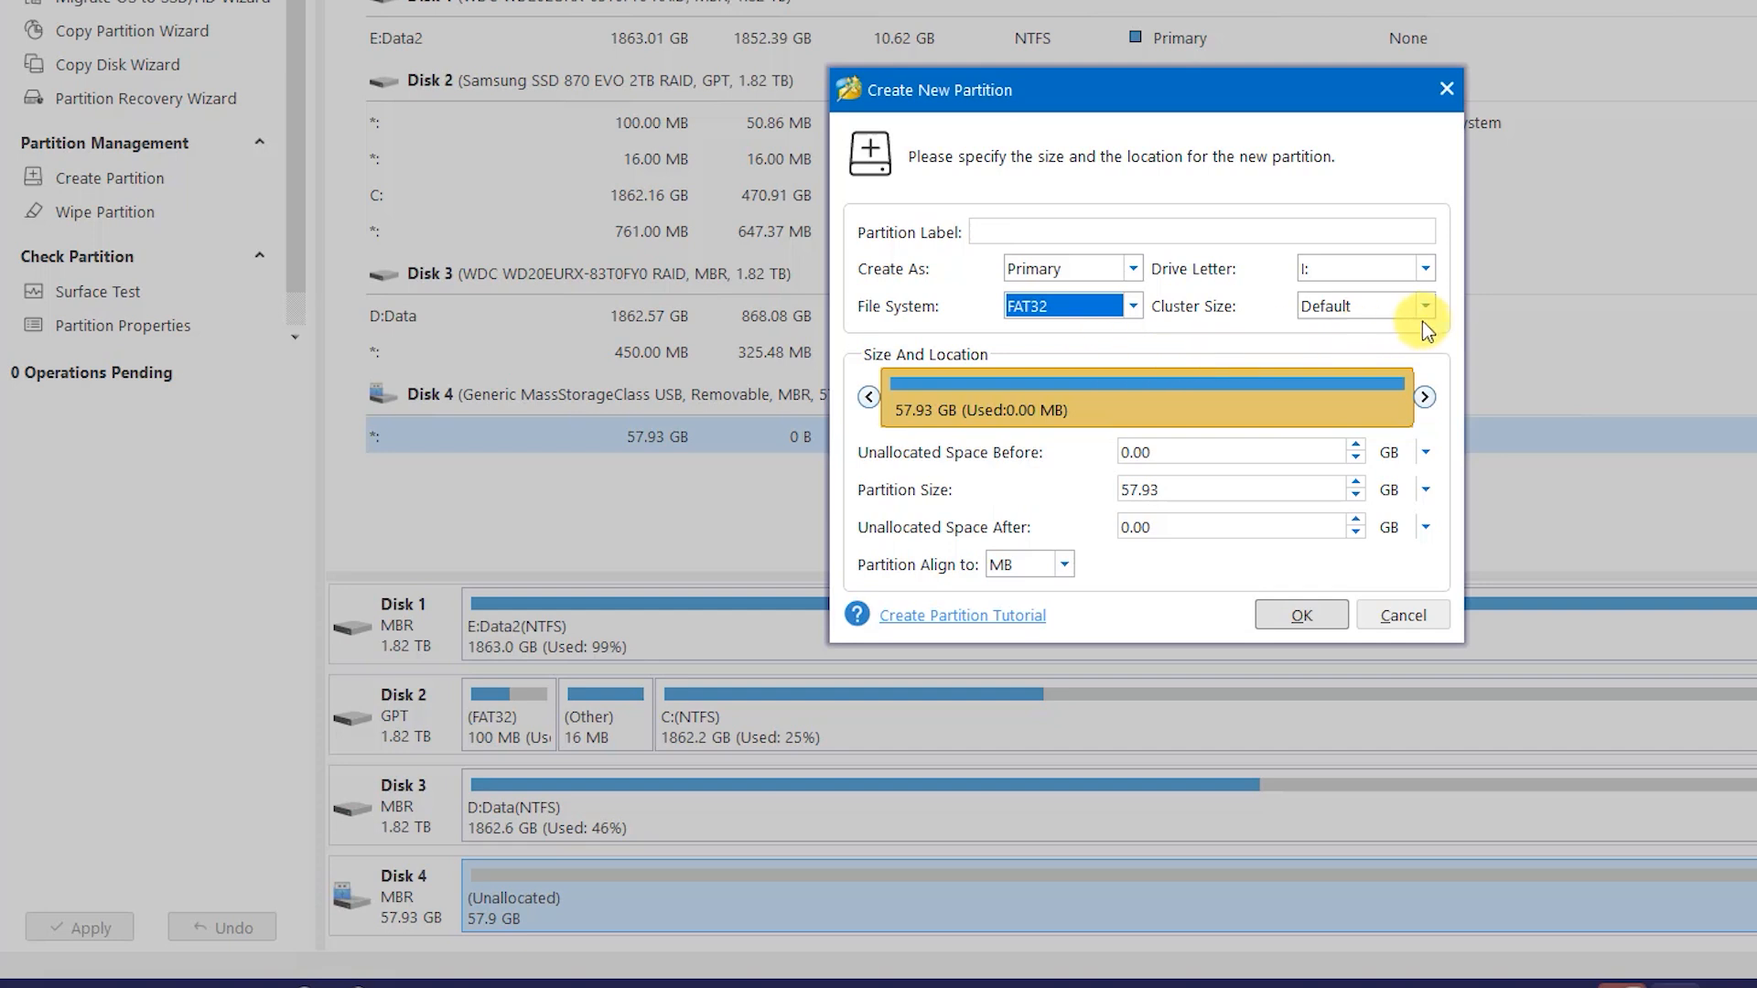
pyautogui.click(1424, 306)
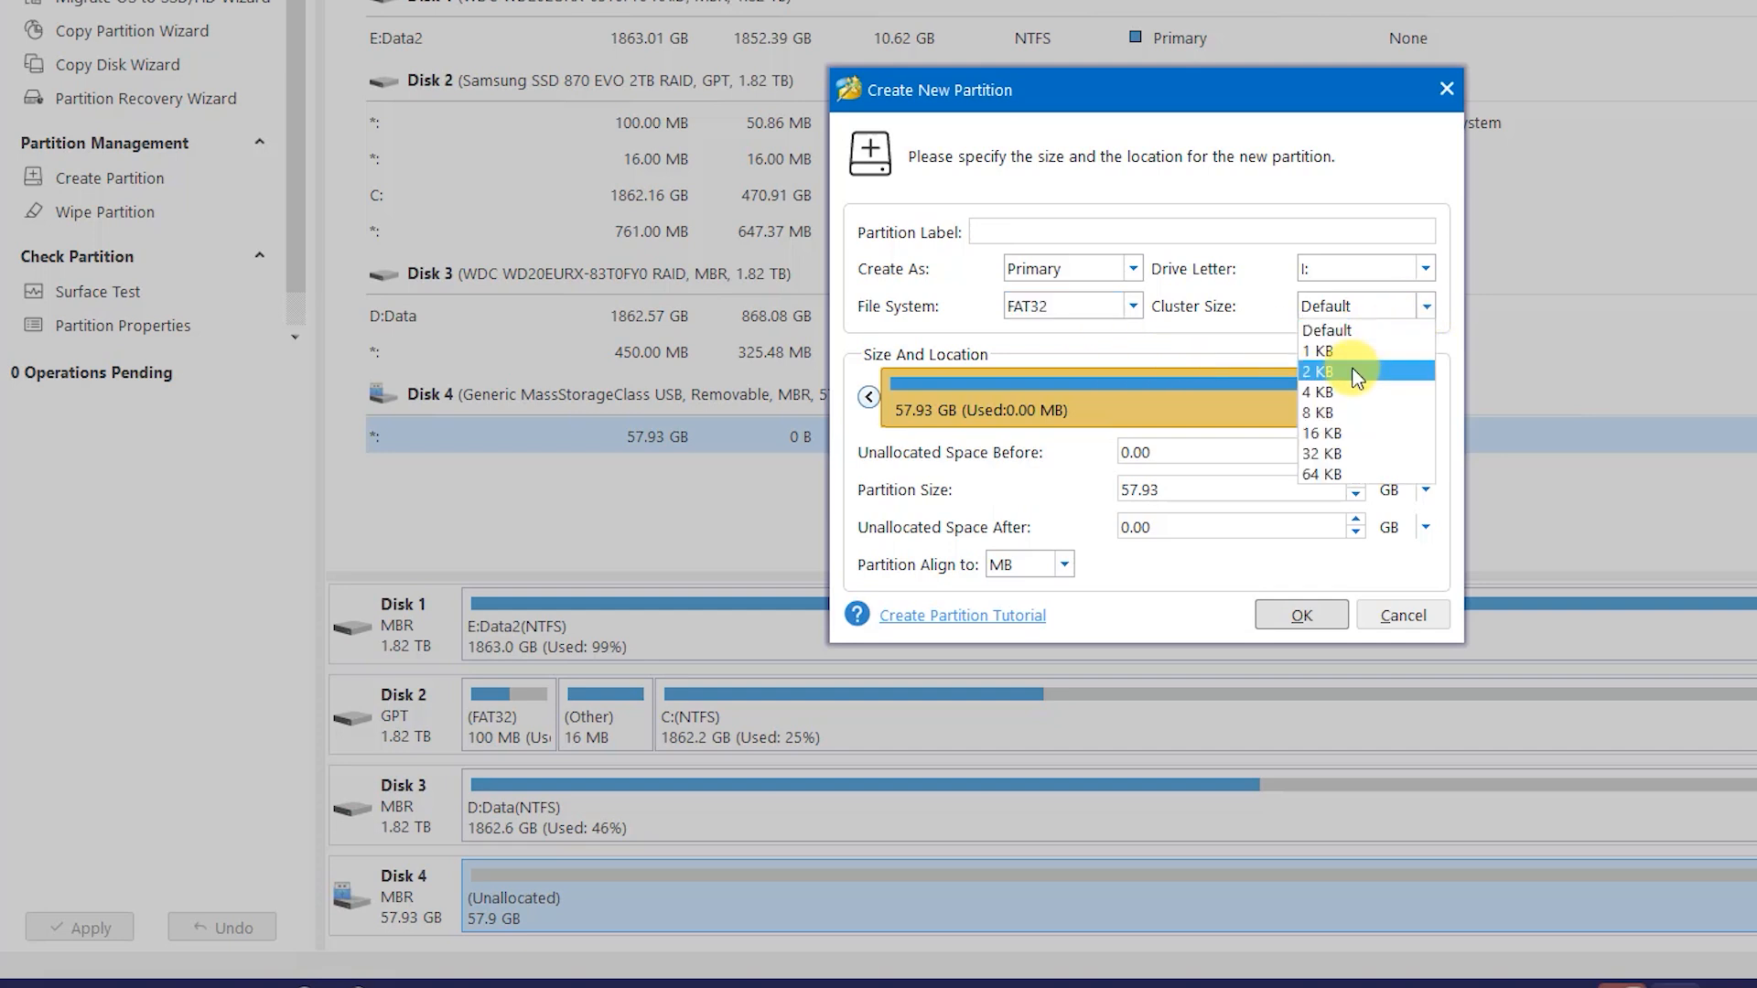
pyautogui.moveTo(1343, 412)
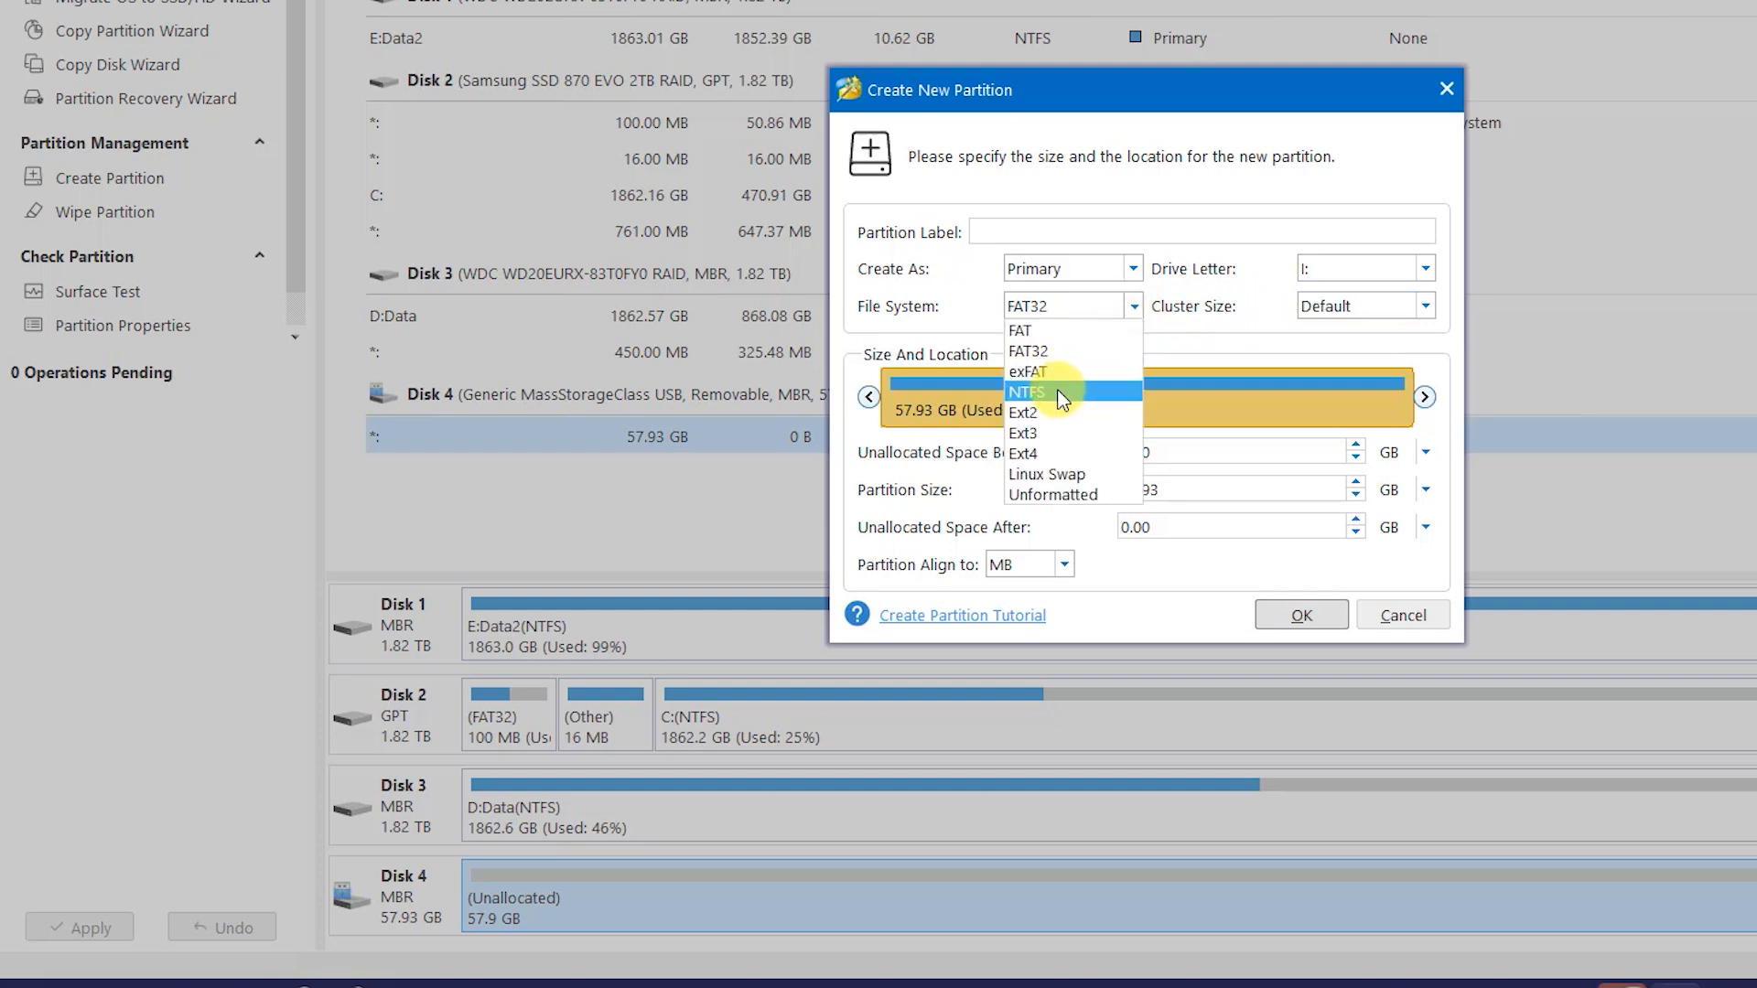
pyautogui.write('S')
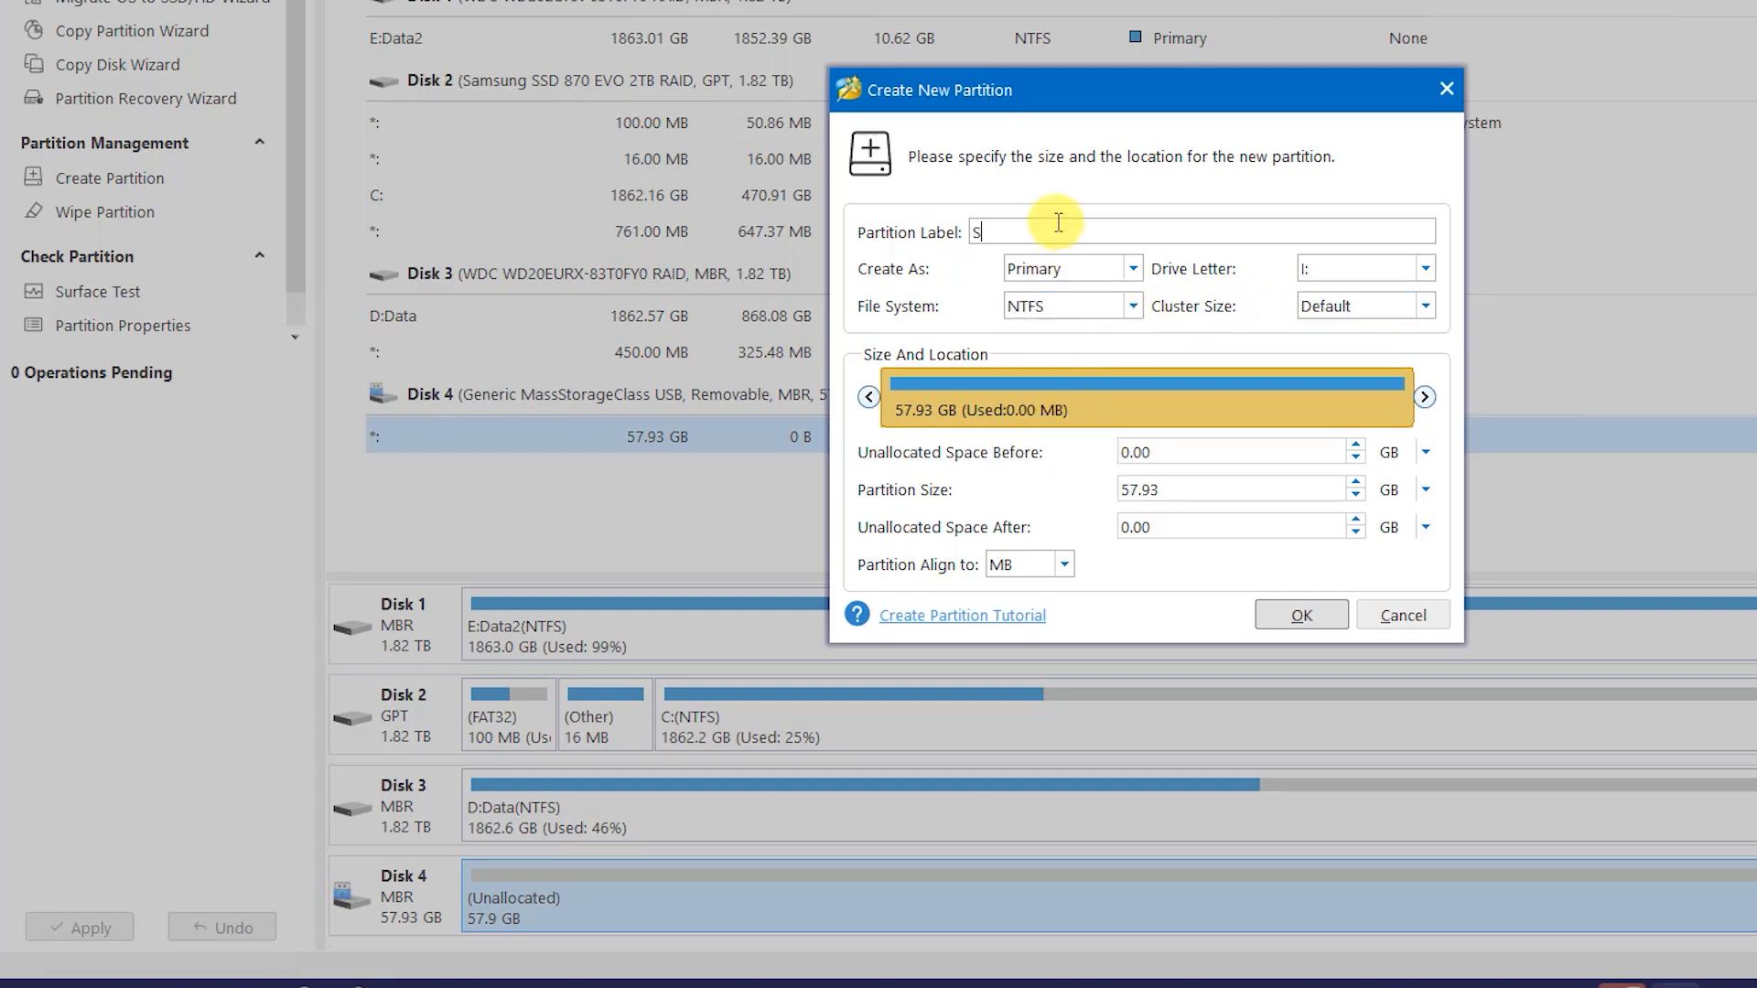
pyautogui.write('Data')
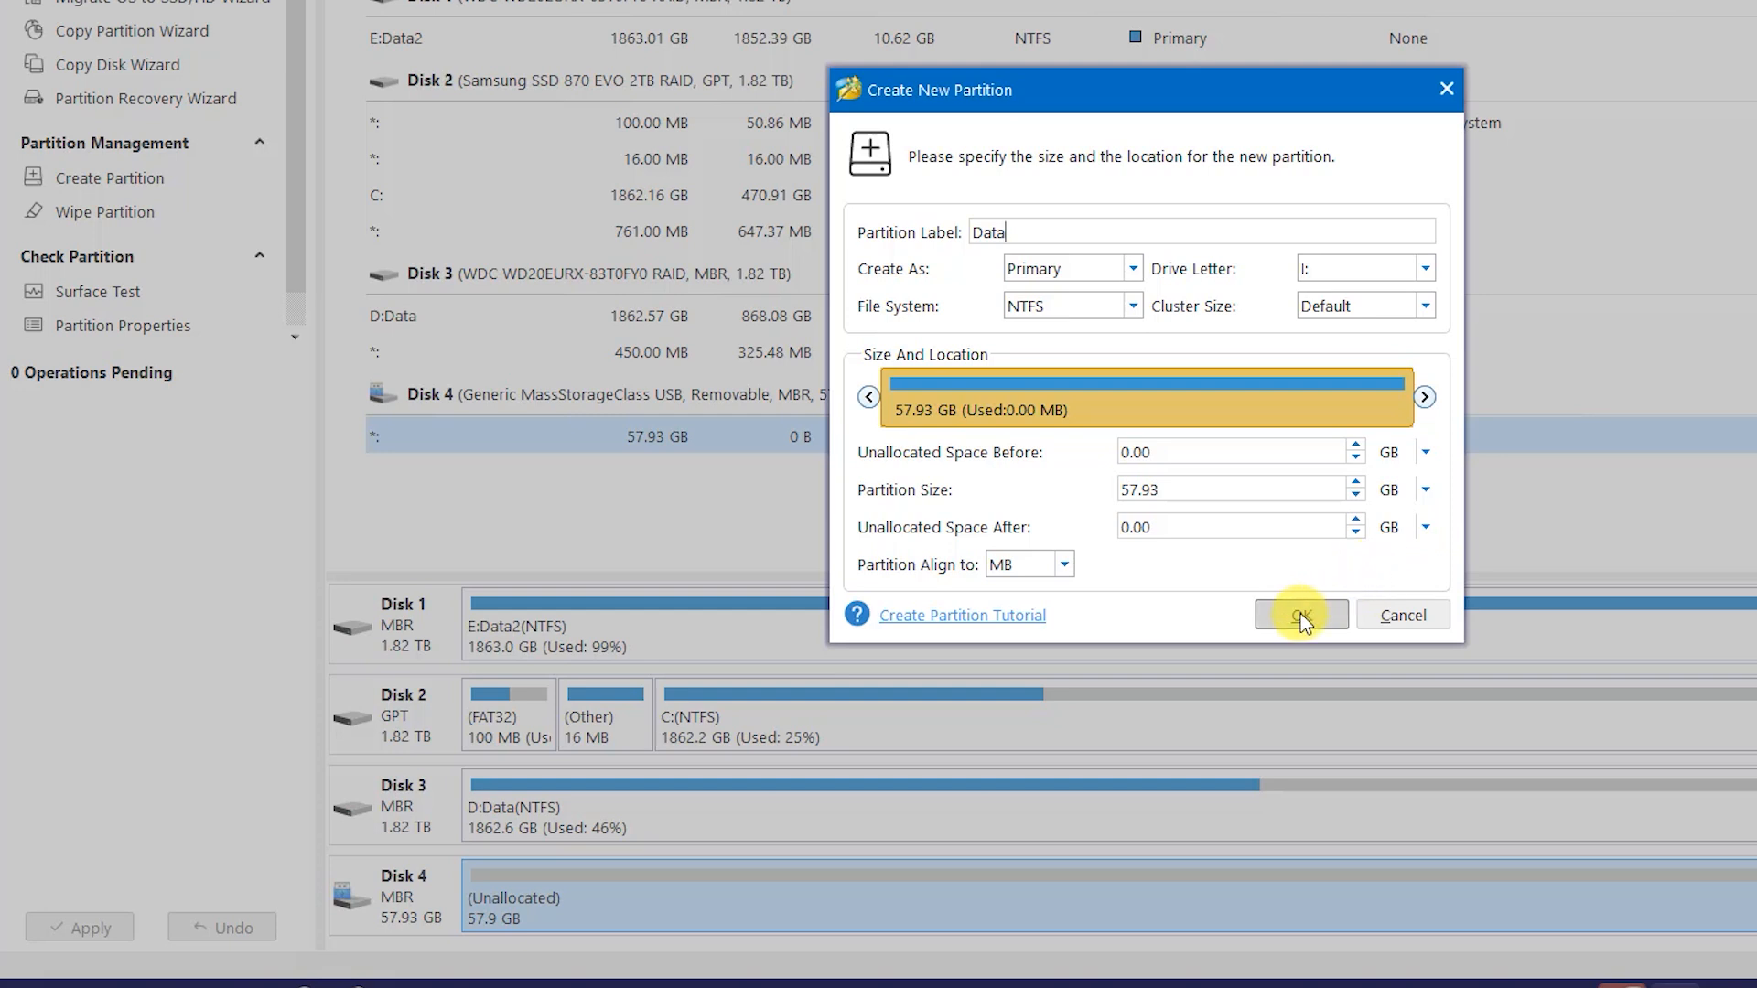
# - Confirm the Data partition and apply the pending operations on Disk 4
pyautogui.click(1299, 615)
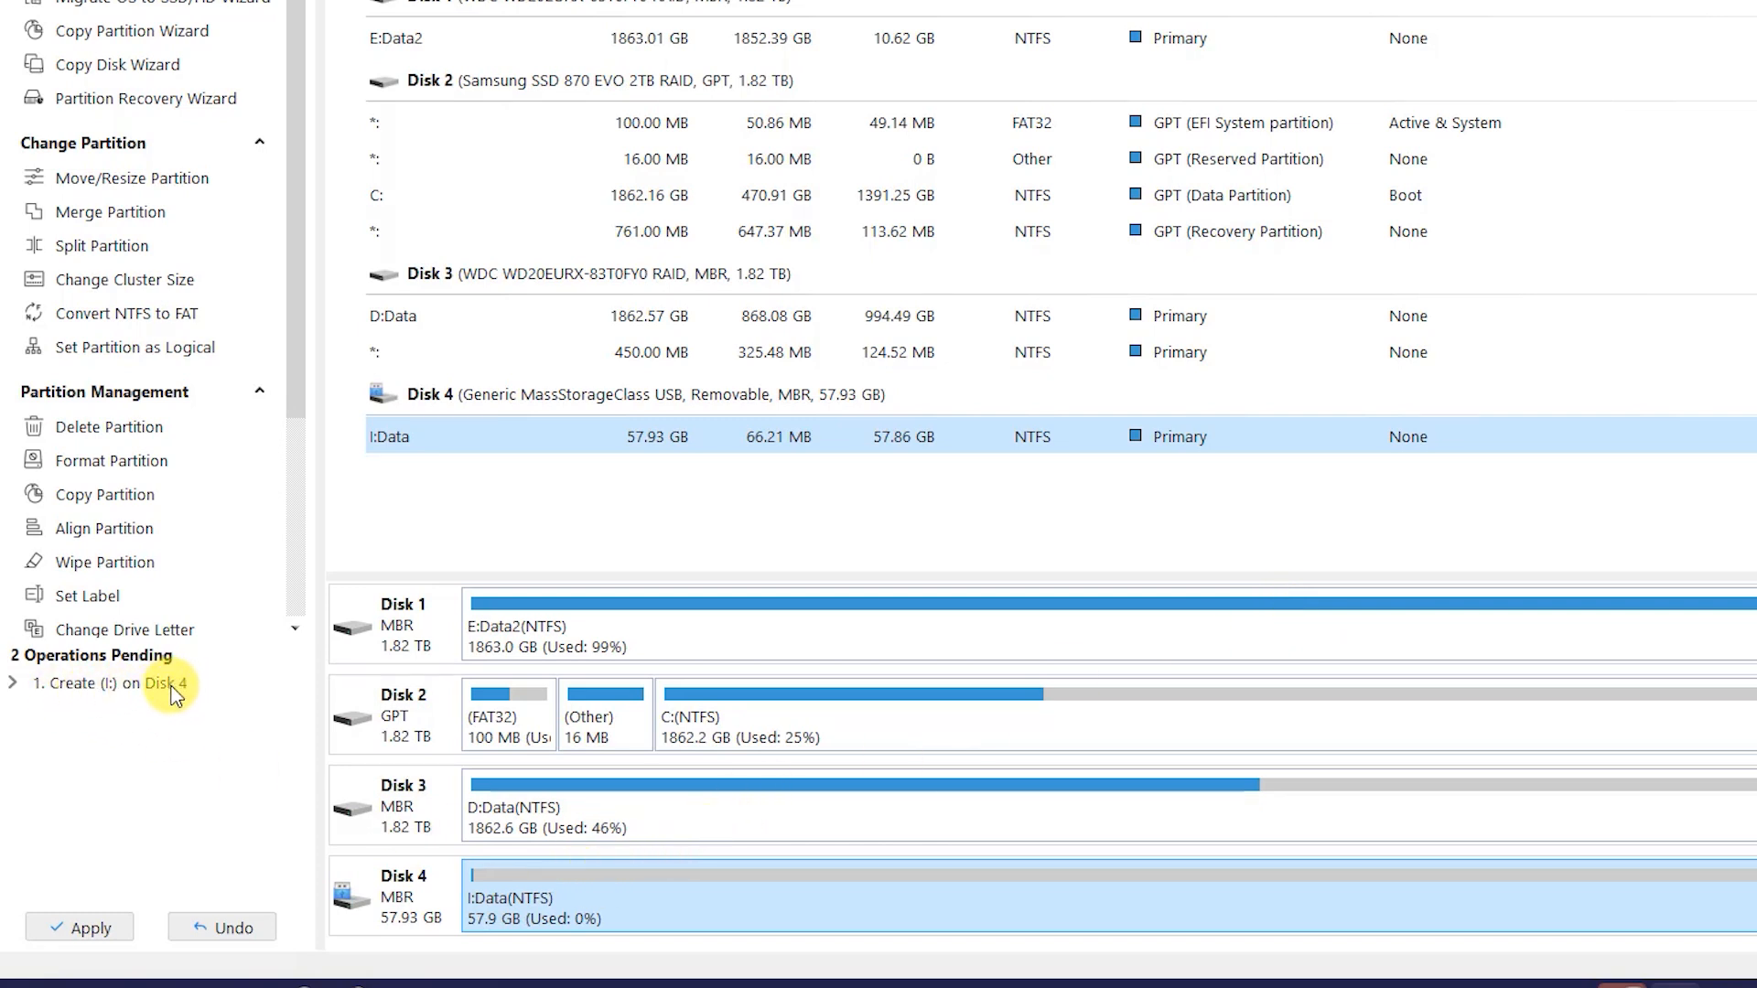
pyautogui.click(78, 926)
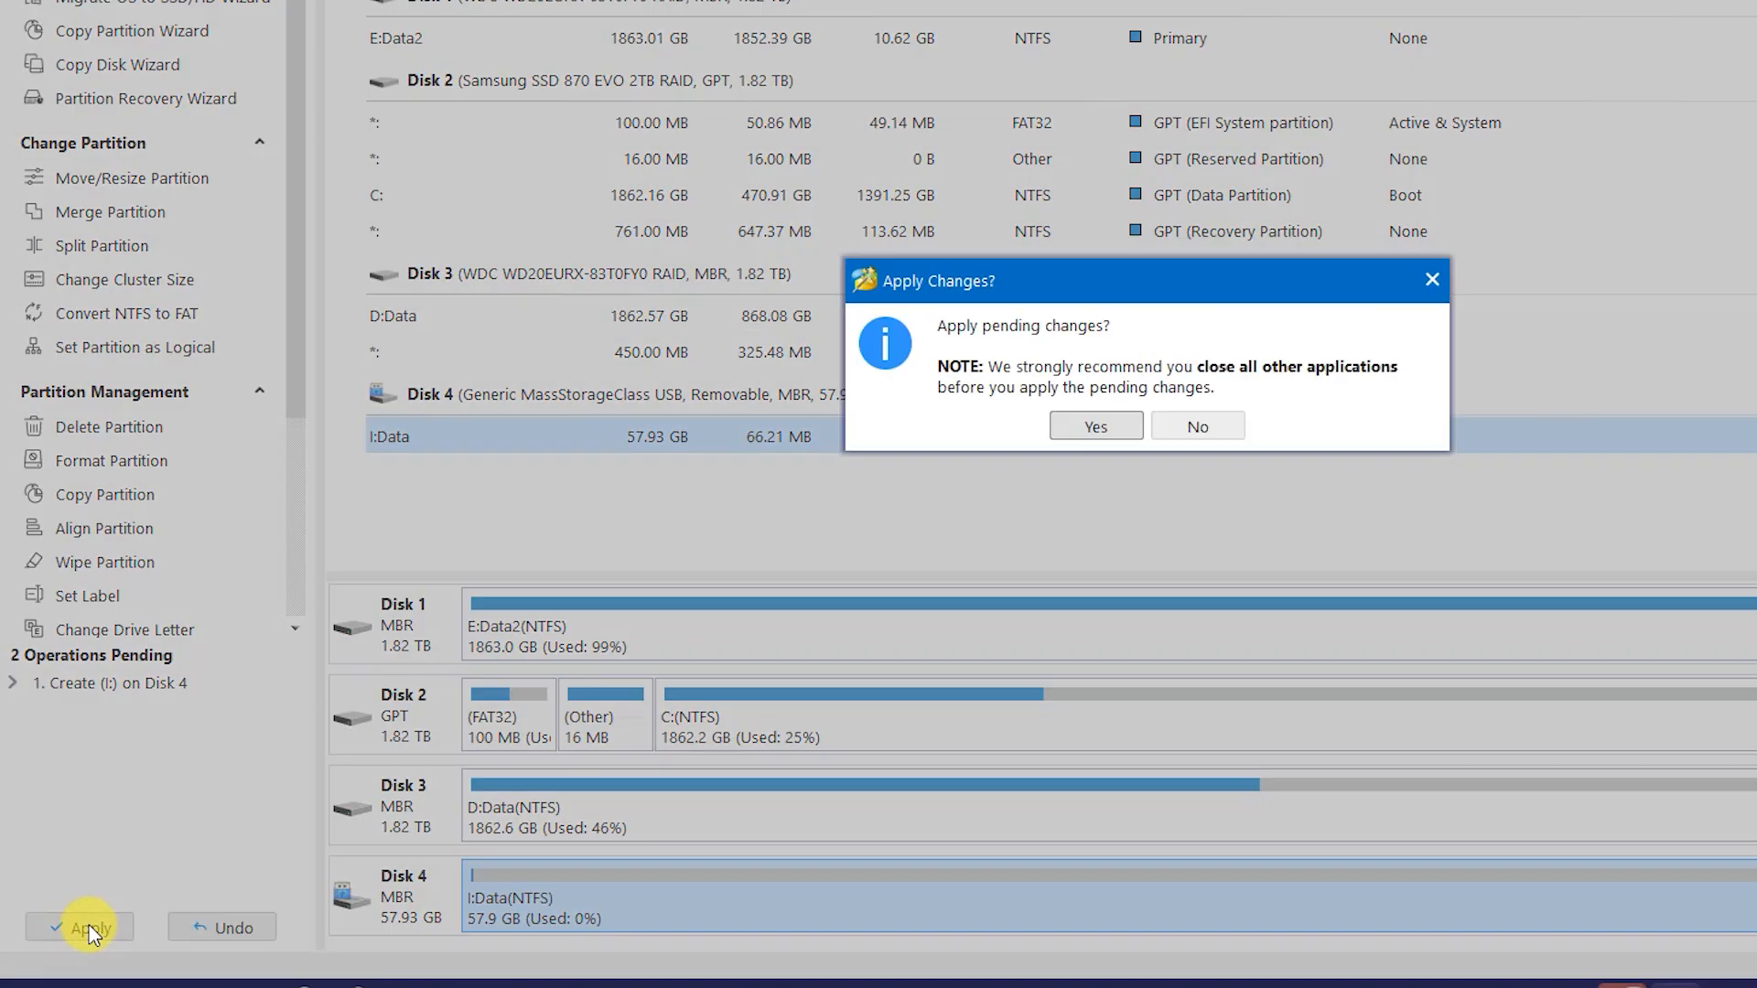
pyautogui.click(1094, 425)
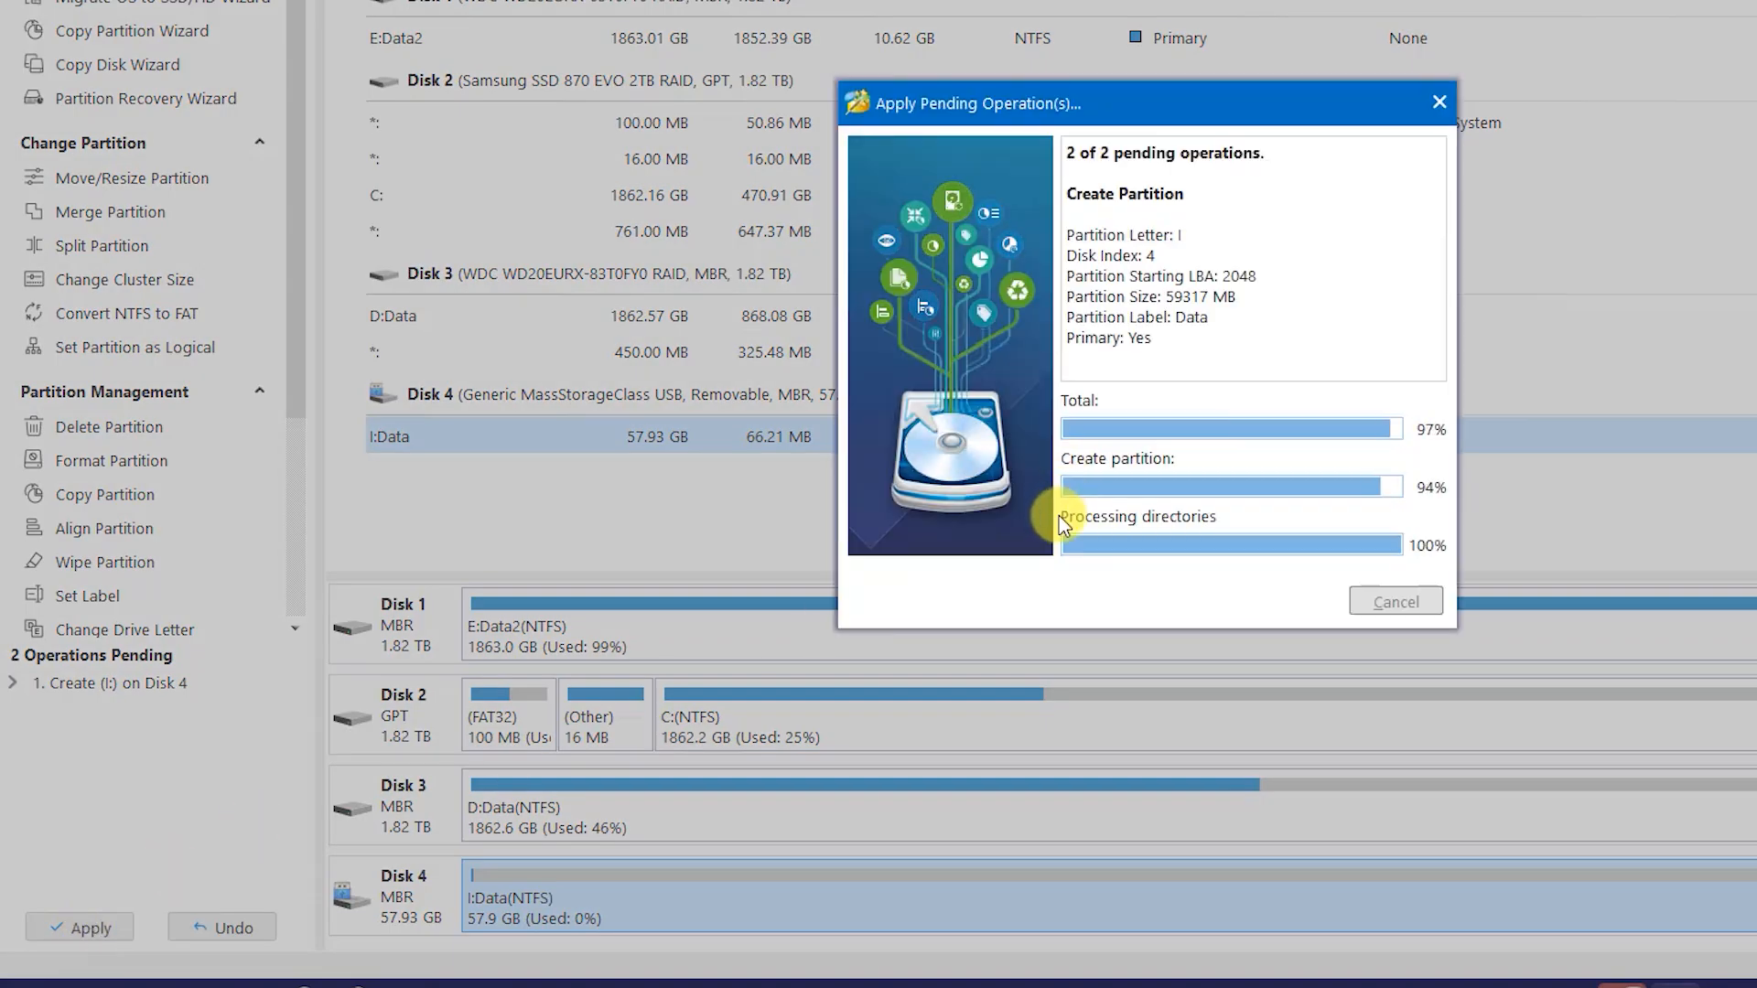
pyautogui.moveTo(1124, 637)
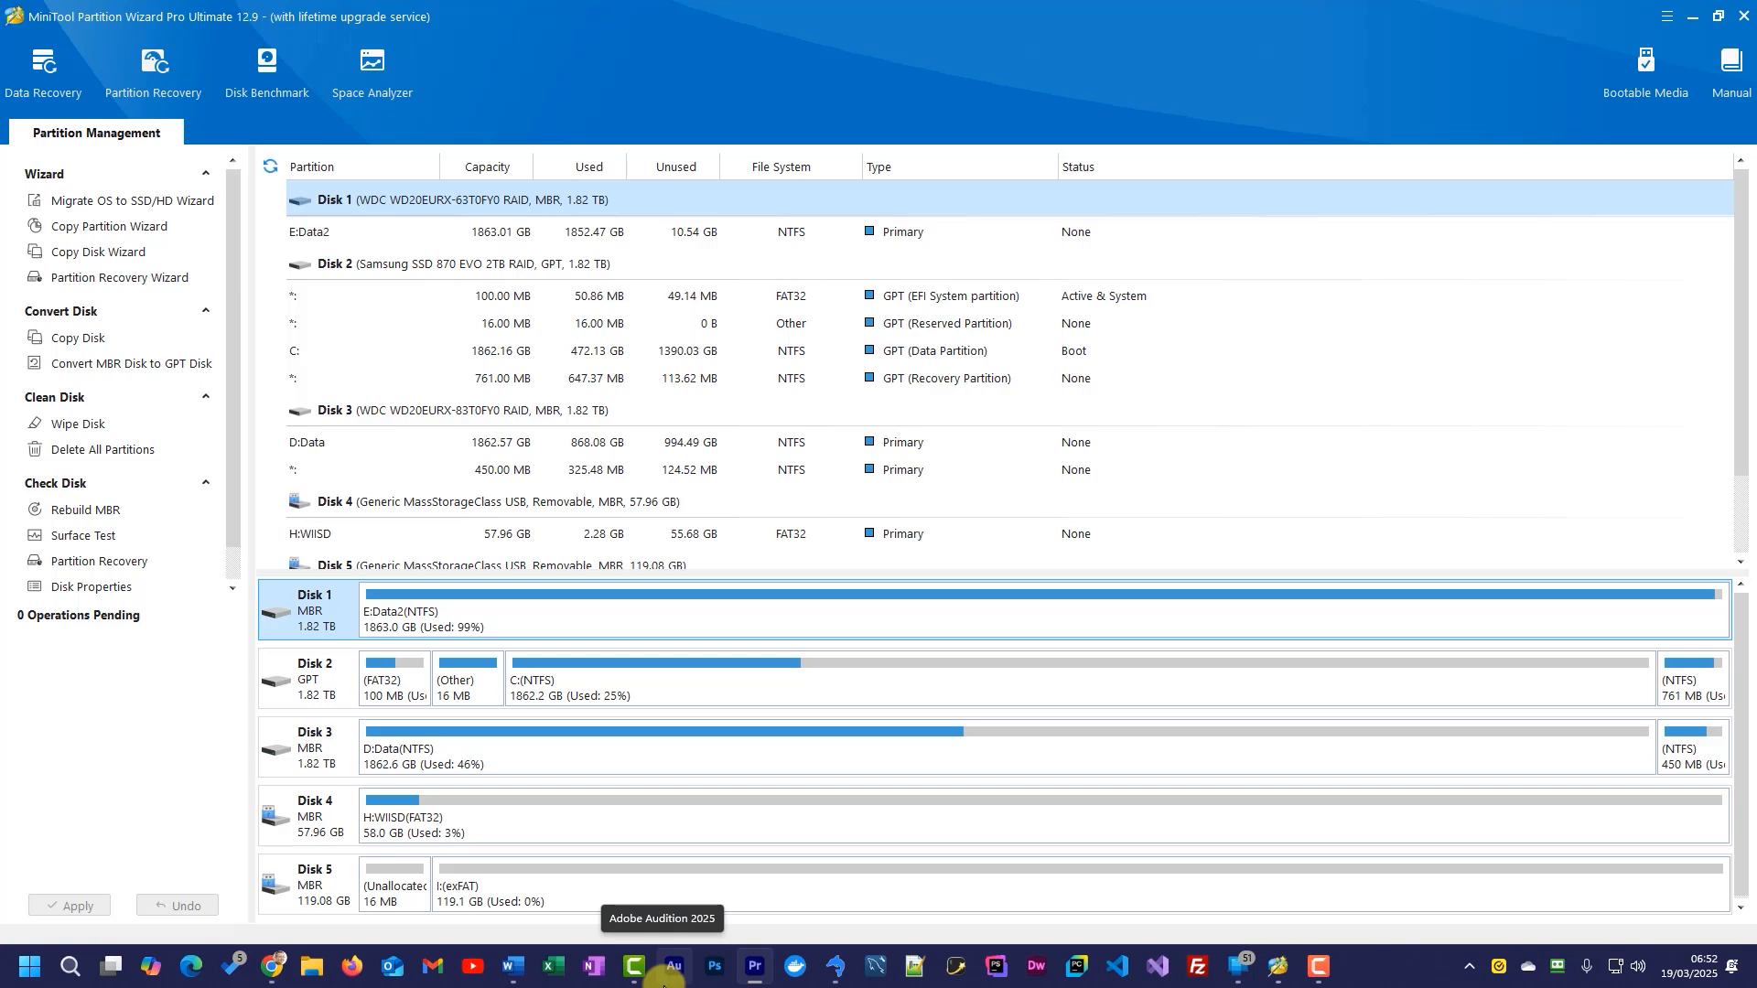
pyautogui.moveTo(952, 961)
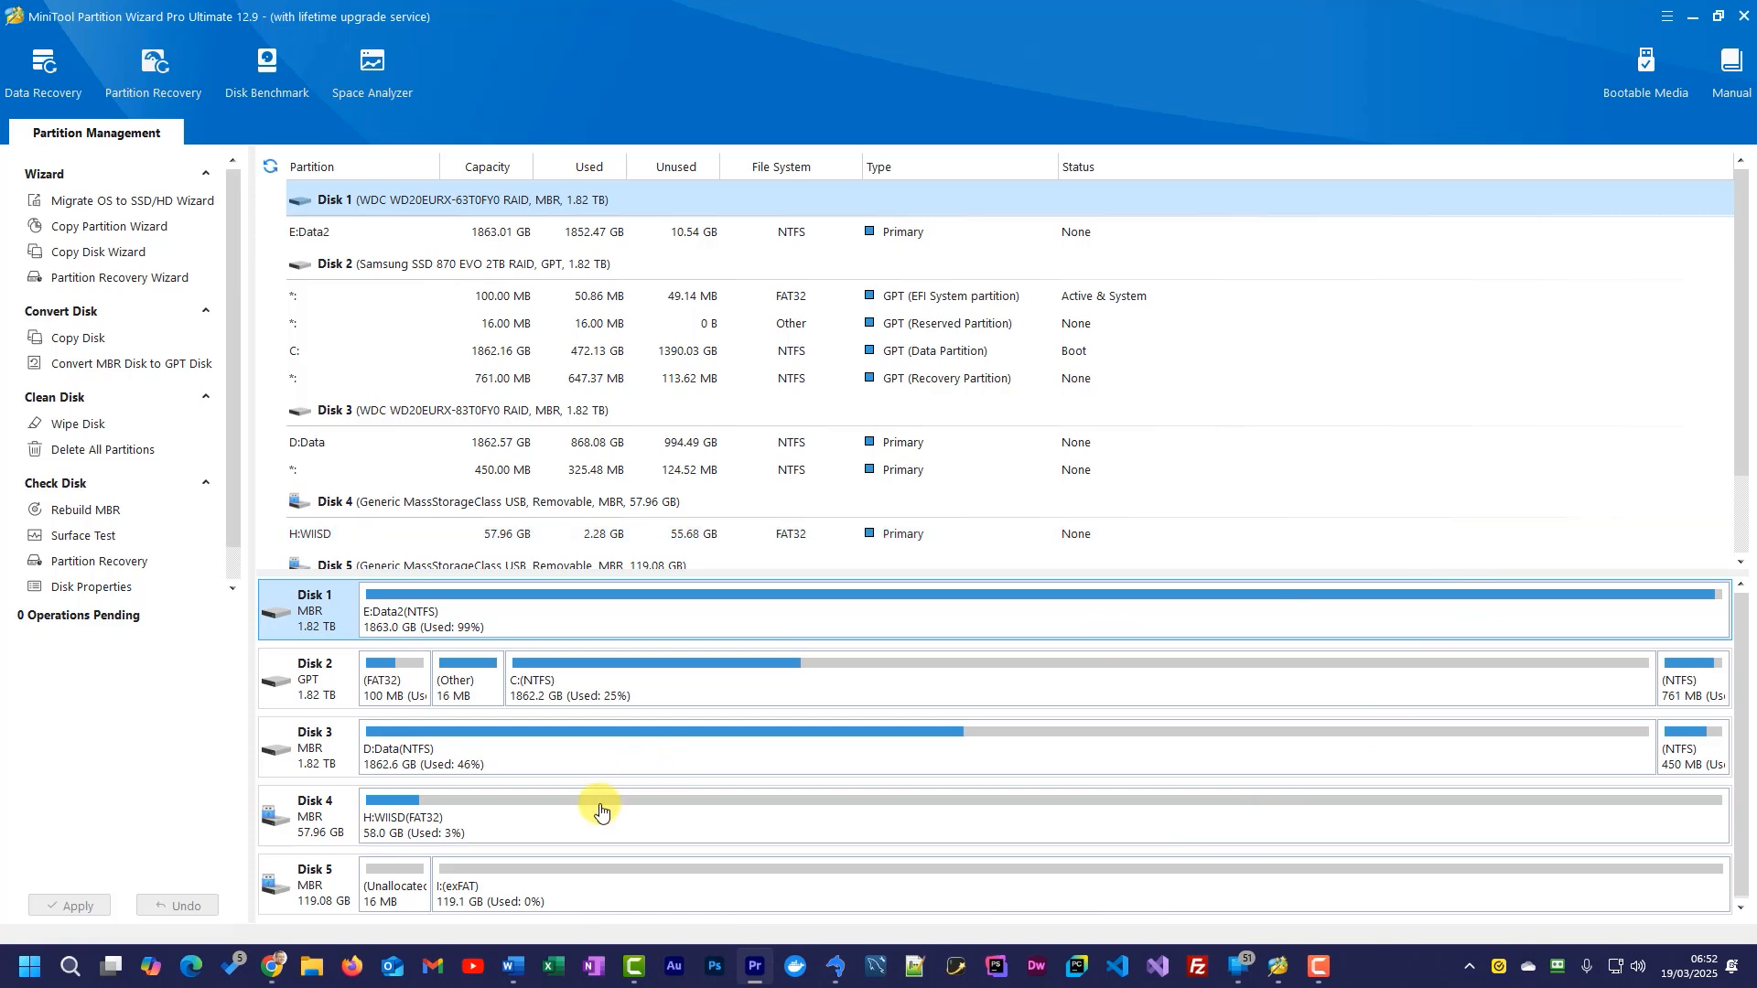
pyautogui.click(582, 818)
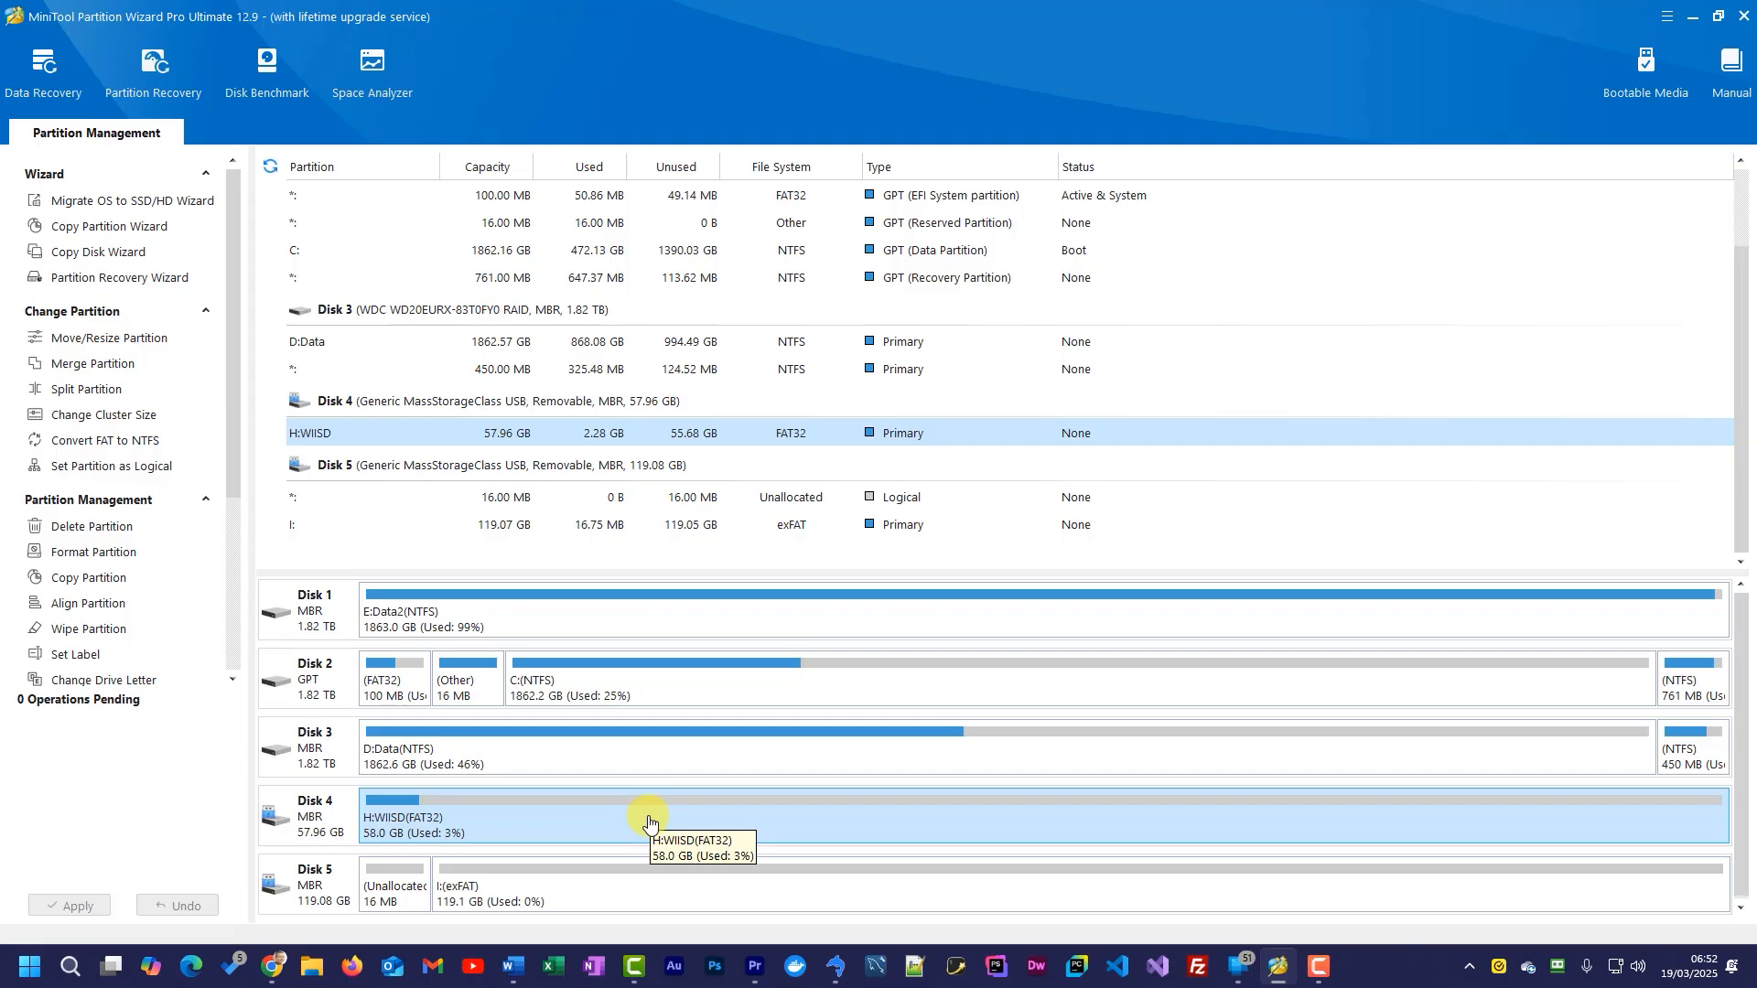
pyautogui.moveTo(557, 894)
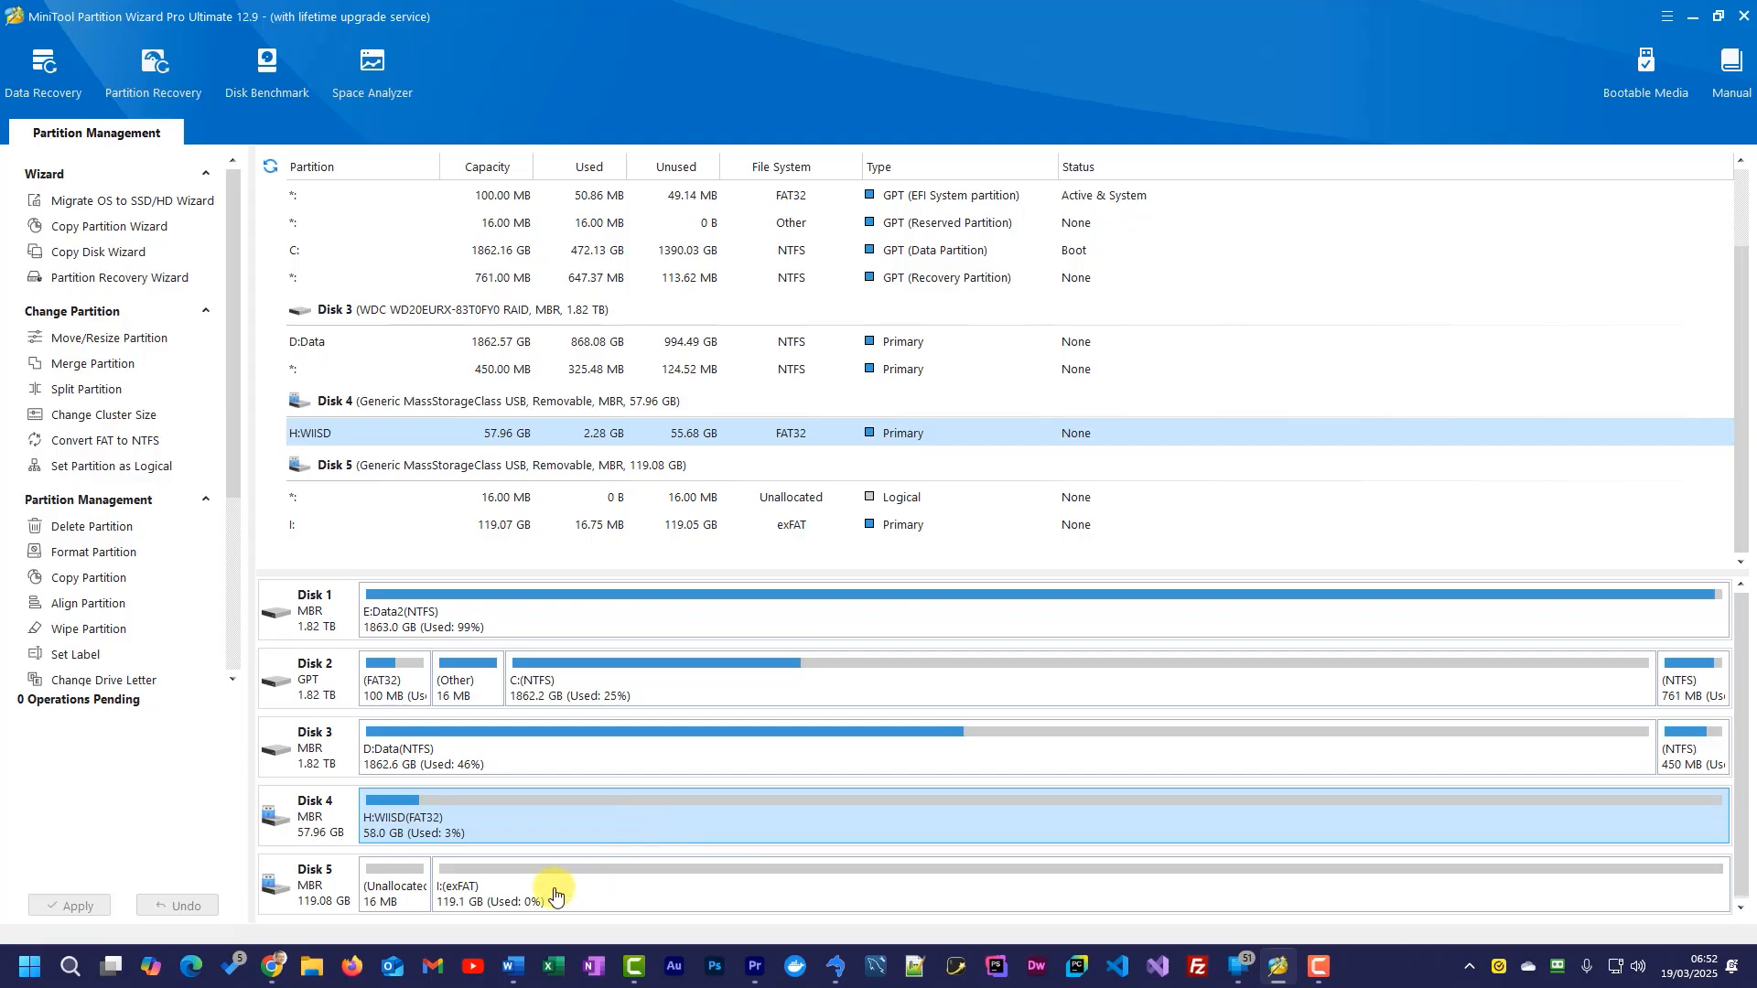
pyautogui.click(628, 886)
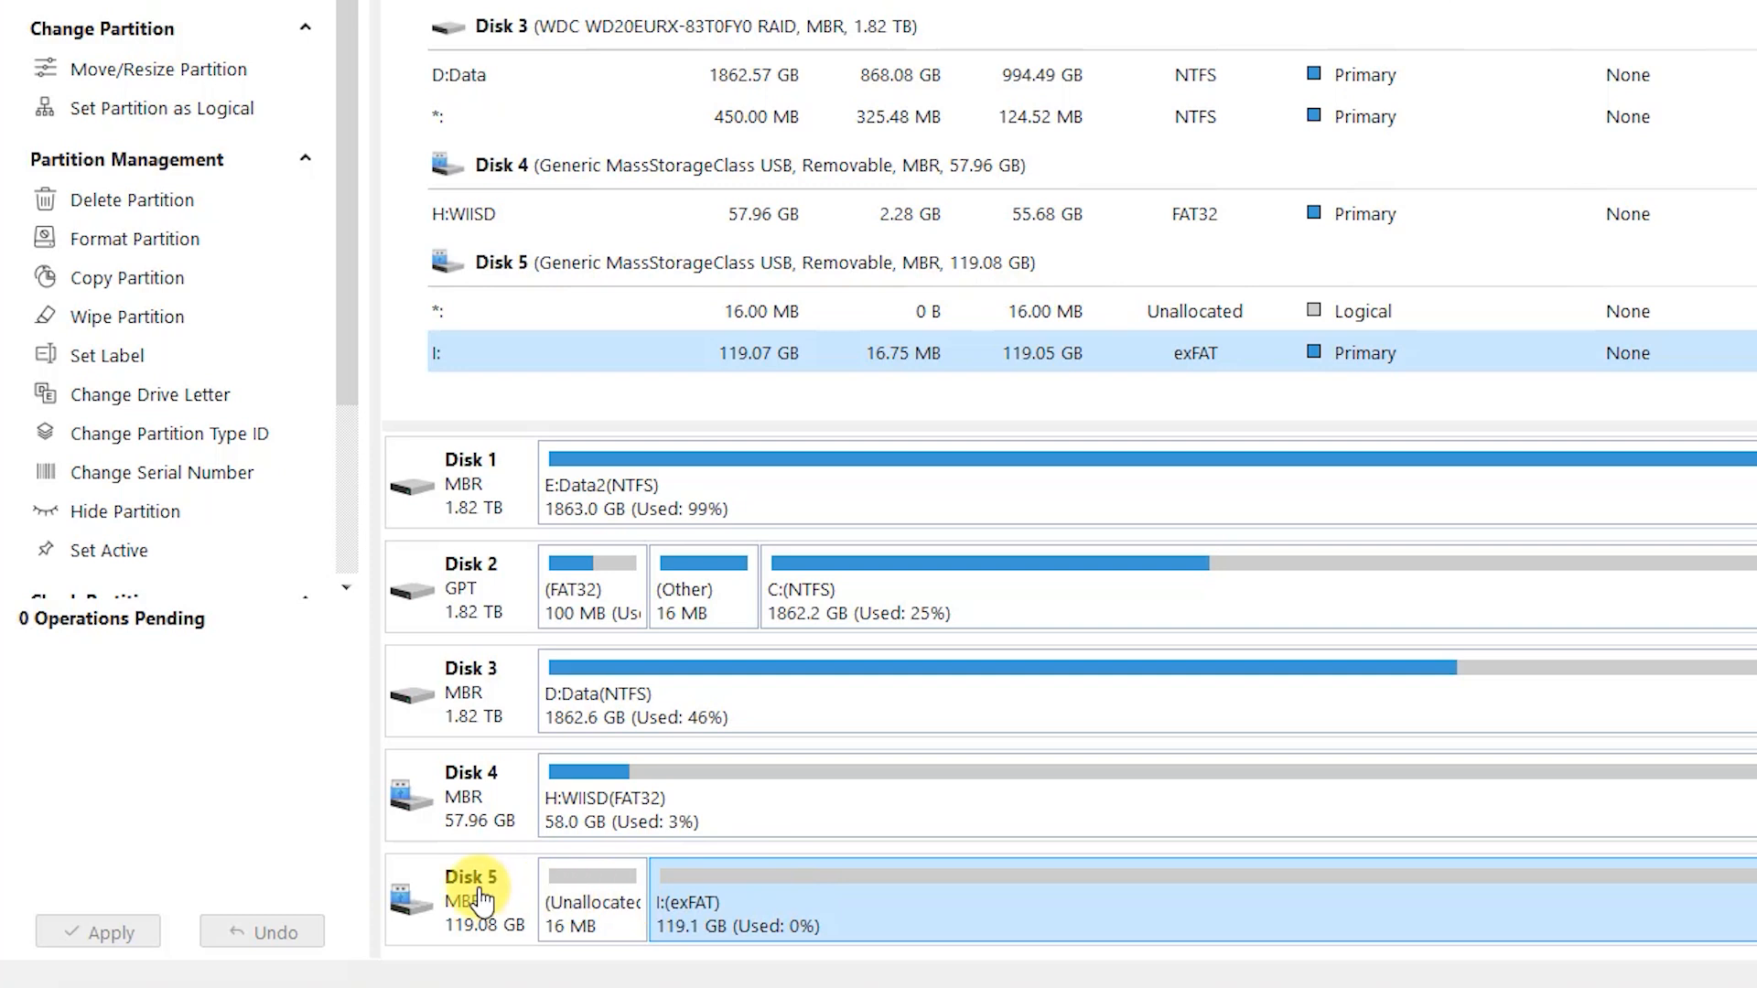
# - Delete all partitions on Disk 5 and apply, leaving 119.08 GB unallocated
pyautogui.rightClick(470, 897)
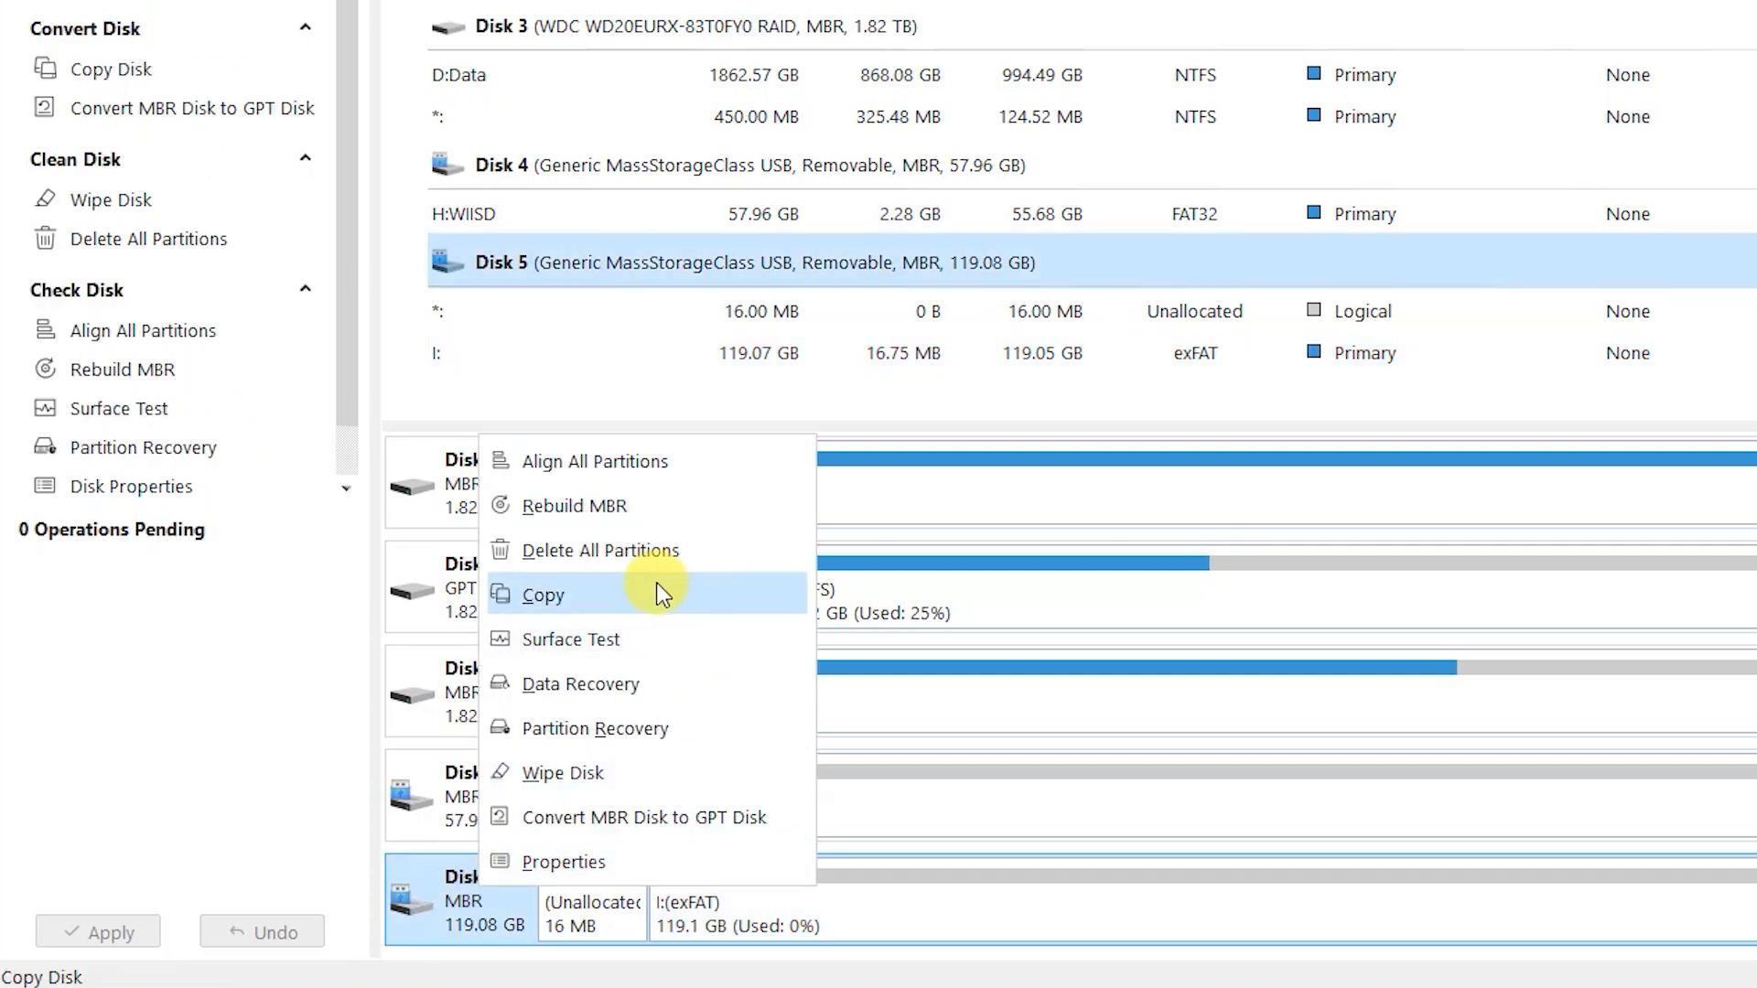
pyautogui.click(615, 551)
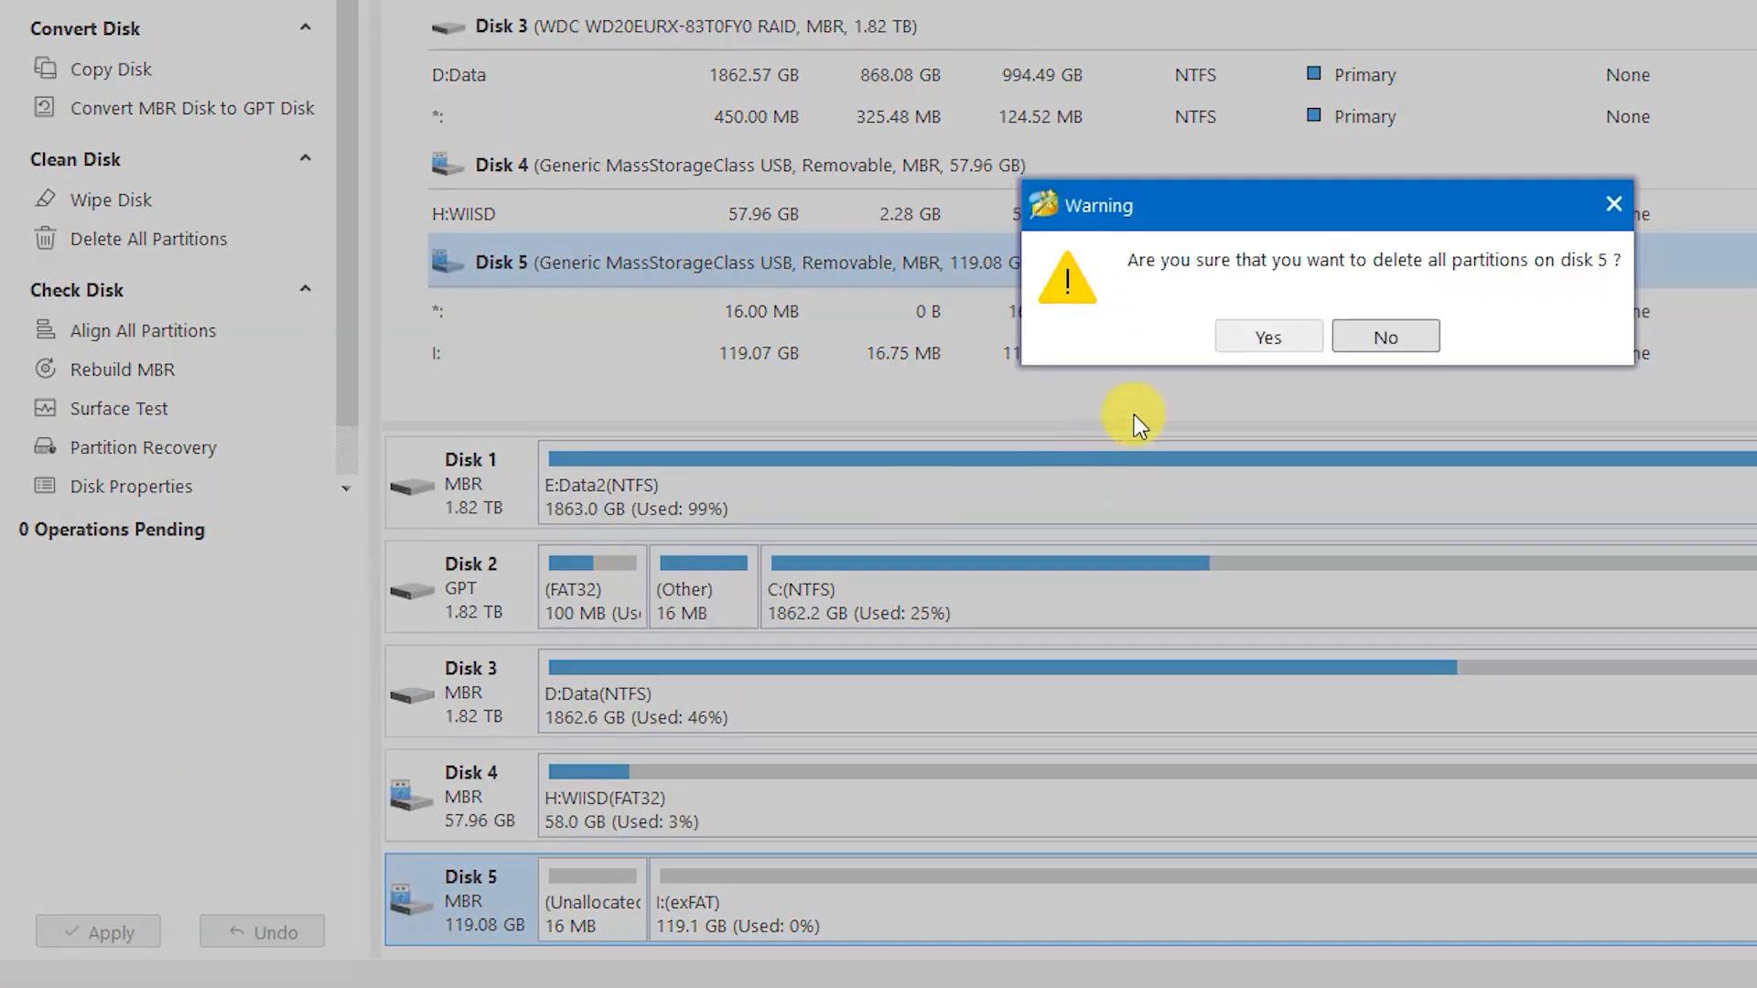
pyautogui.click(1266, 334)
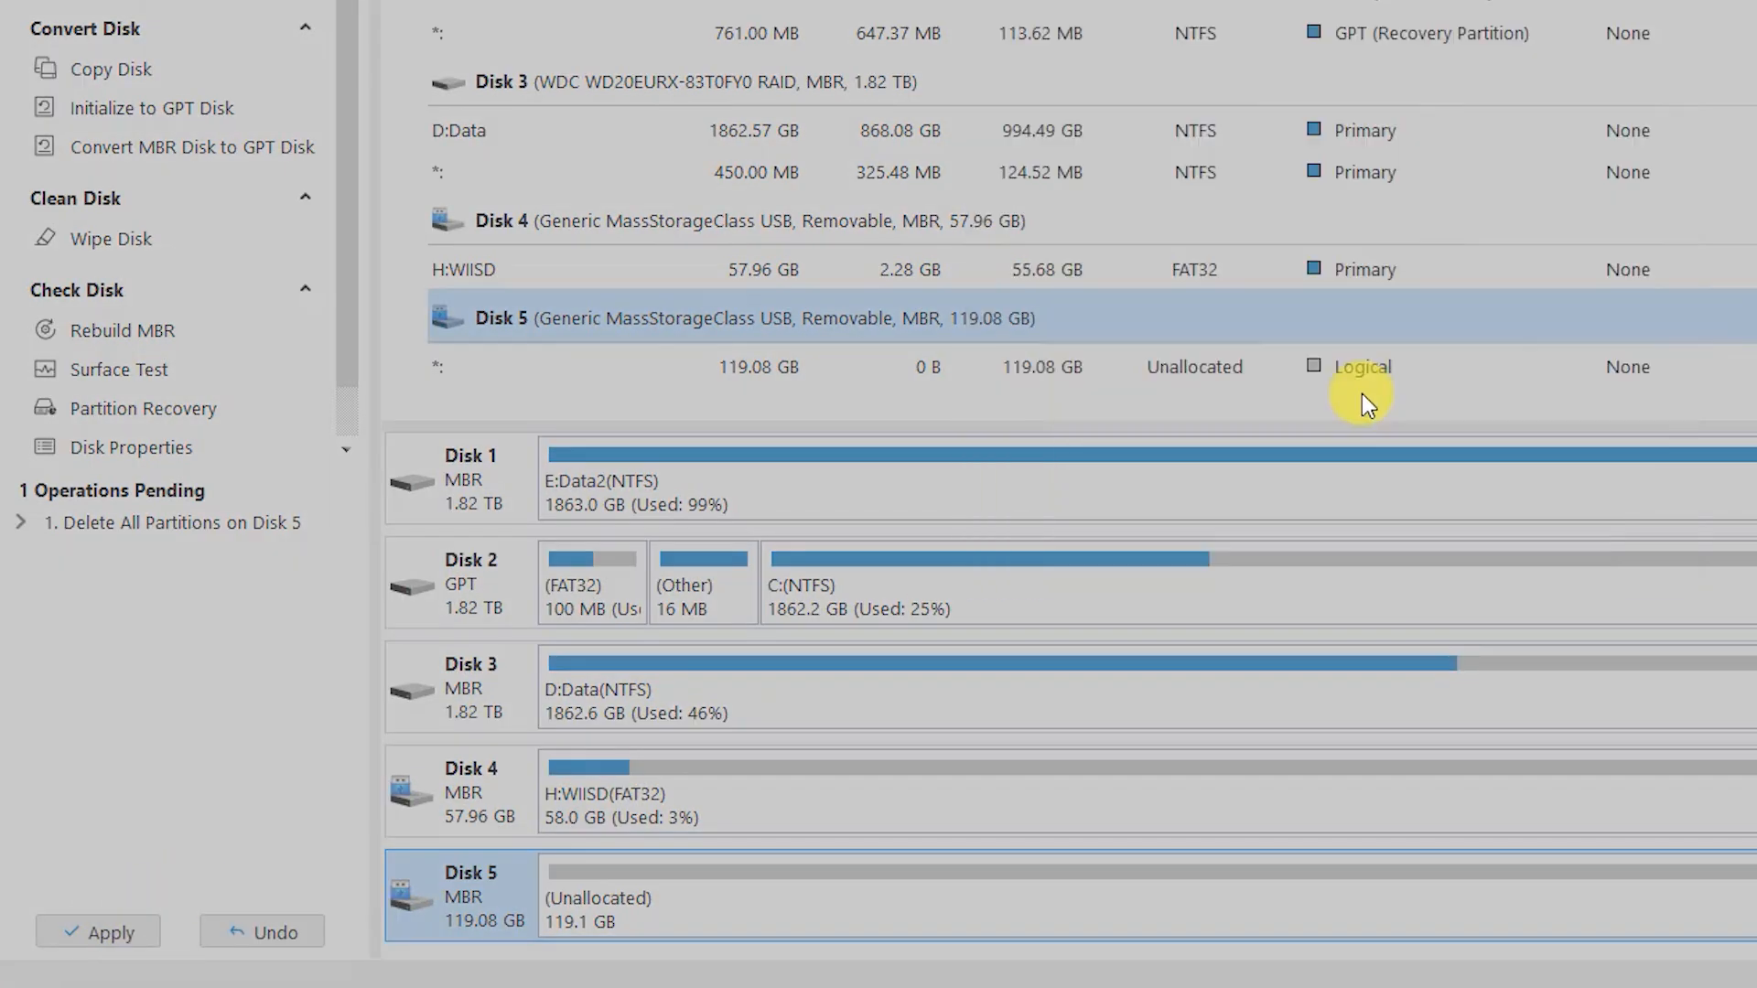
pyautogui.click(97, 931)
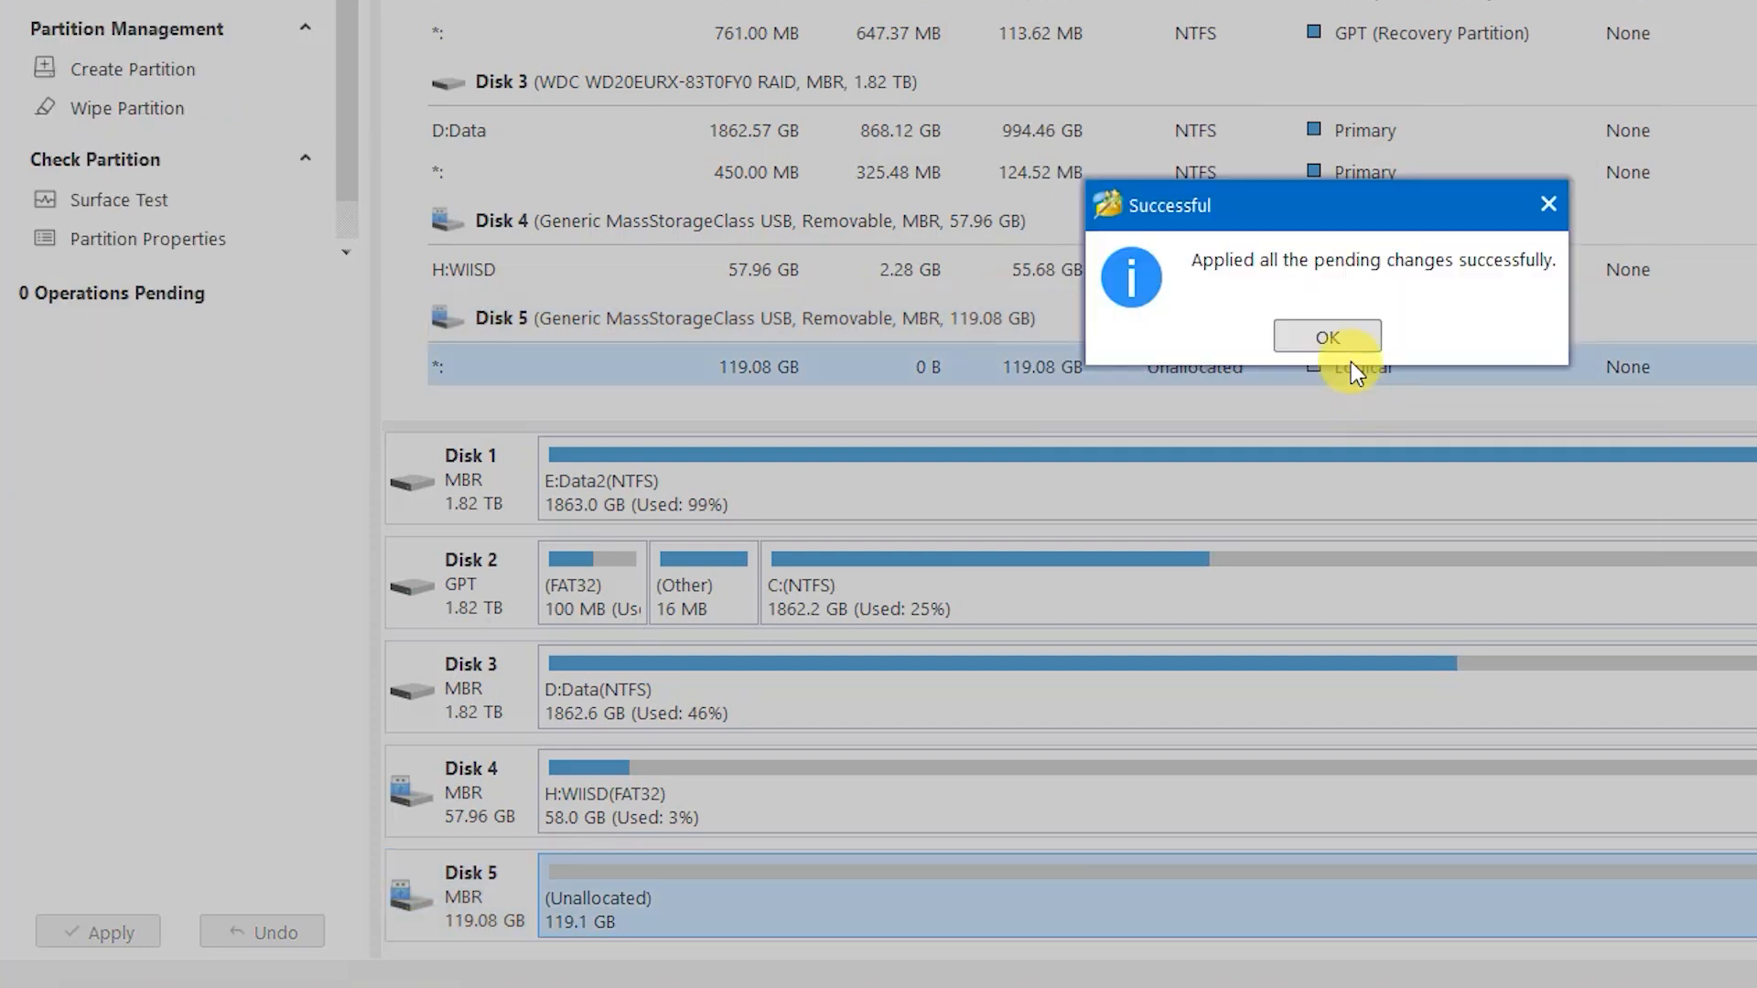
pyautogui.click(1327, 337)
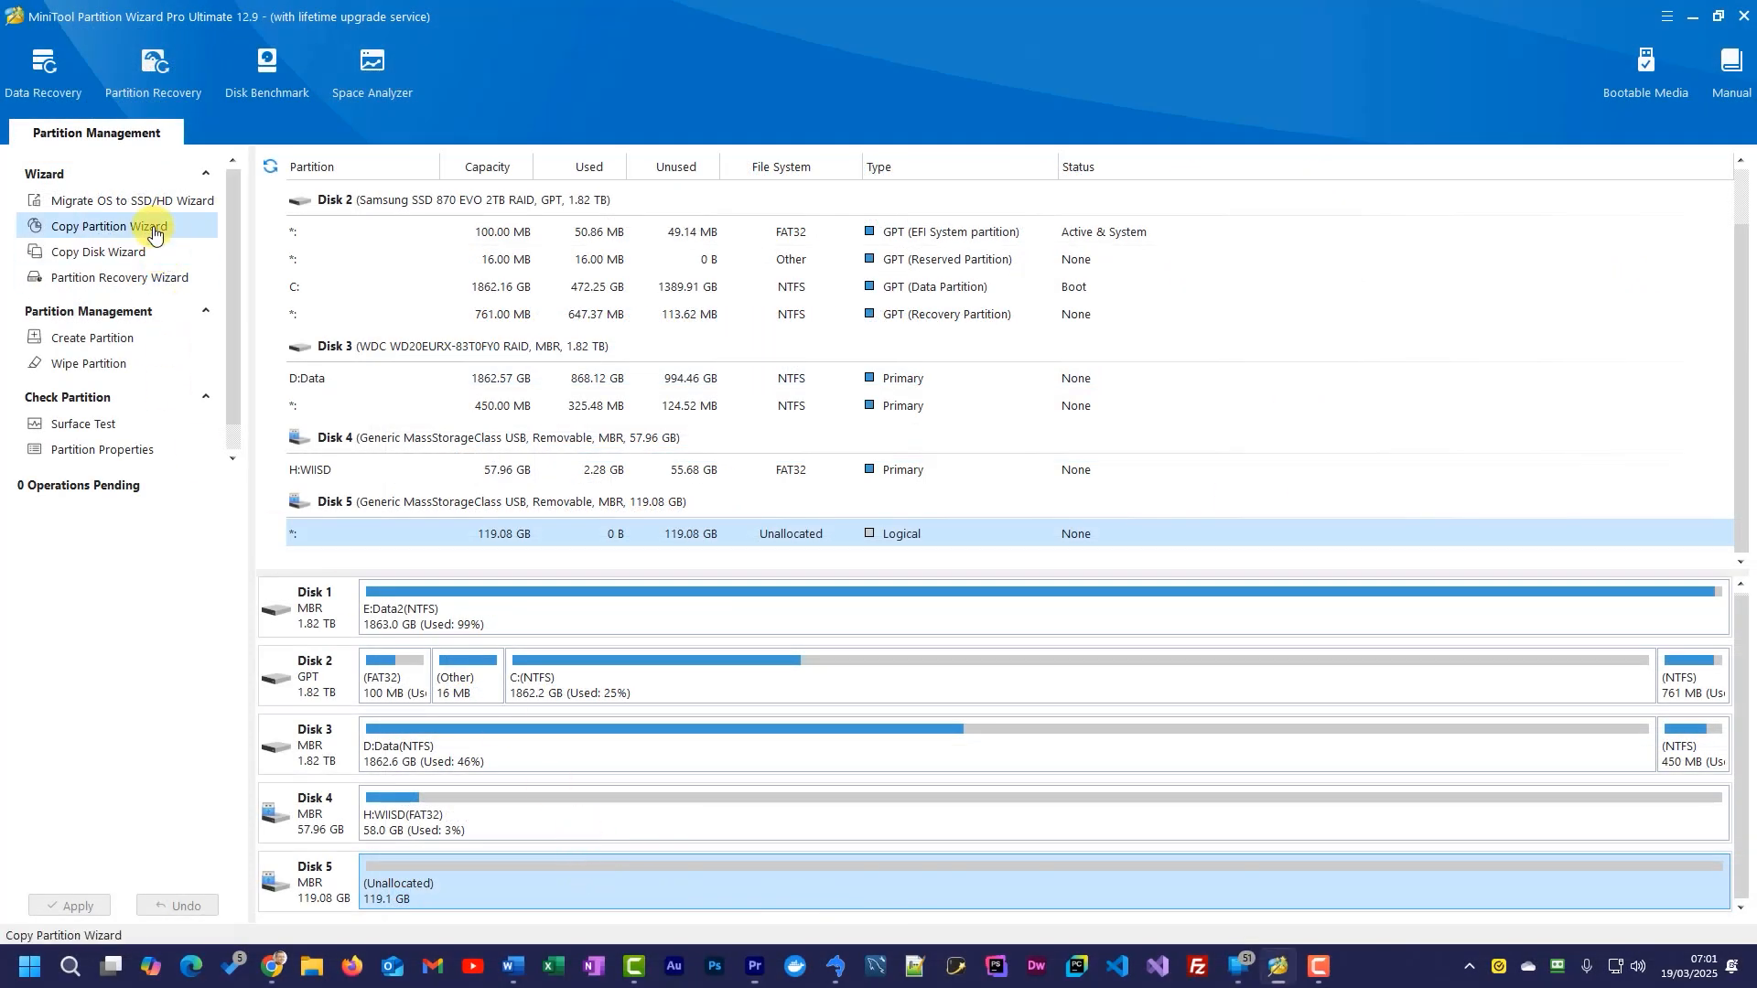
# - Queue a copy of H:WIISD onto Disk 5's unallocated space, enlarged to the full 119.08 GB
pyautogui.click(97, 225)
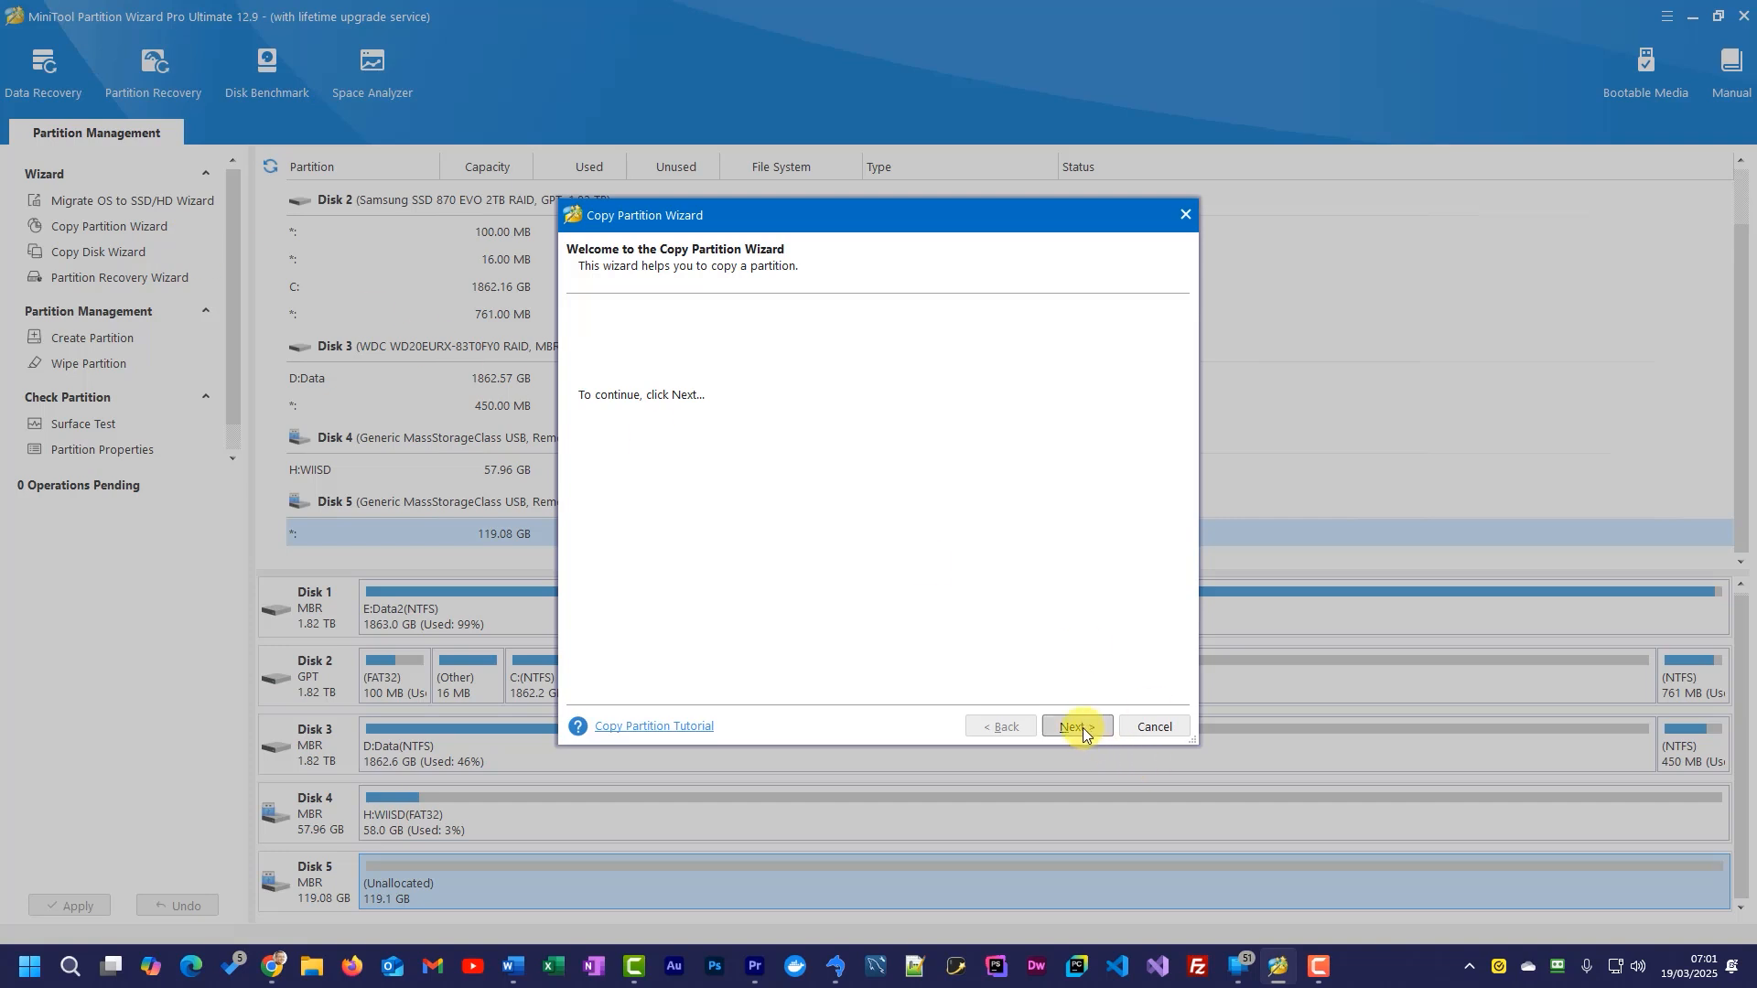
pyautogui.click(1074, 727)
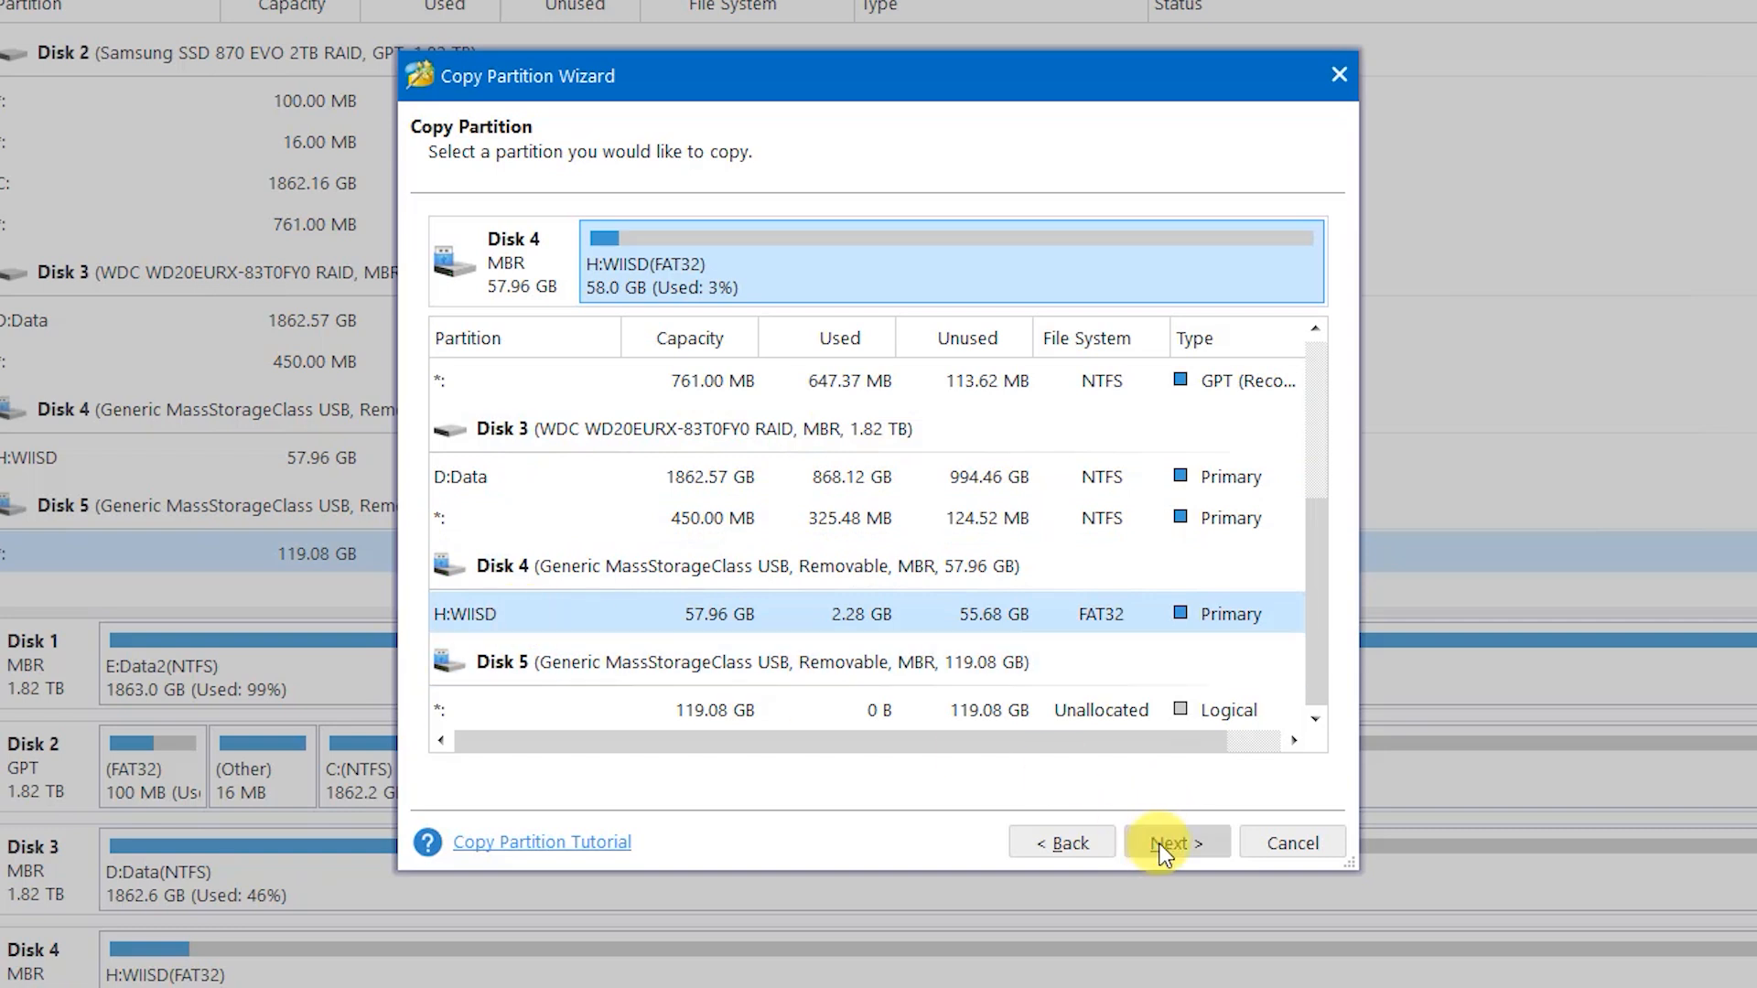
pyautogui.click(1173, 841)
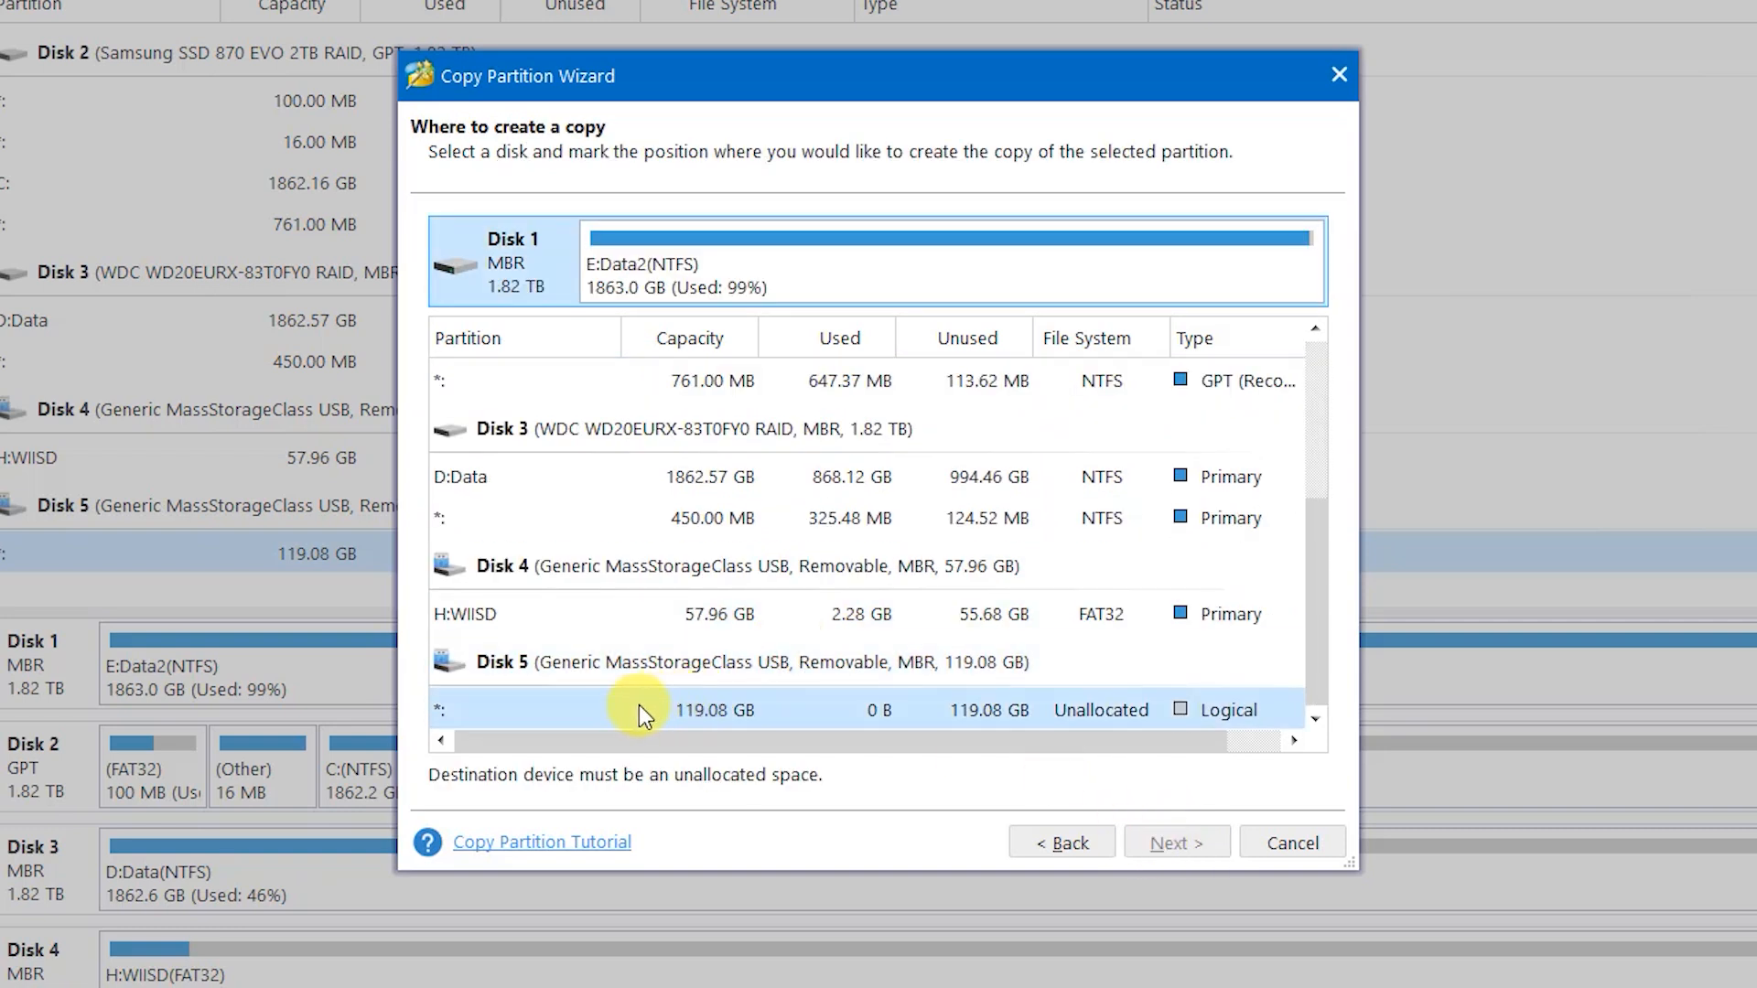
pyautogui.click(1175, 842)
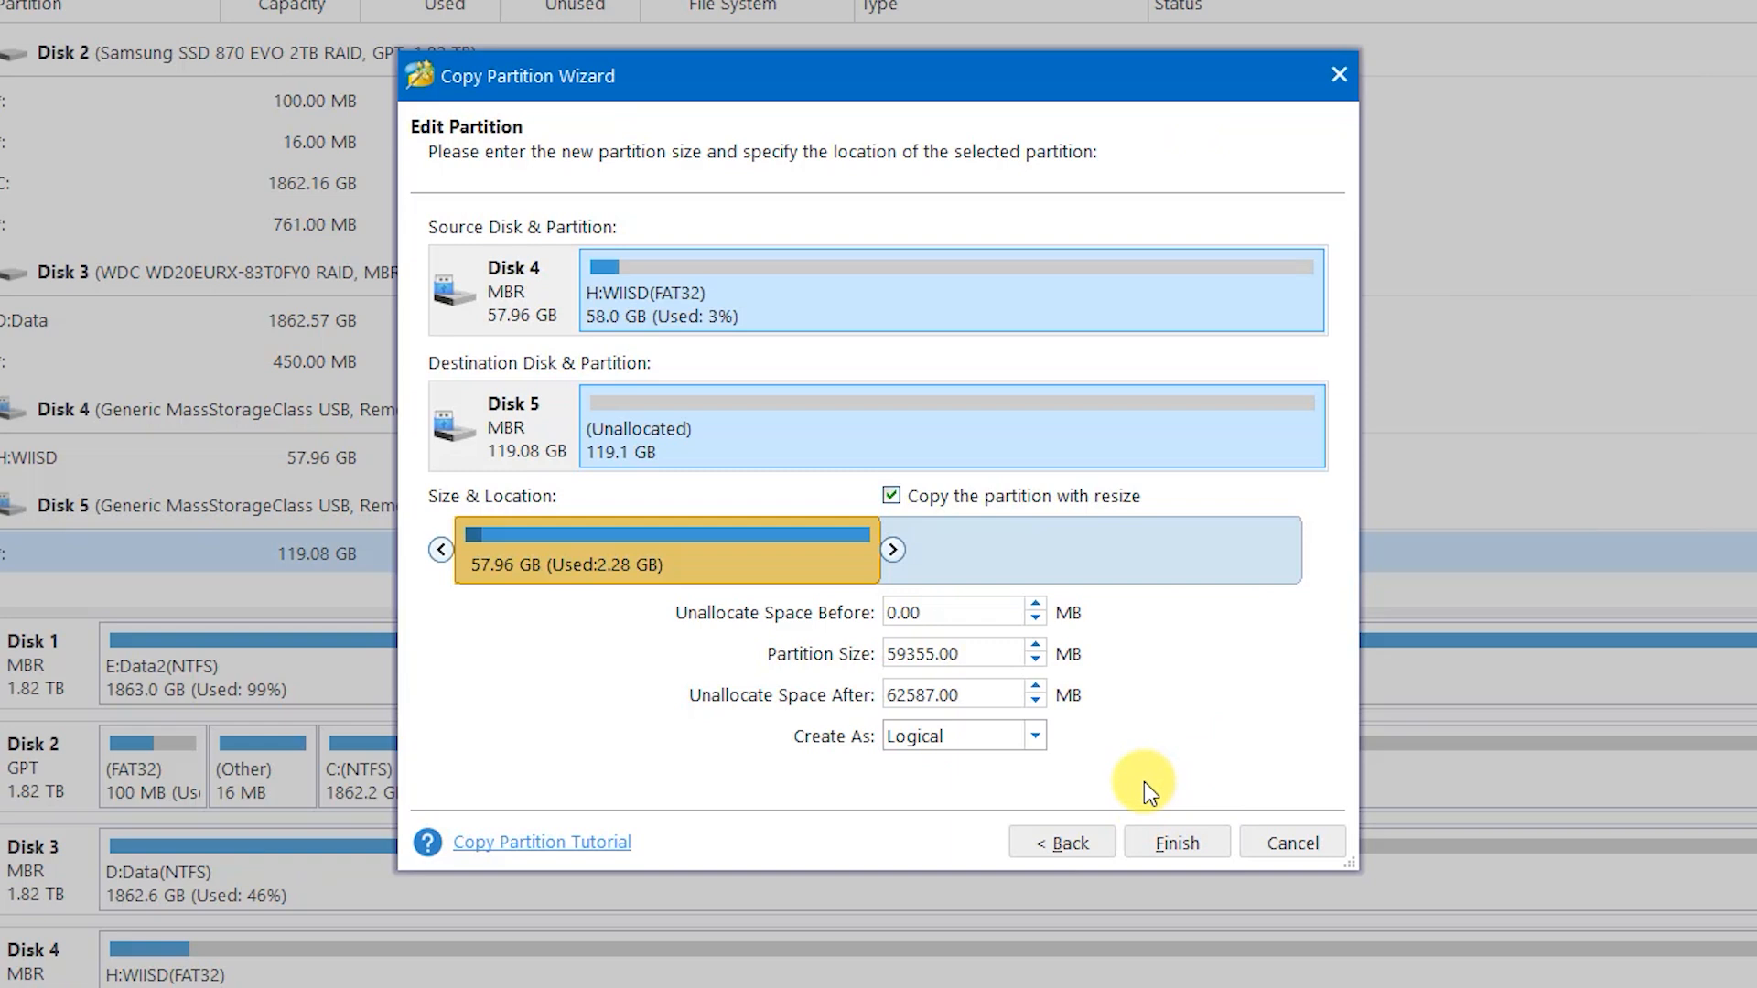
pyautogui.moveTo(893, 551)
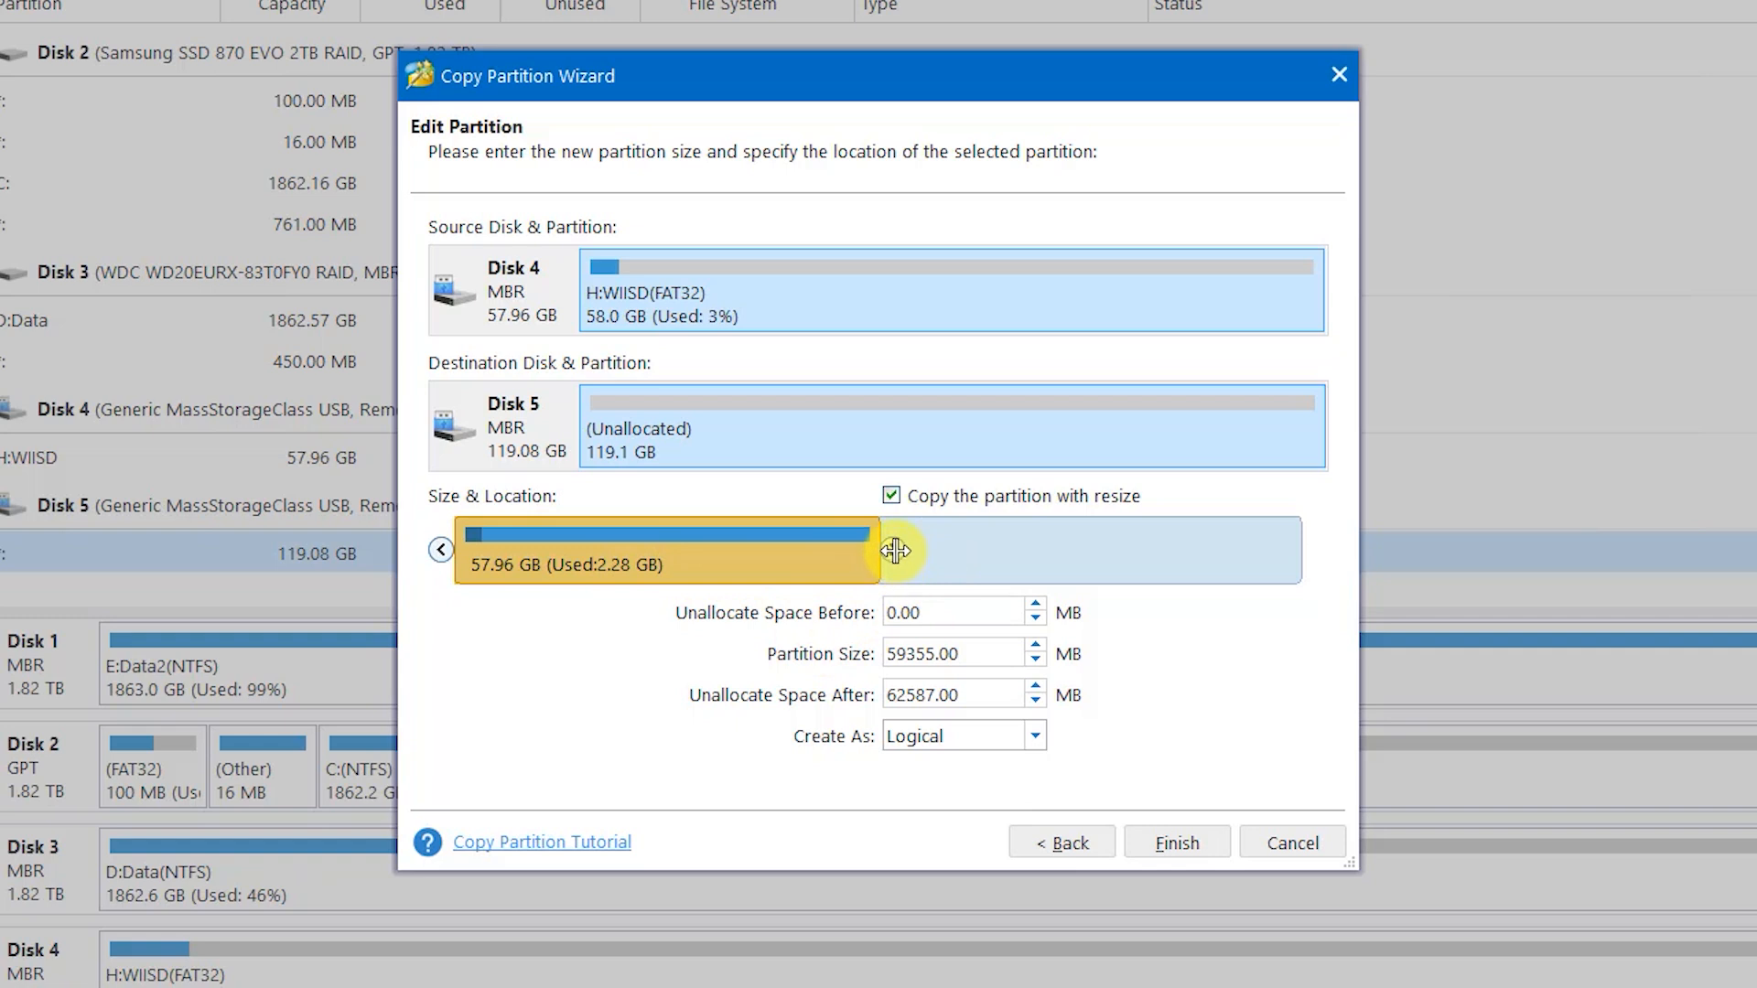
pyautogui.moveTo(867, 549); pyautogui.dragTo(1155, 562)
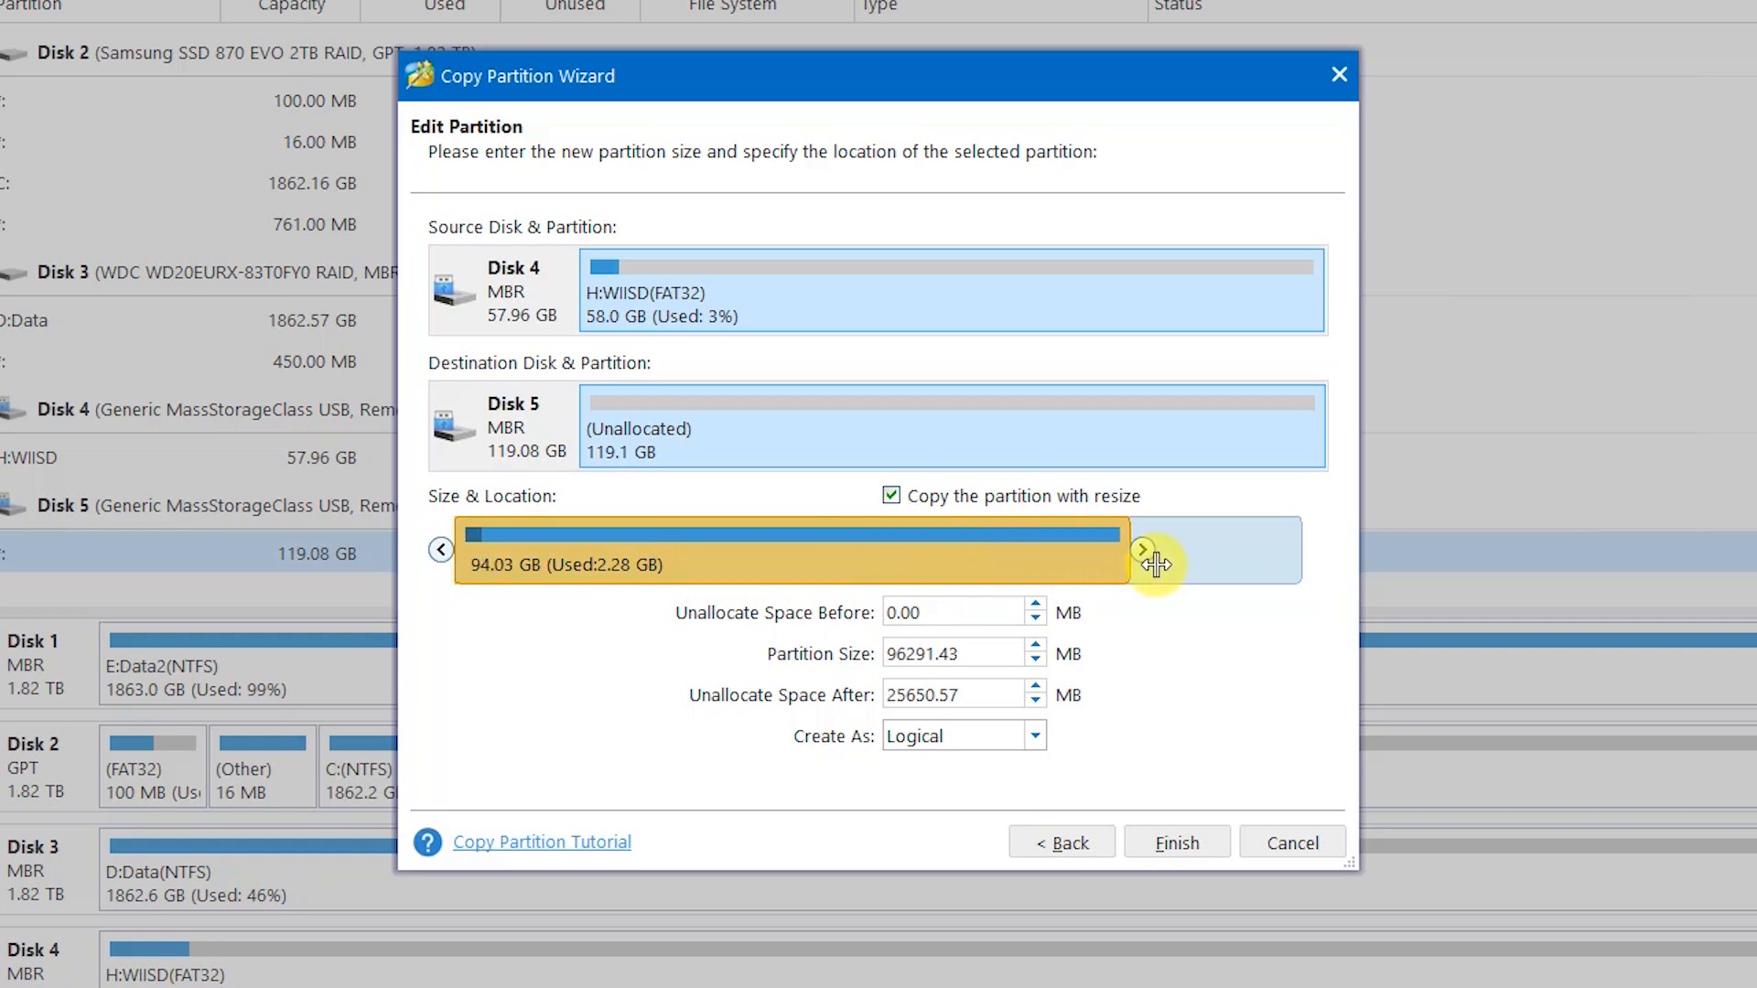
pyautogui.moveTo(1154, 549); pyautogui.dragTo(1316, 549)
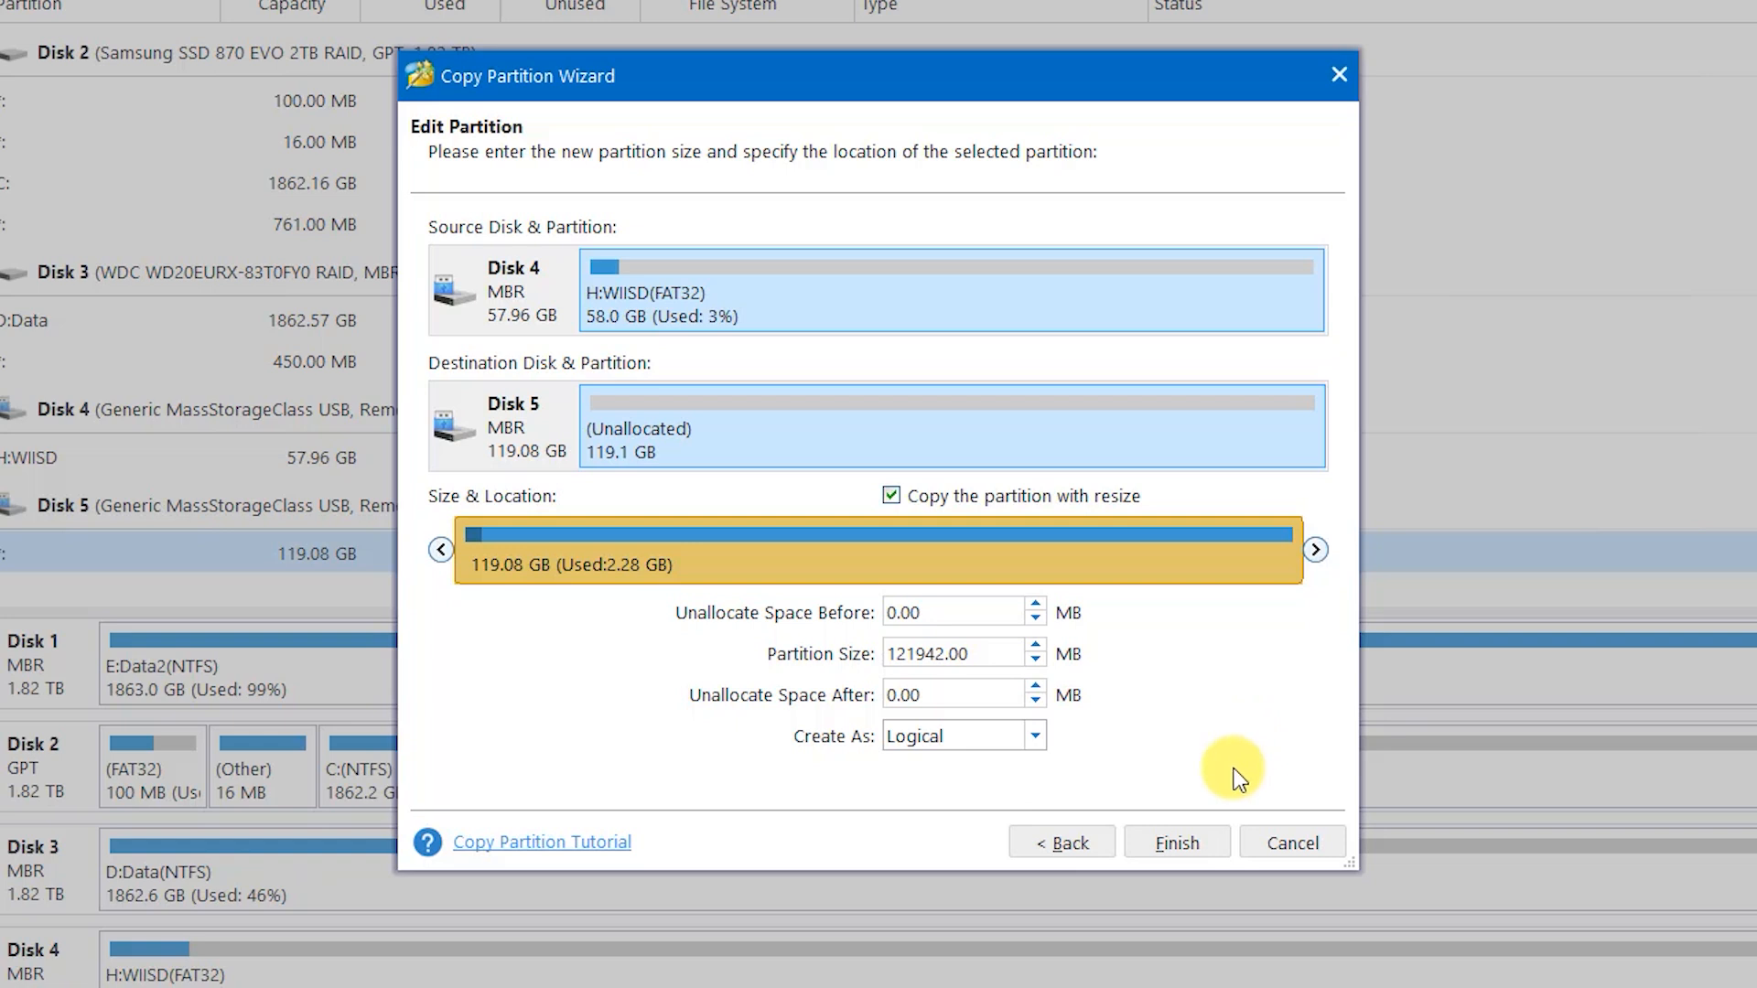
pyautogui.click(1174, 842)
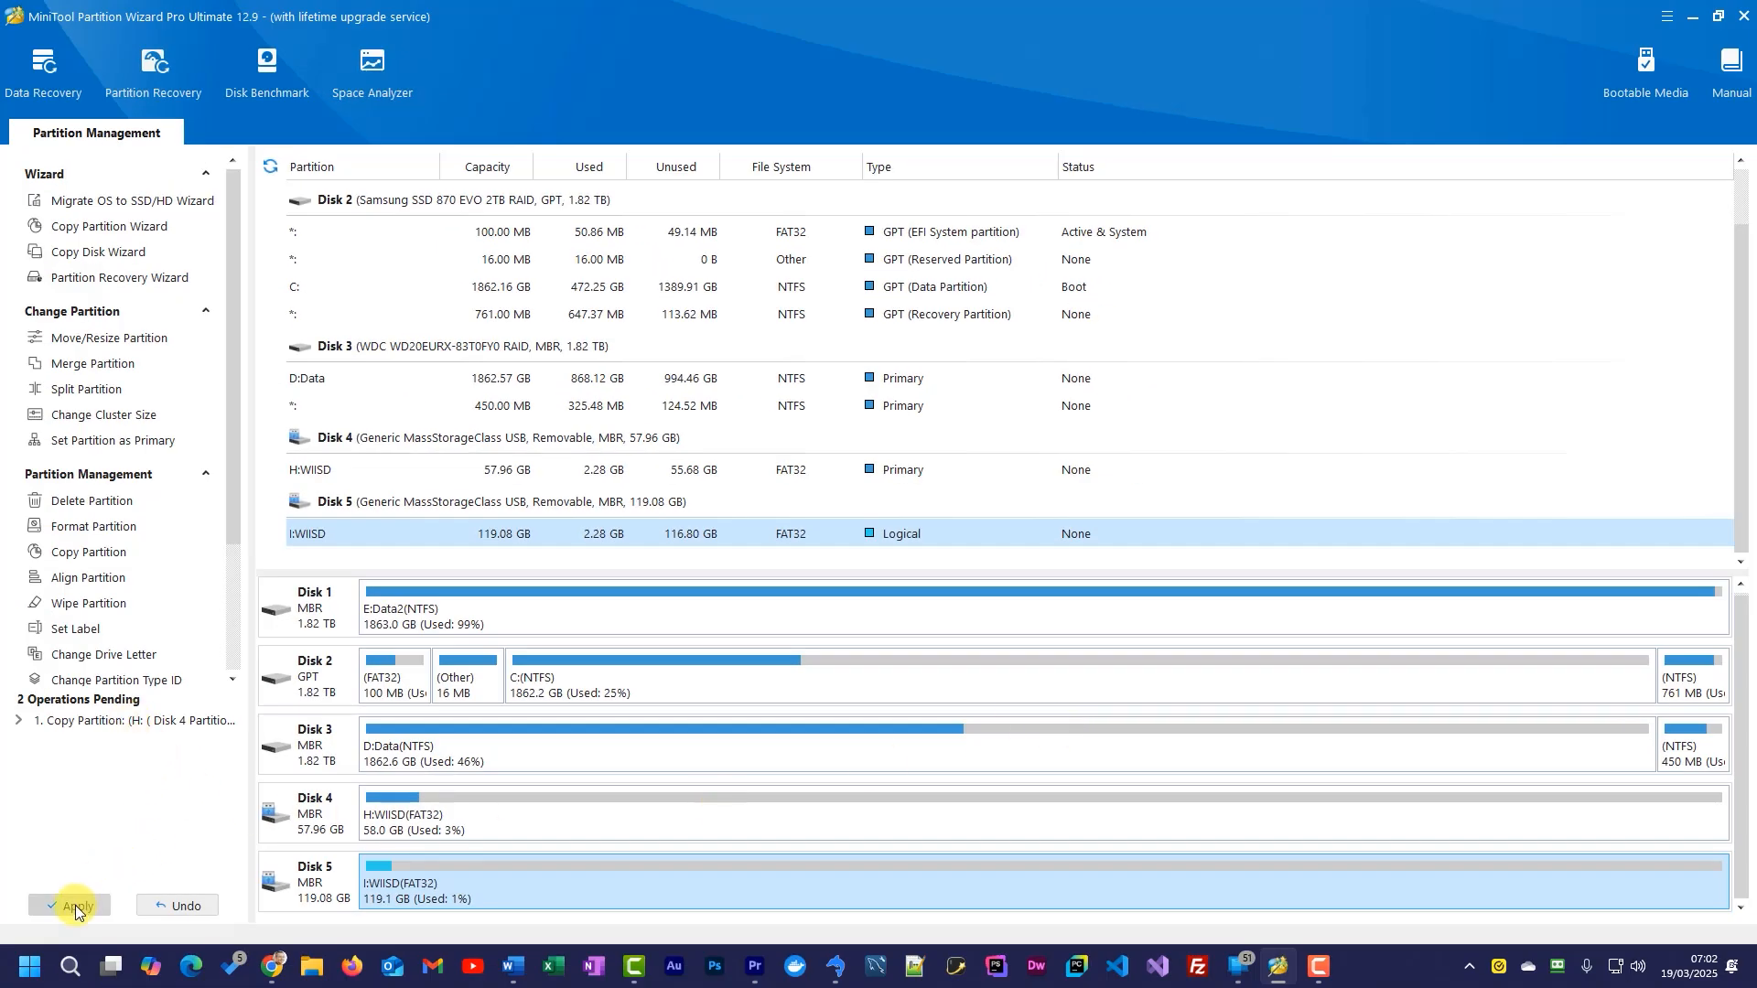
# - Apply the queued WIISD copy so Disk 5 holds the 119.08 GB FAT32 partition
pyautogui.click(73, 906)
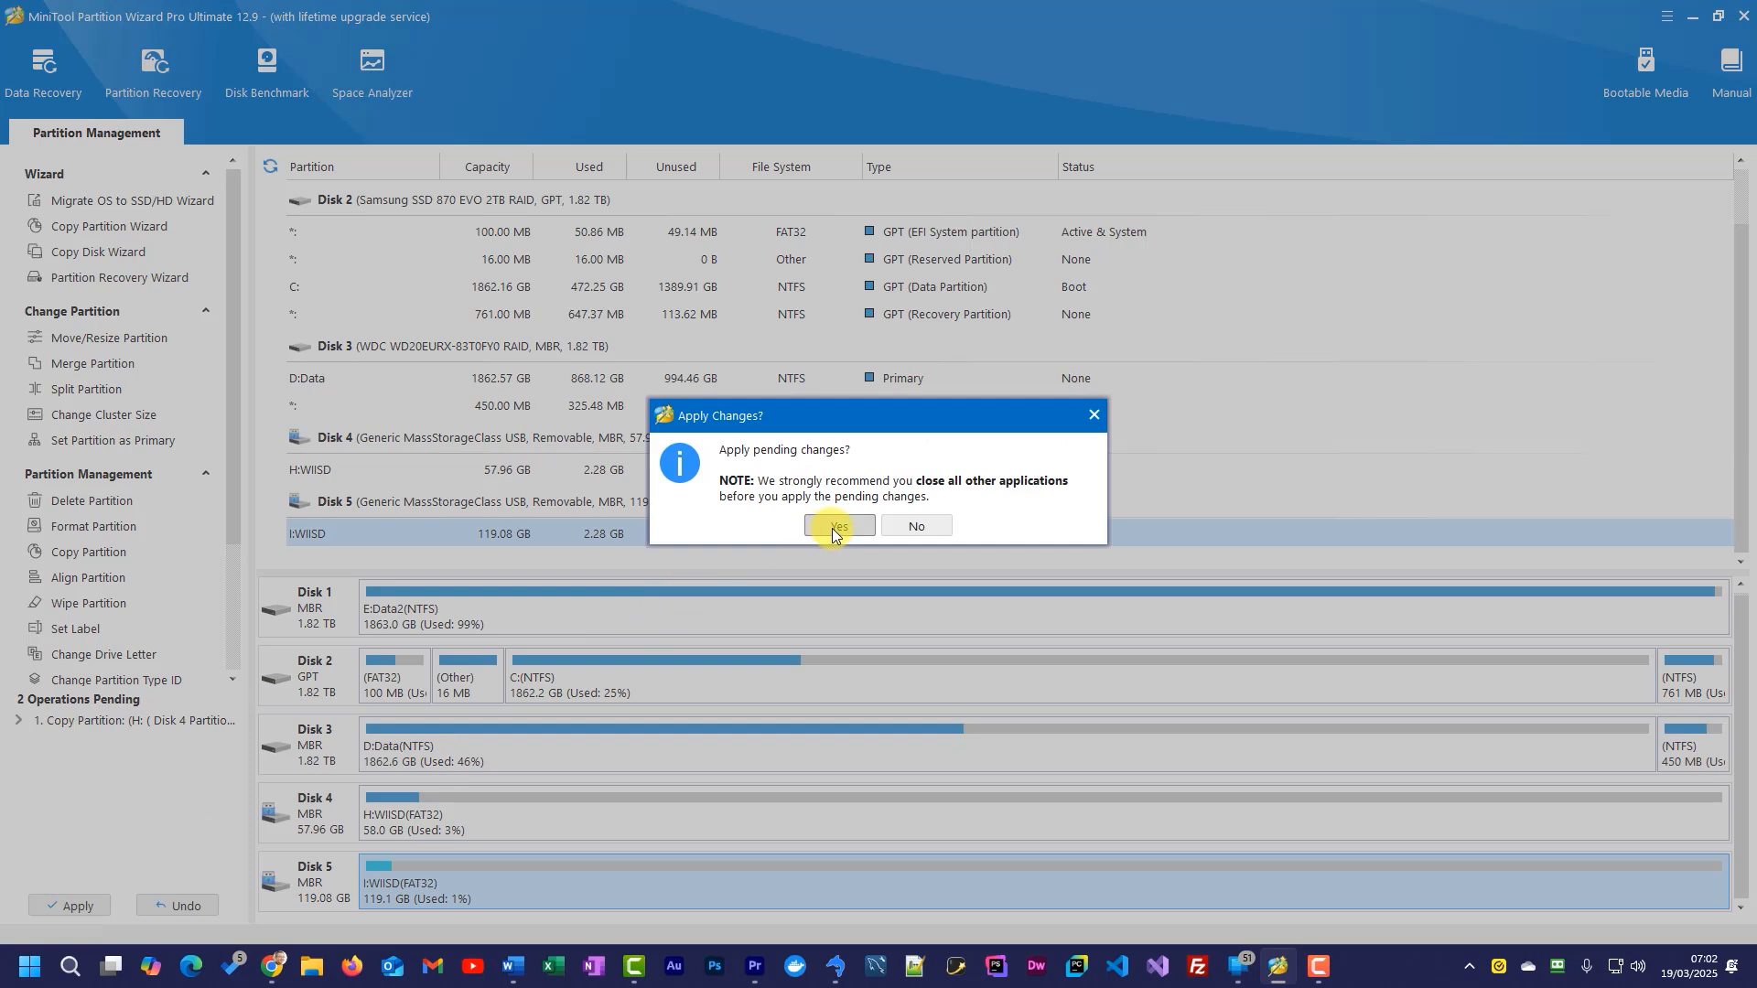
pyautogui.click(836, 525)
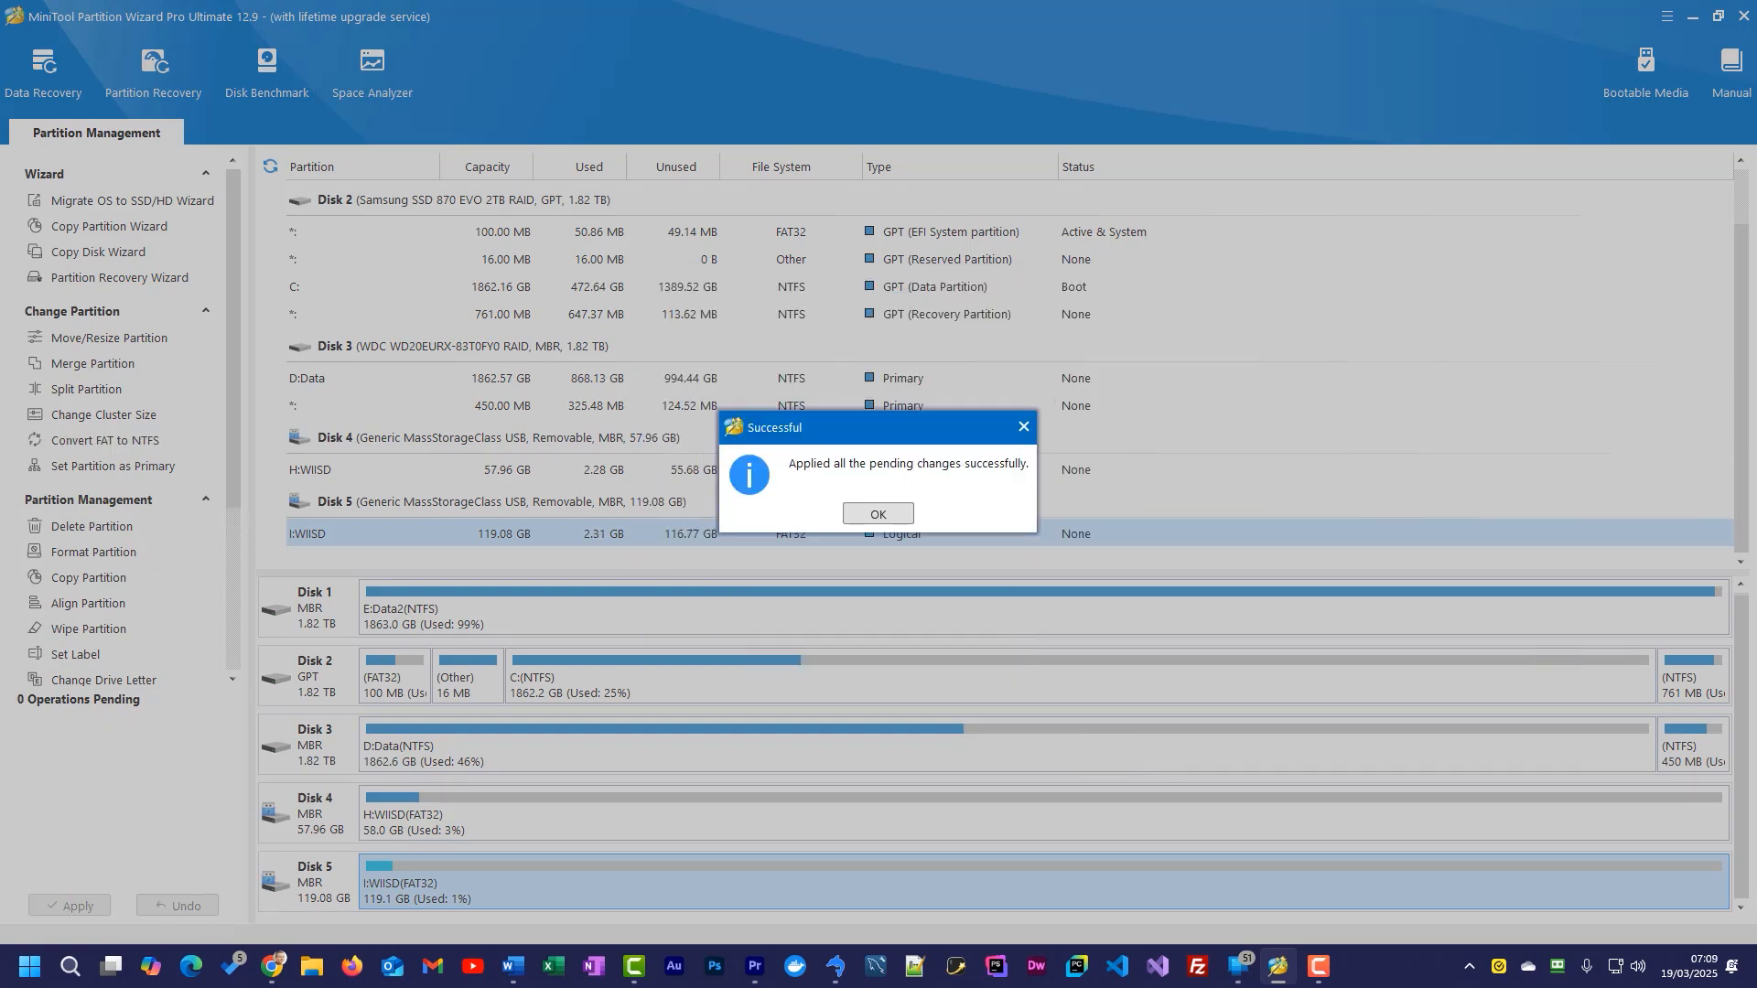
pyautogui.click(877, 513)
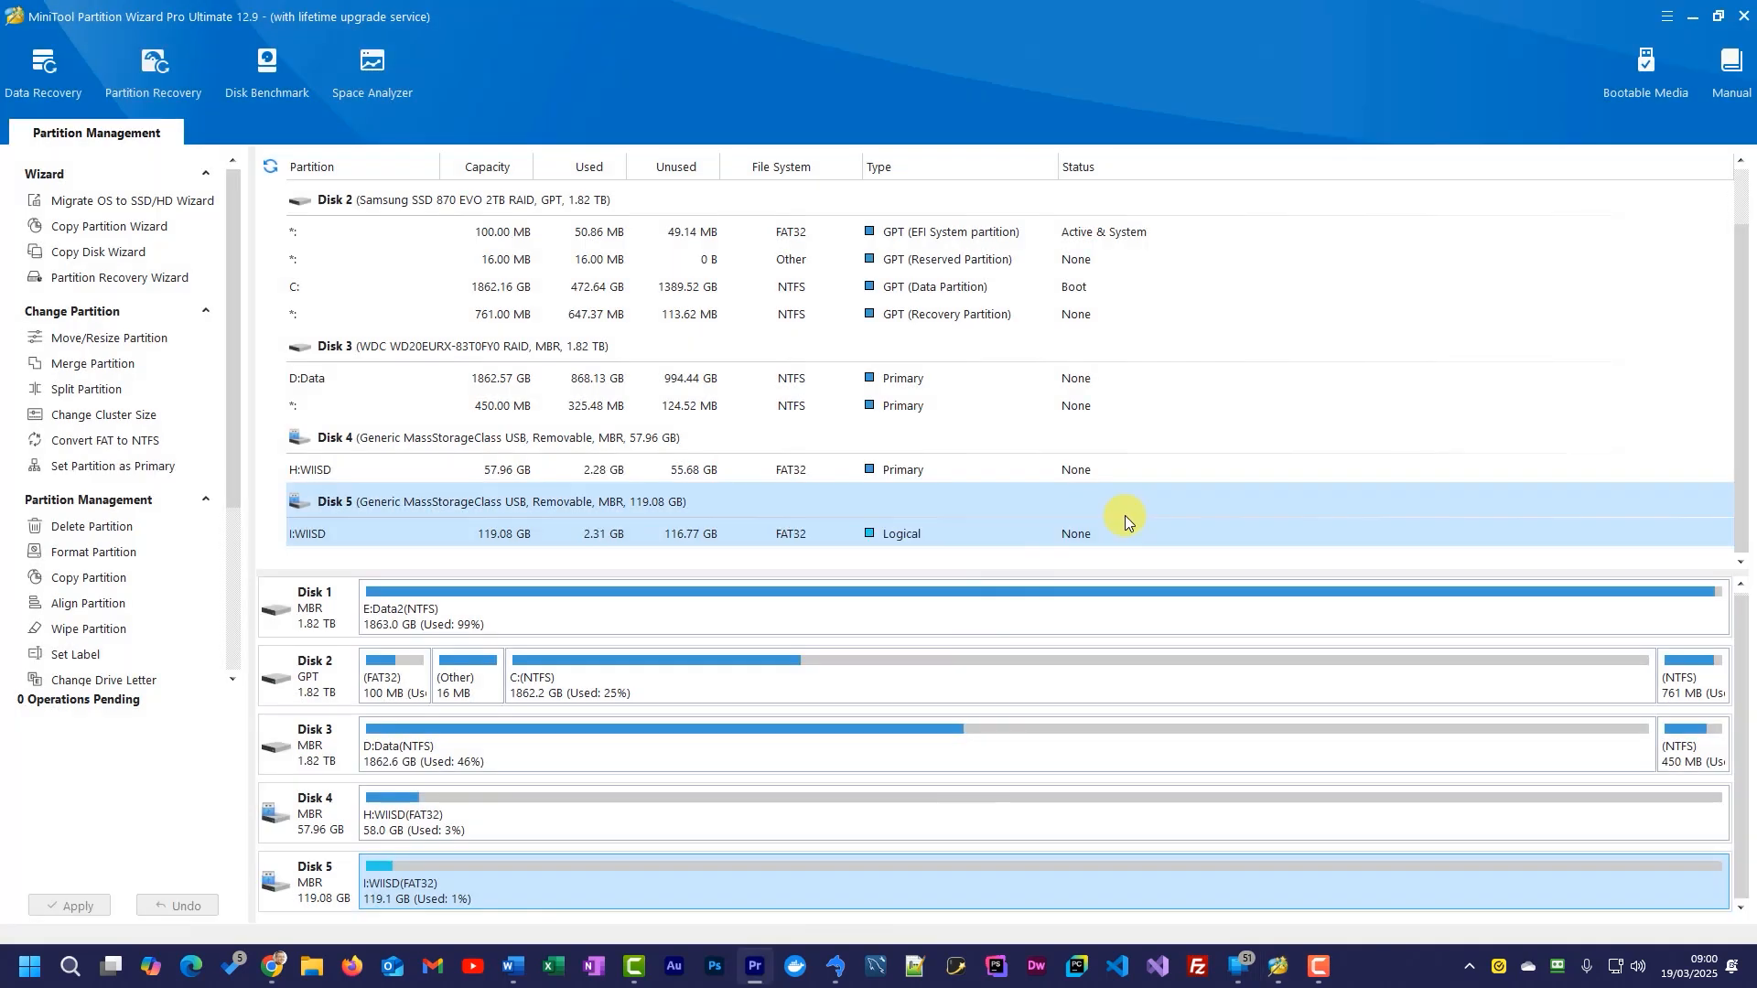
pyautogui.moveTo(946, 631)
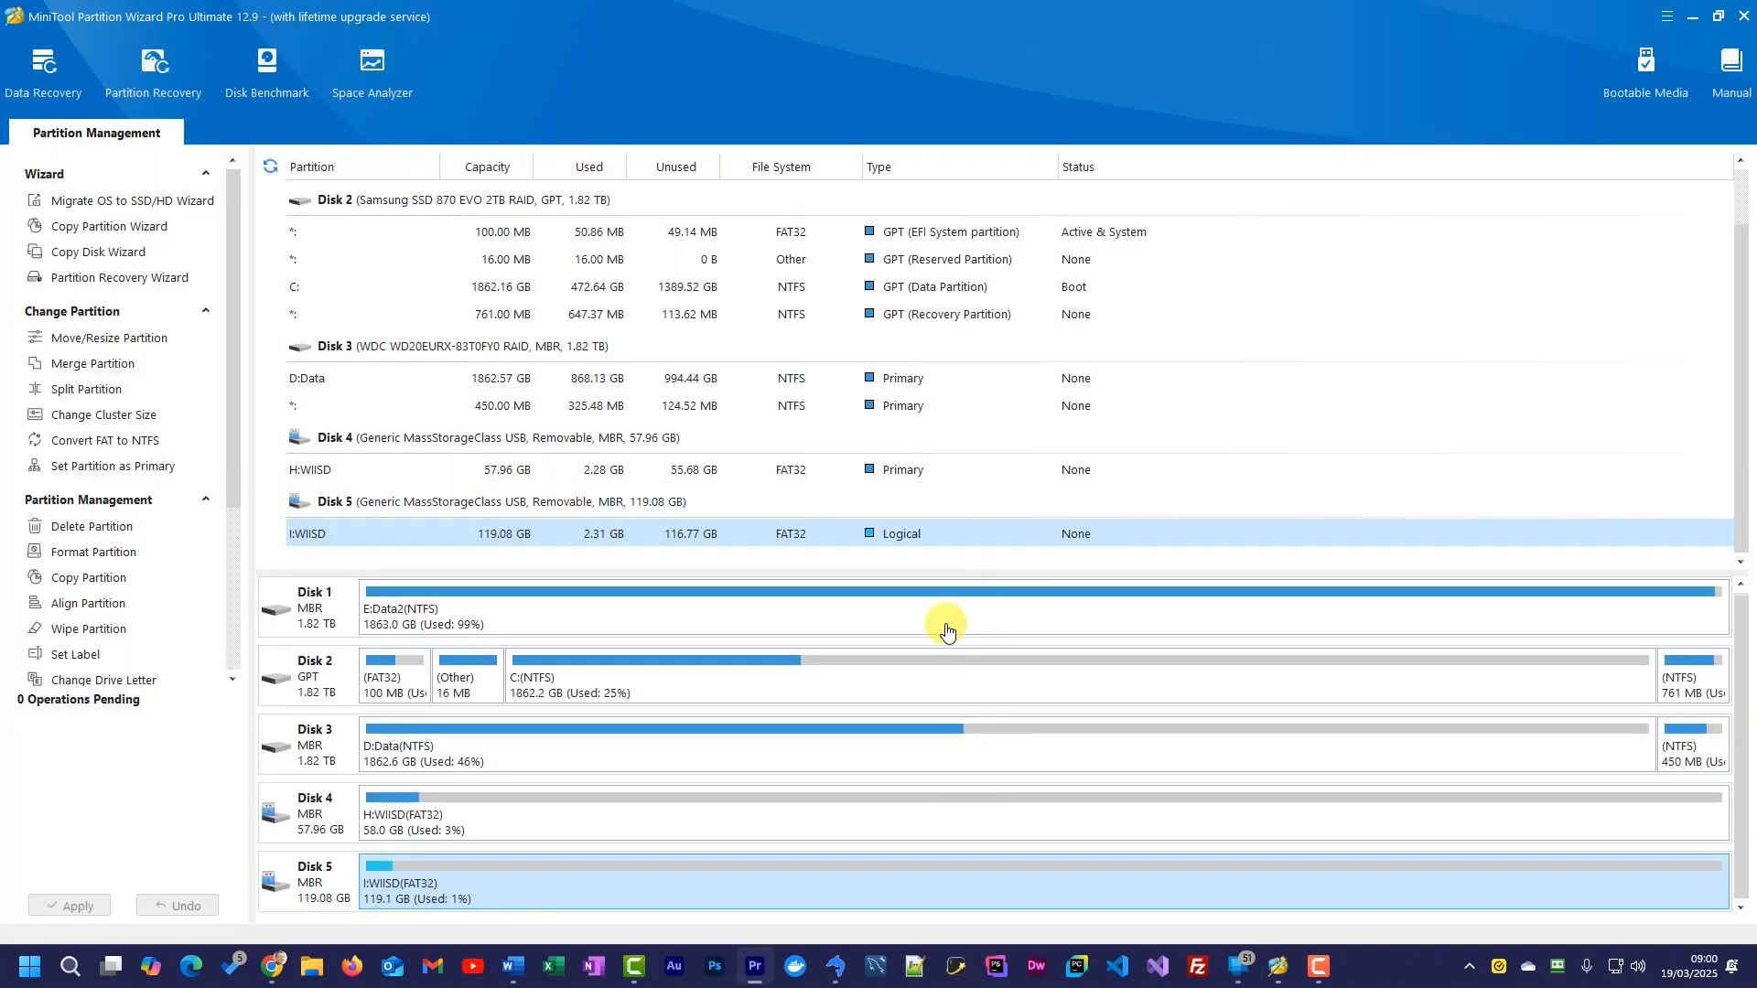
pyautogui.moveTo(737, 752)
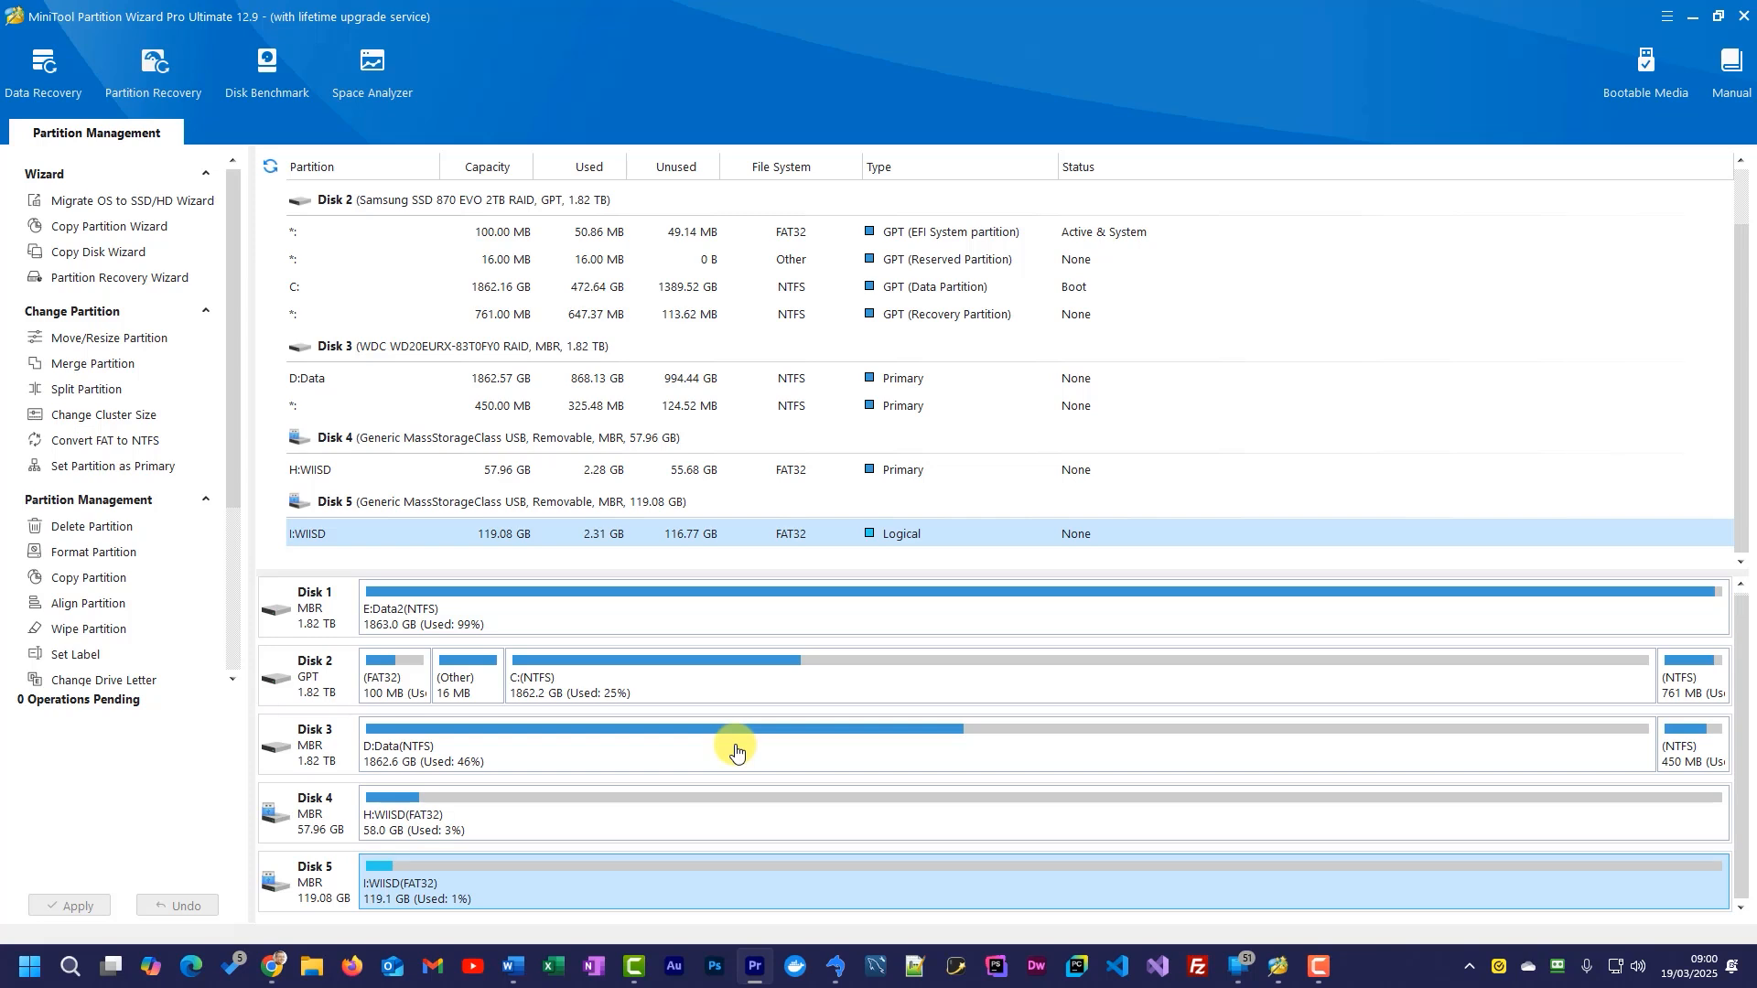
pyautogui.moveTo(247, 538)
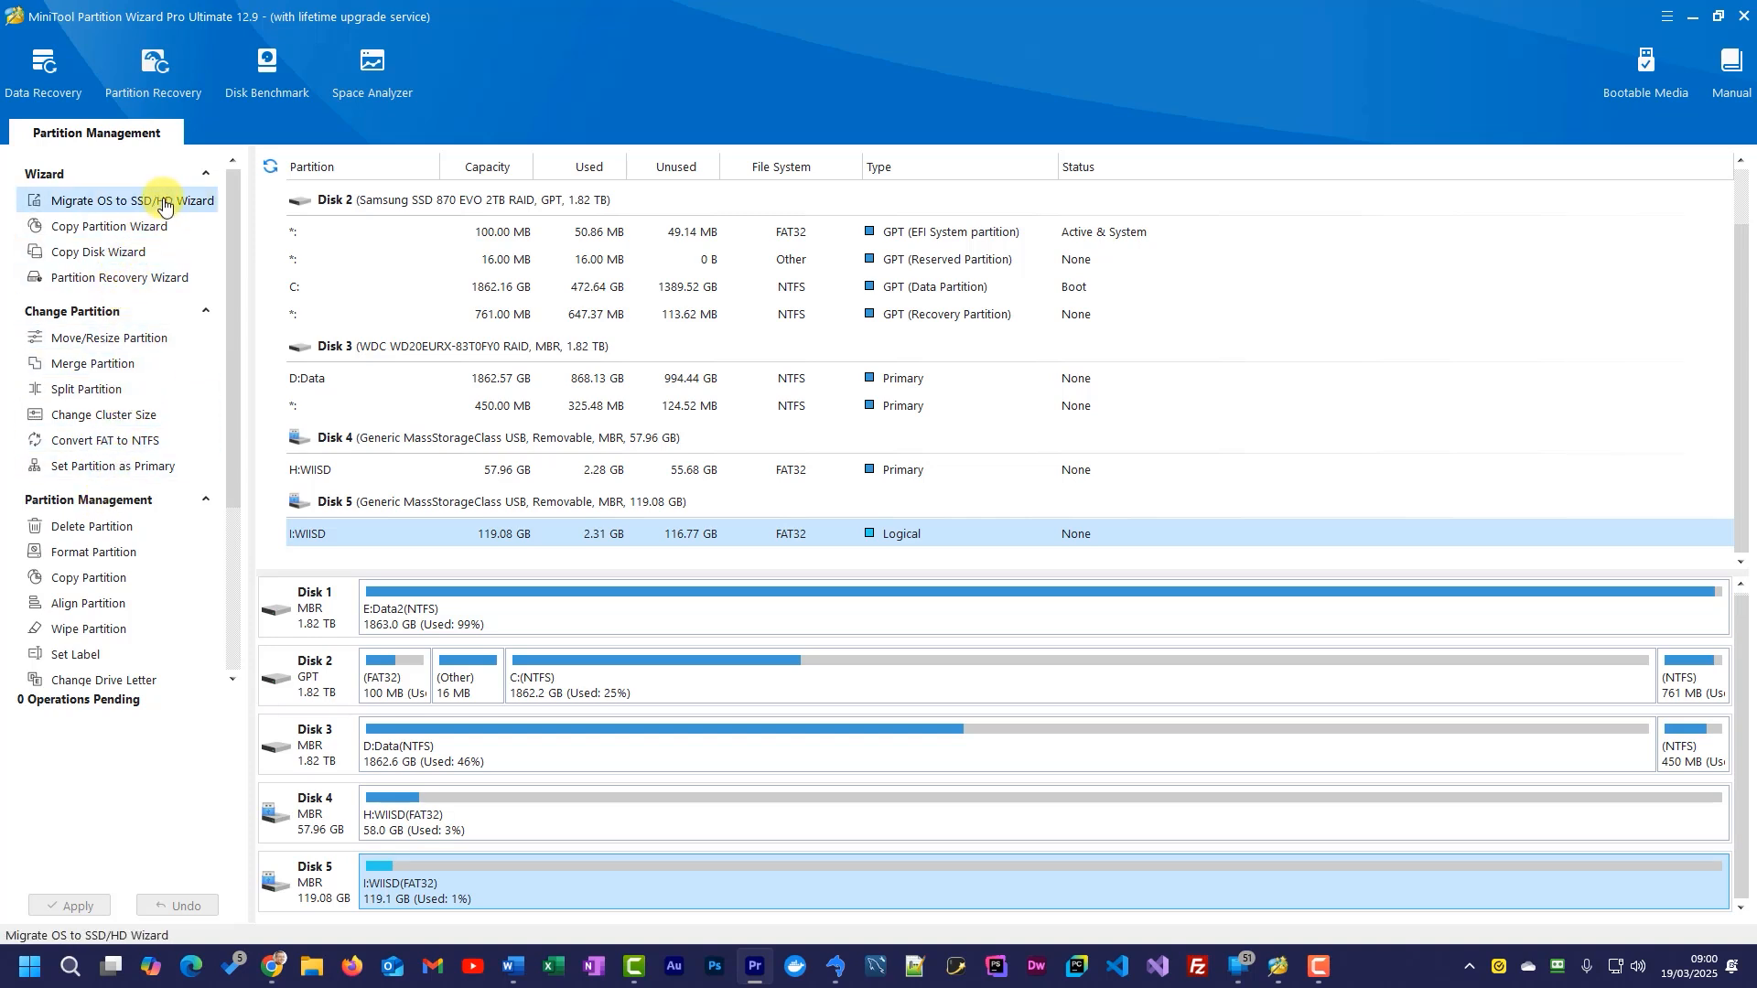
# - Open the Data Recovery module in its own tab
pyautogui.click(42, 73)
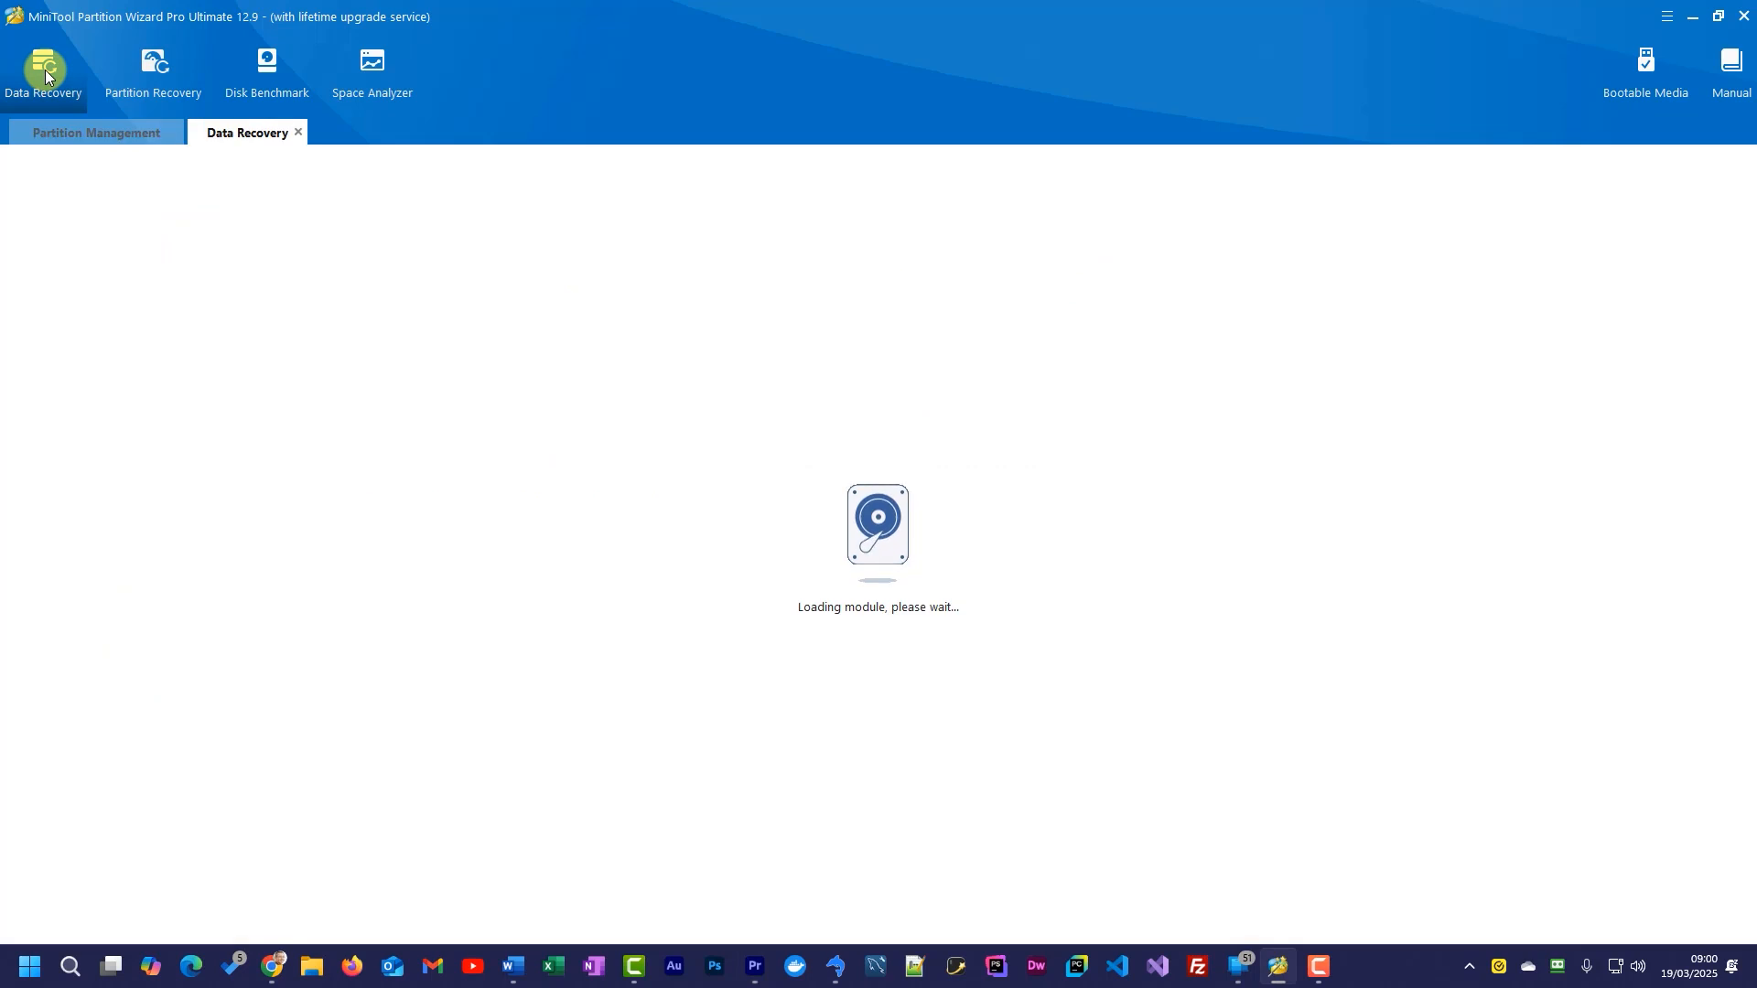